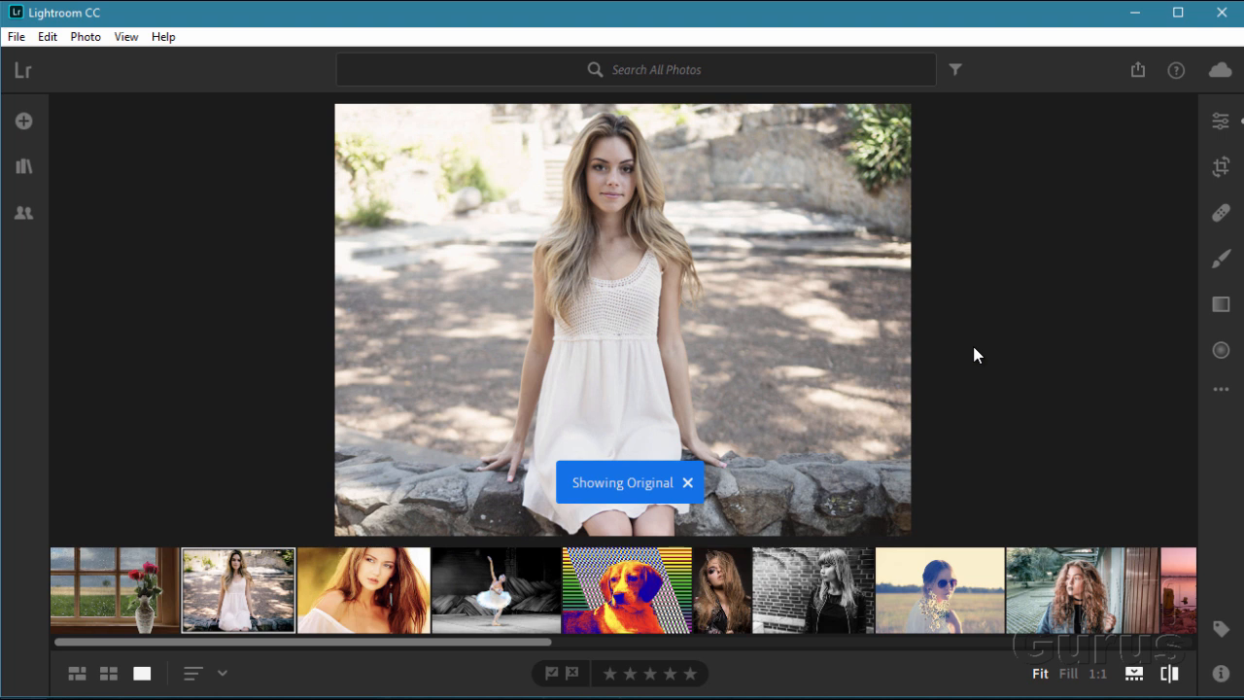
mouse_move(938, 426)
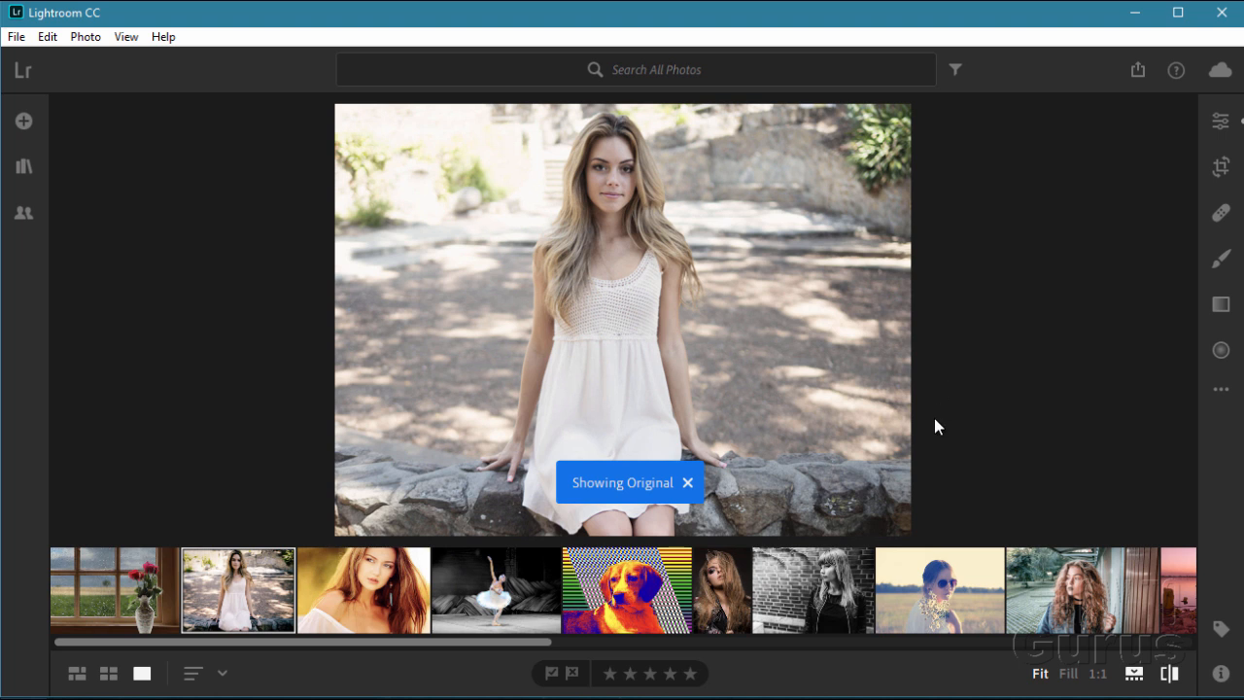
mouse_move(841, 396)
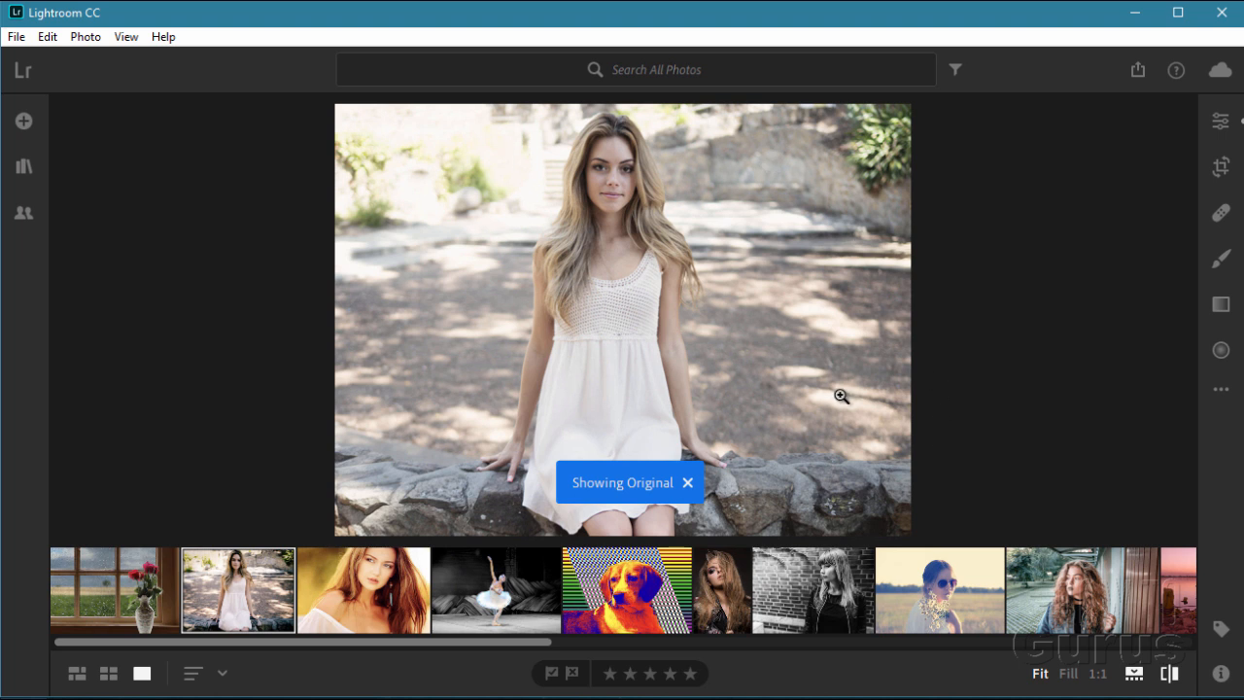
Dismiss the 'Showing Original' banner on the woman-on-stone-wall portrait
click(687, 483)
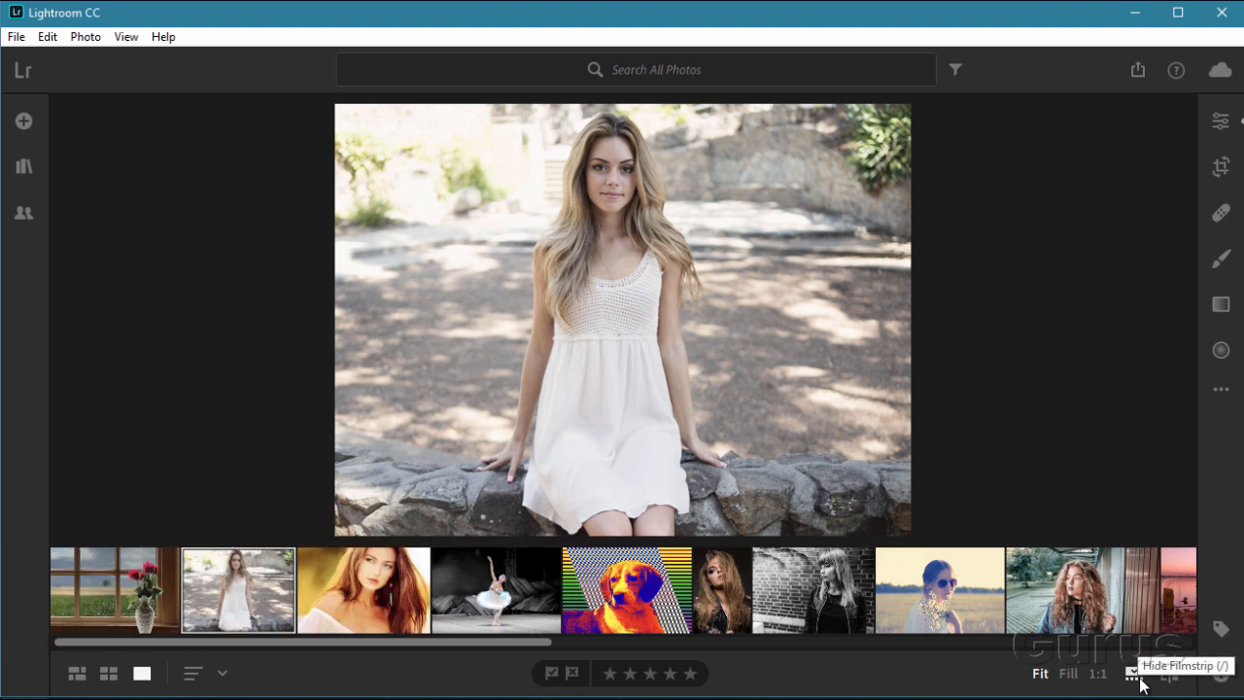
Hide the filmstrip and open the Edit panel beside the portrait
click(1134, 674)
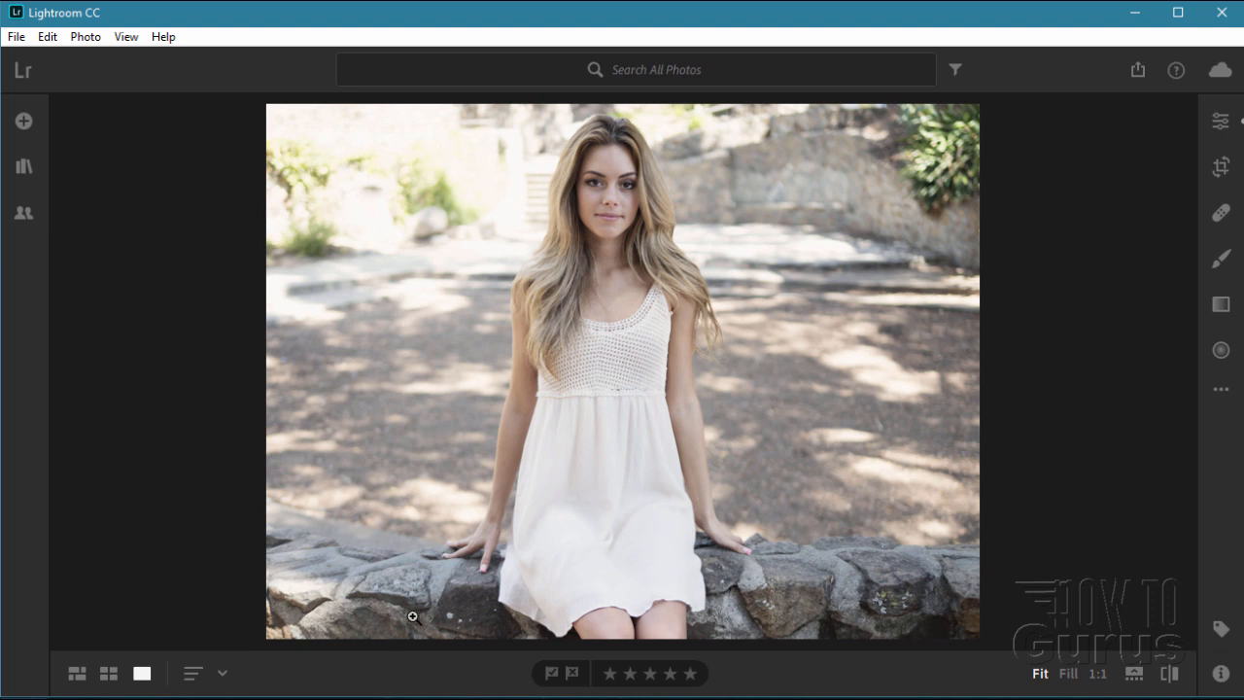
mouse_move(1024, 274)
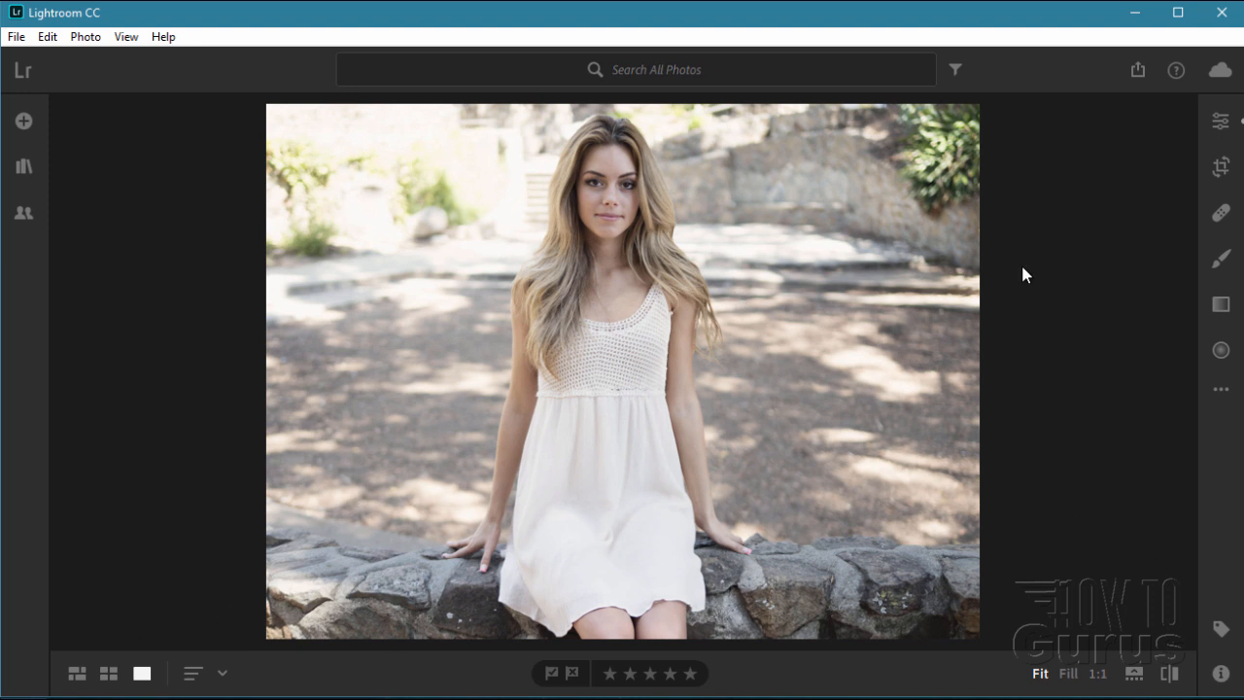
mouse_move(1221, 121)
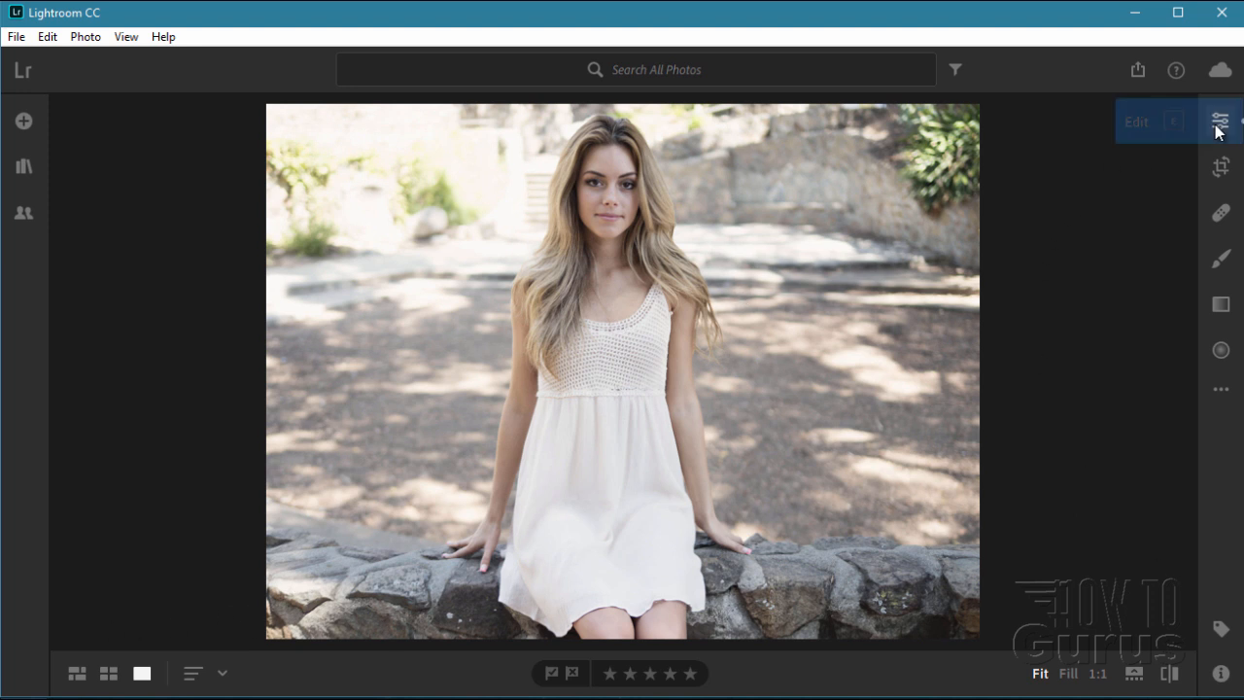
click(1220, 120)
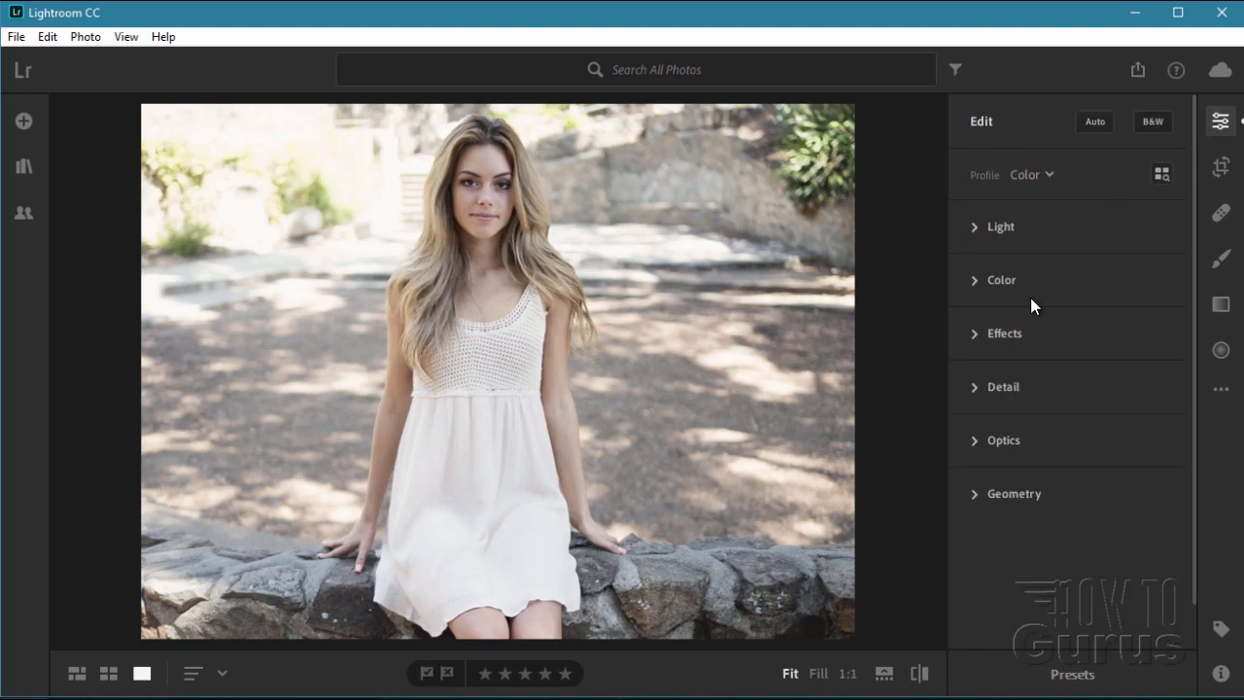
mouse_move(894, 296)
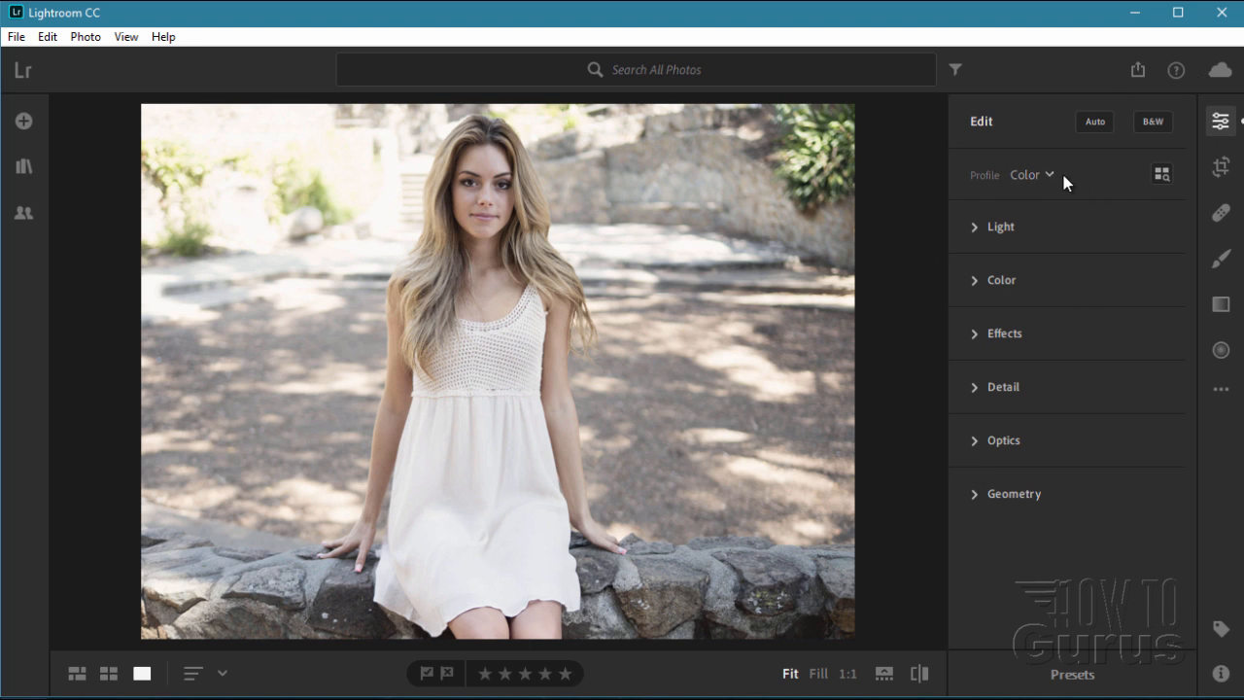
mouse_move(1002, 236)
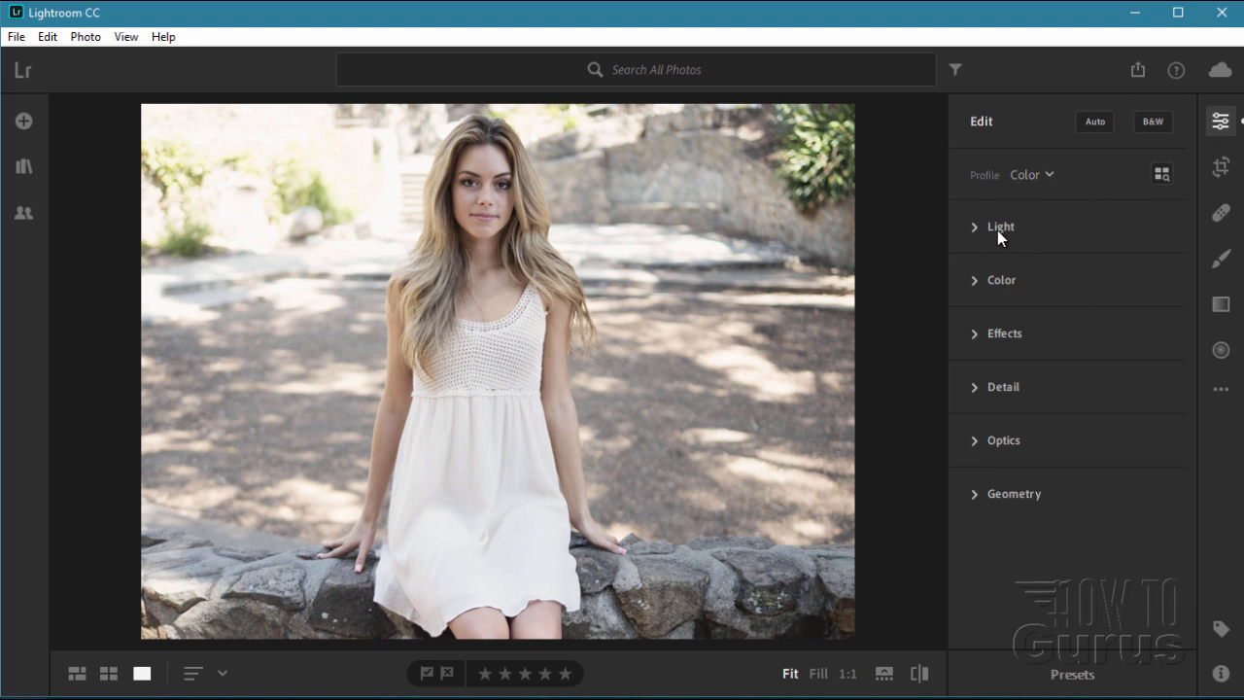
mouse_move(1018, 348)
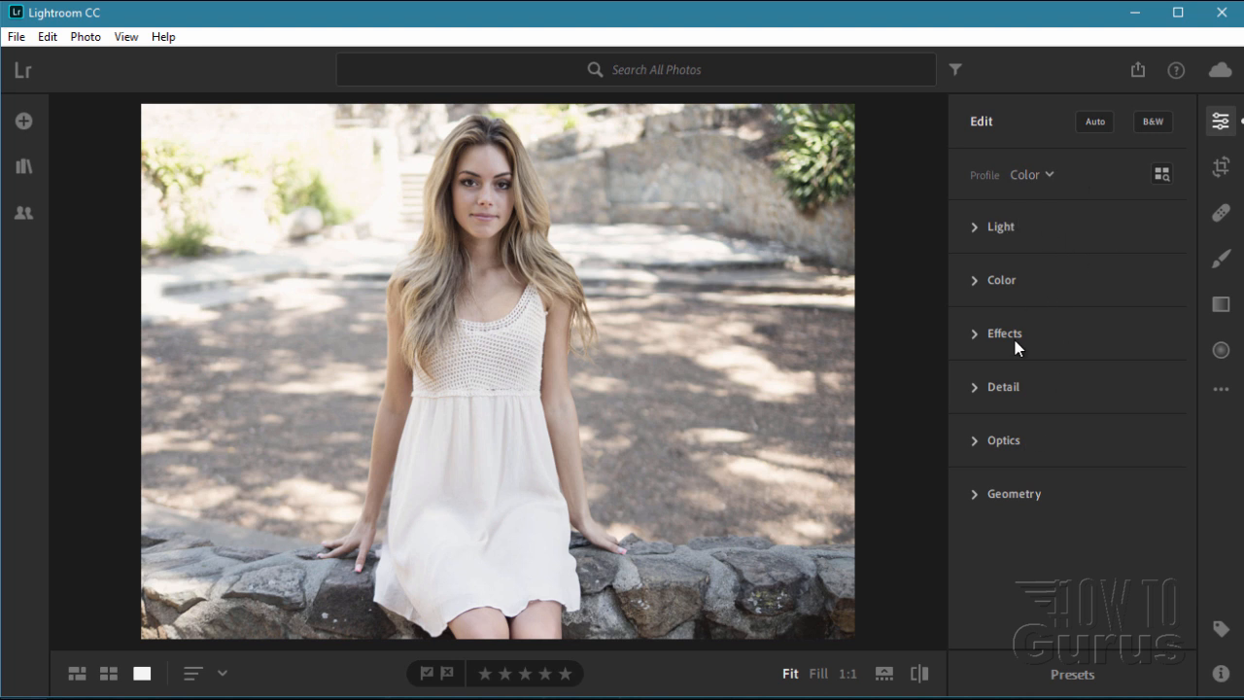
mouse_move(1012, 520)
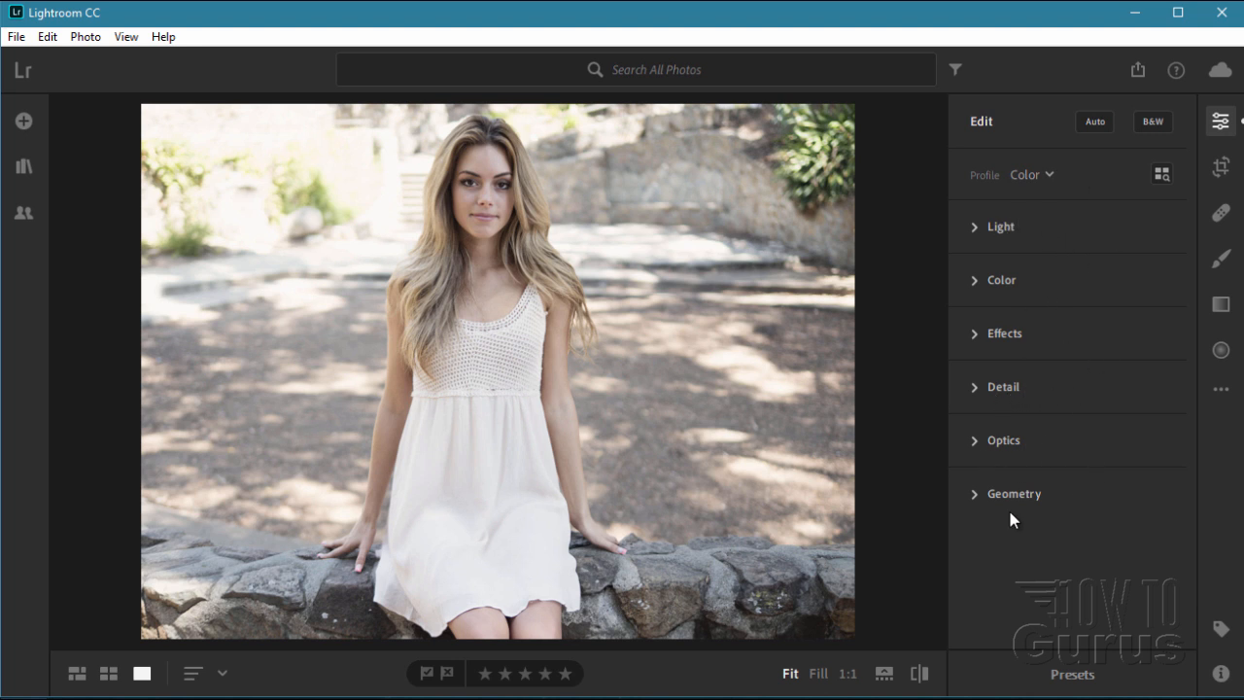
mouse_move(1055, 671)
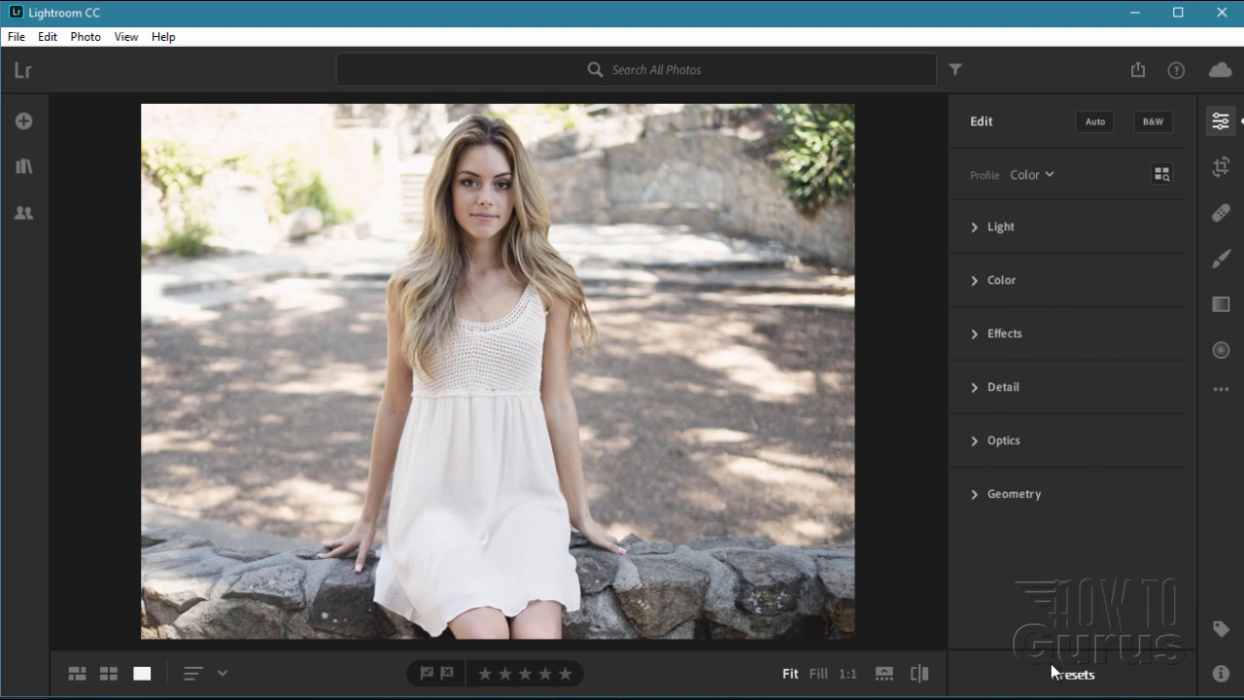
mouse_move(1038, 576)
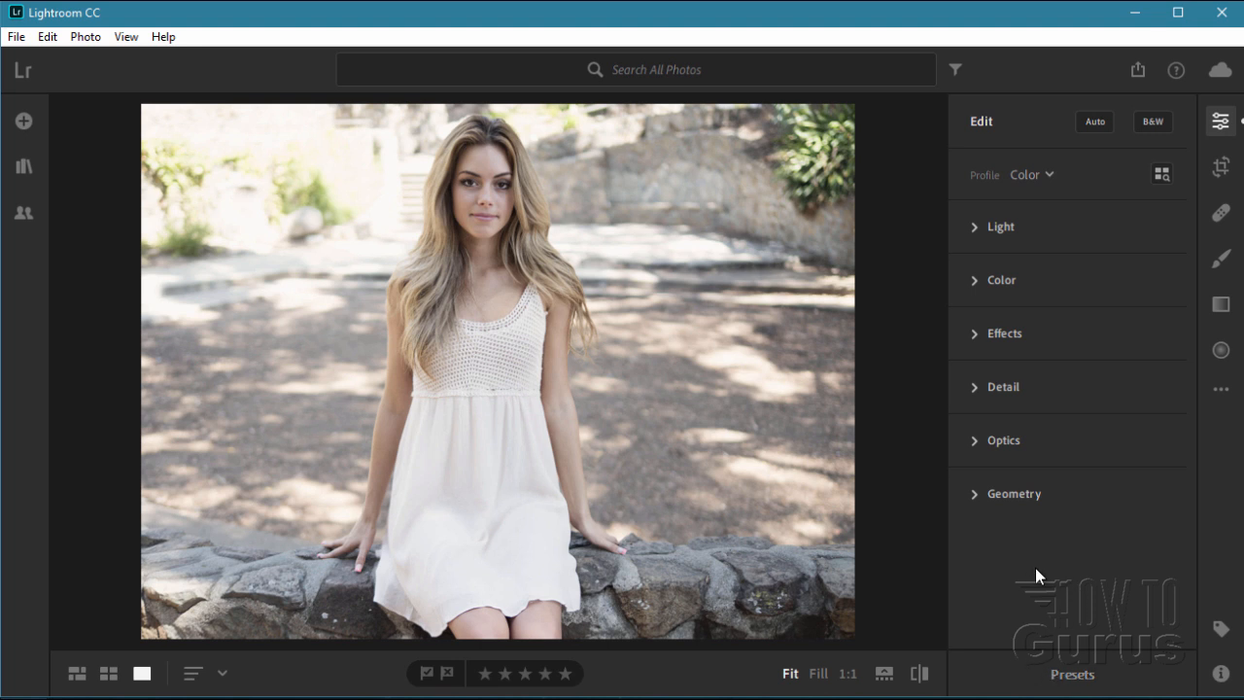
mouse_move(1006, 243)
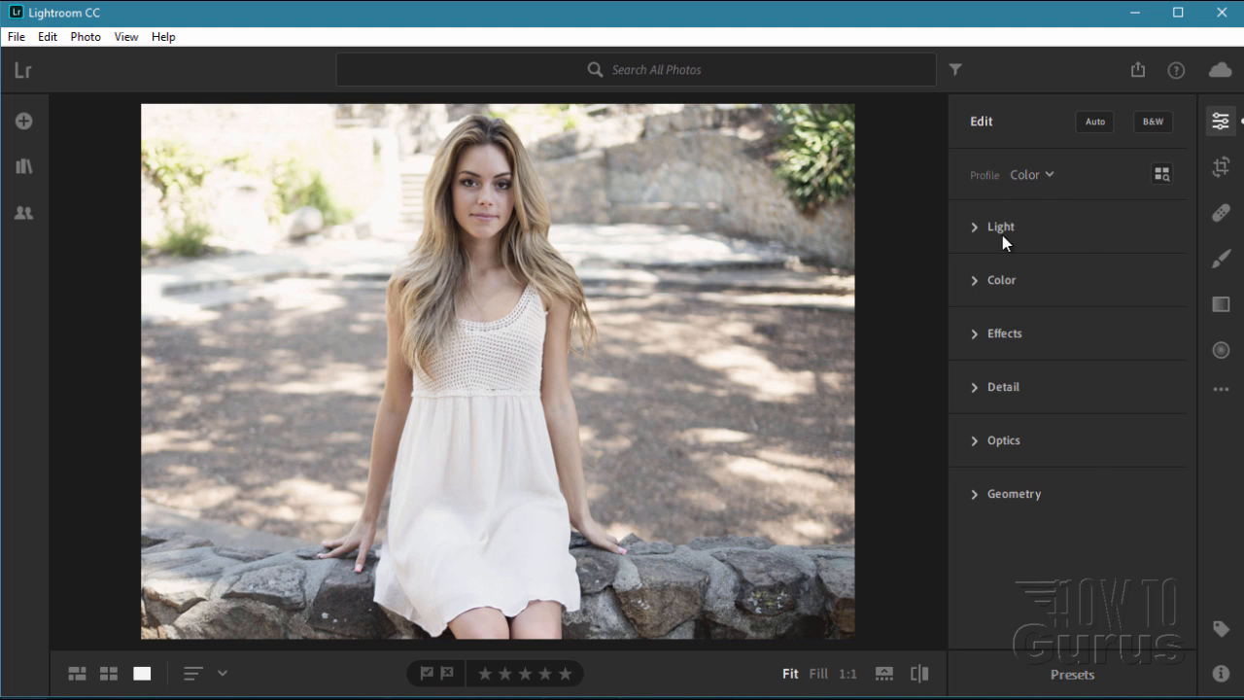
mouse_move(1019, 222)
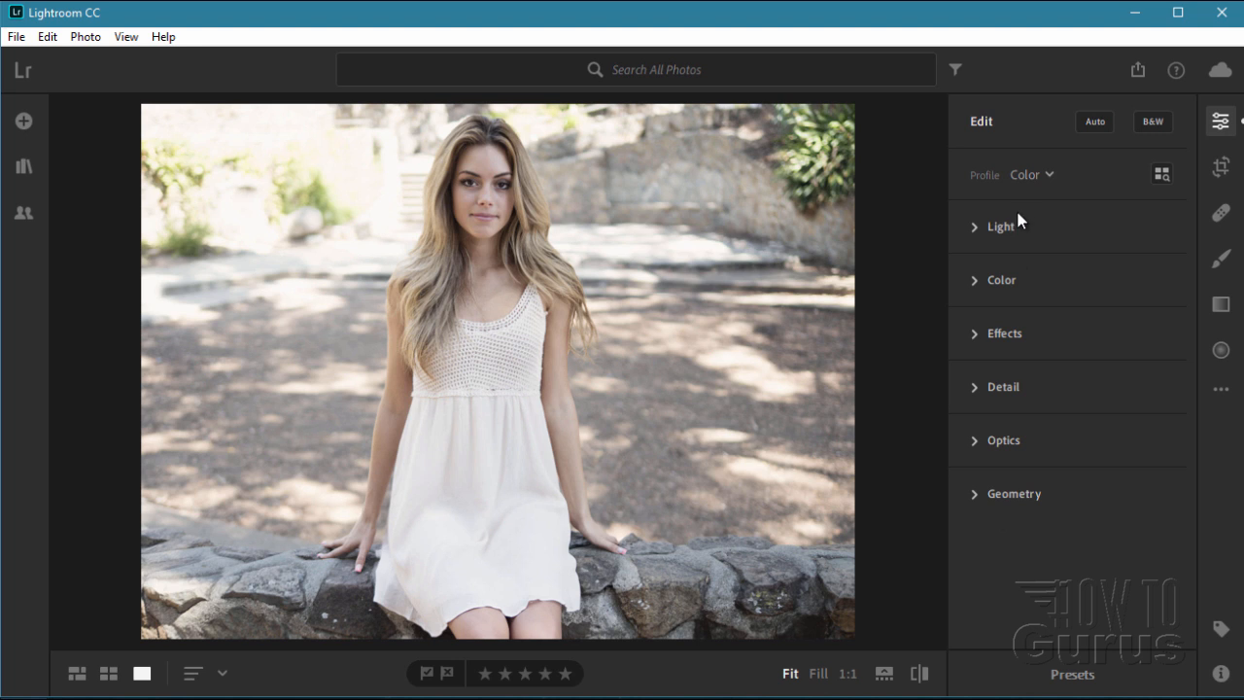
mouse_move(1012, 335)
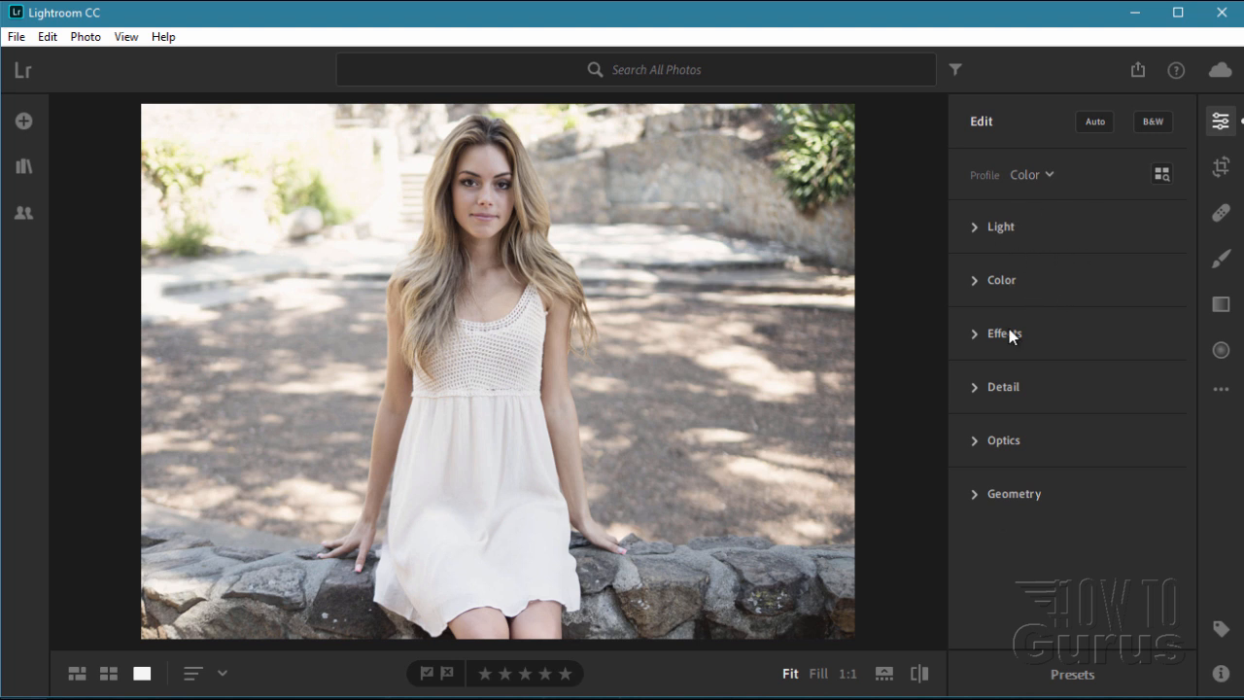
mouse_move(1007, 457)
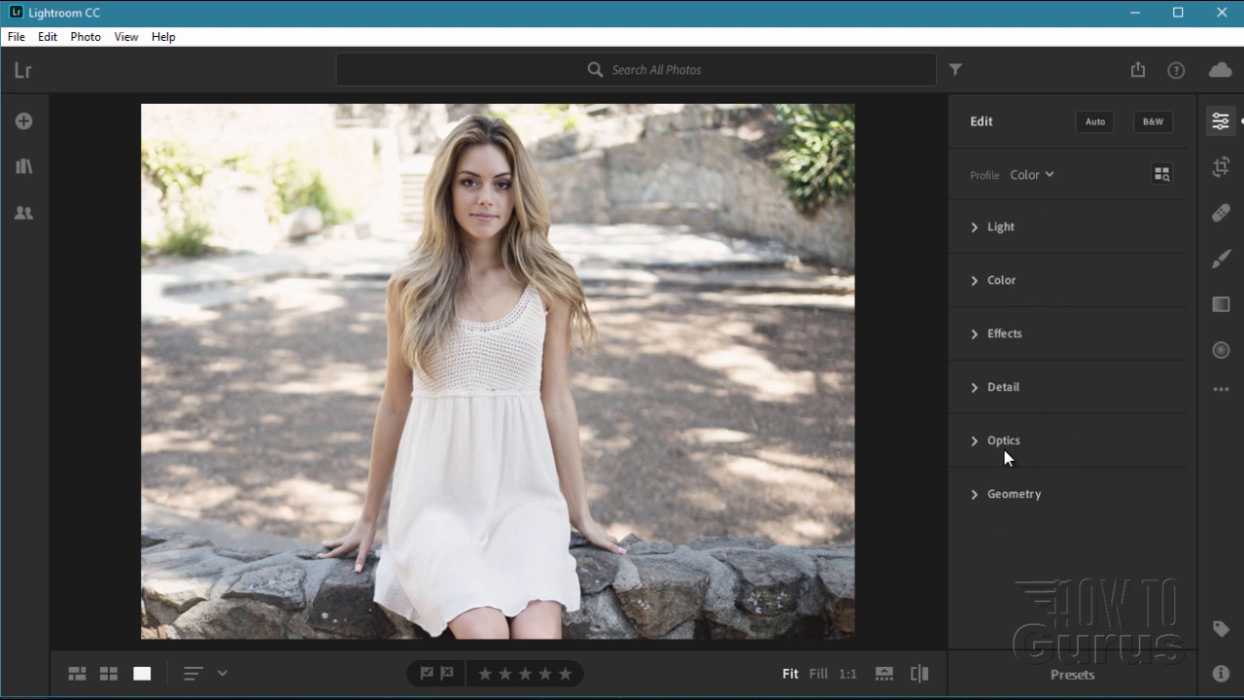
mouse_move(365, 273)
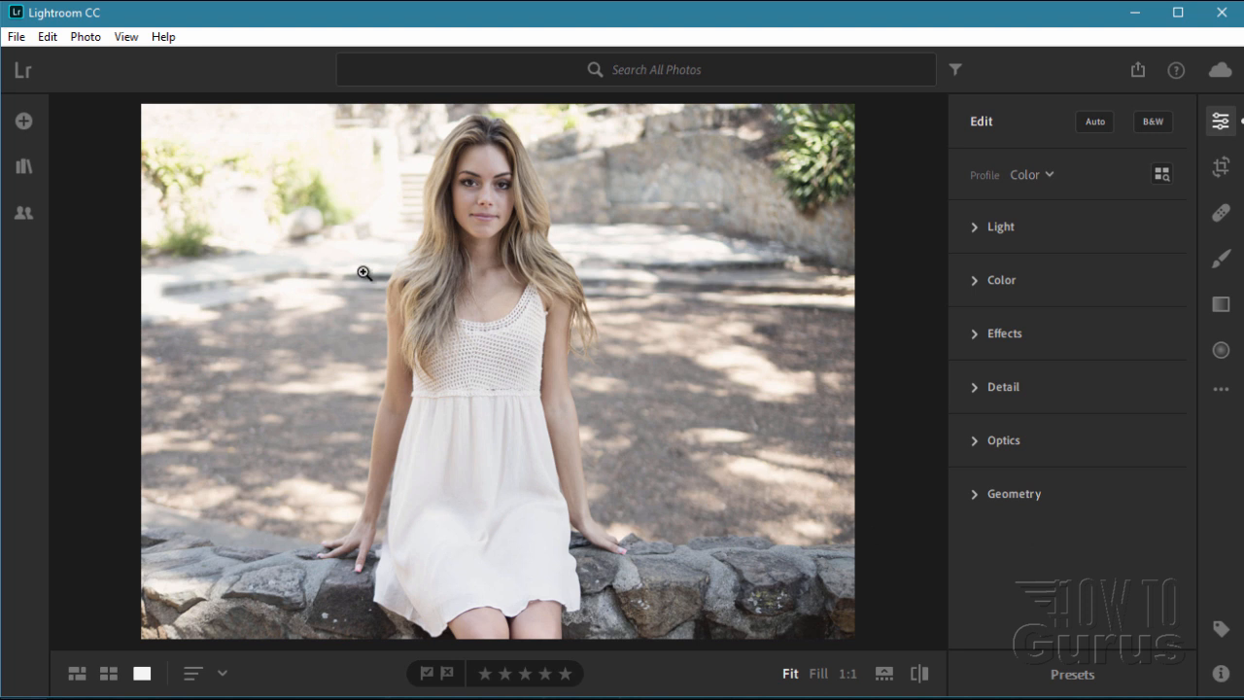
mouse_move(637, 205)
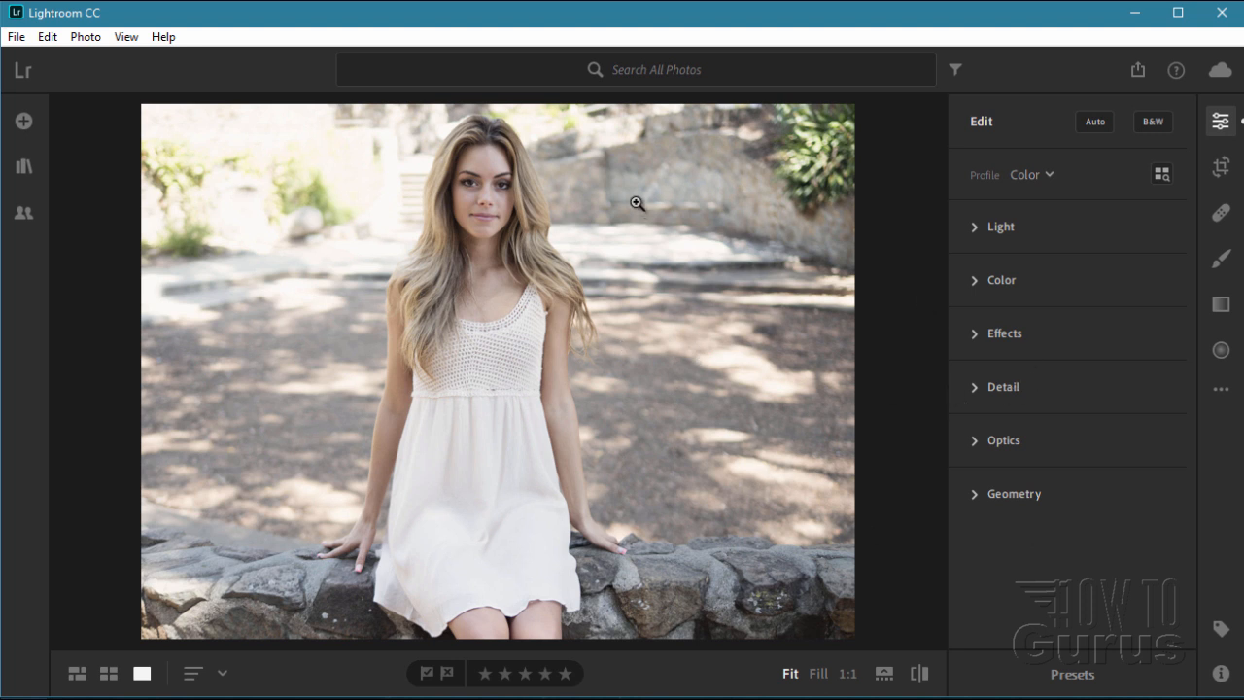
mouse_move(1040, 183)
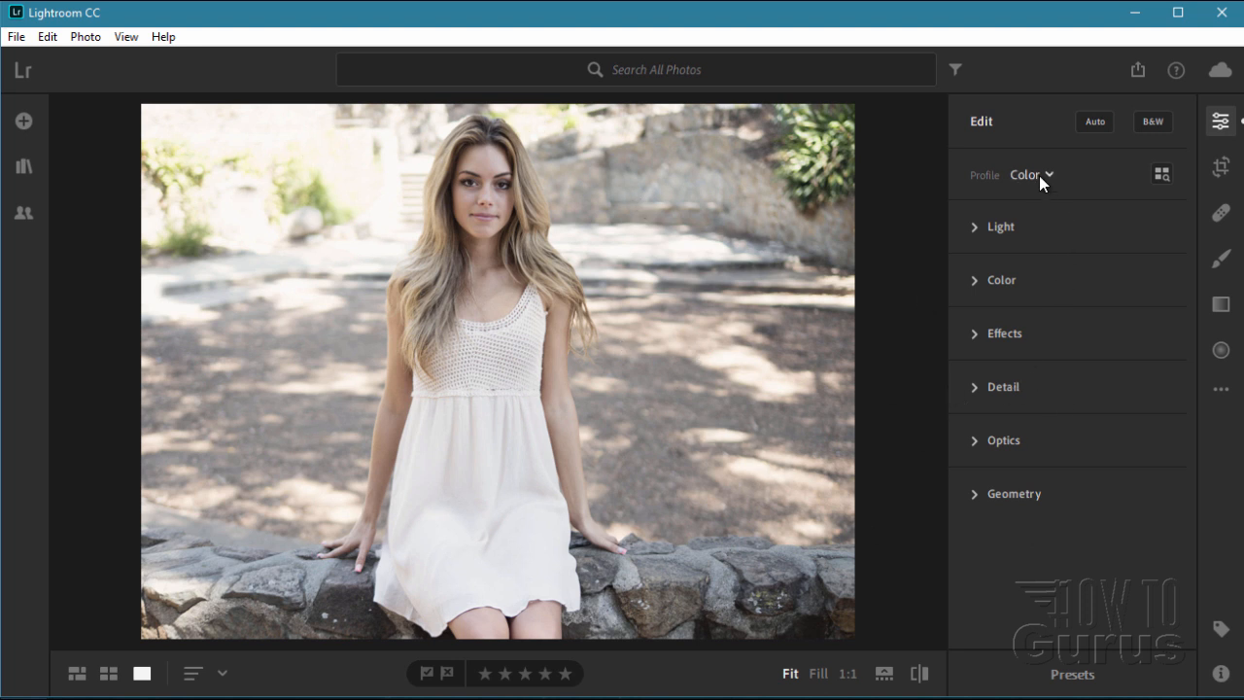
mouse_move(1096, 234)
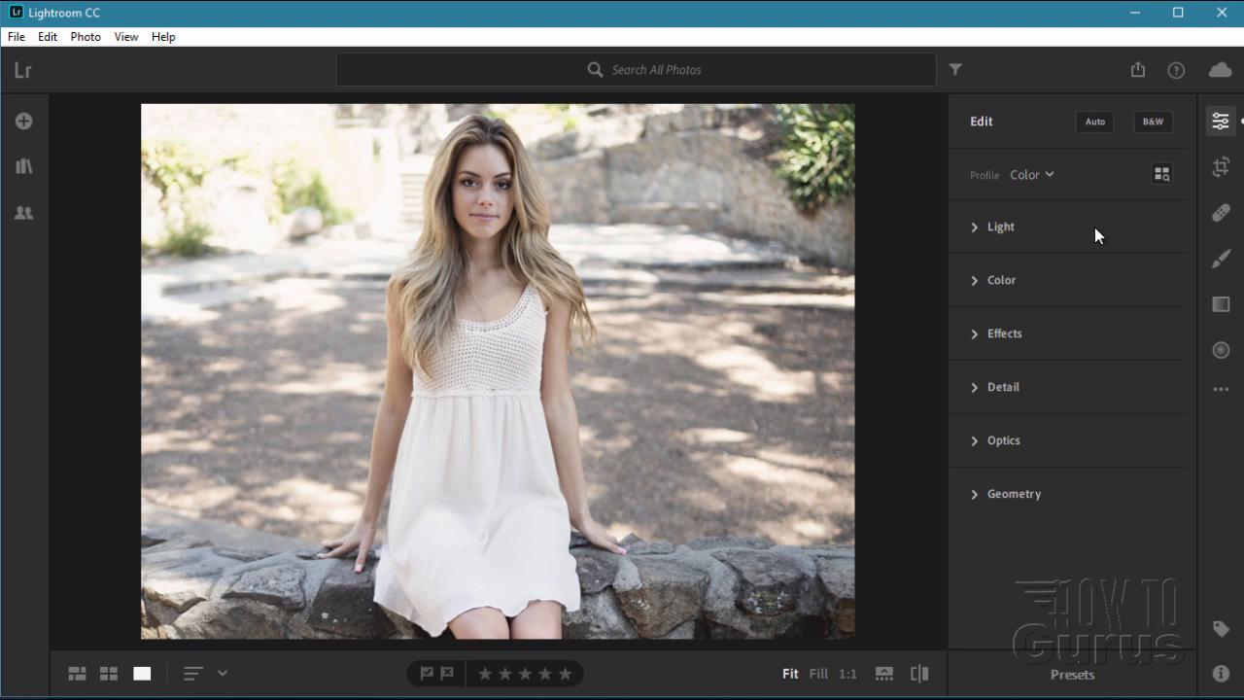
mouse_move(979, 235)
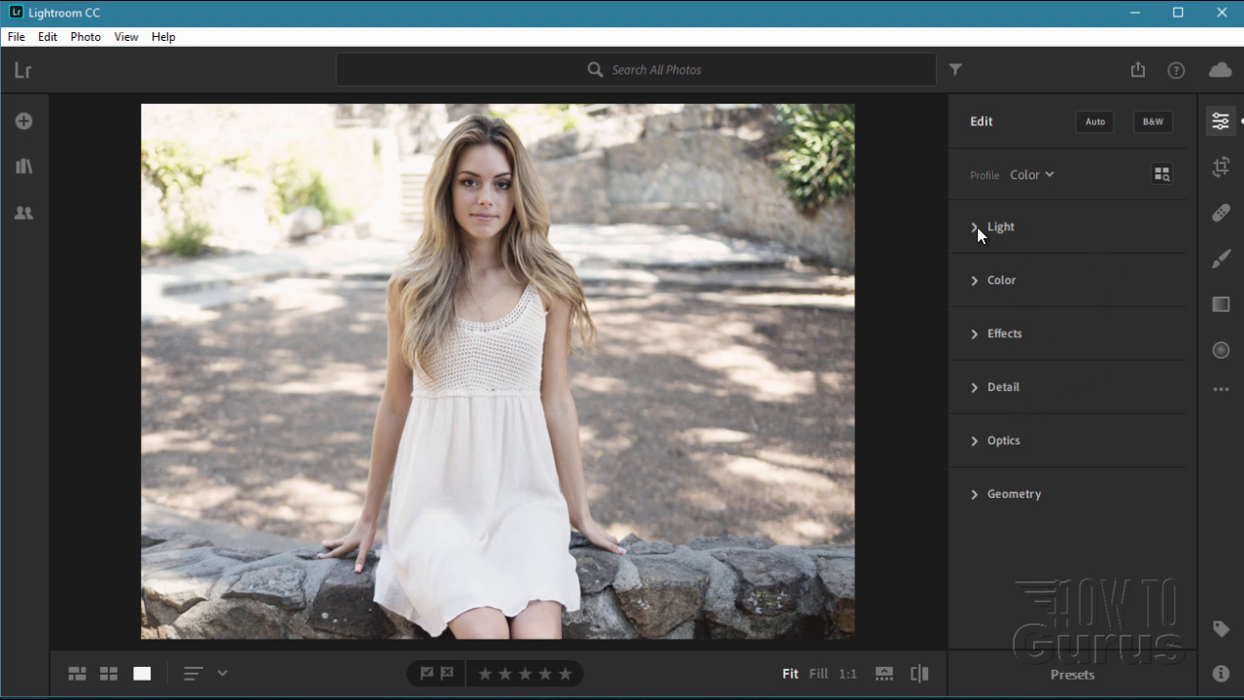
Expand the Light section to show Exposure, Contrast, Highlights, Shadows, Whites and Blacks
click(999, 227)
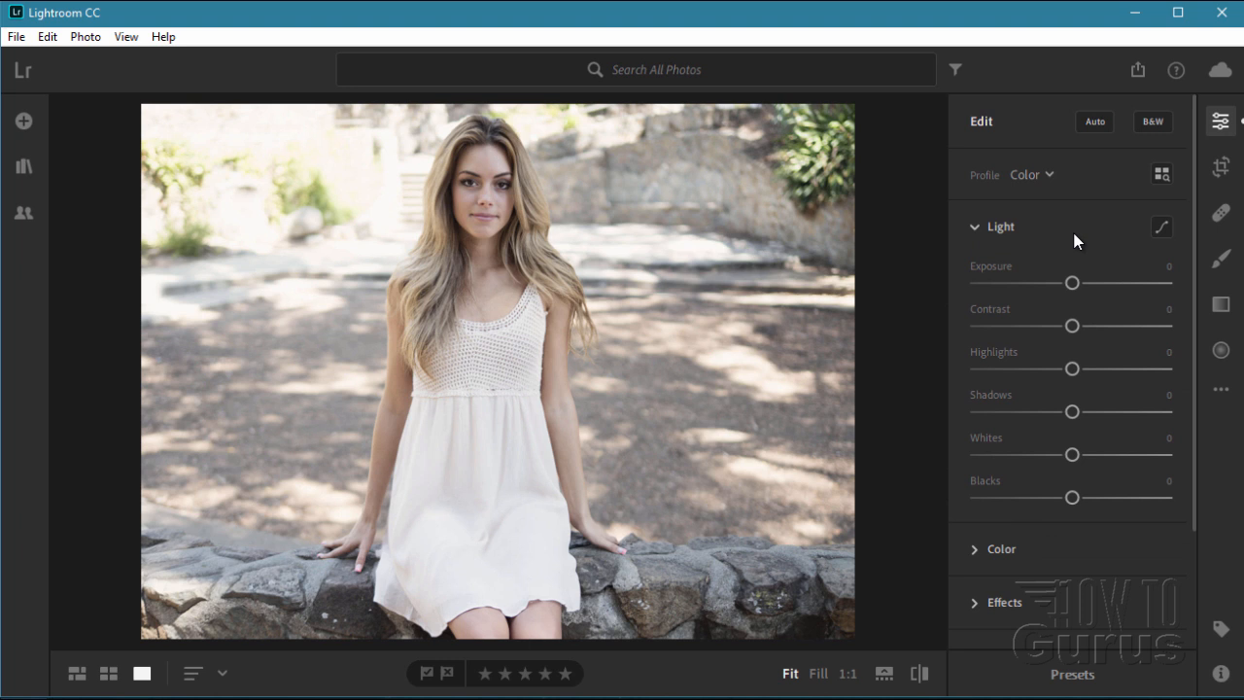
mouse_move(1076, 242)
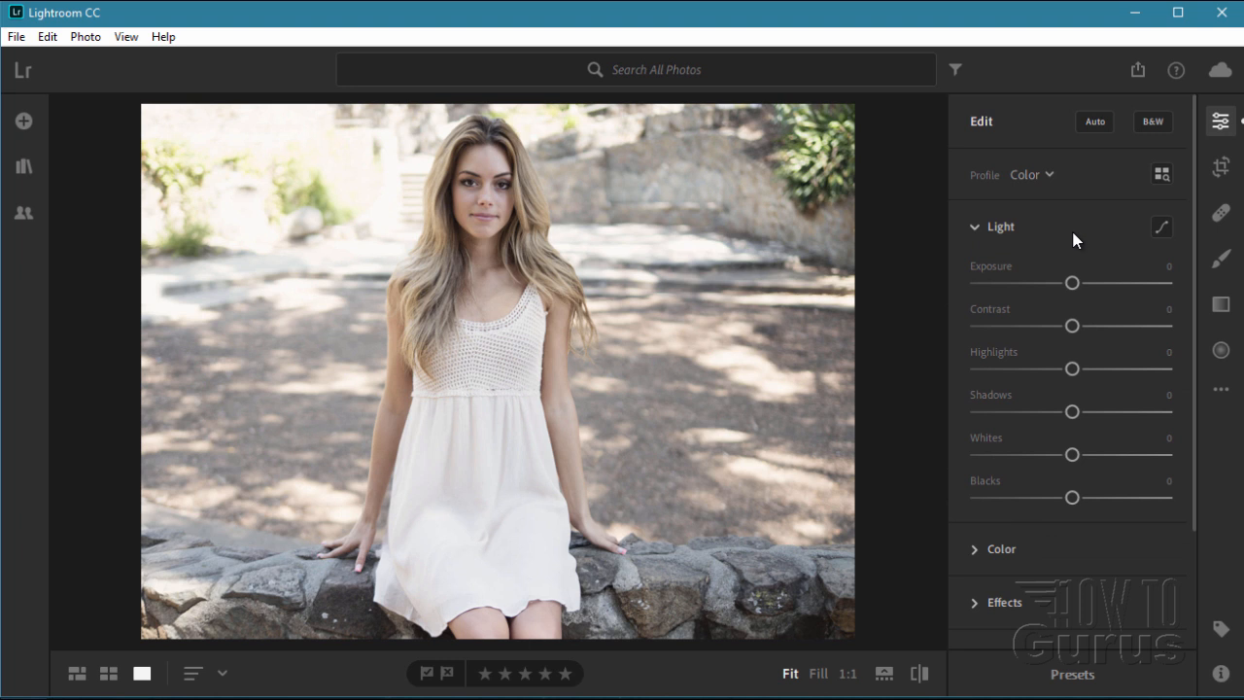
mouse_move(992, 161)
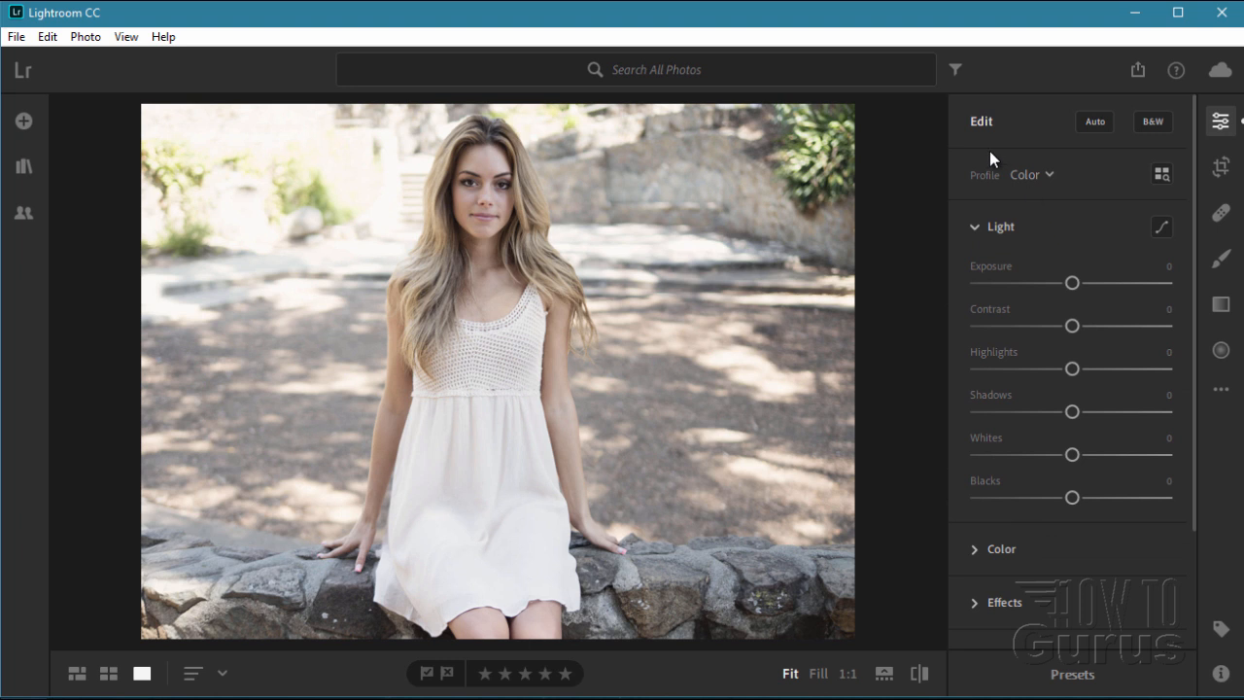
mouse_move(805, 330)
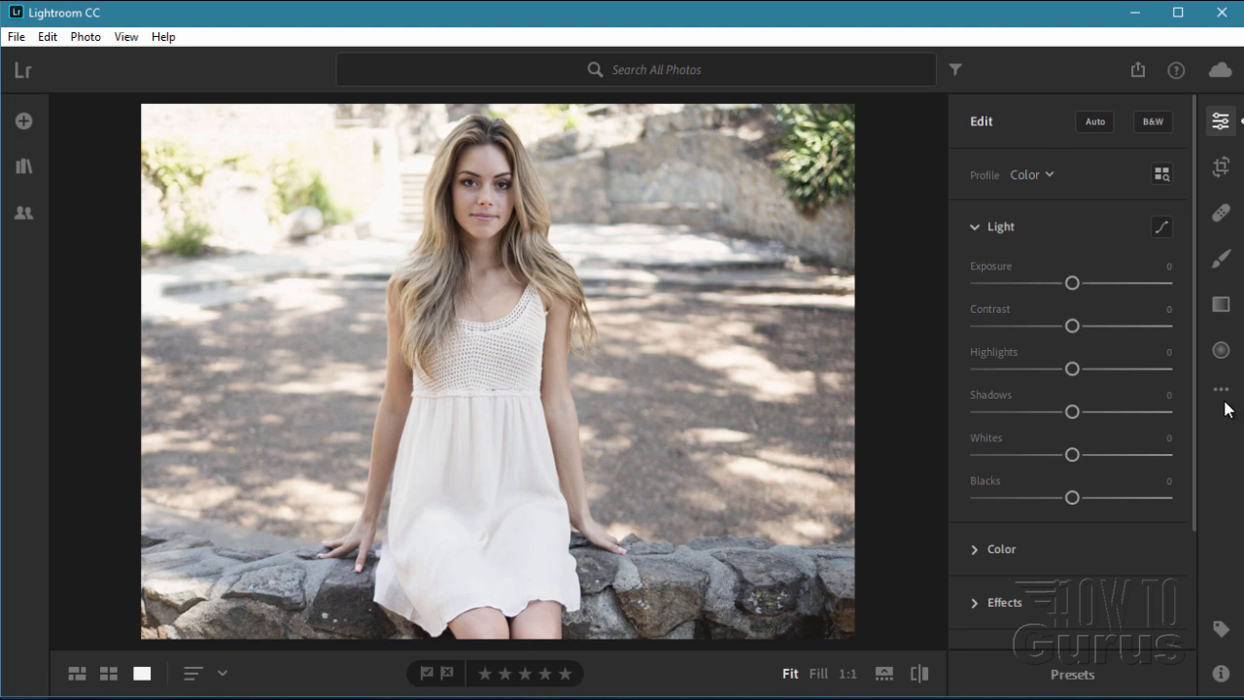
click(1221, 389)
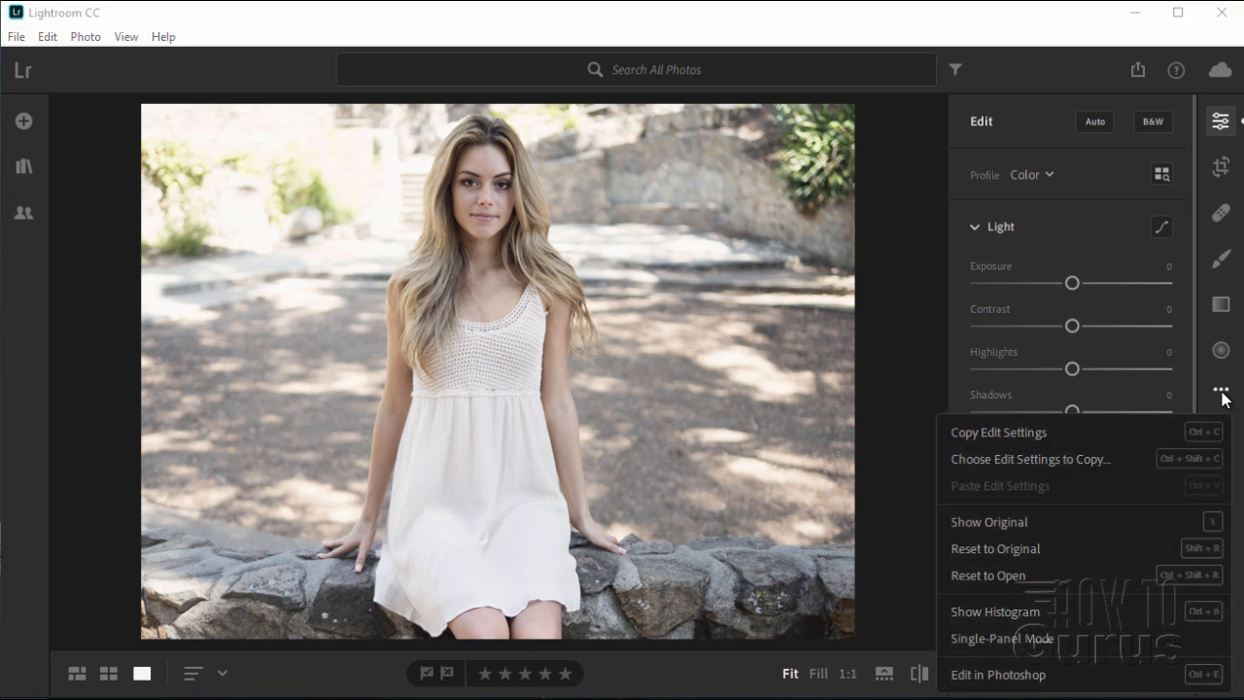
mouse_move(996, 612)
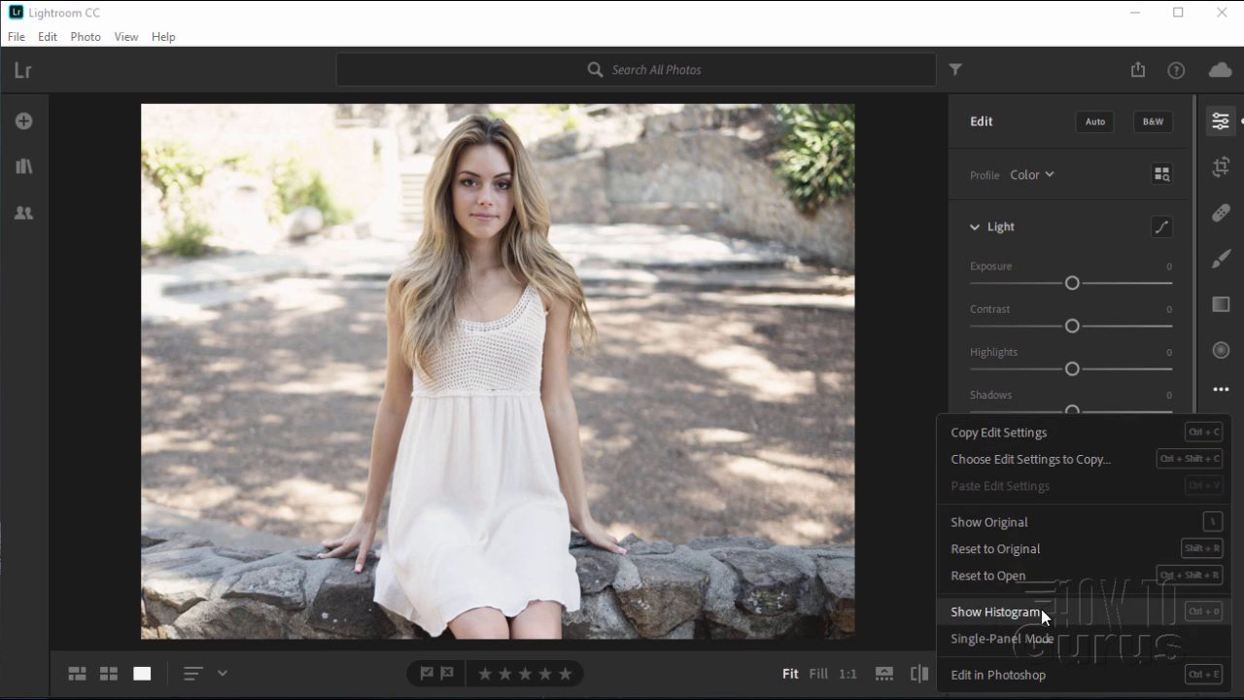
click(995, 610)
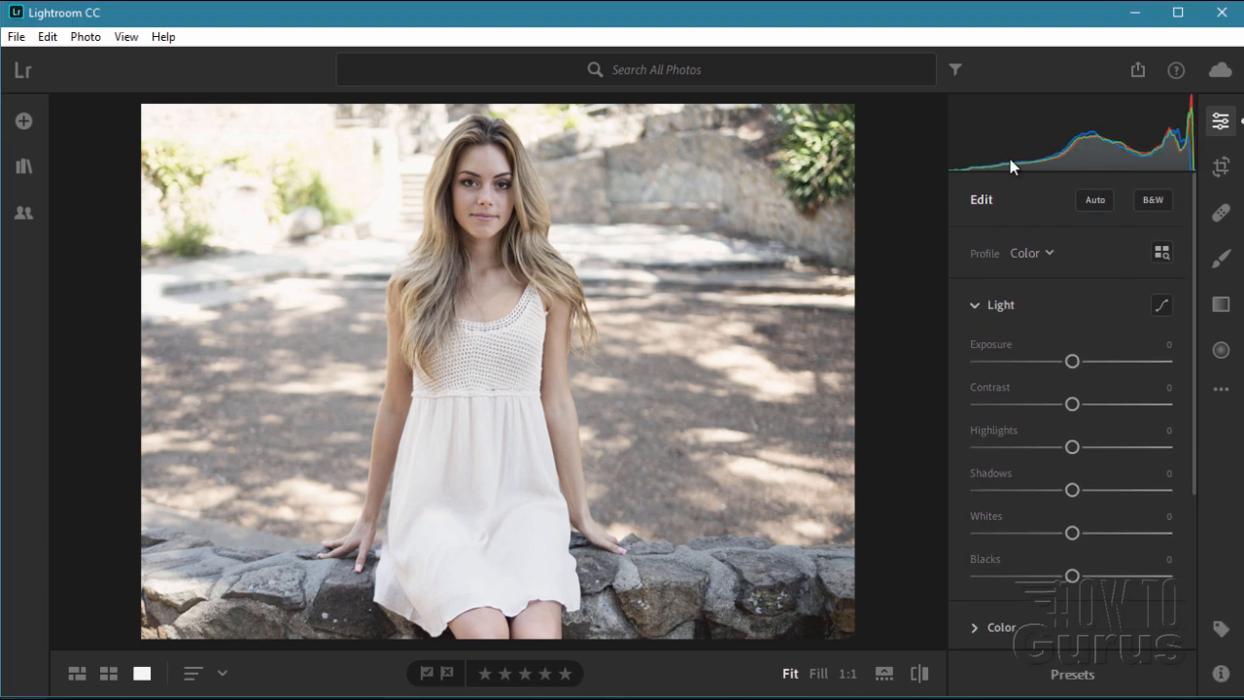
mouse_move(1079, 144)
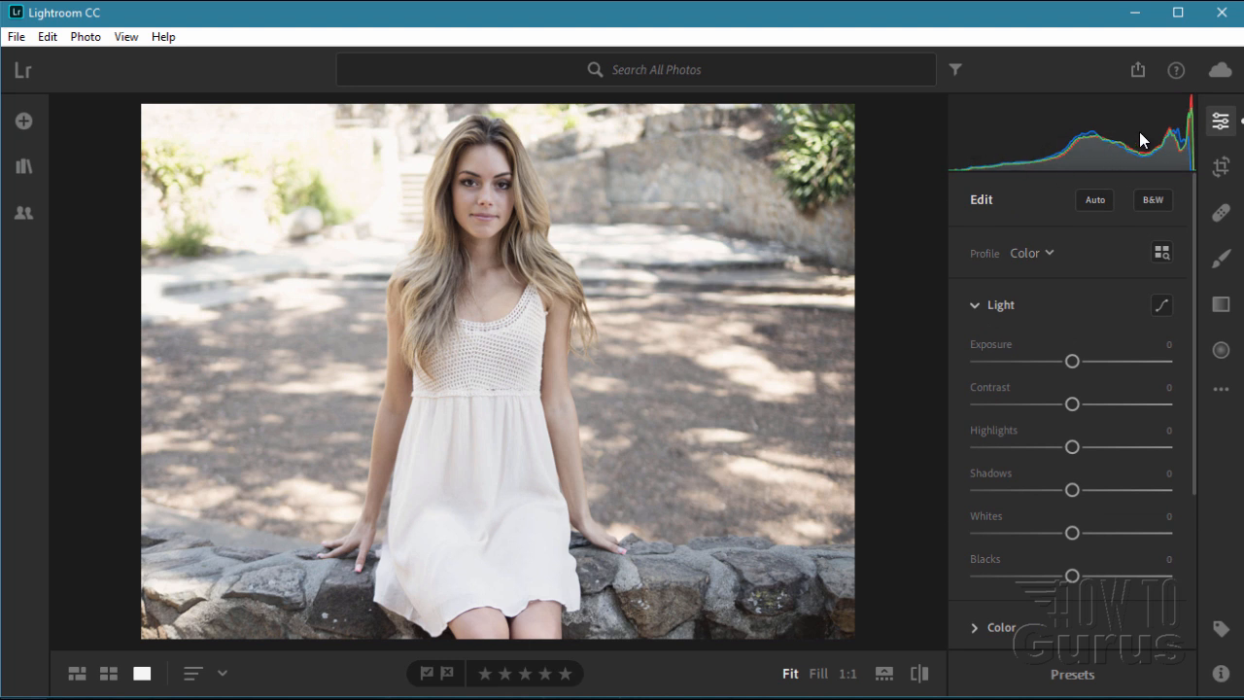
mouse_move(1181, 135)
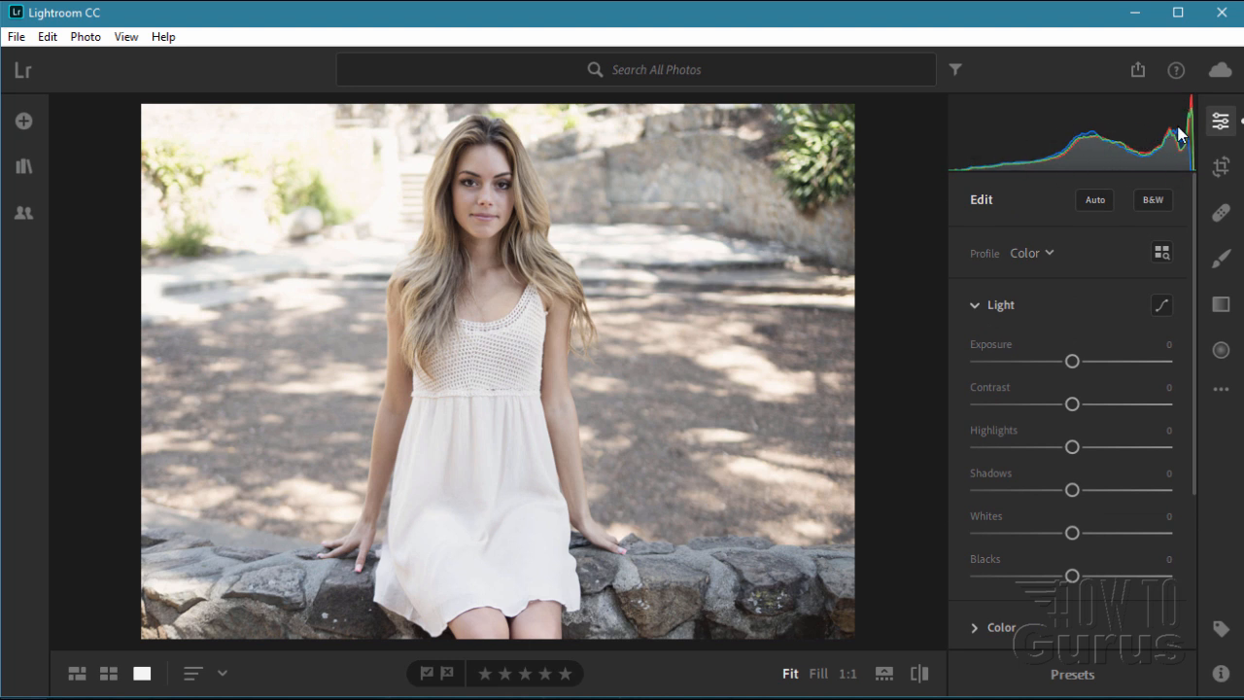
mouse_move(1191, 156)
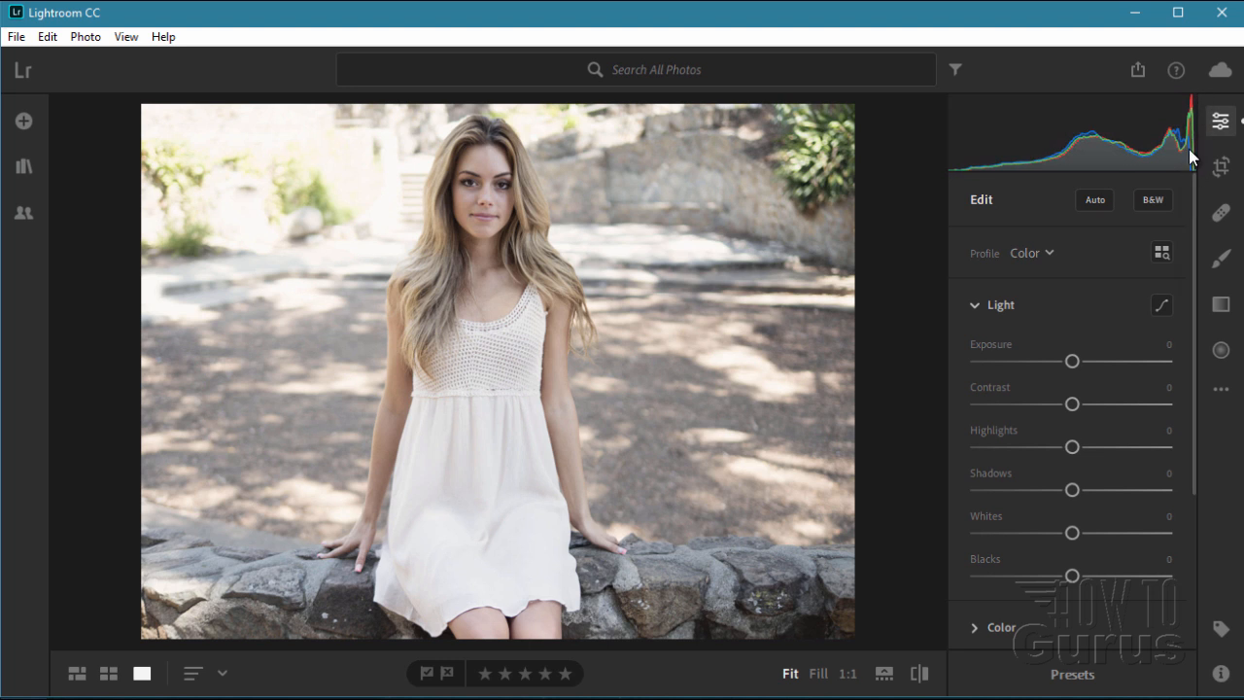
mouse_move(1091, 160)
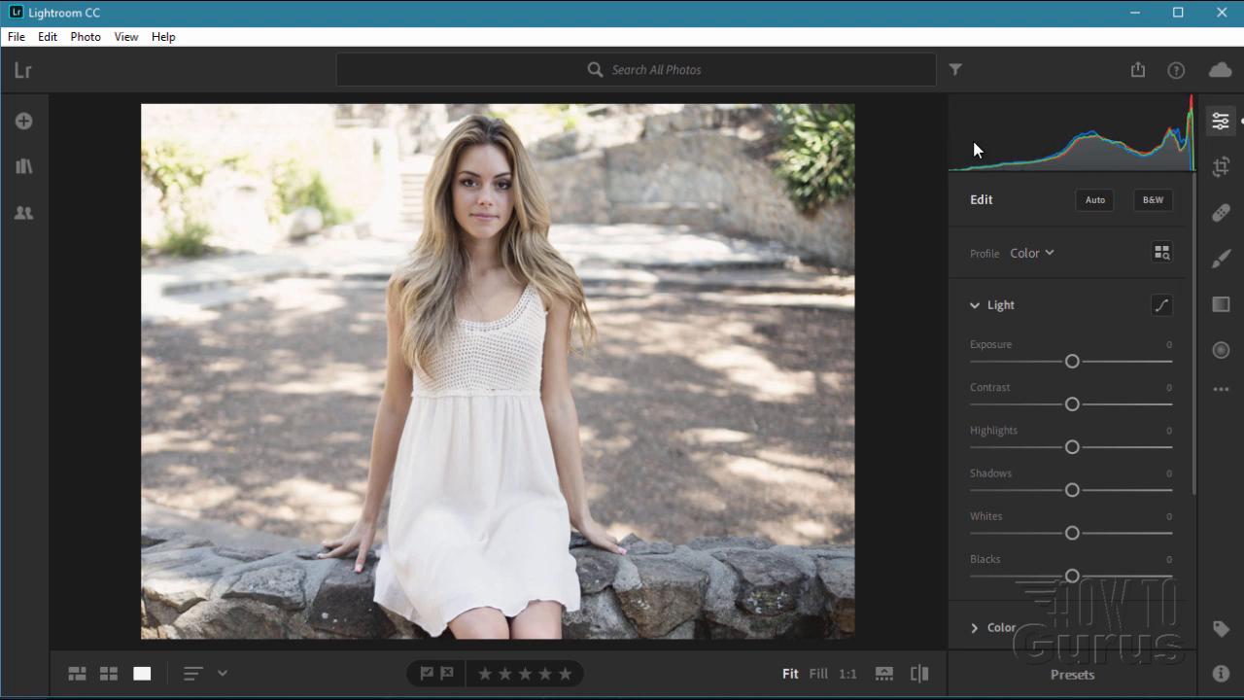
mouse_move(1008, 123)
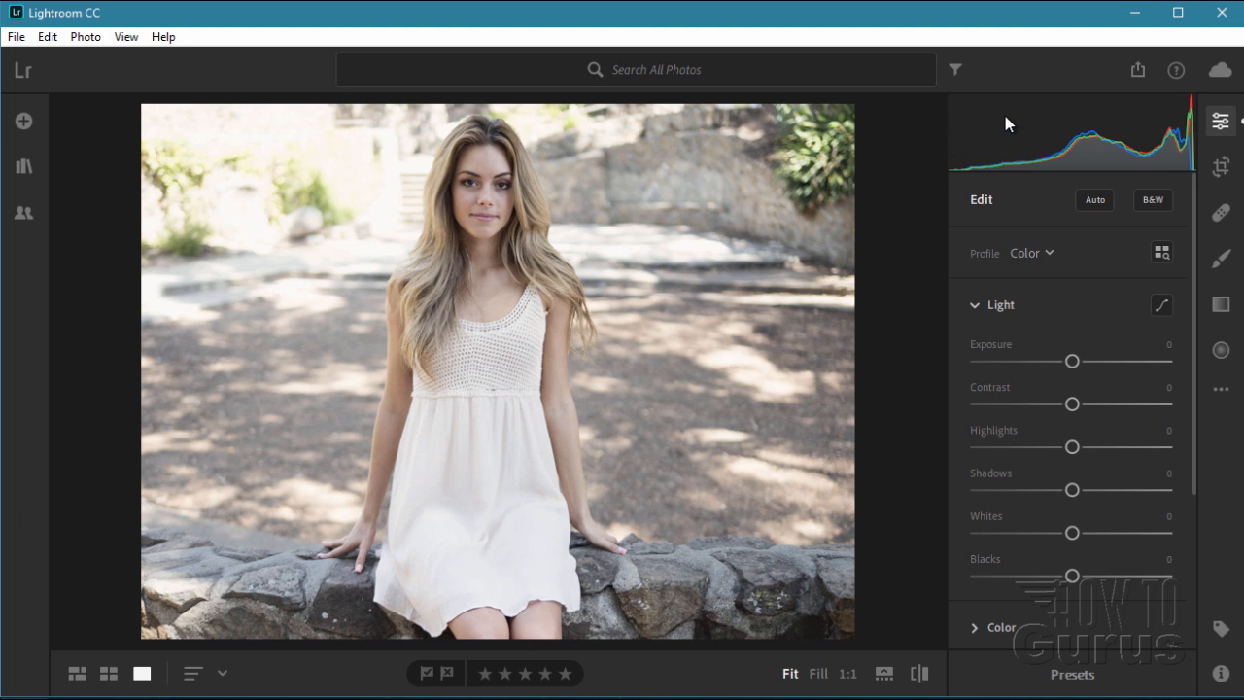
mouse_move(1109, 158)
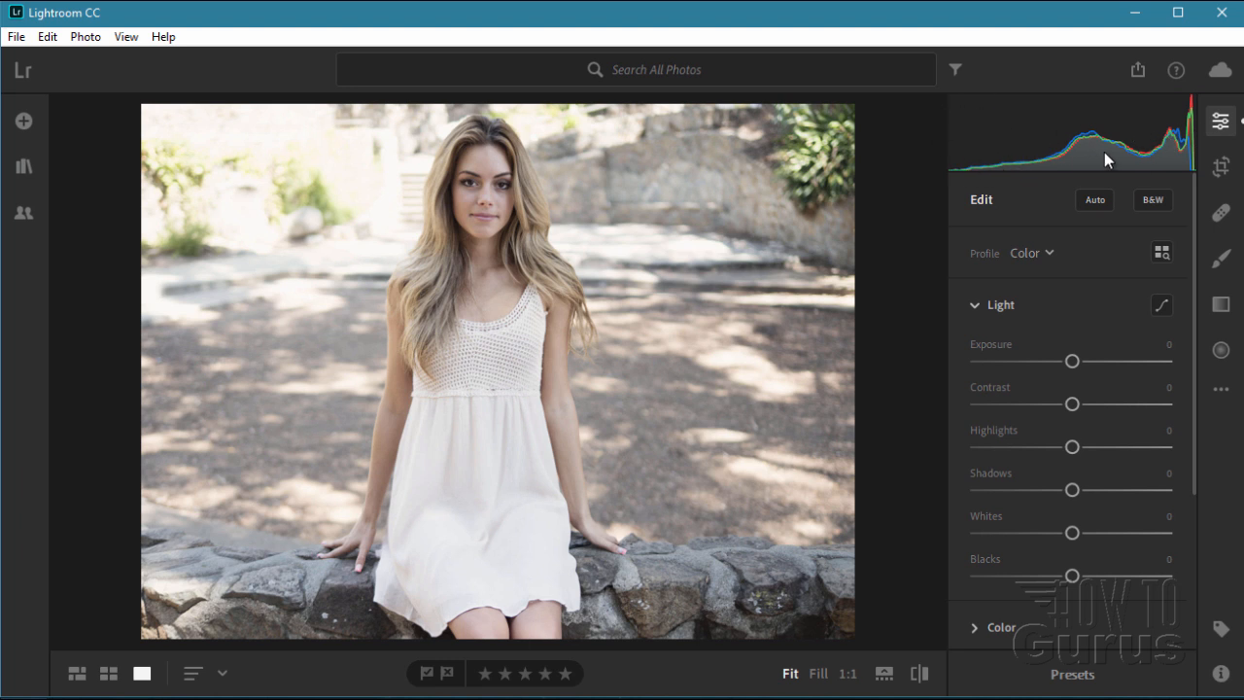
mouse_move(1196, 144)
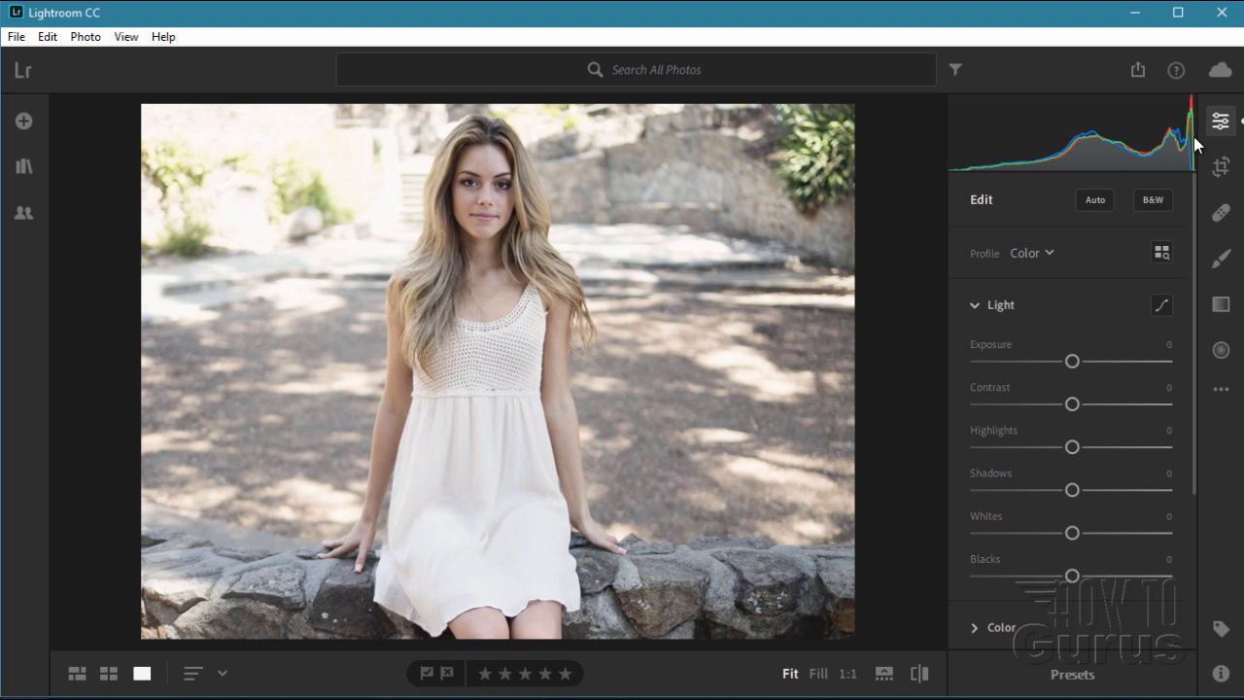
mouse_move(1017, 123)
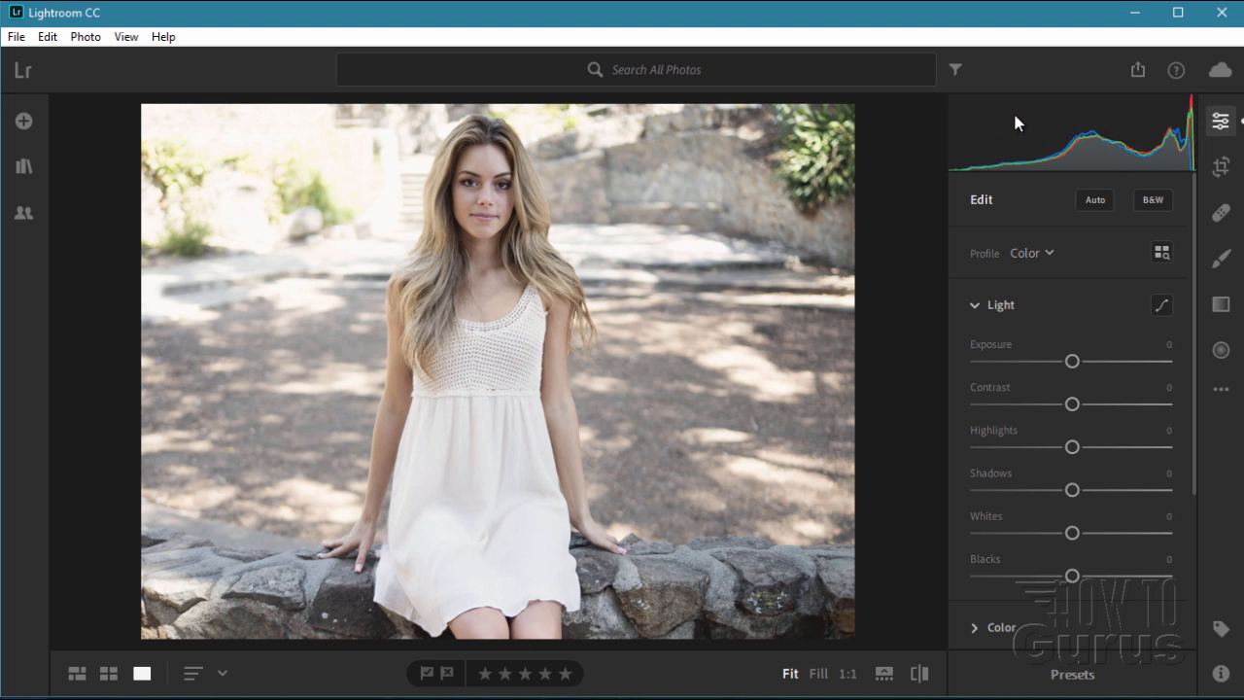
mouse_move(1069, 103)
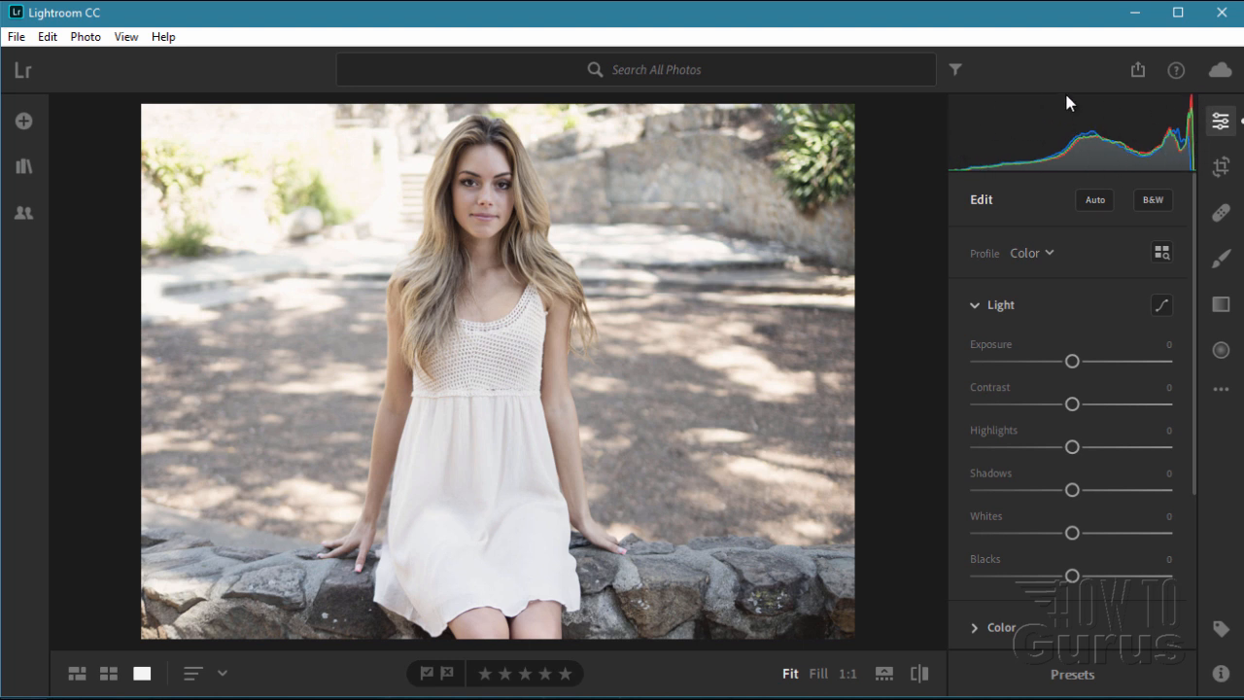
mouse_move(1035, 166)
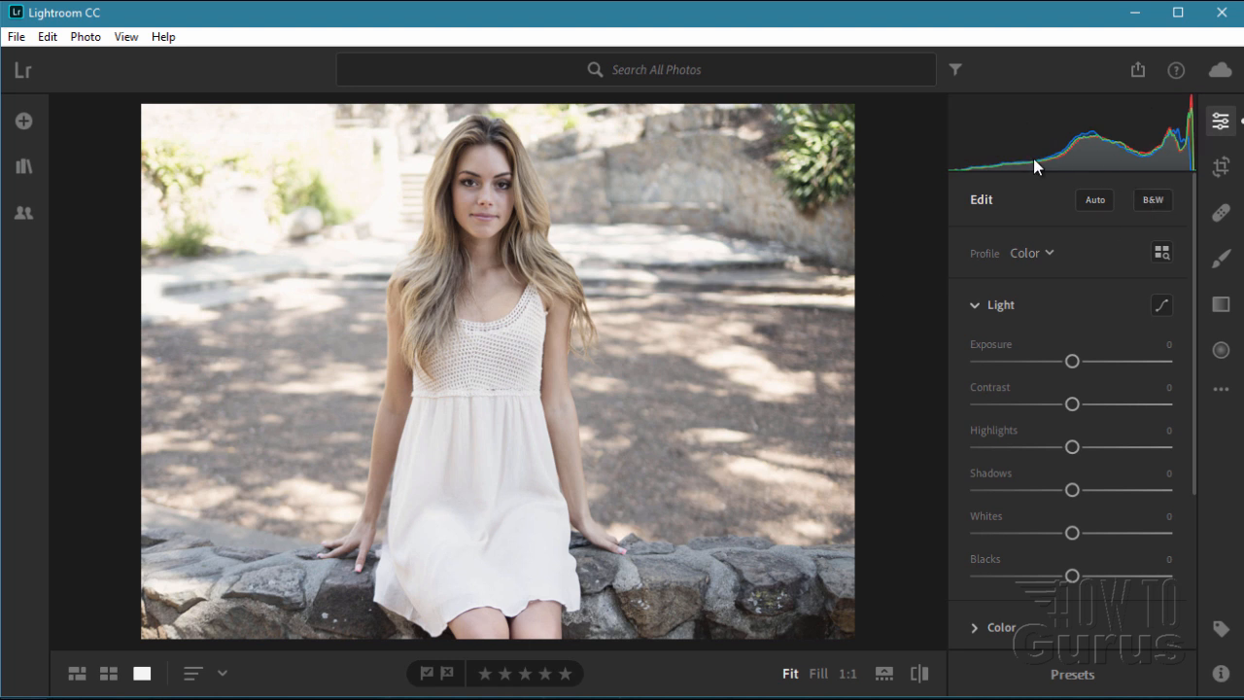
mouse_move(682, 350)
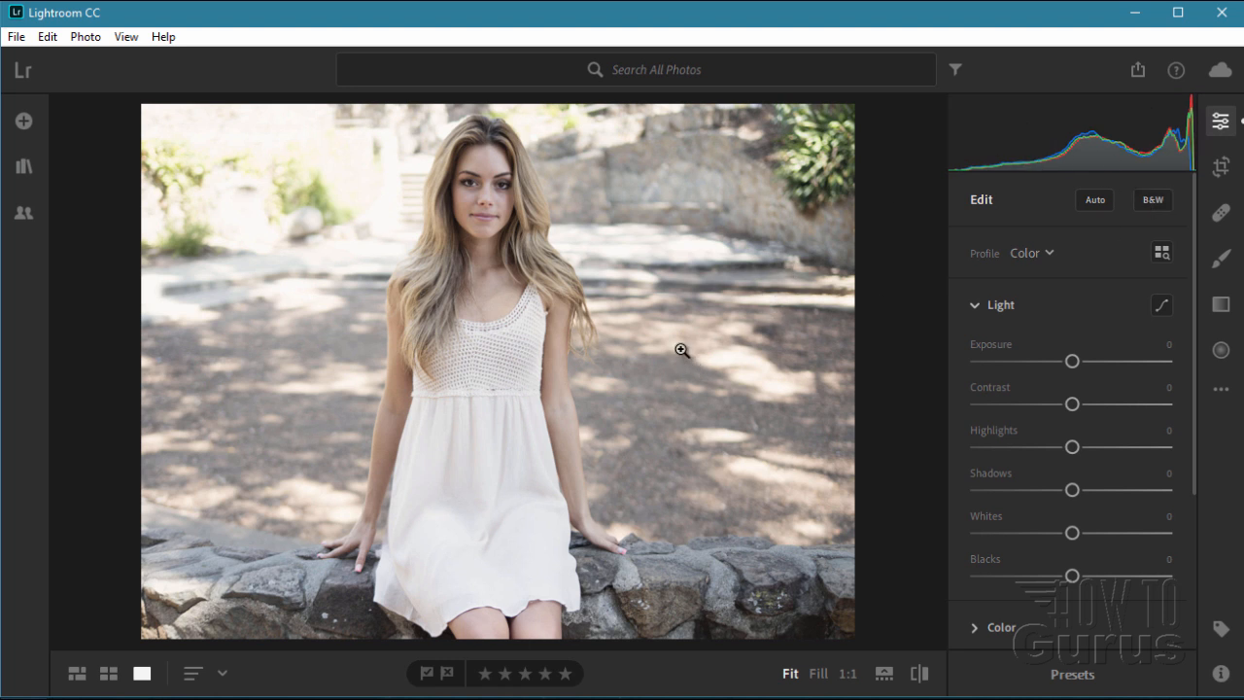
mouse_move(768, 231)
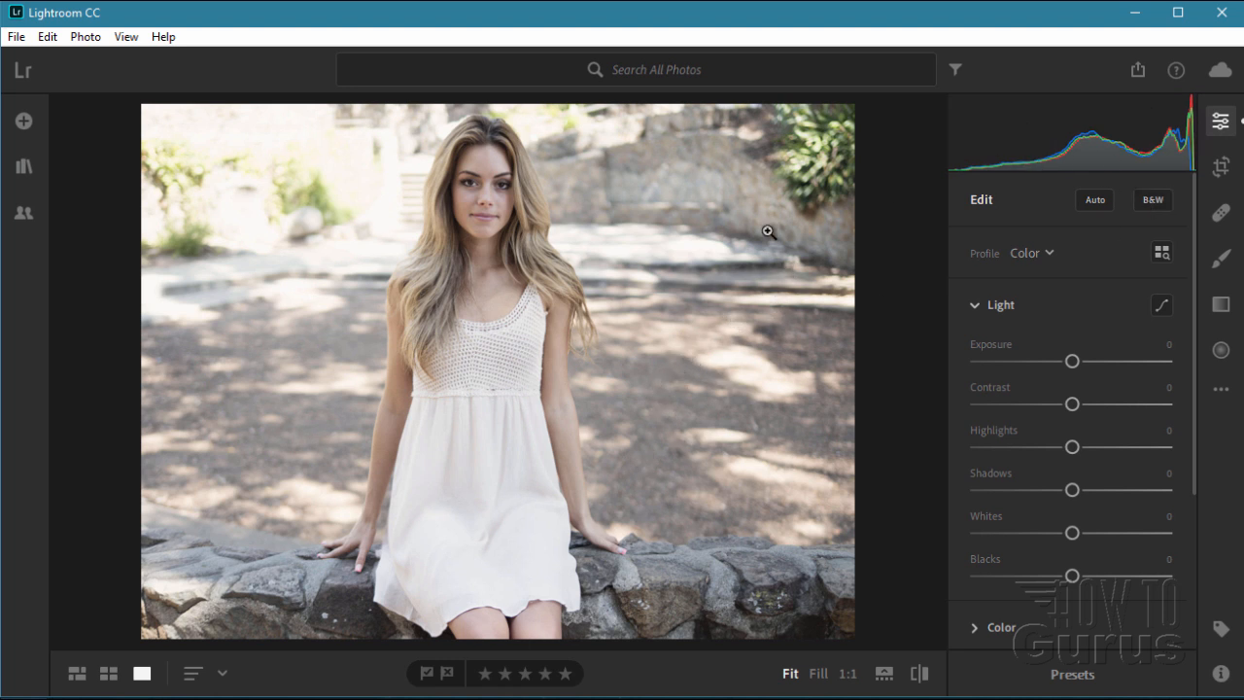
mouse_move(262, 312)
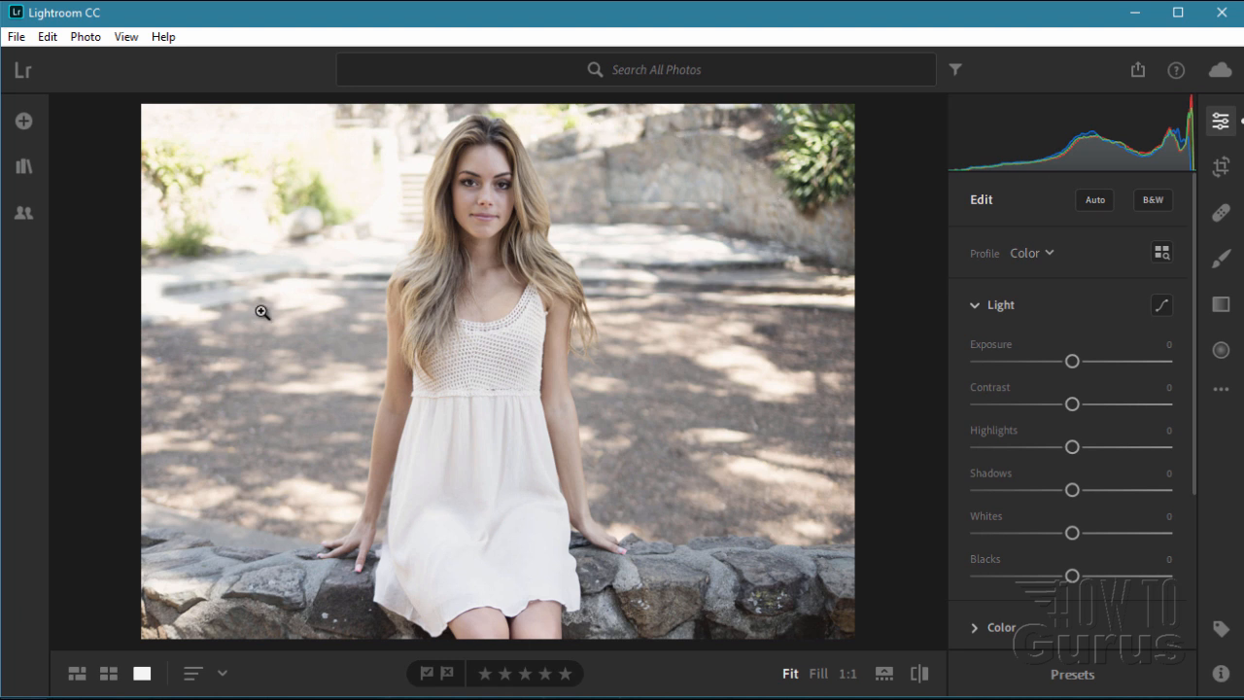
mouse_move(819, 277)
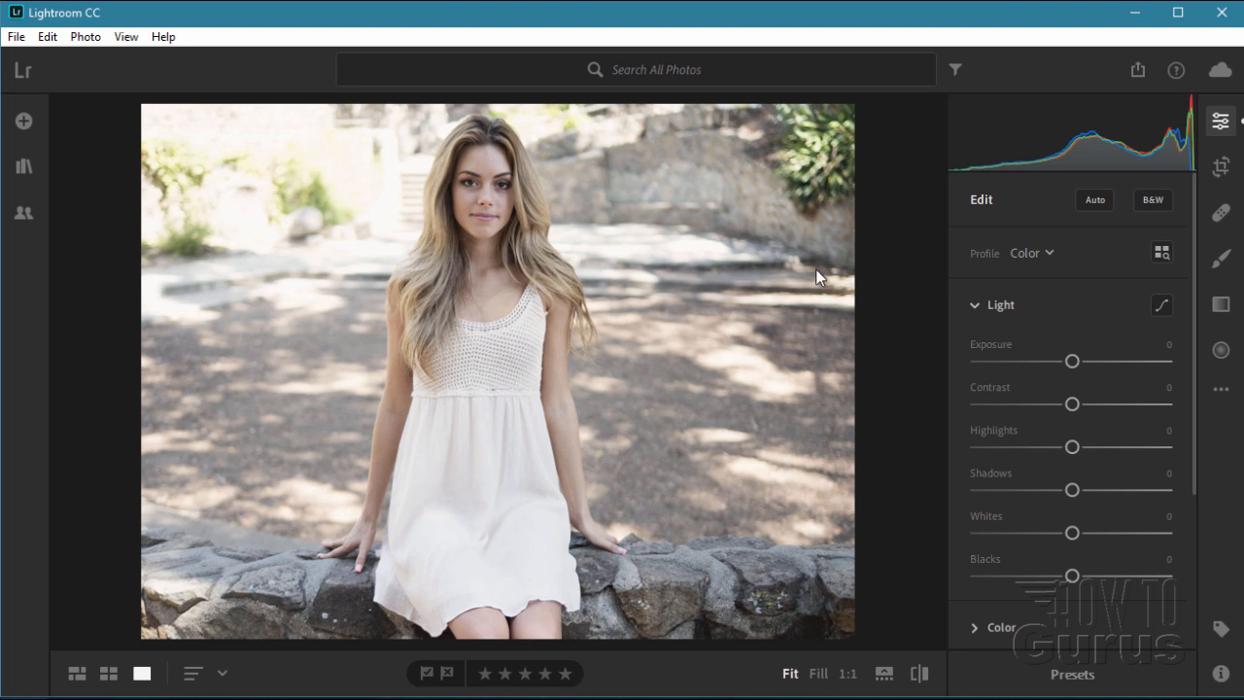
mouse_move(256, 310)
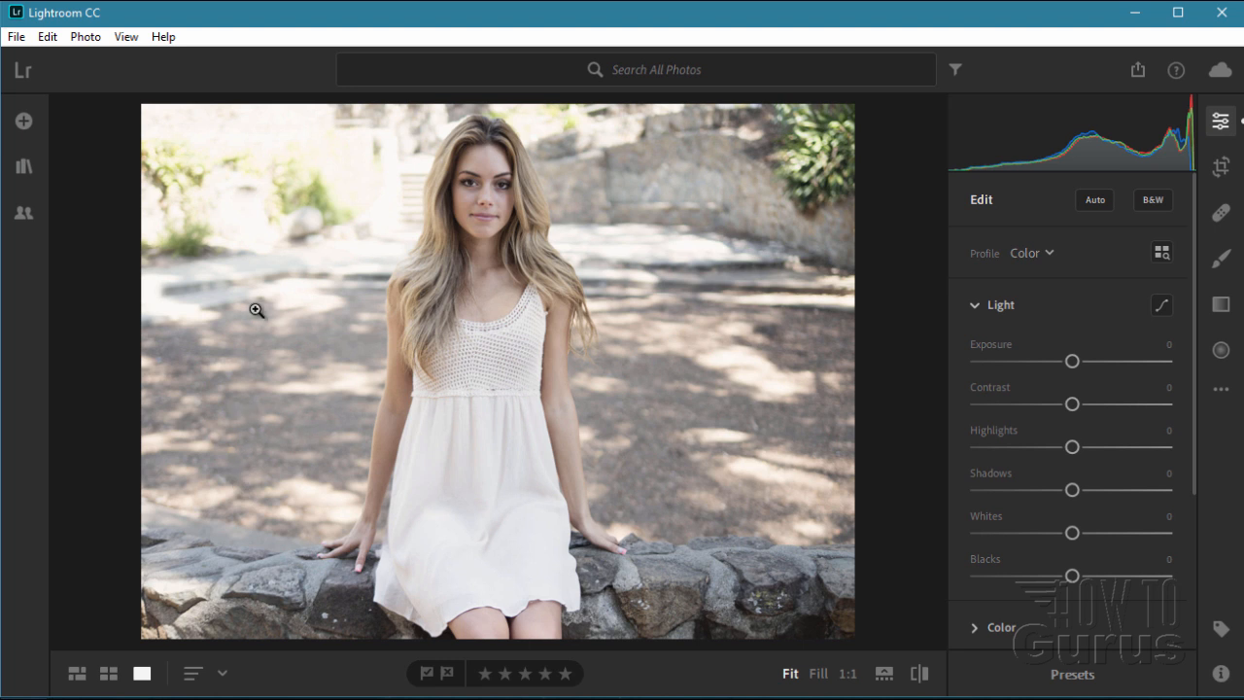
mouse_move(664, 466)
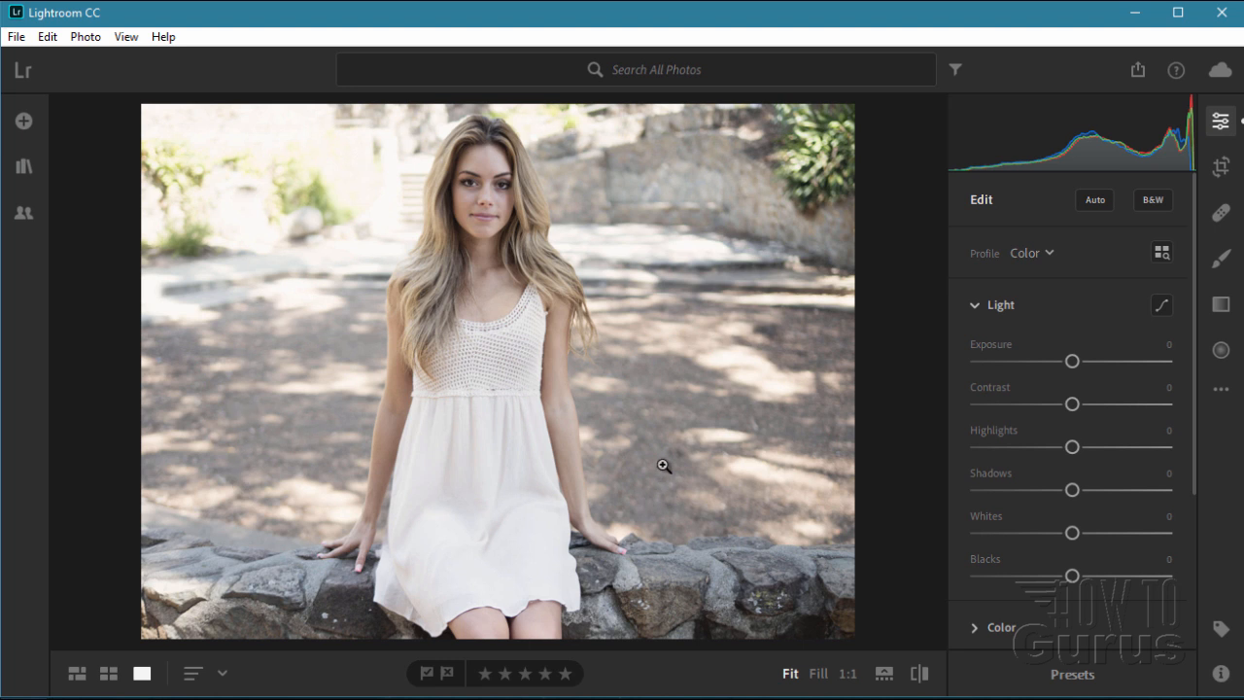
mouse_move(1111, 307)
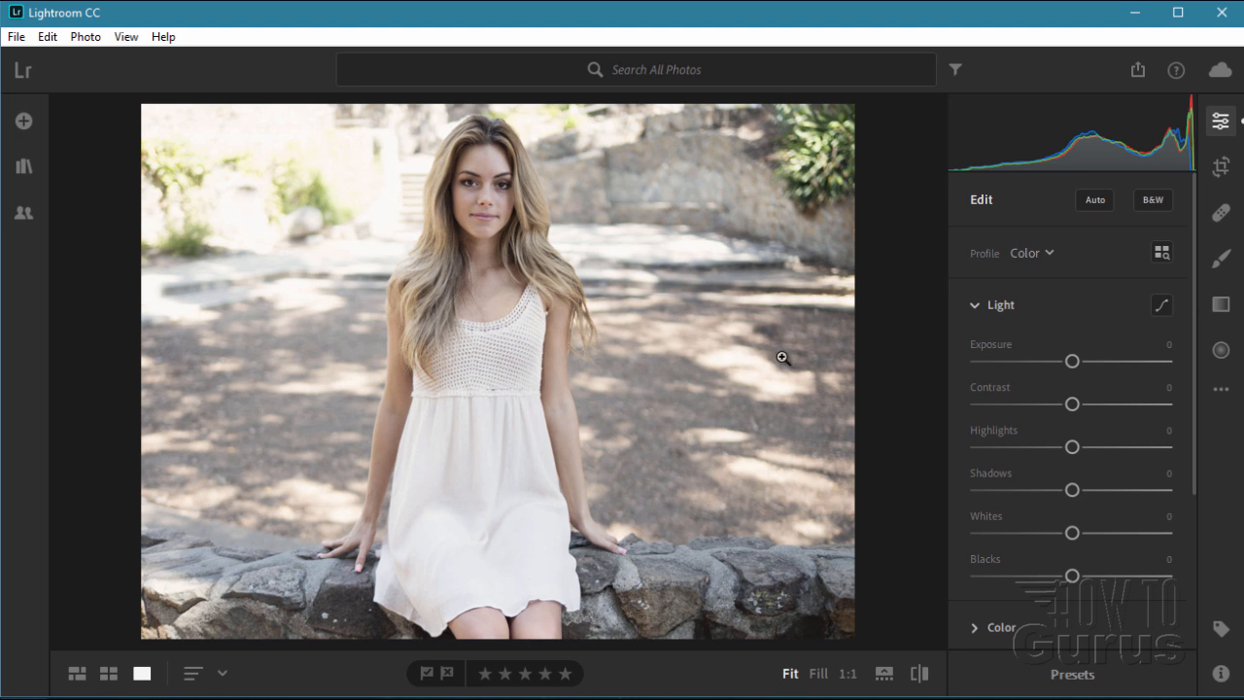
mouse_move(1013, 320)
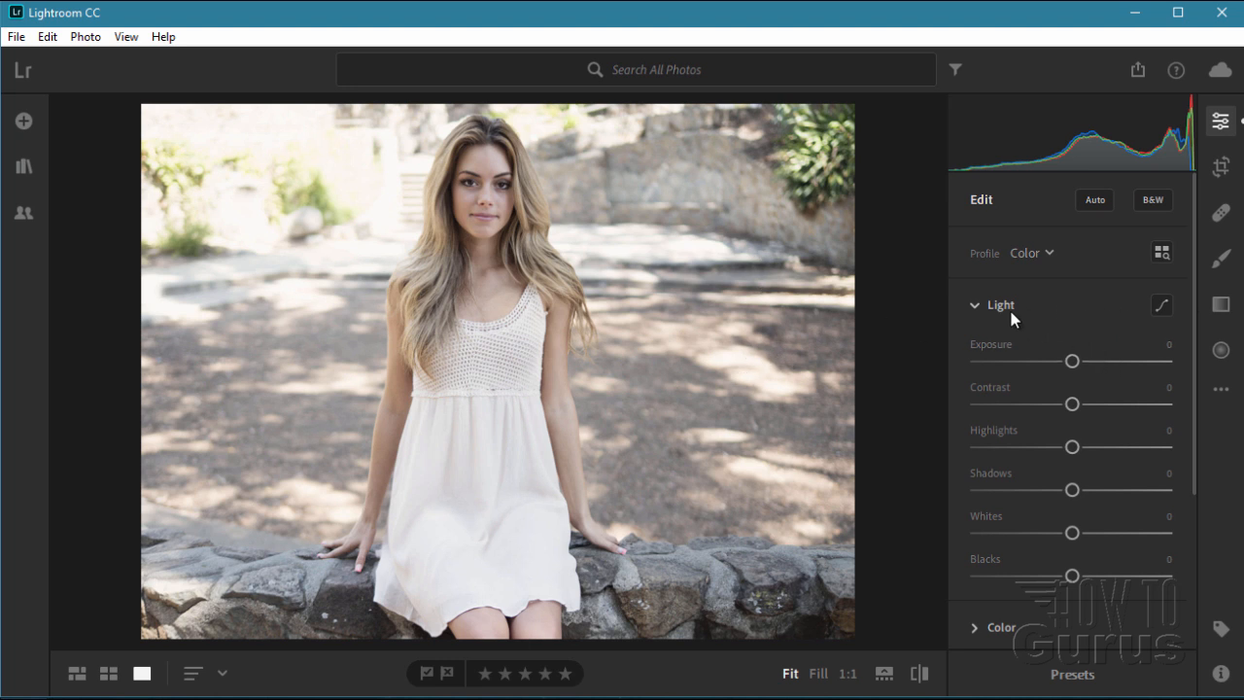
mouse_move(1032, 400)
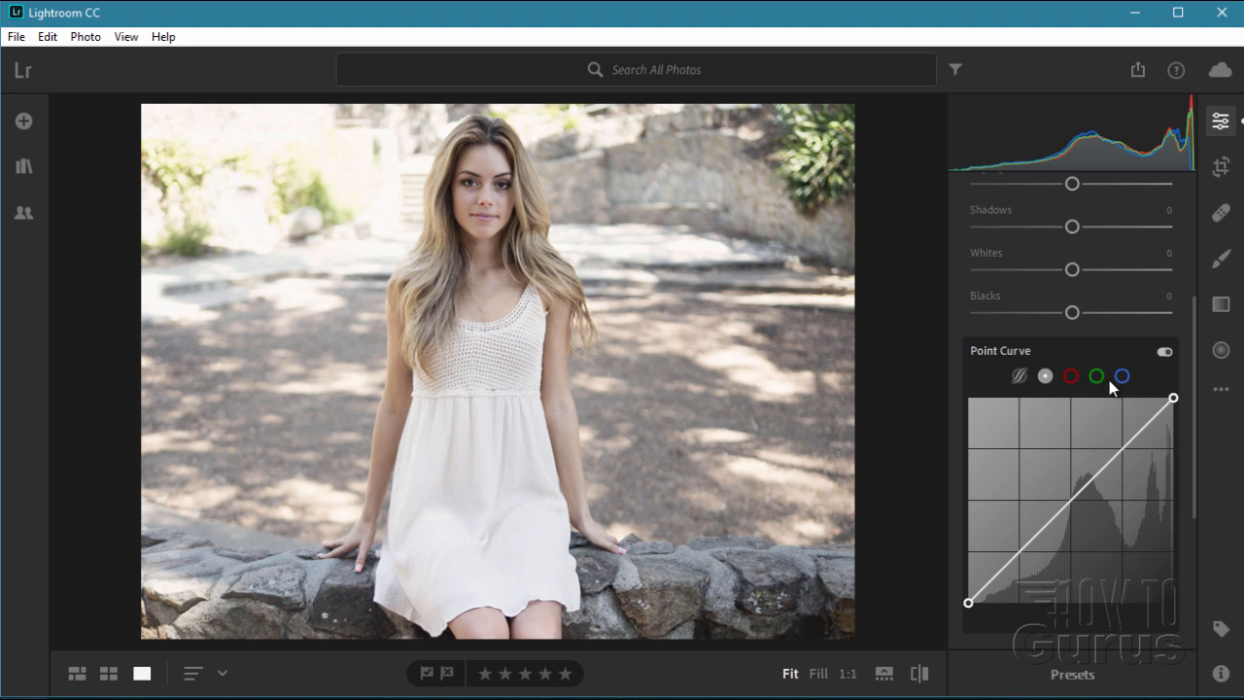
mouse_move(1101, 386)
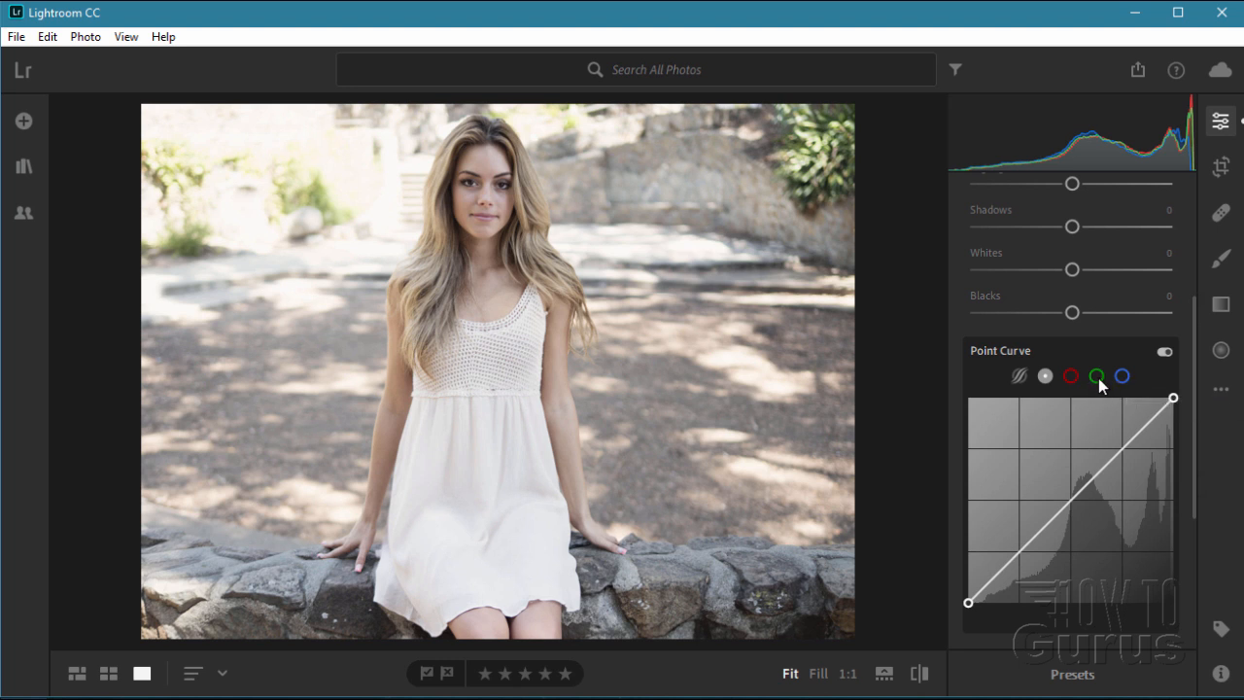
mouse_move(1045, 377)
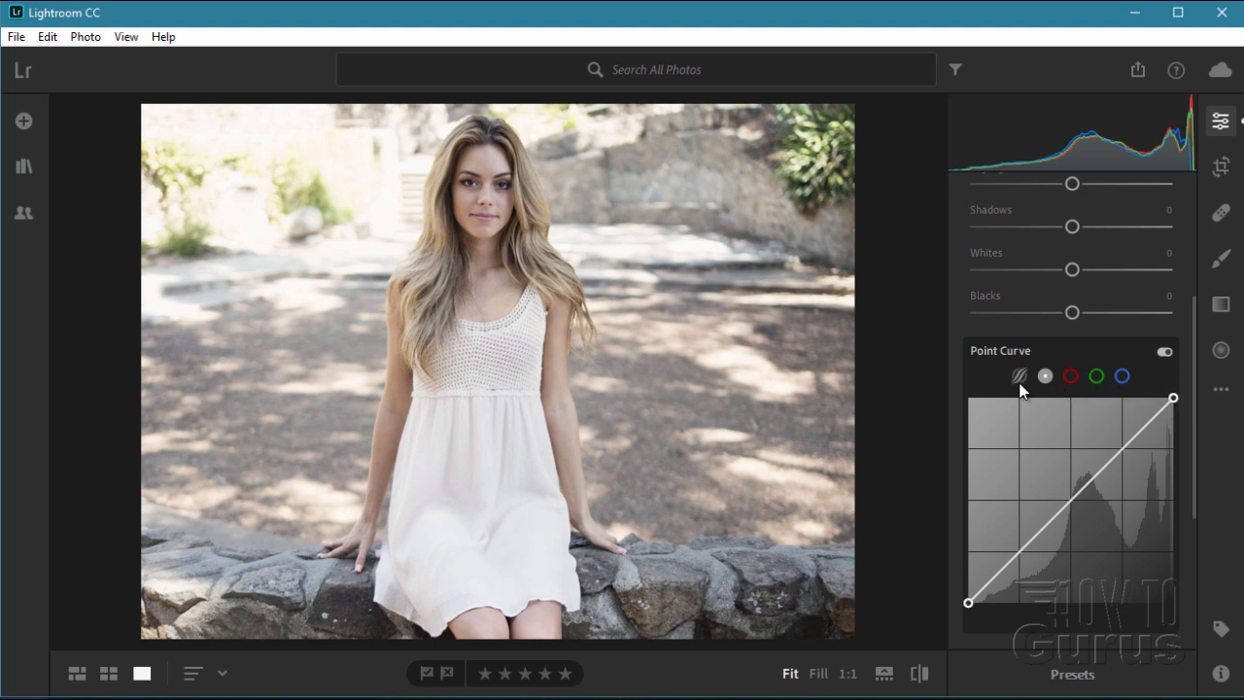
Scroll the Edit panel down to the Point Curve editor below the Light sliders
scroll(down, 3)
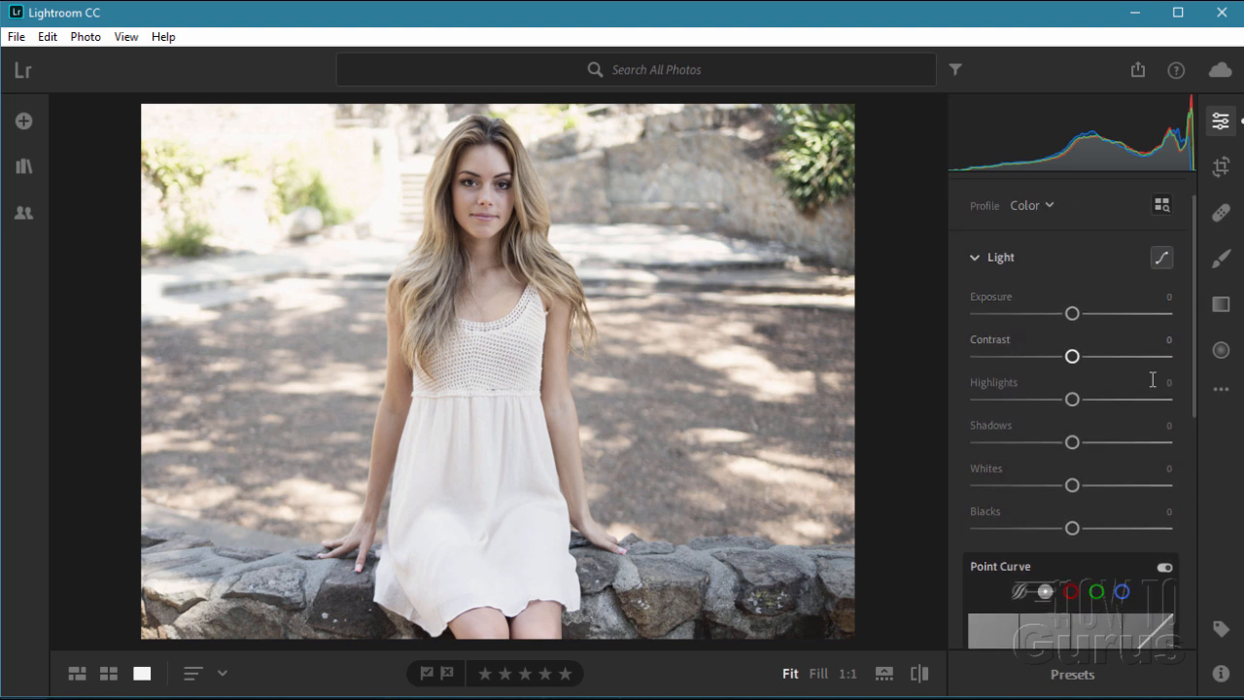
Scroll further through the Point Curve panel to work on the red channel
scroll(down, 3)
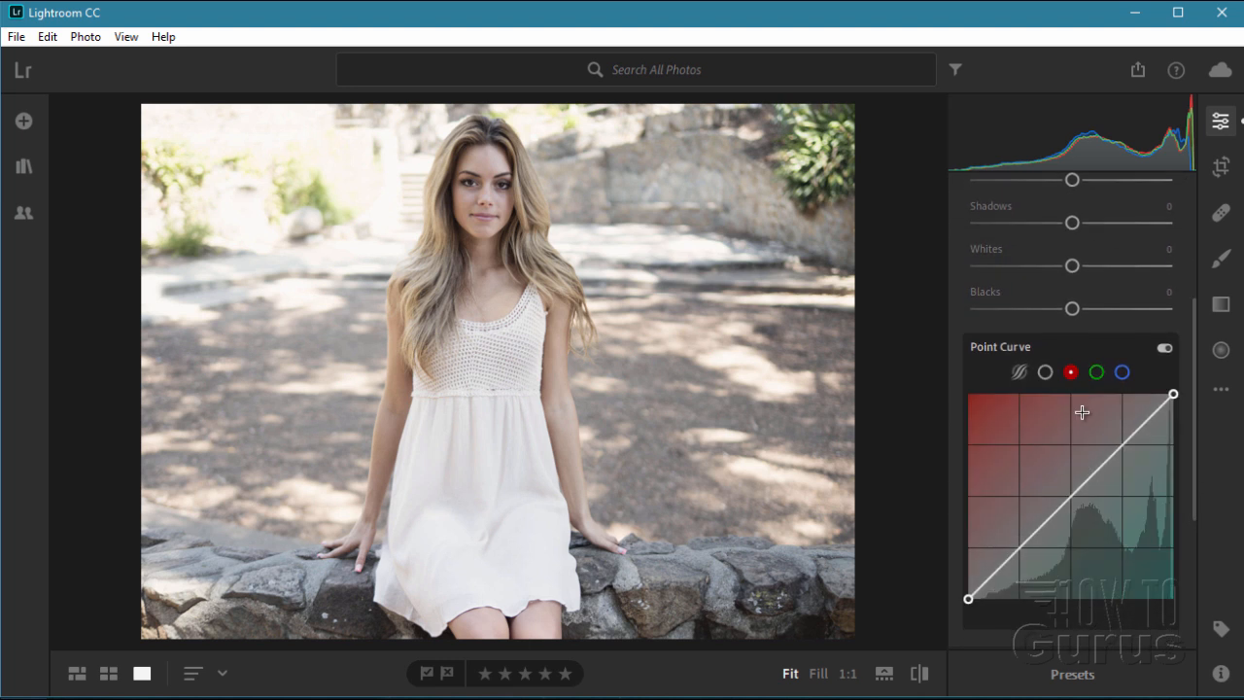
mouse_move(1060, 577)
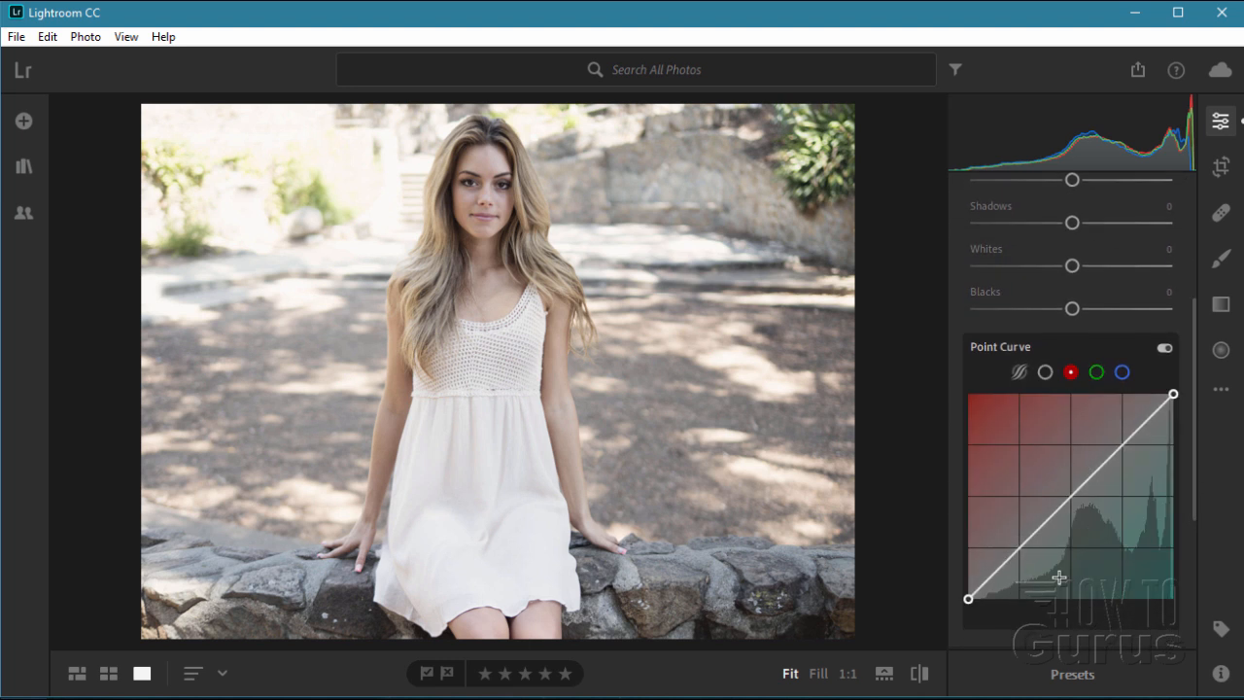
mouse_move(1157, 523)
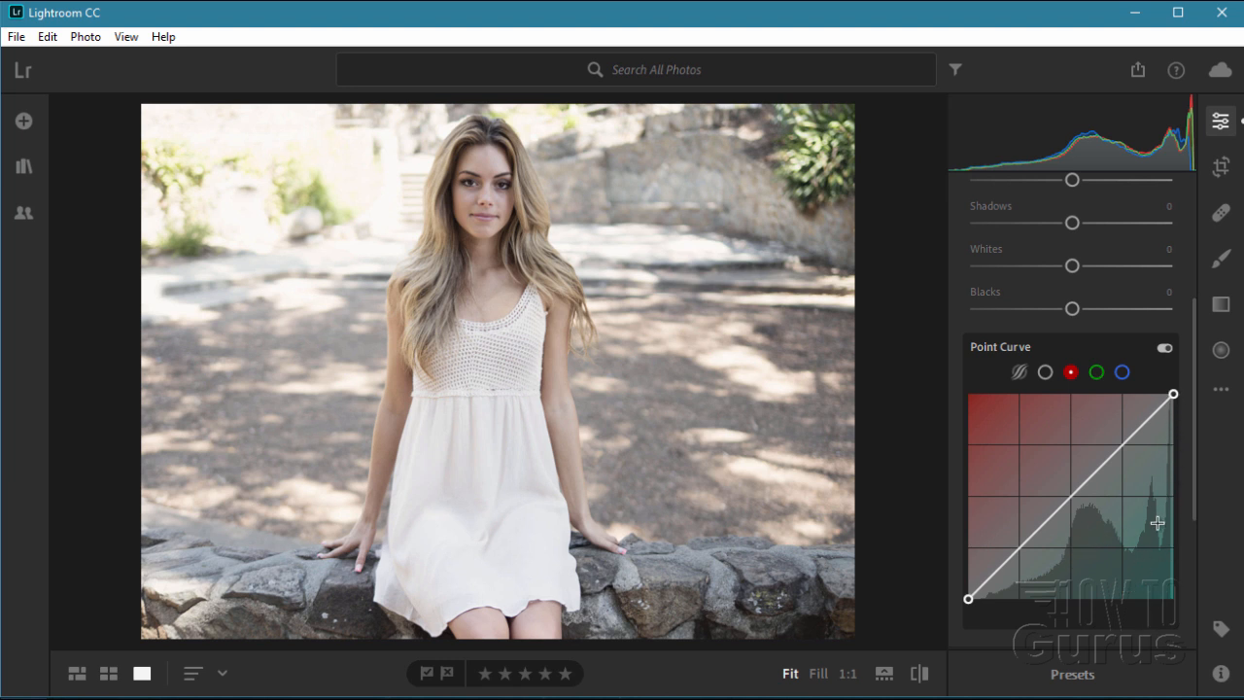
mouse_move(1088, 575)
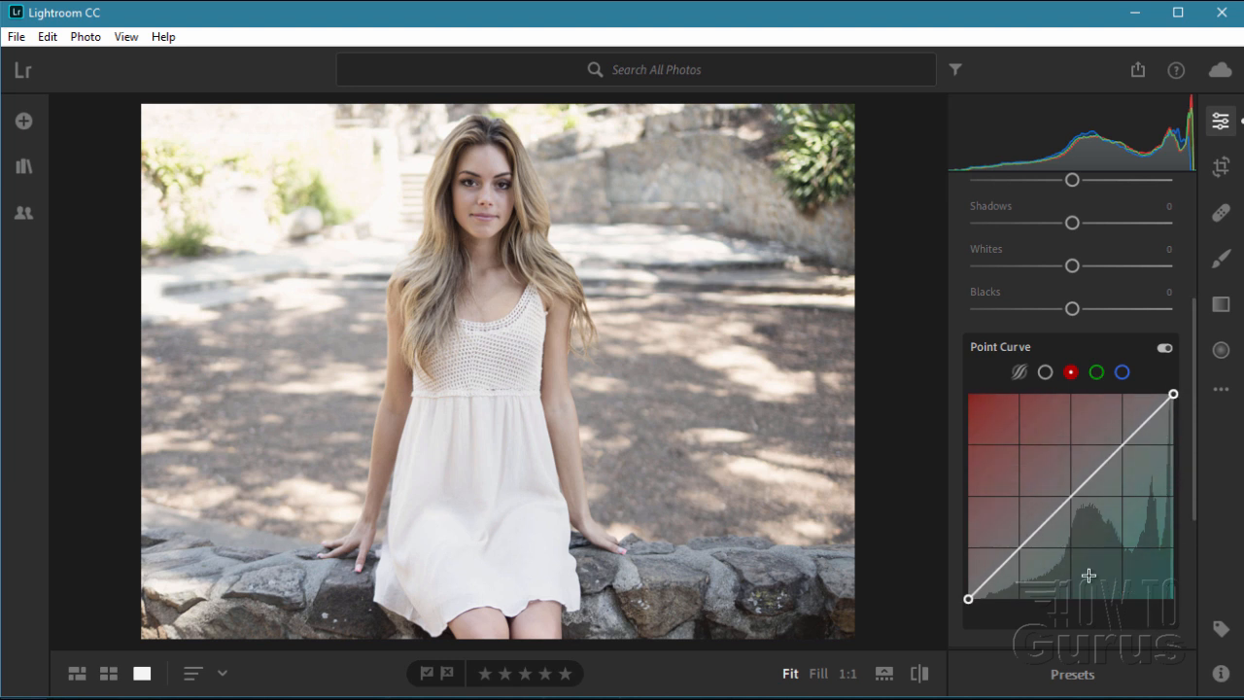
mouse_move(1047, 531)
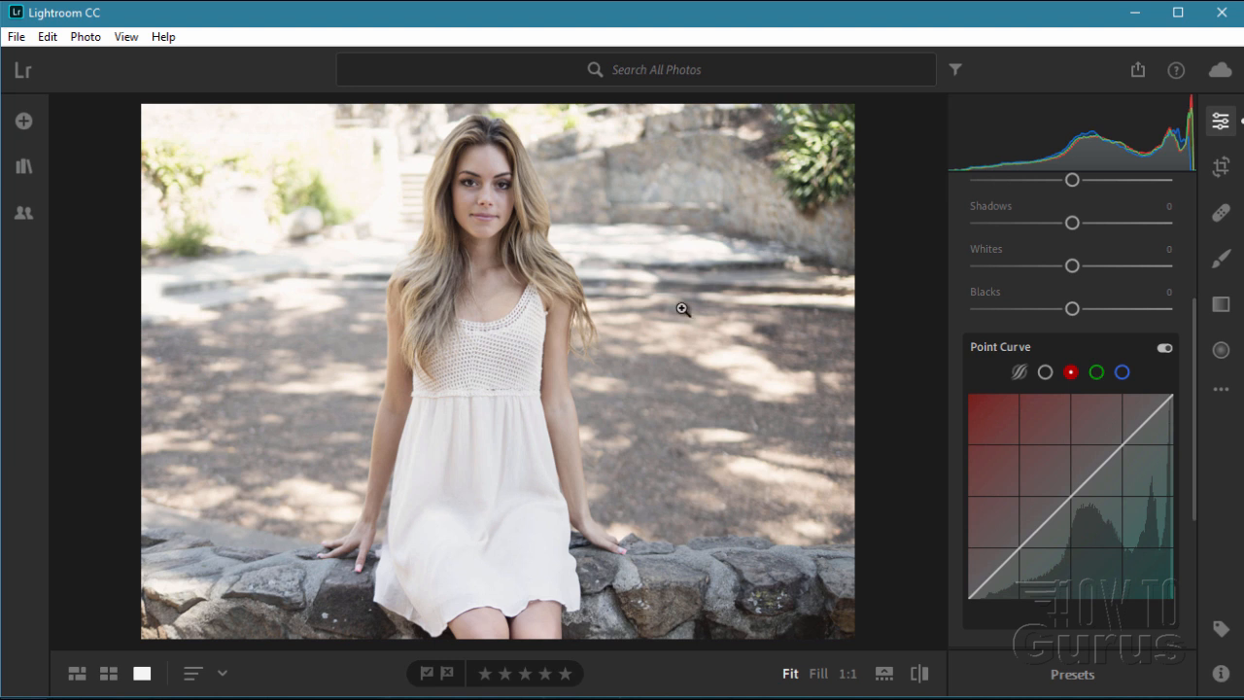
mouse_move(314, 563)
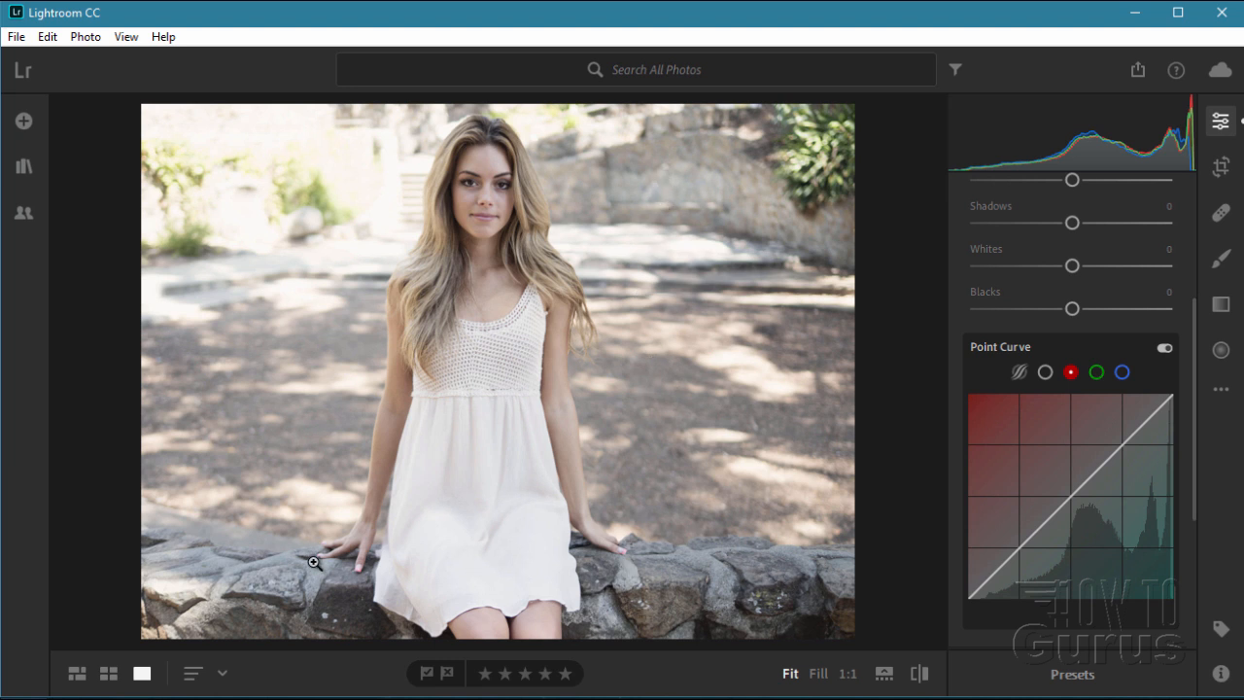
mouse_move(776, 390)
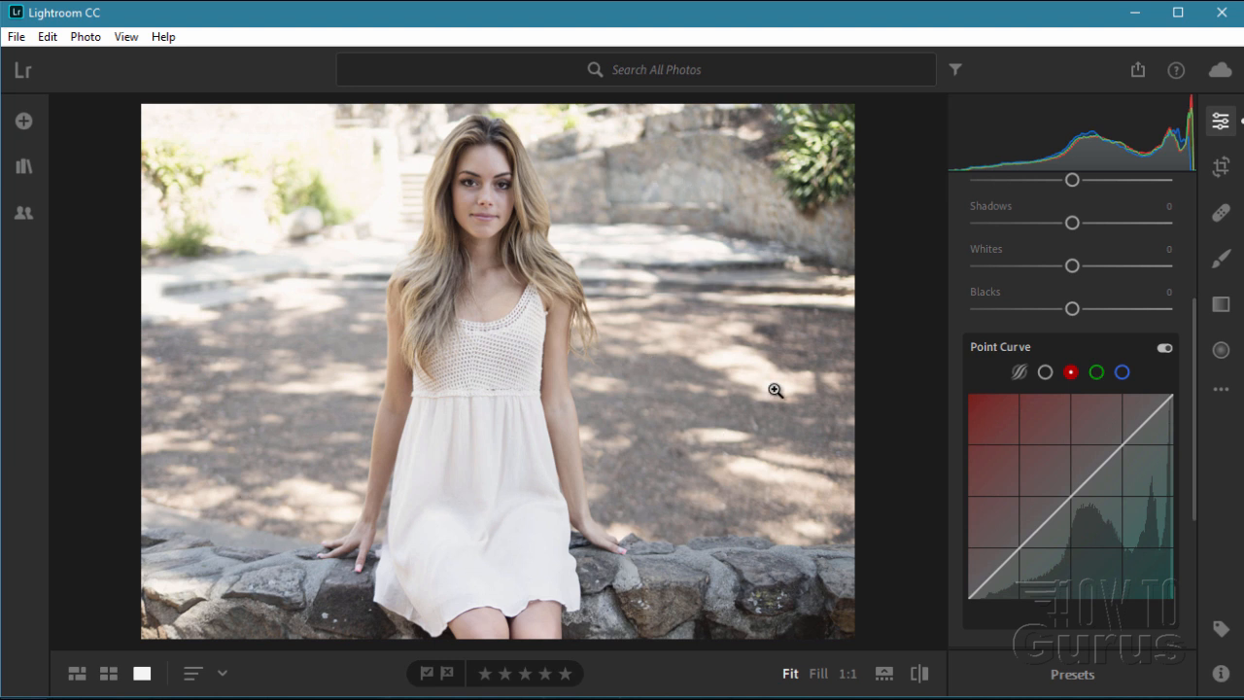
mouse_move(725, 366)
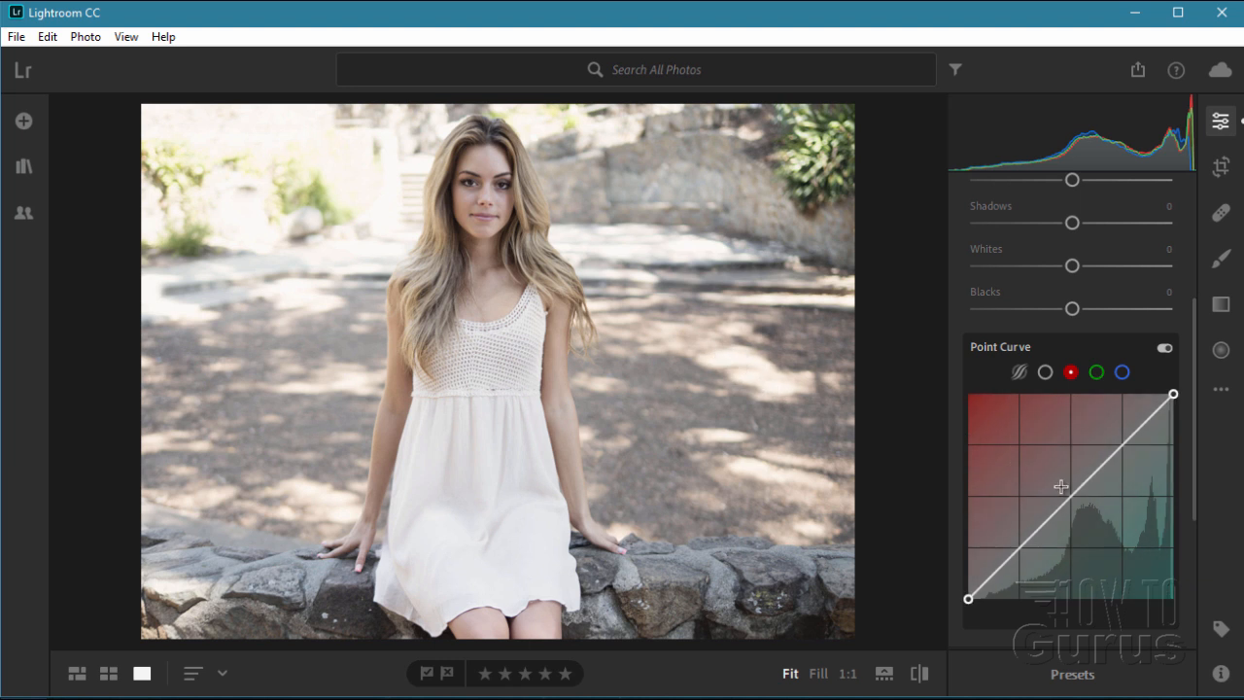
mouse_move(1077, 499)
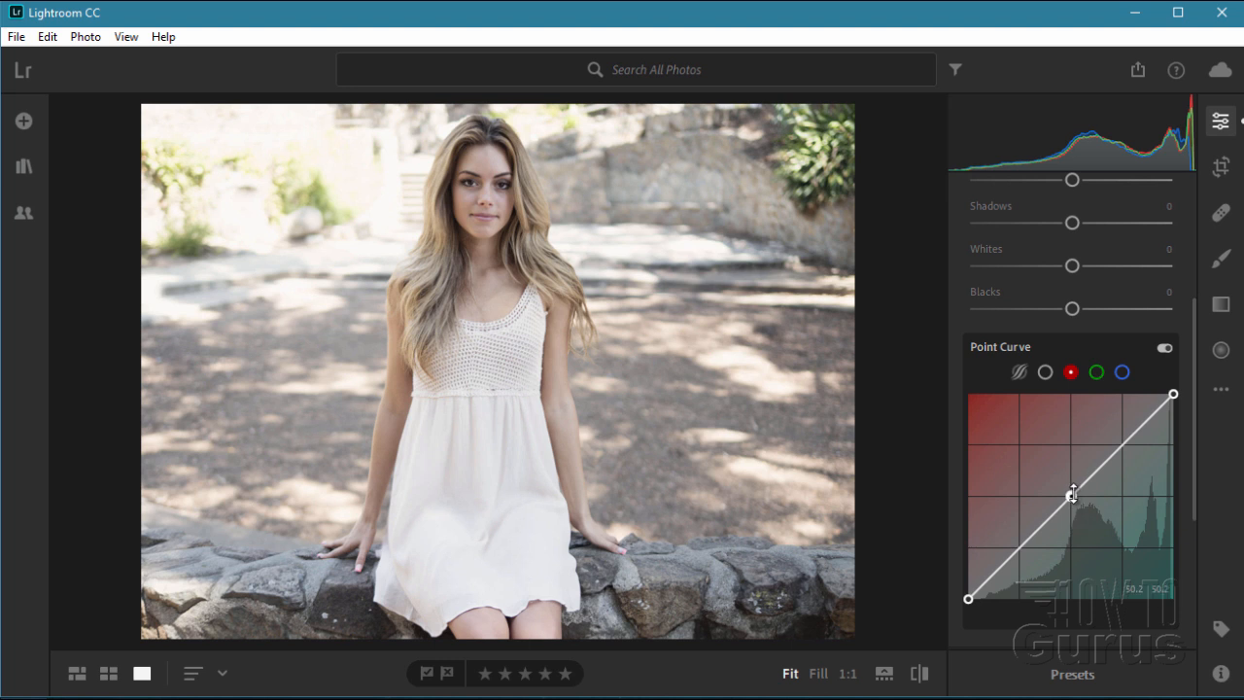
mouse_move(1073, 496)
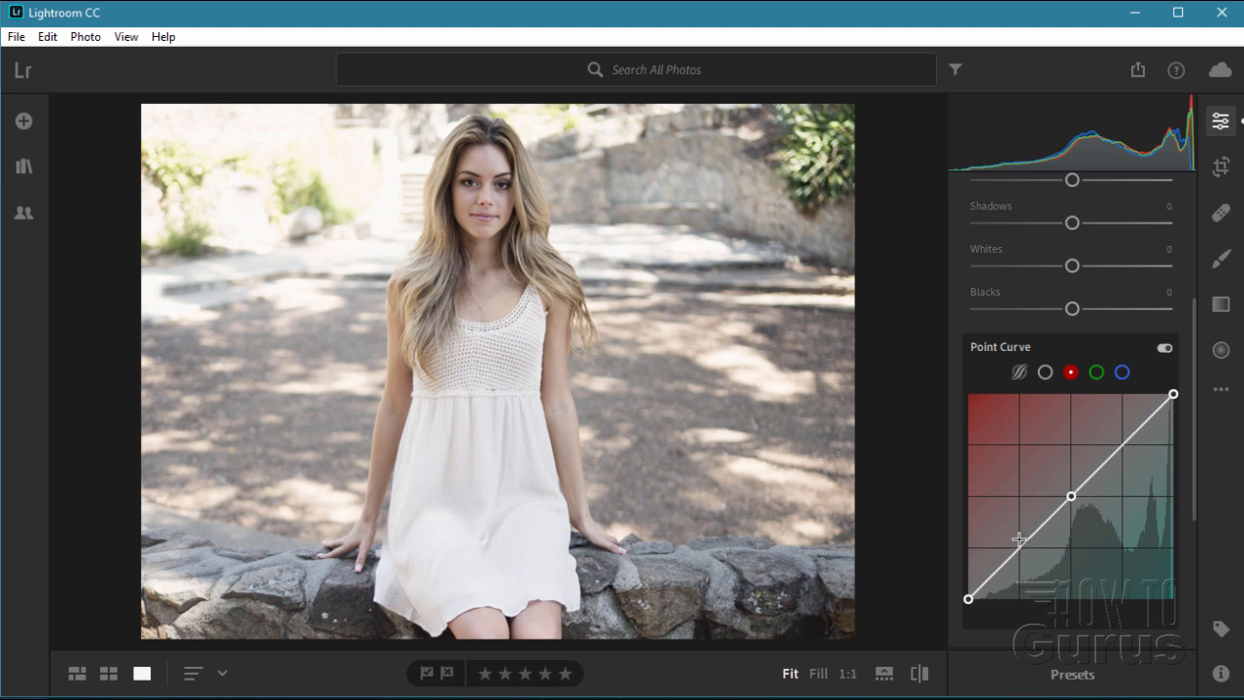
mouse_move(1100, 486)
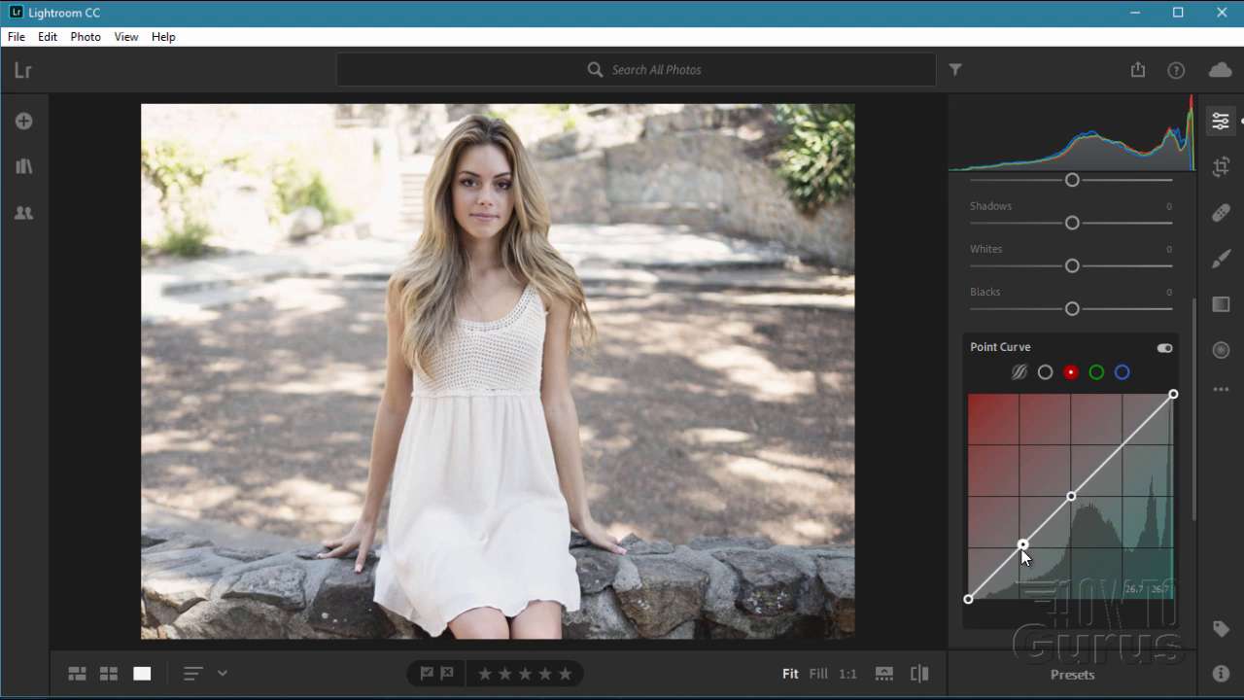
Nudge the red curve's lower-quarter point slightly down for cooler, cyan-tinted shadows
drag(1023, 545, 1023, 571)
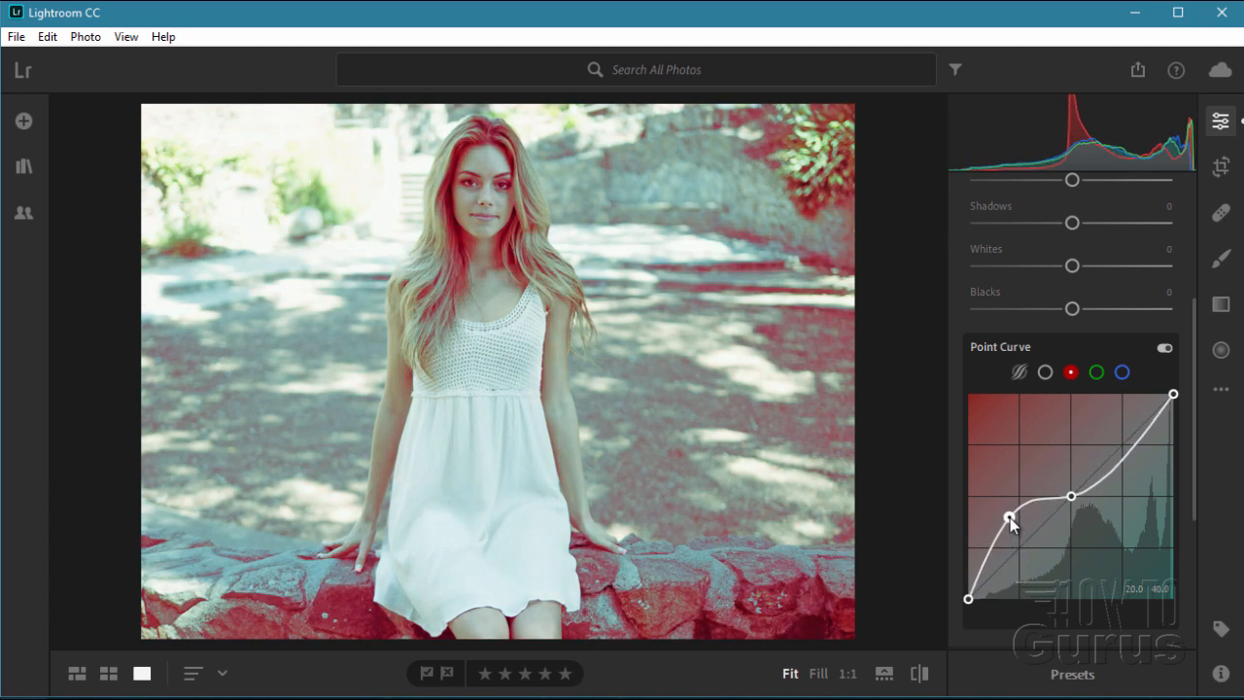
drag(1009, 517, 1019, 548)
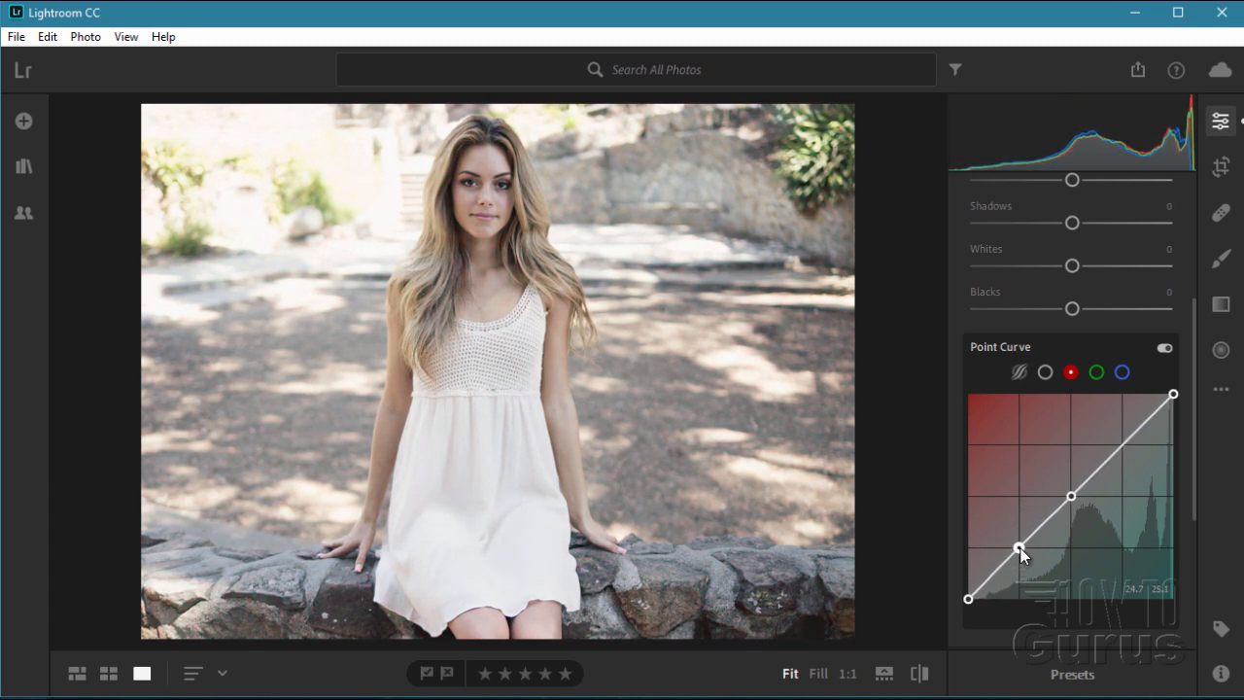
drag(1019, 549, 1020, 552)
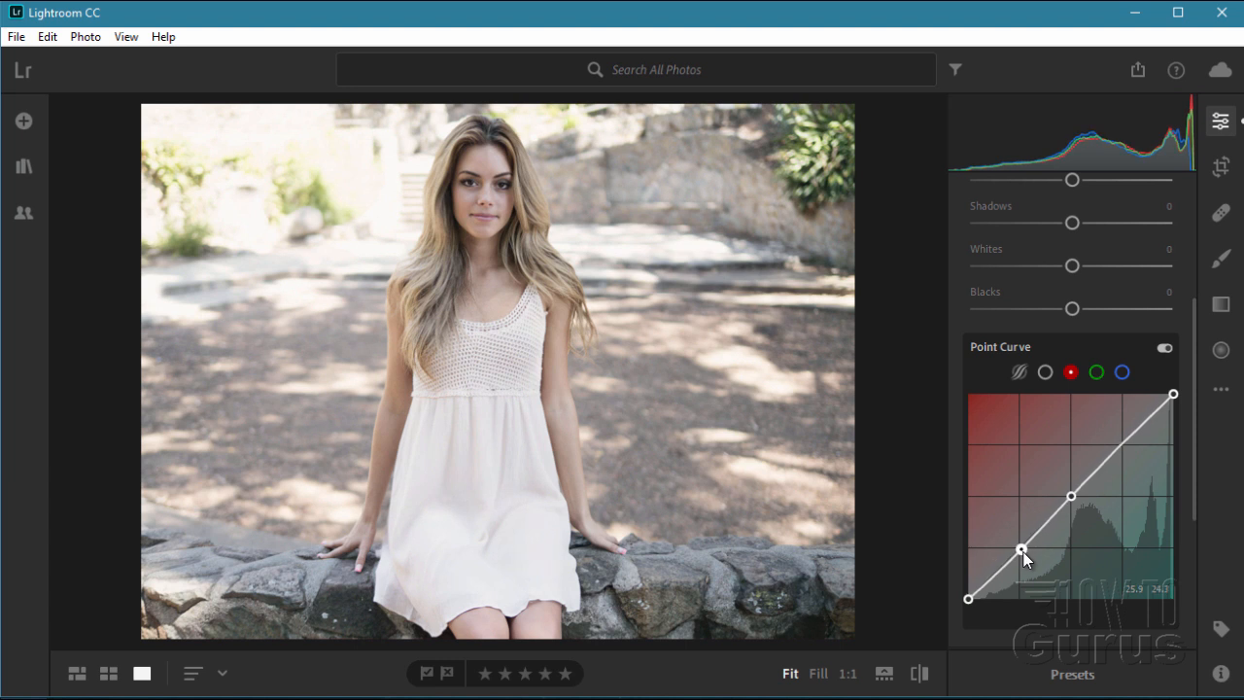
drag(1021, 549, 1021, 562)
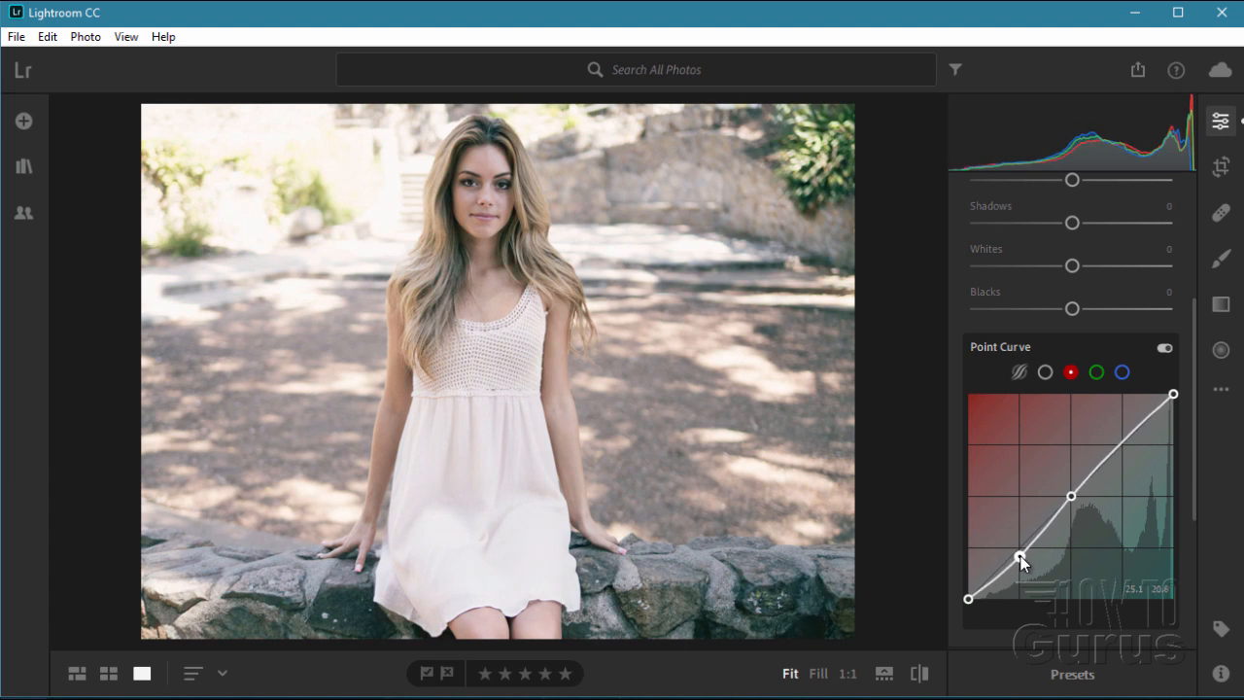
drag(1018, 562, 1018, 565)
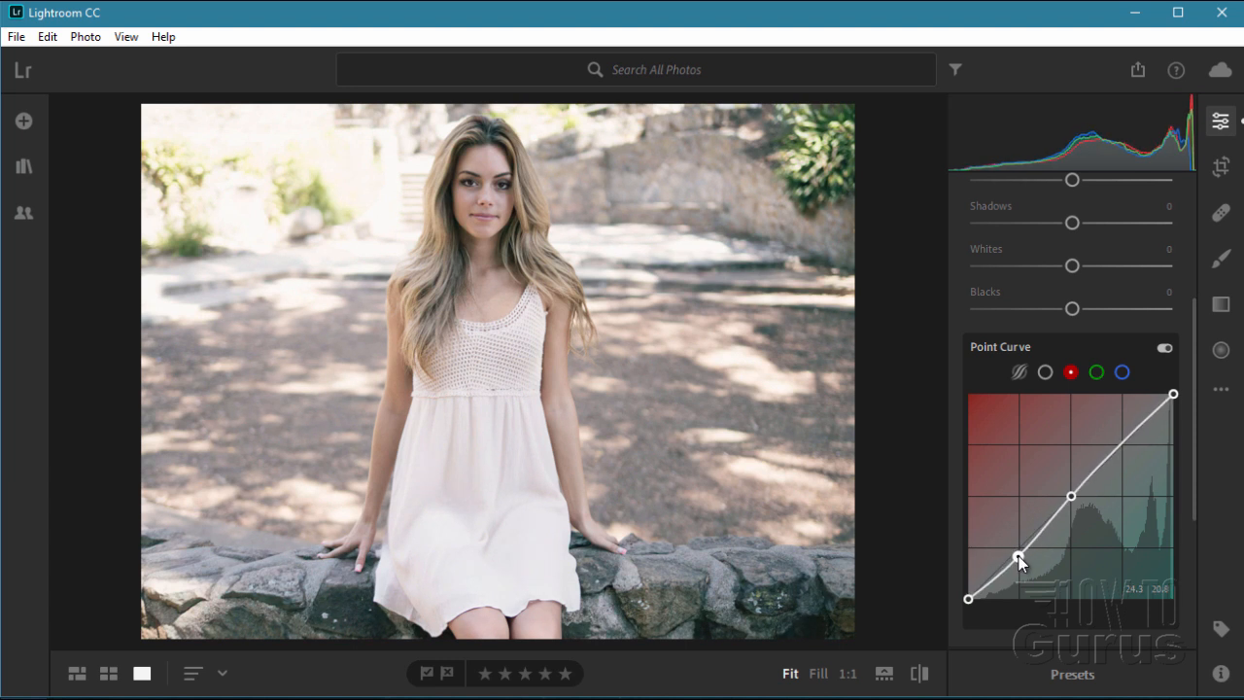
drag(1018, 562, 1021, 566)
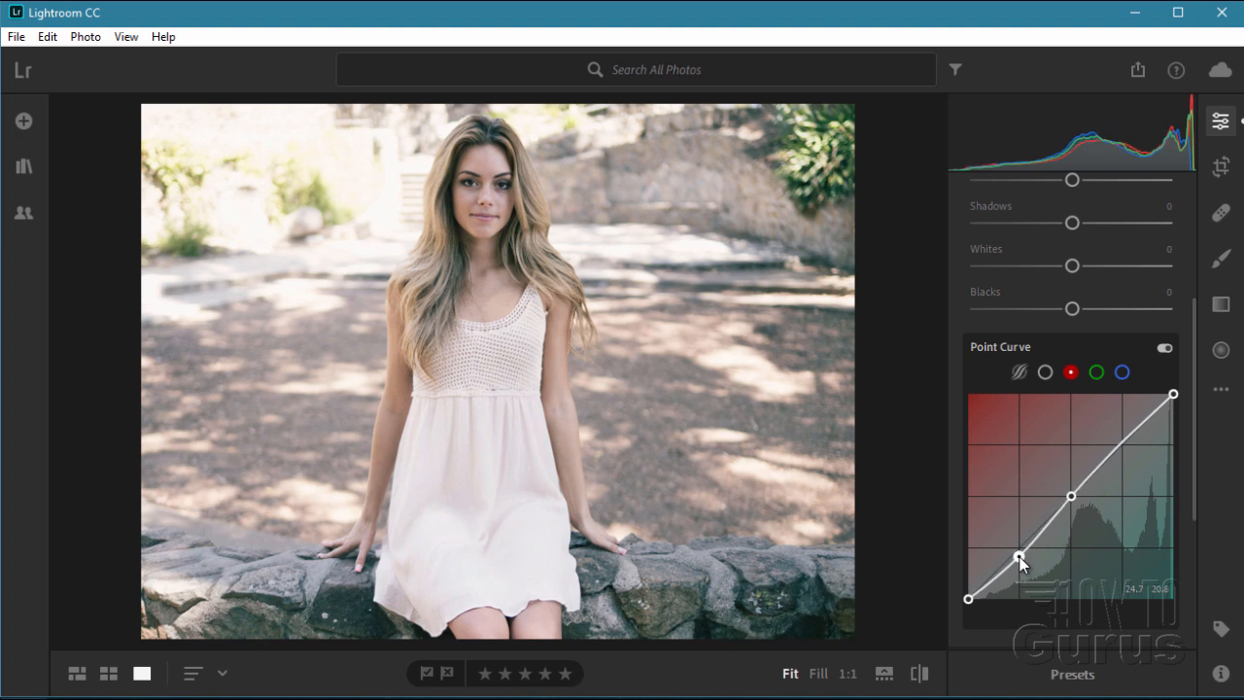
drag(1021, 564, 1022, 562)
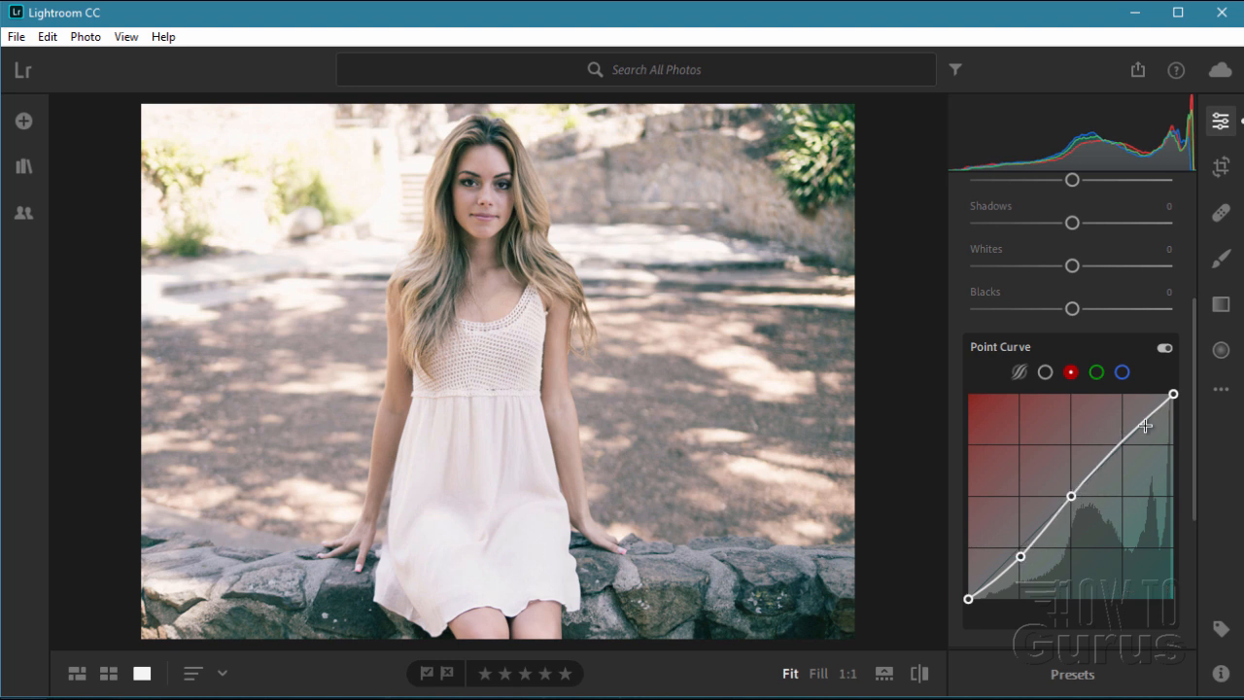
mouse_move(1143, 415)
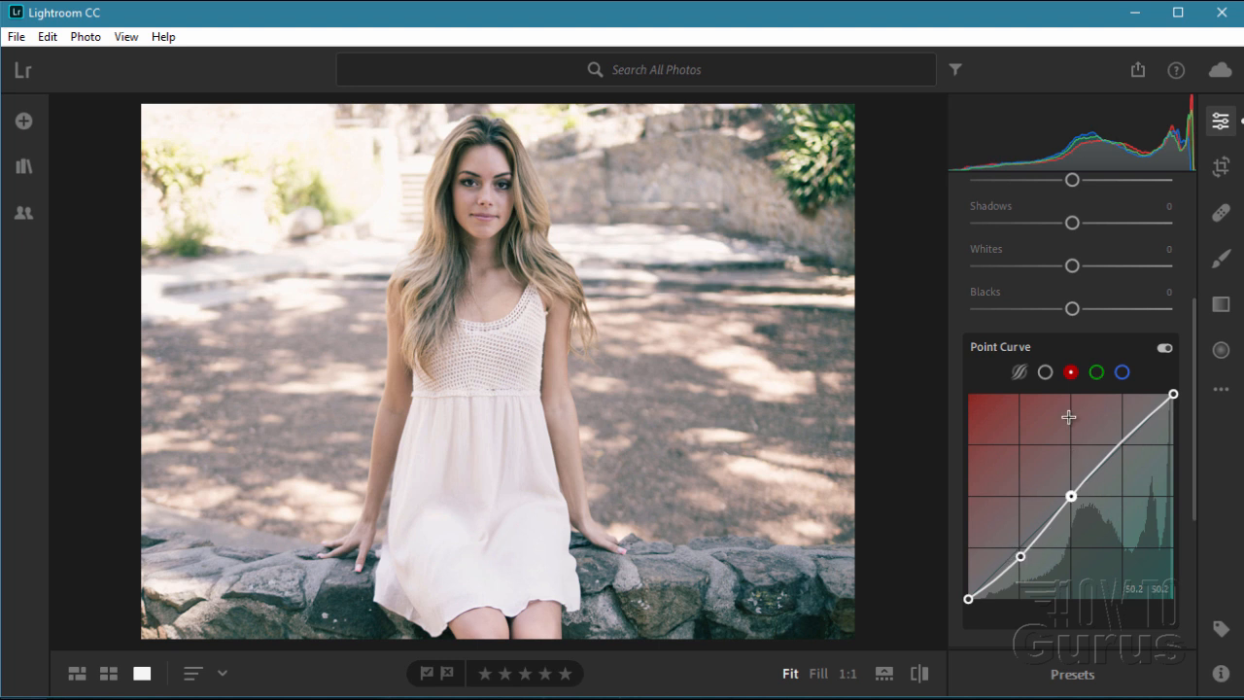
click(1165, 348)
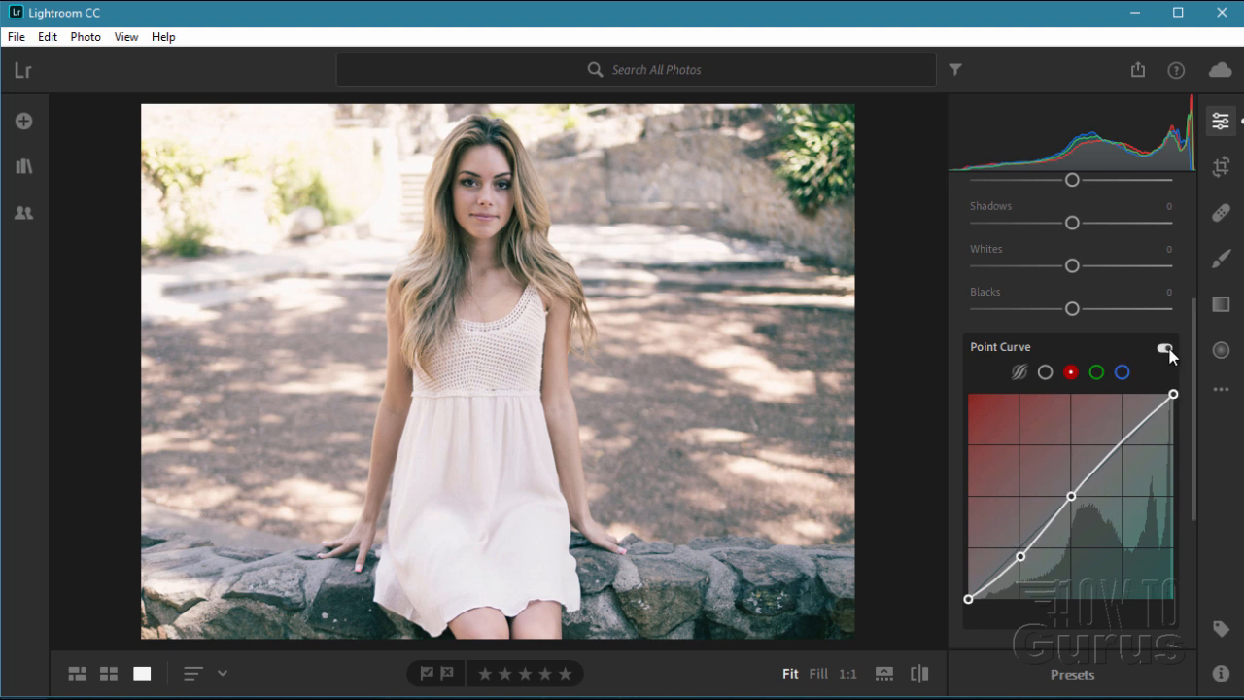
click(1166, 348)
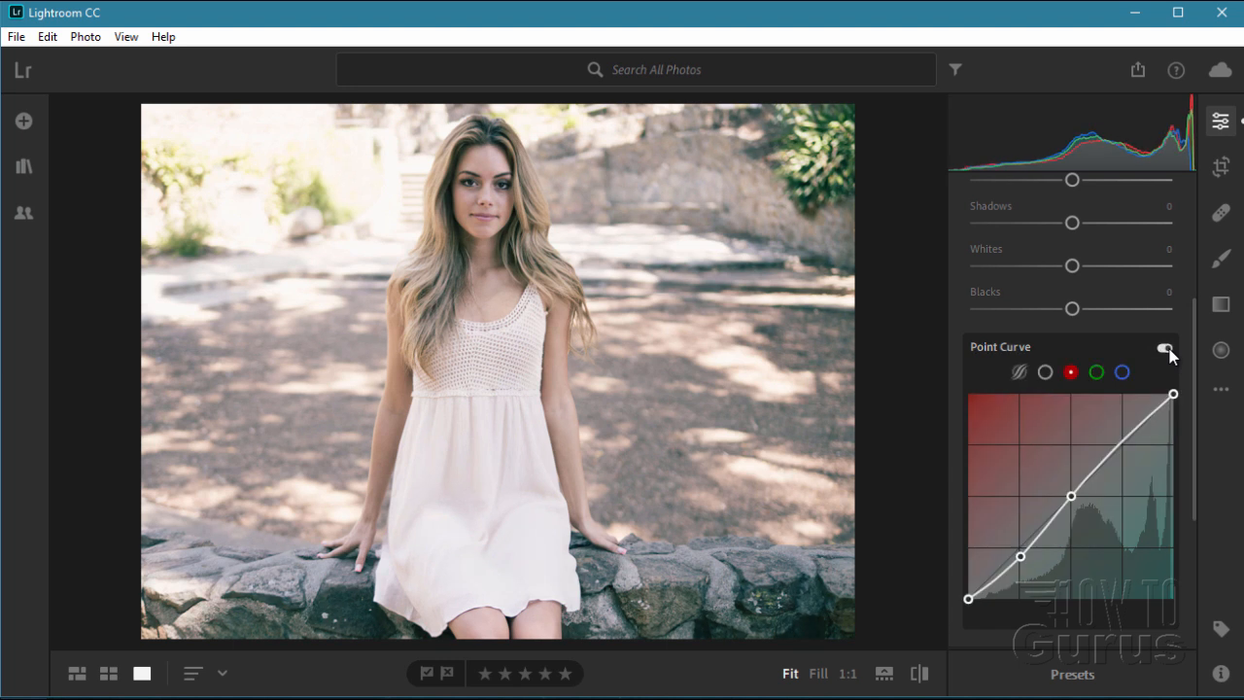
click(1167, 349)
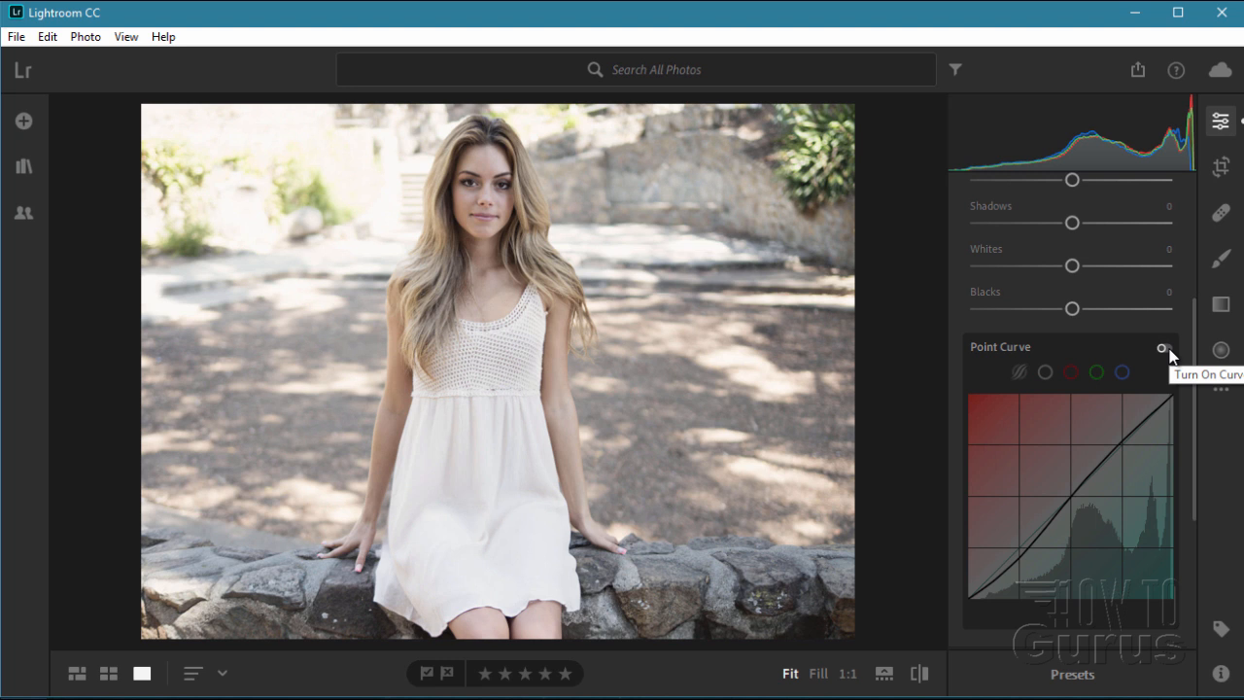
click(1162, 348)
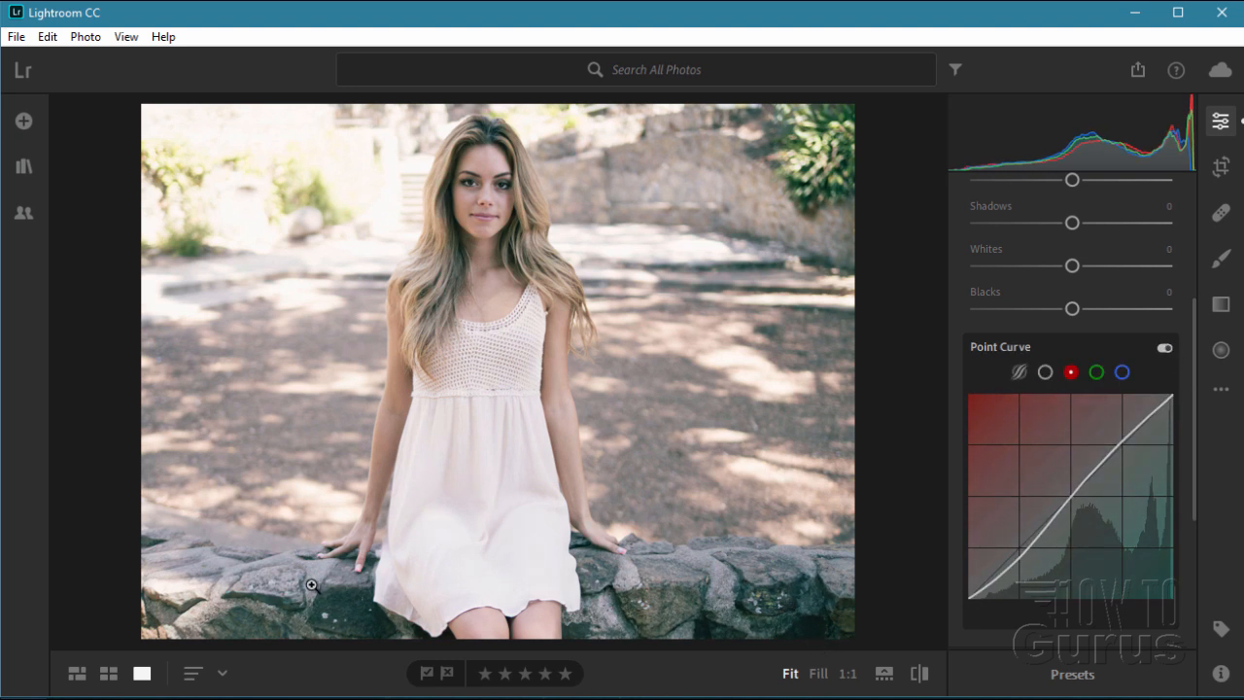
click(1164, 347)
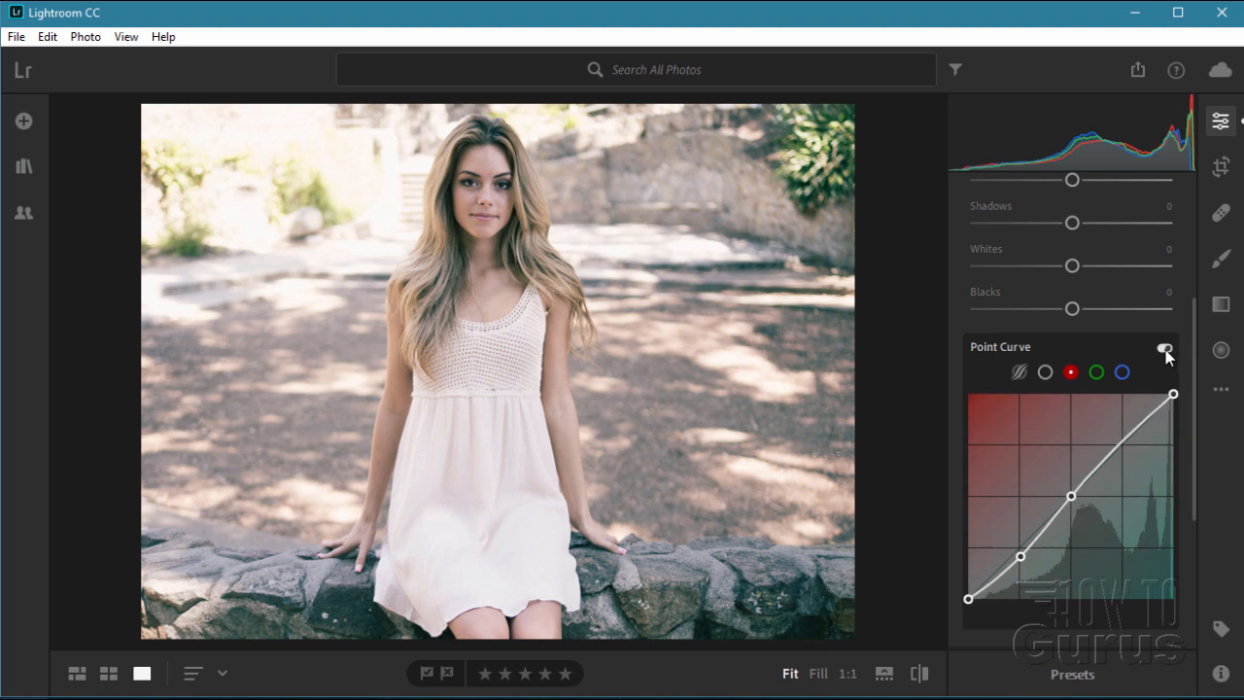
click(1165, 348)
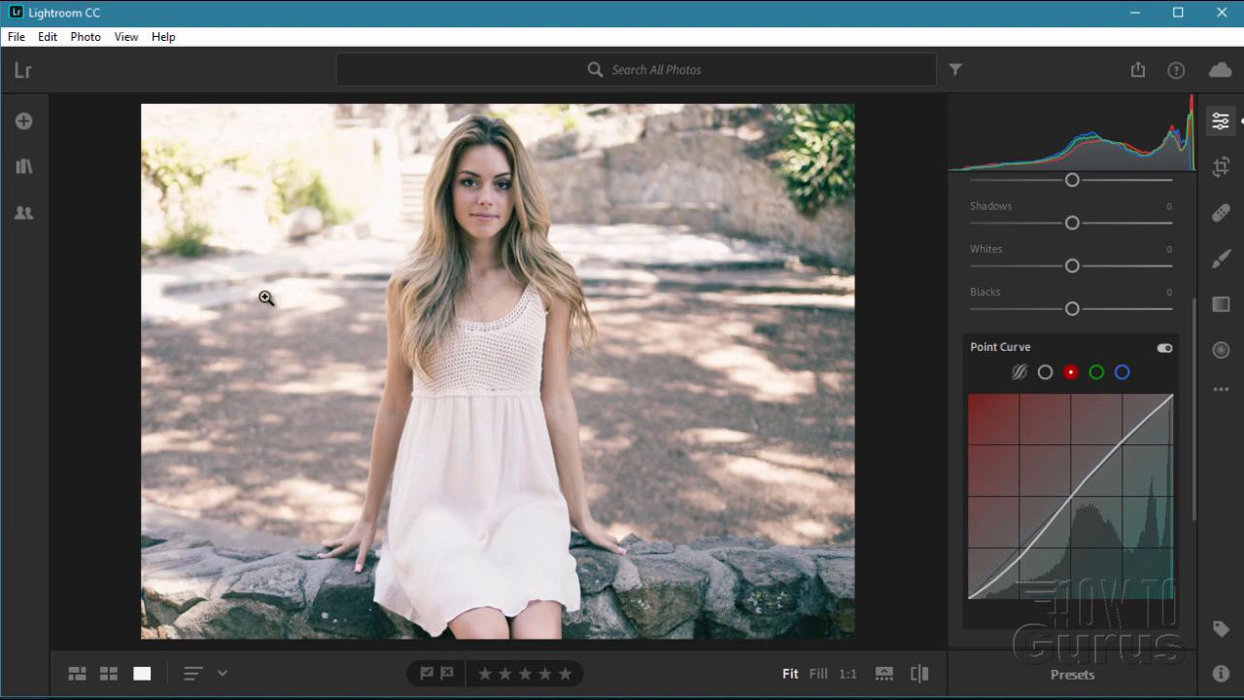
click(1164, 348)
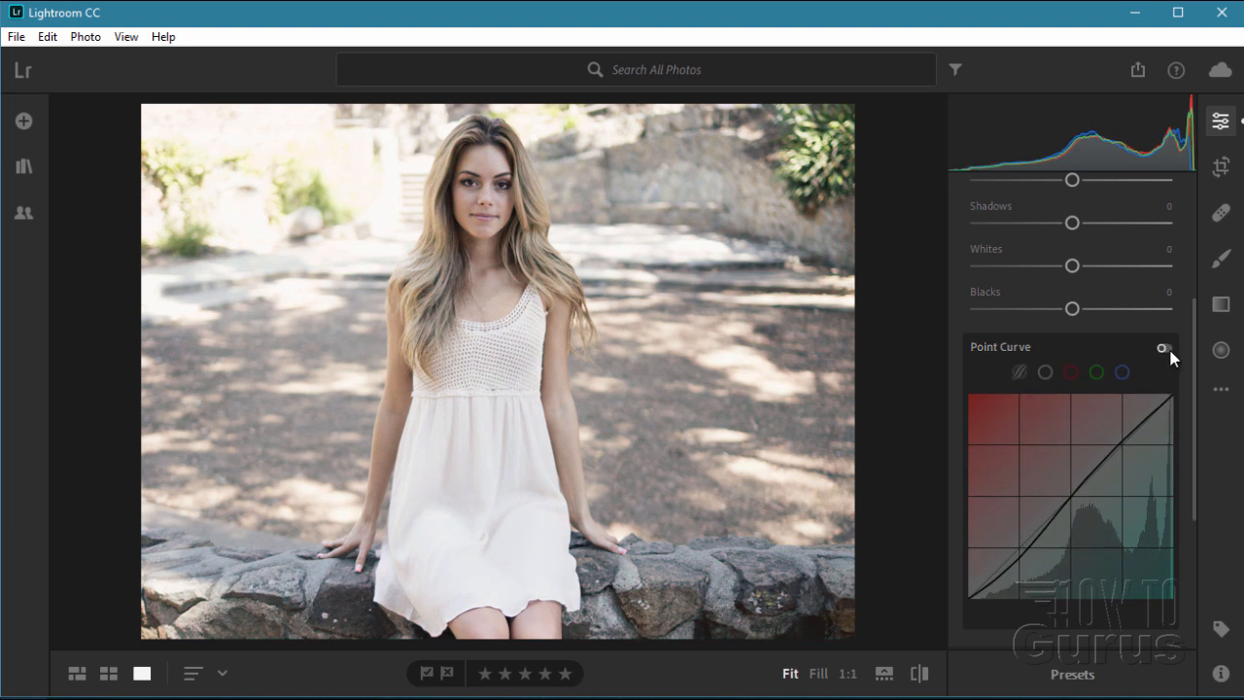
click(1166, 348)
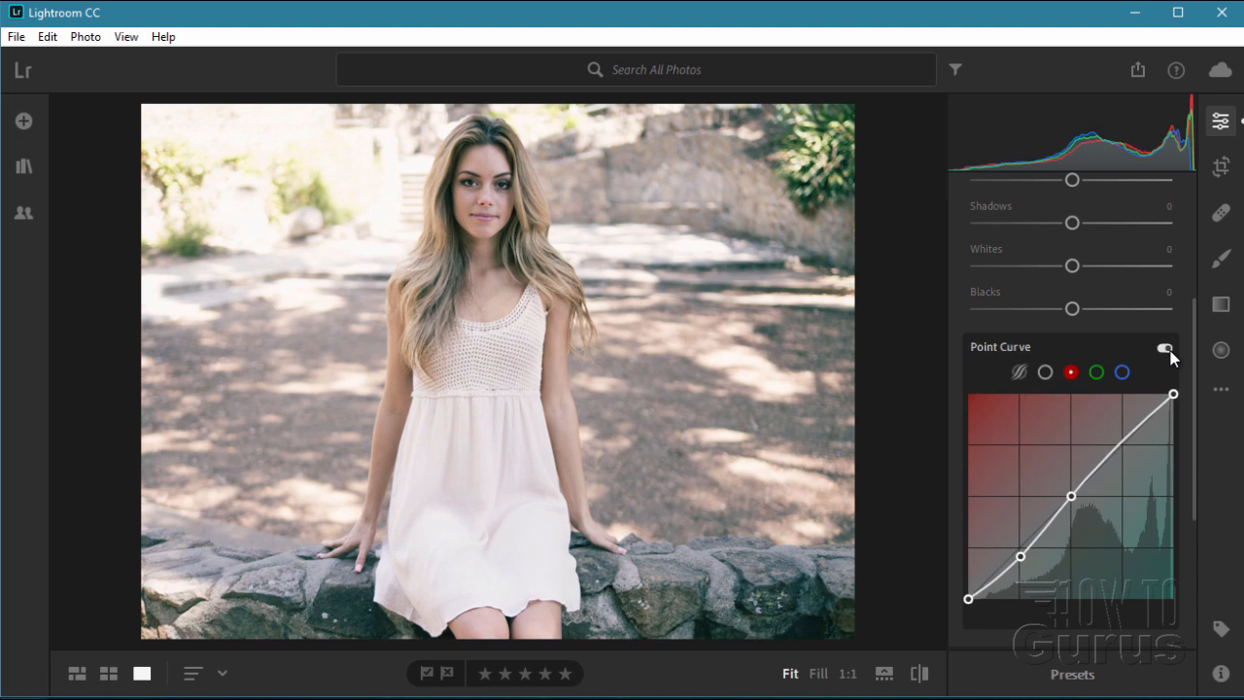
click(1165, 348)
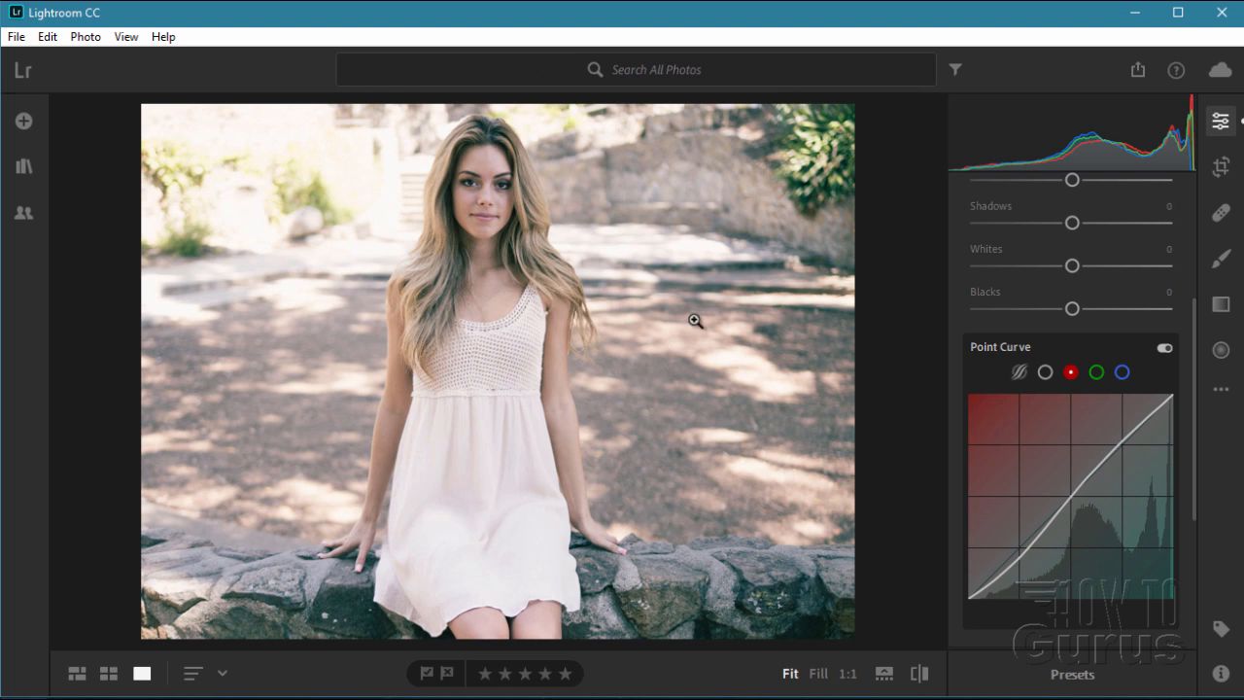
mouse_move(691, 337)
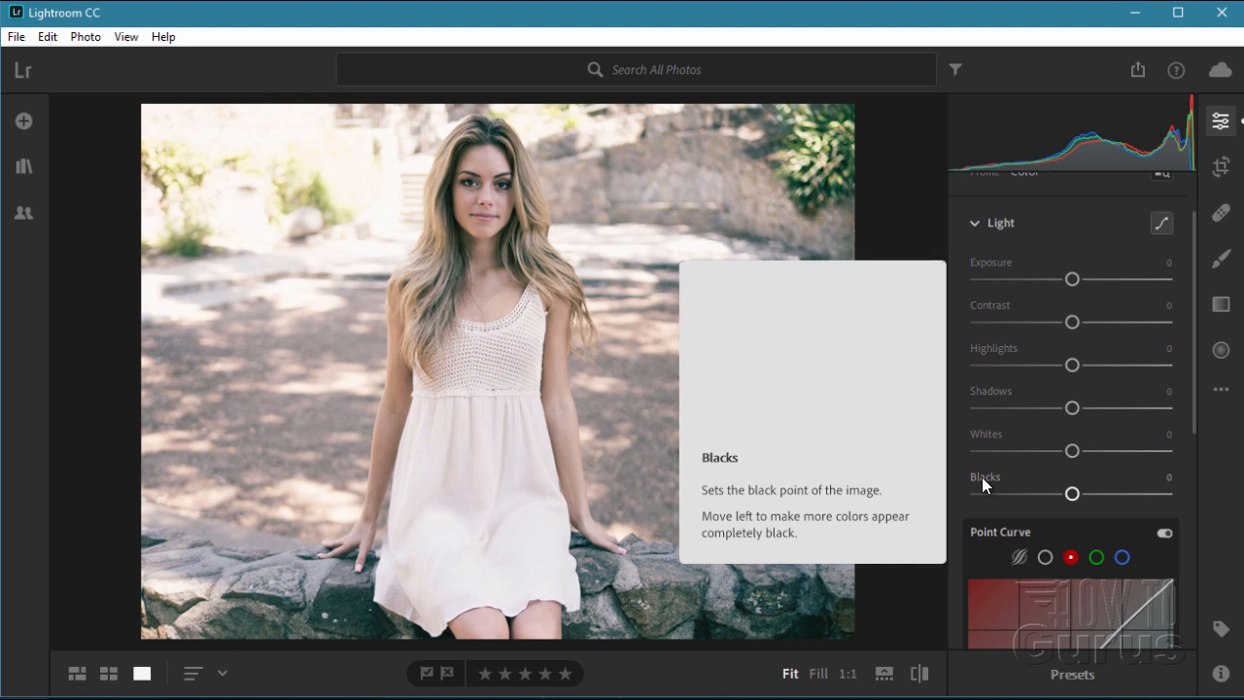
mouse_move(992, 450)
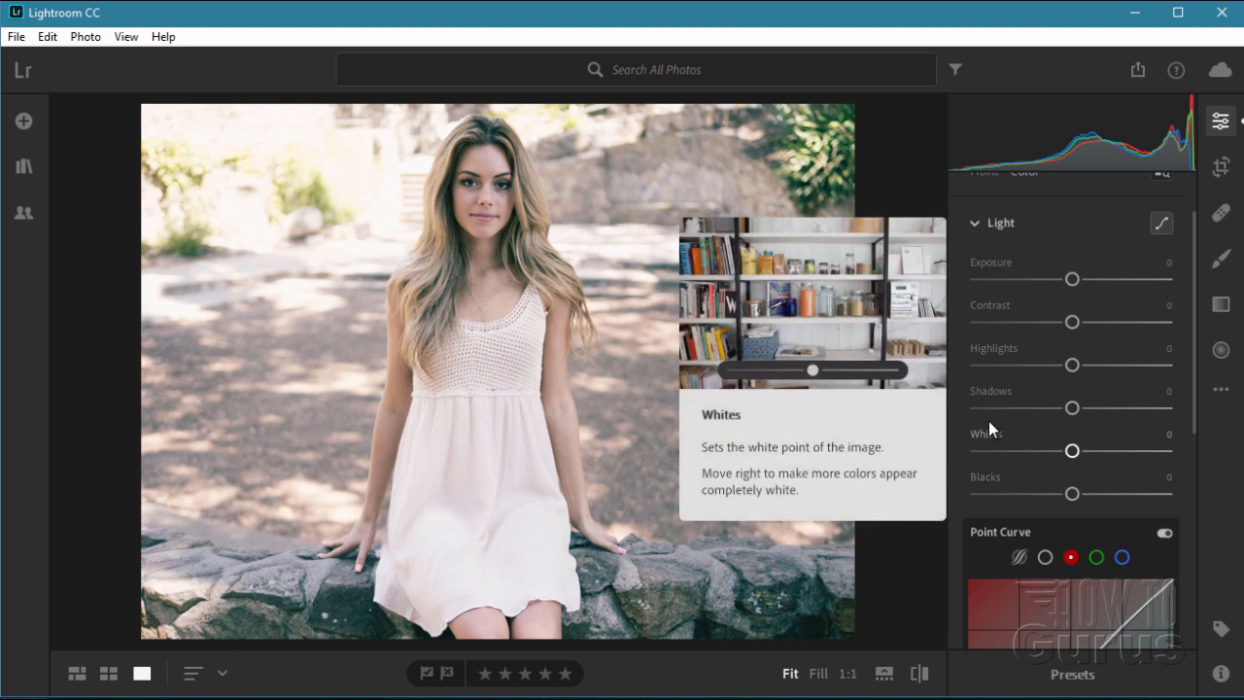
mouse_move(996, 405)
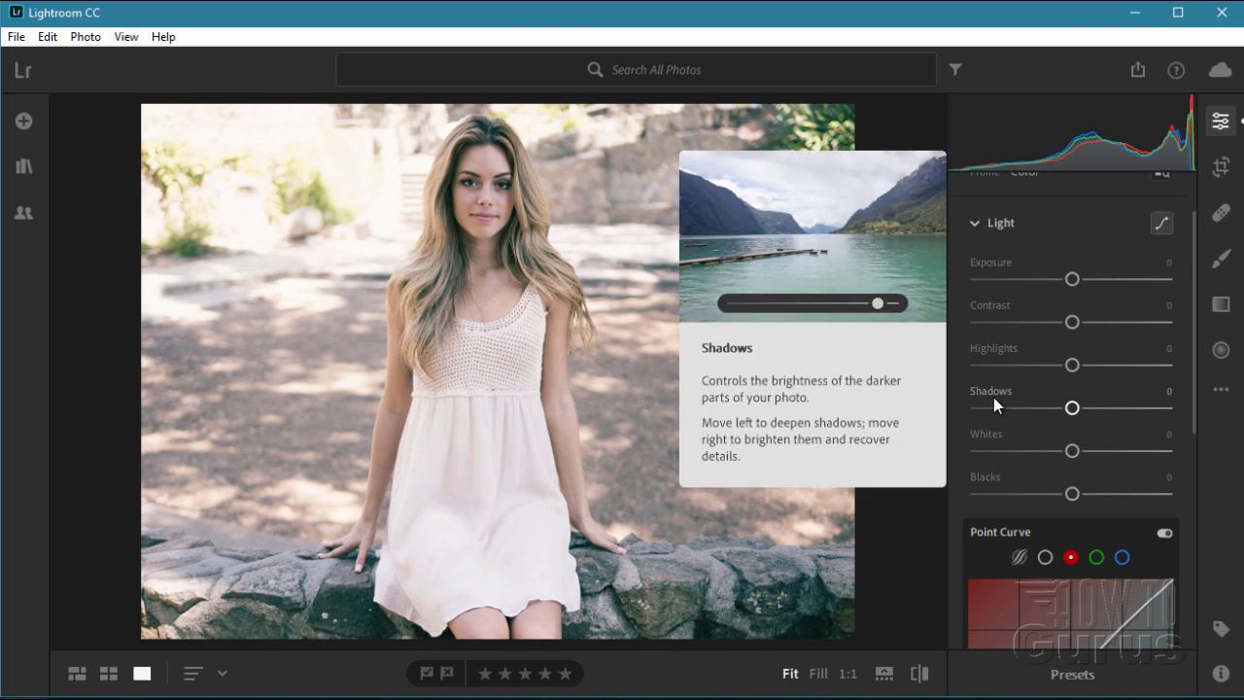
mouse_move(1084, 394)
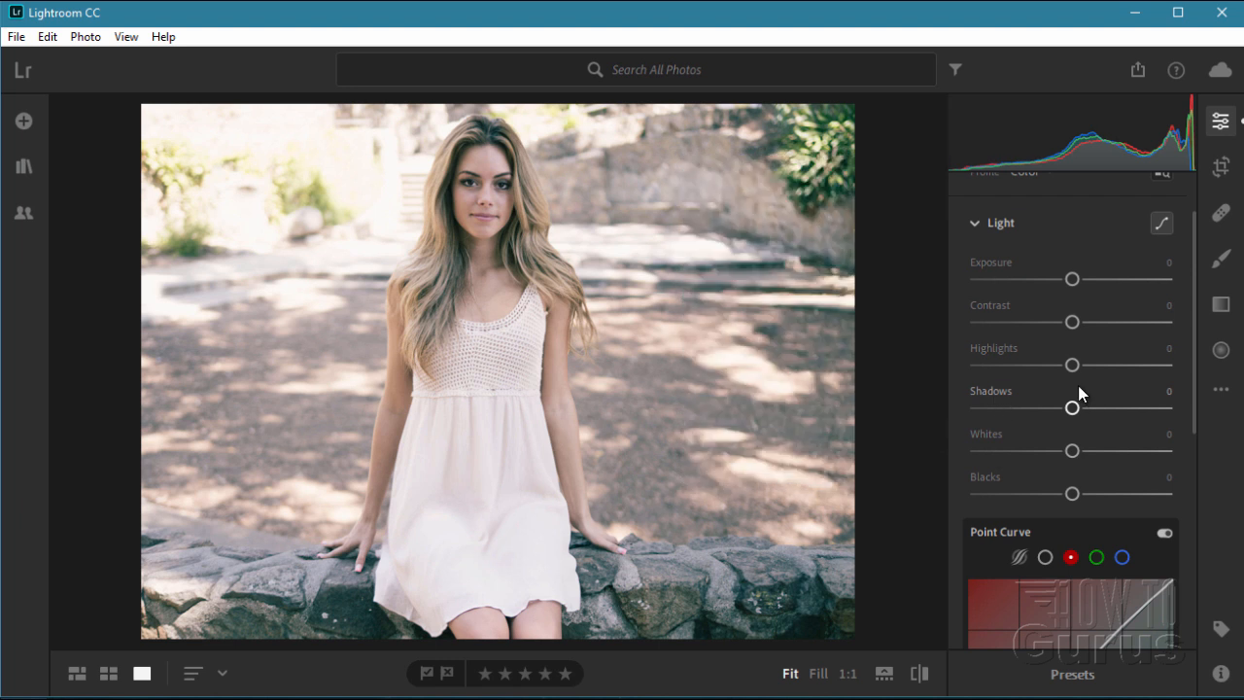
mouse_move(1019, 389)
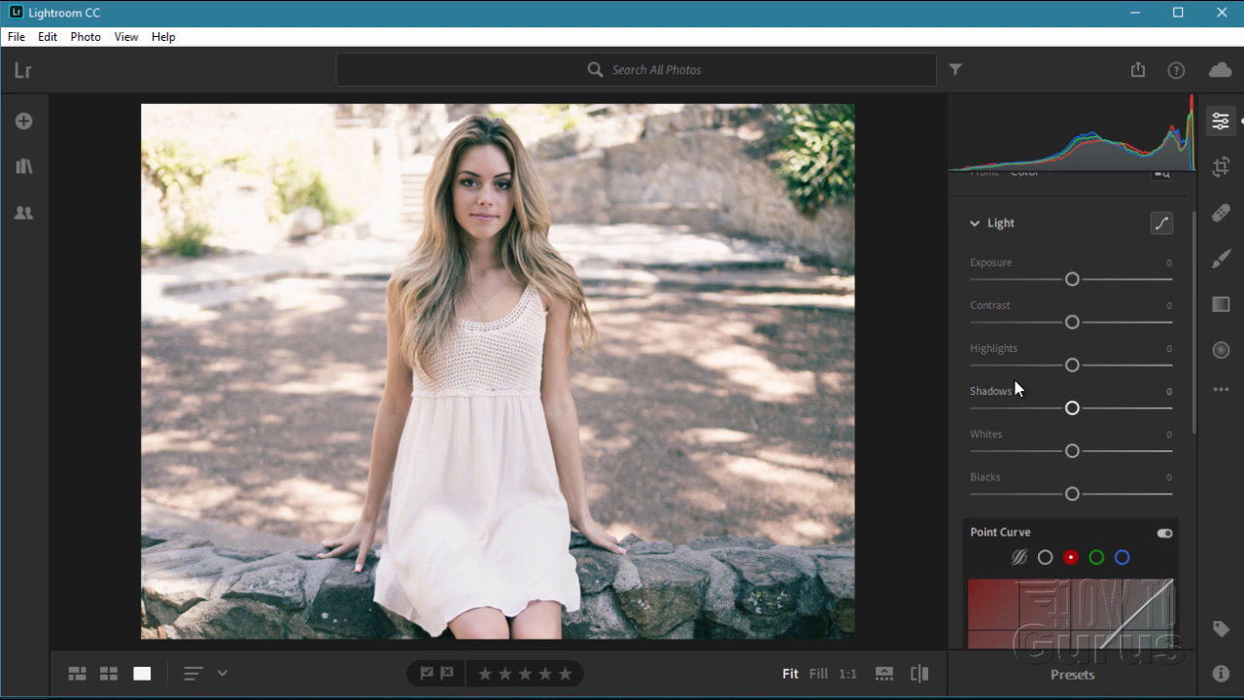
mouse_move(375, 170)
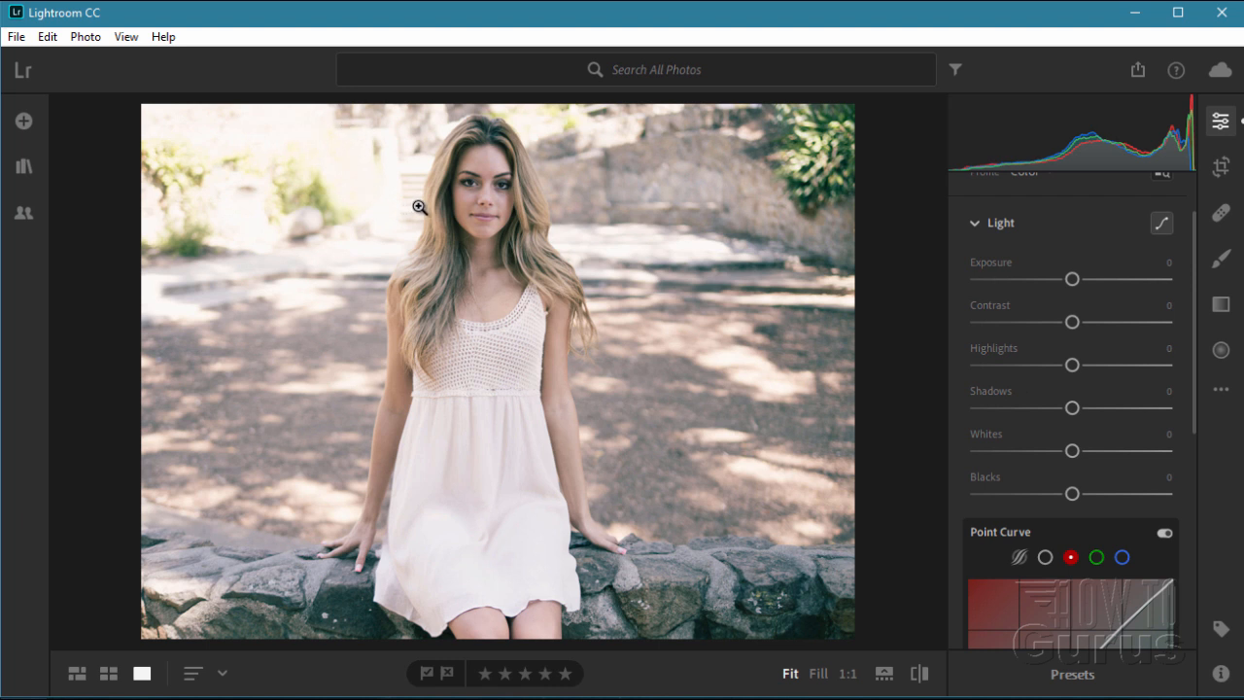
mouse_move(232, 231)
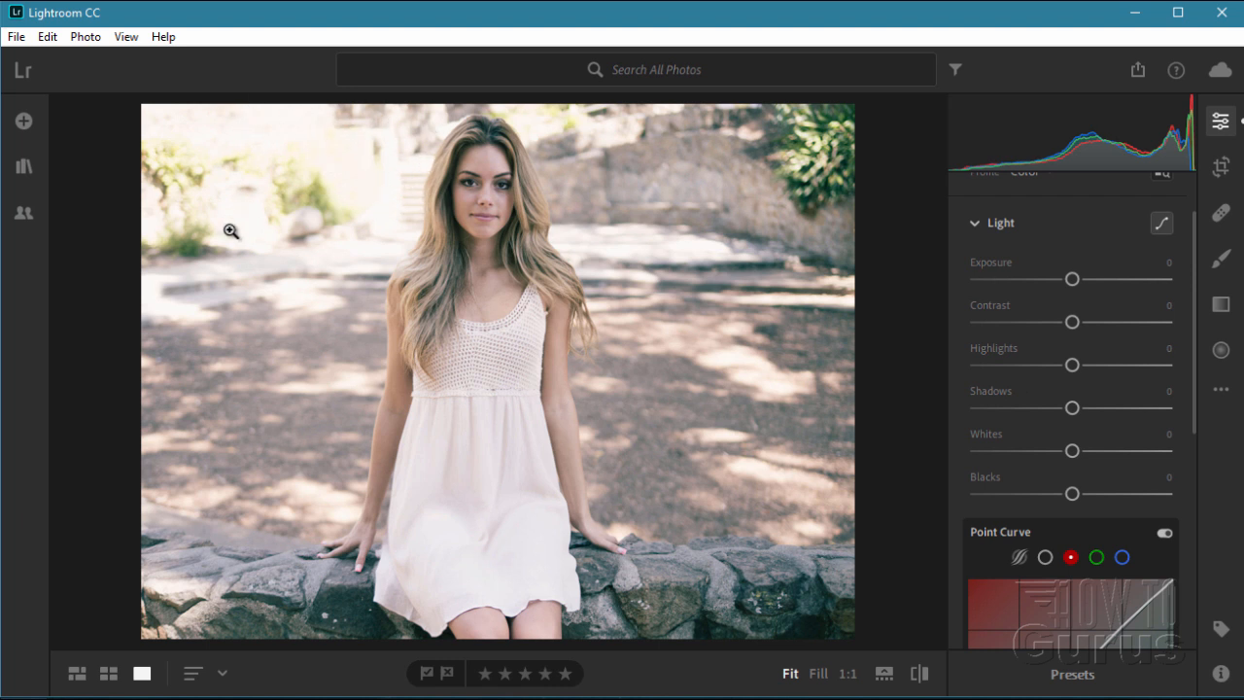
mouse_move(289, 231)
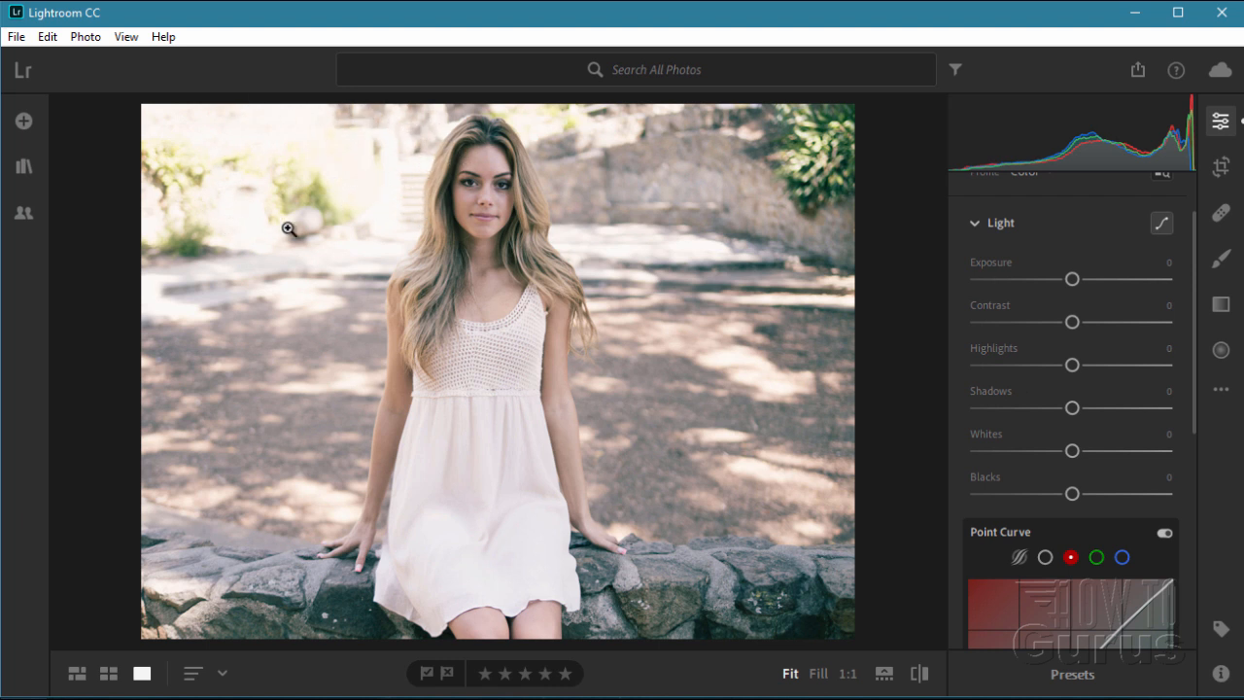
mouse_move(315, 125)
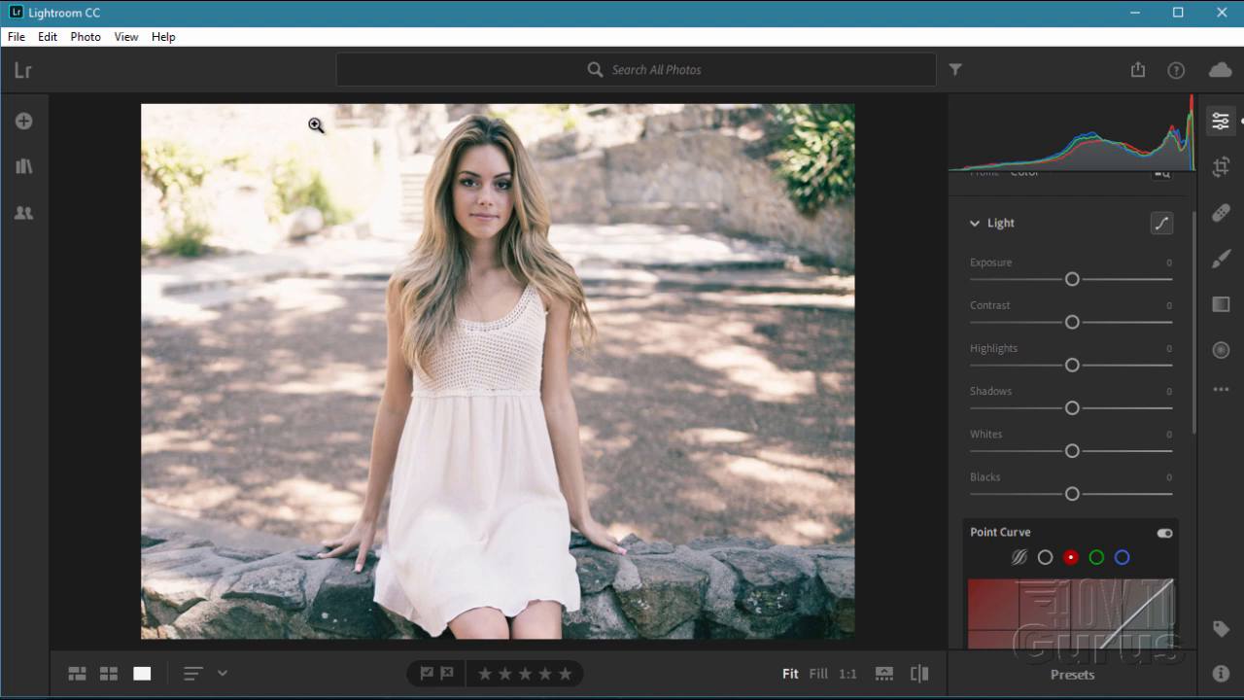
mouse_move(561, 219)
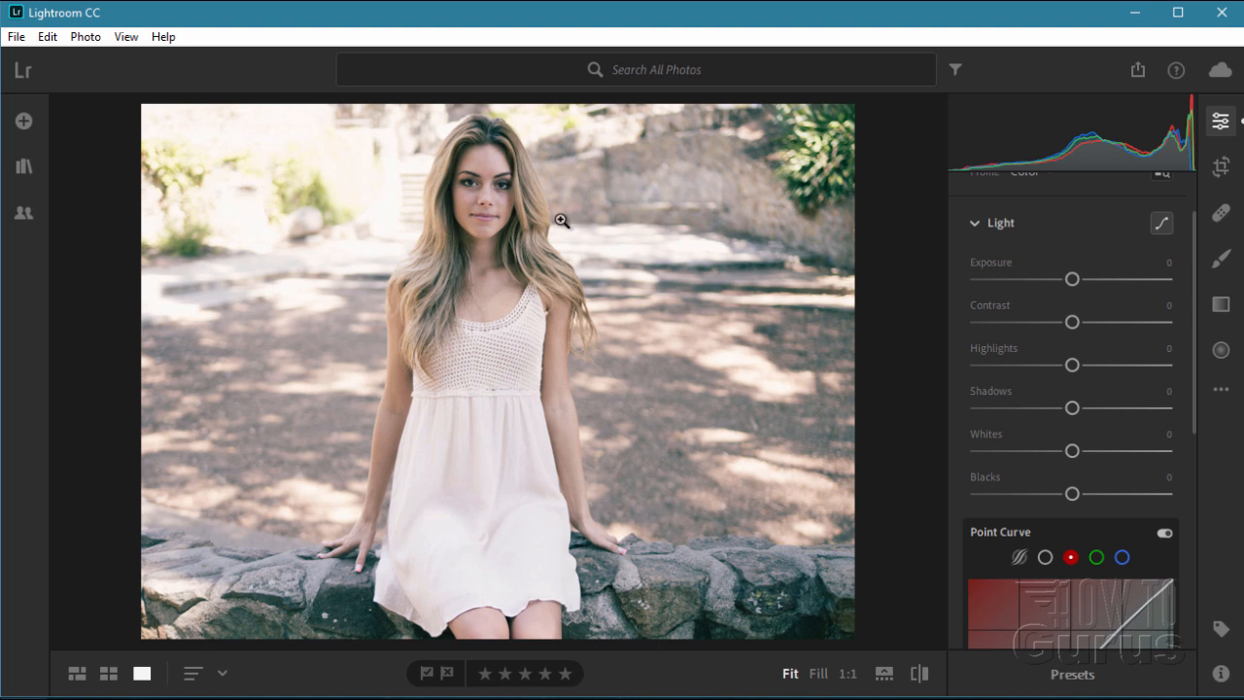
mouse_move(1073, 365)
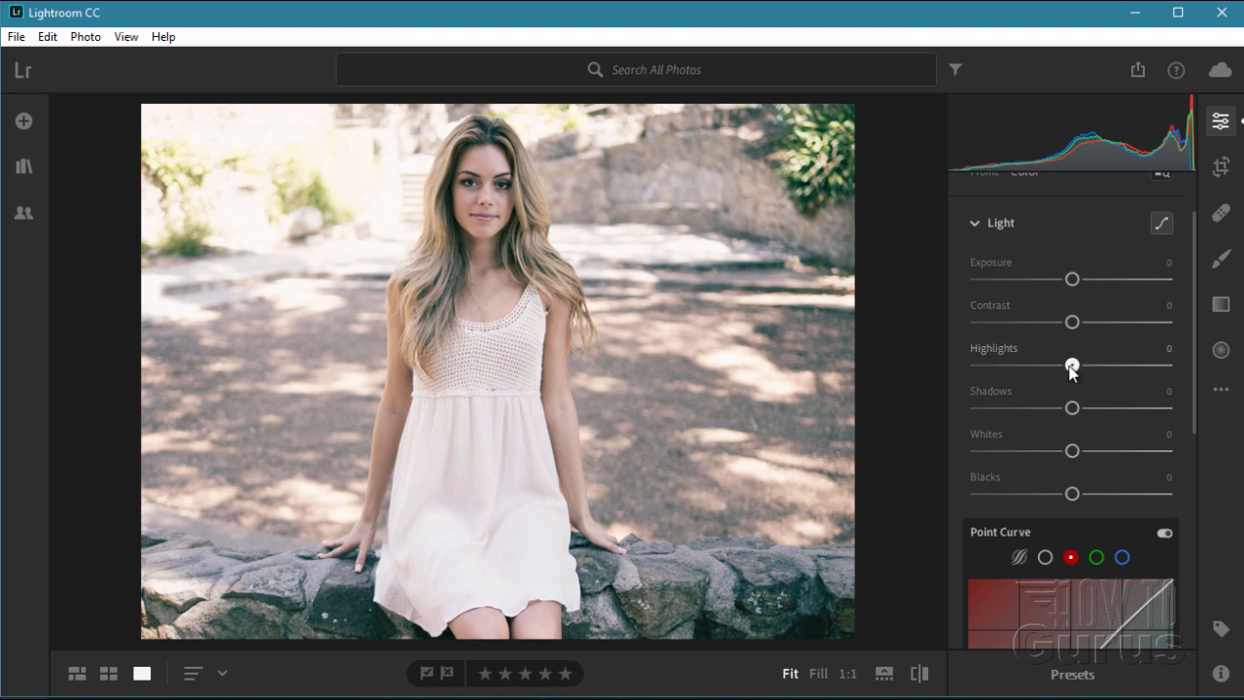
Drag Highlights to -100 after comparing partial values, toning down the sunlit background
drag(1072, 364, 977, 365)
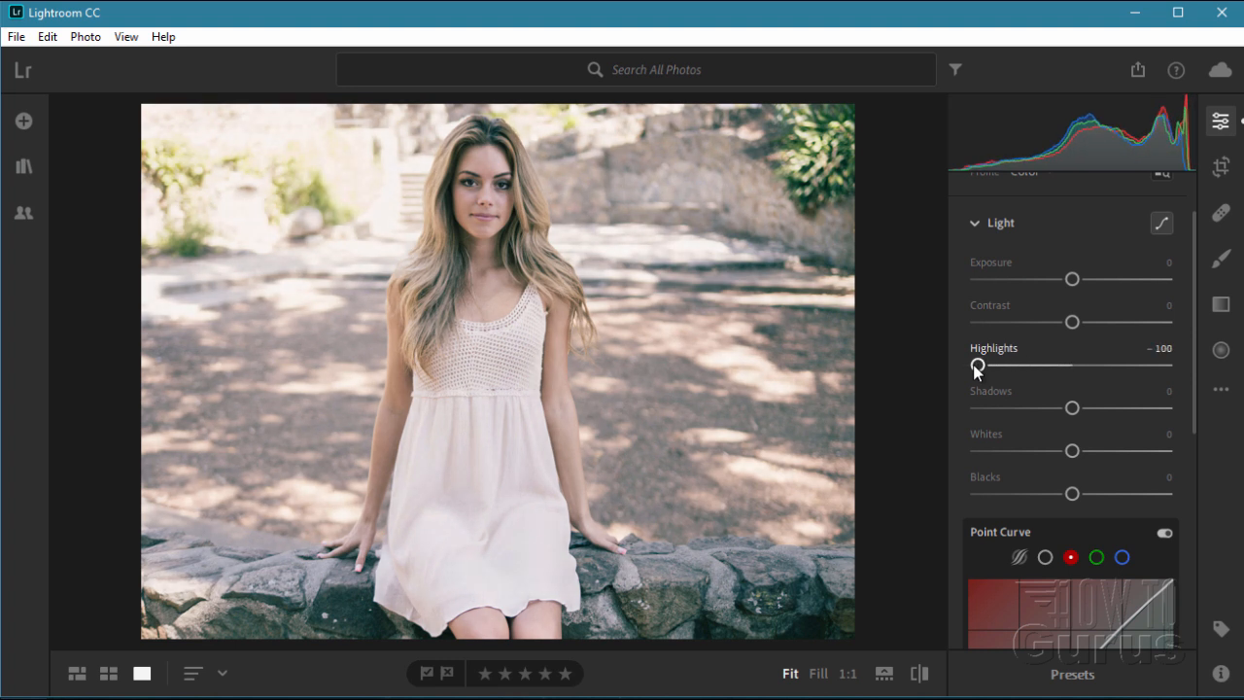
drag(977, 366, 1012, 366)
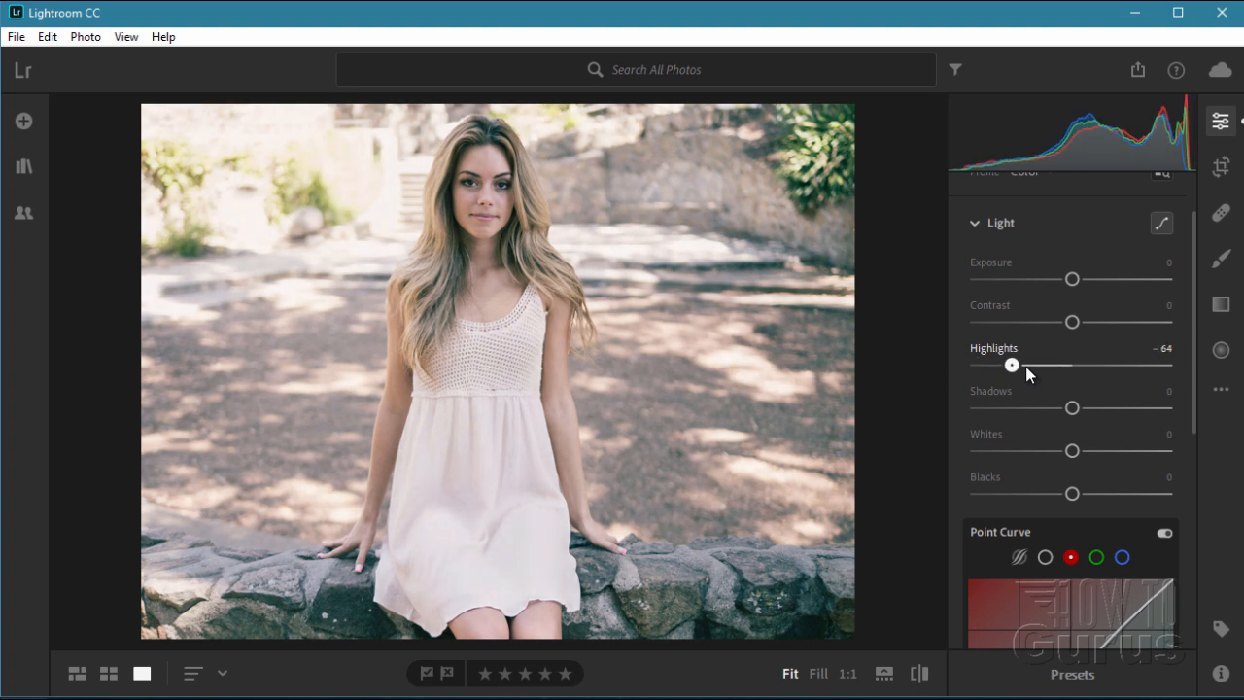
drag(1012, 364, 978, 364)
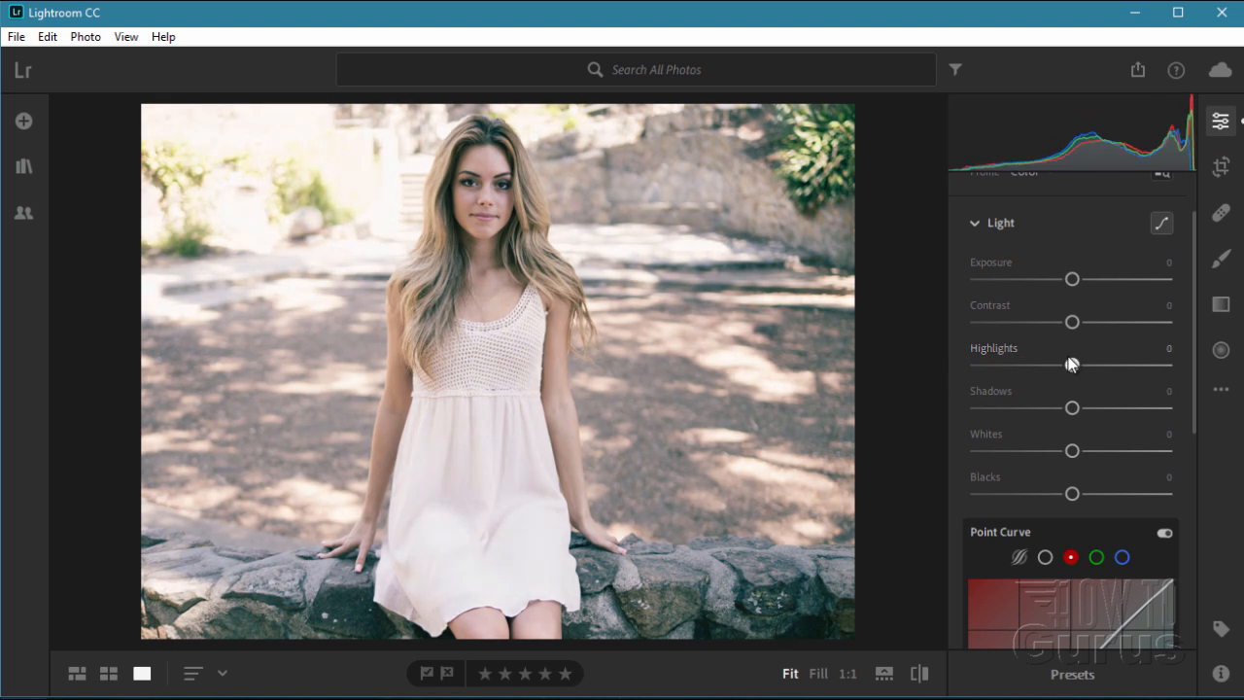
drag(1071, 364, 992, 364)
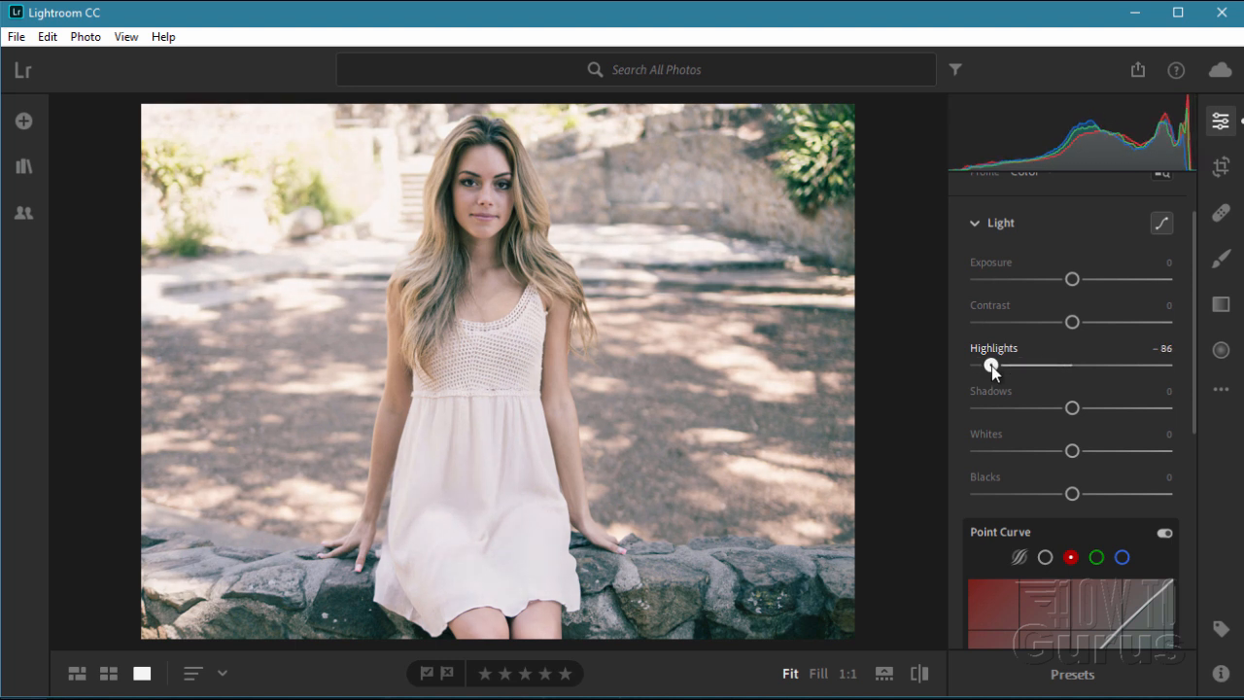
drag(994, 365, 977, 364)
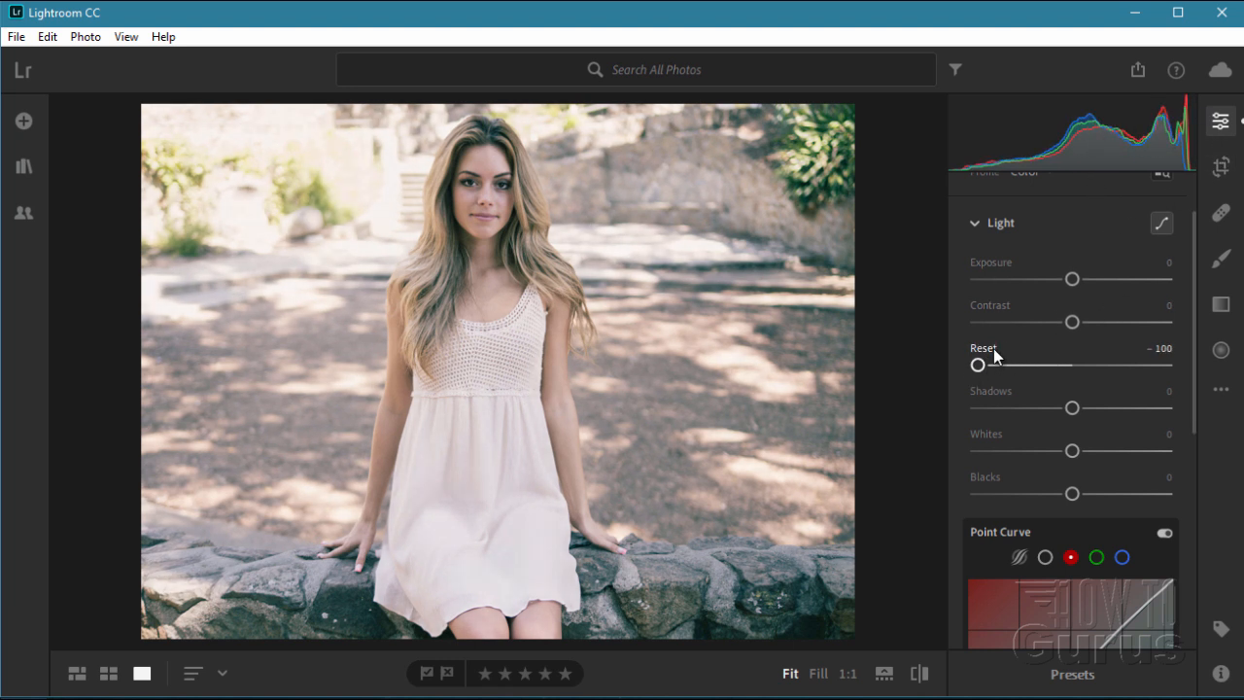
drag(979, 364, 979, 365)
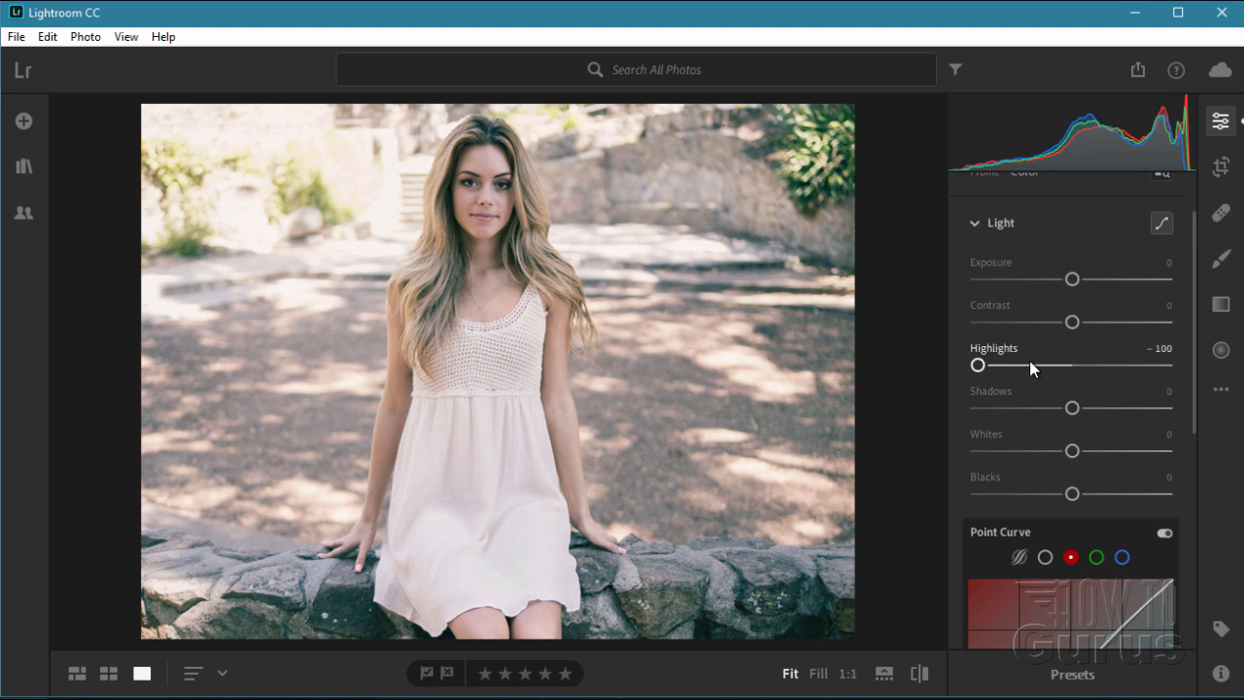
mouse_move(367, 195)
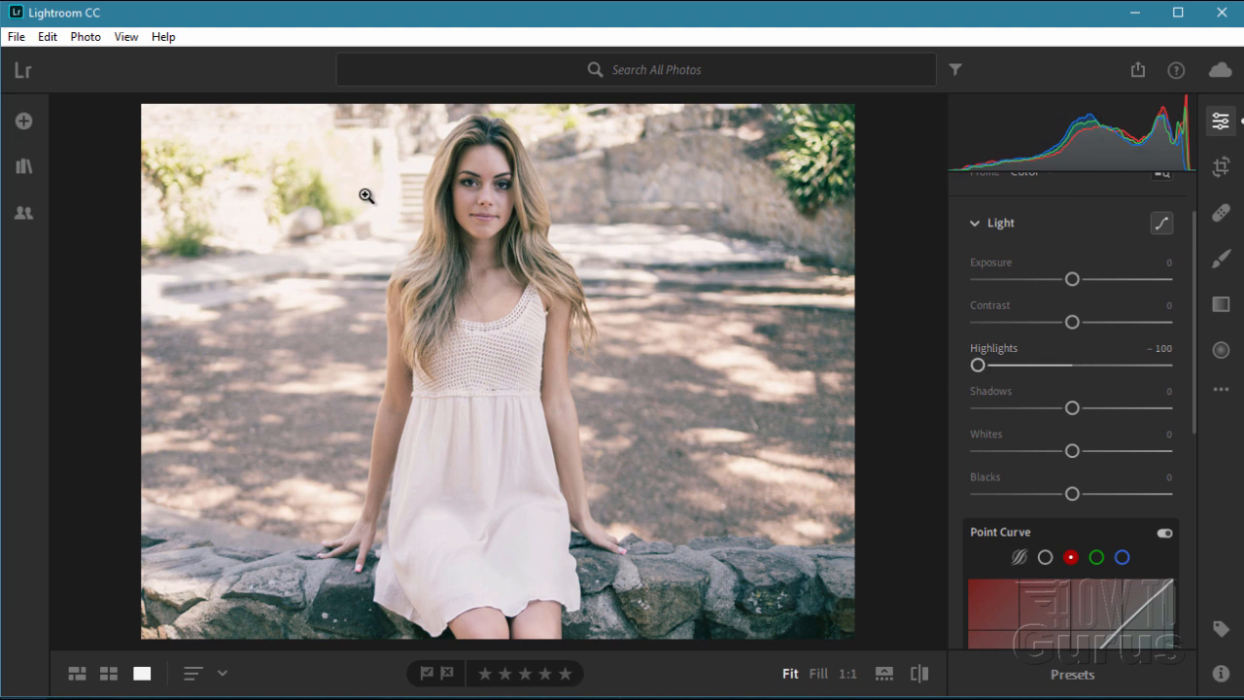
mouse_move(359, 155)
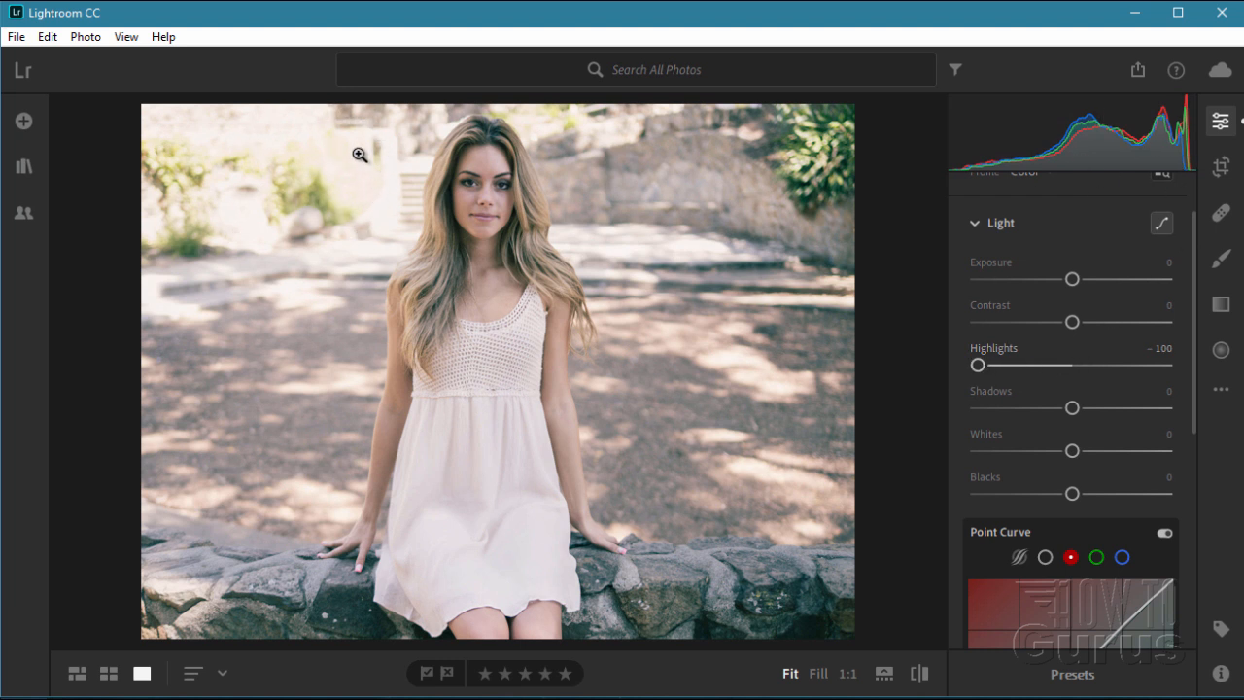
mouse_move(270, 149)
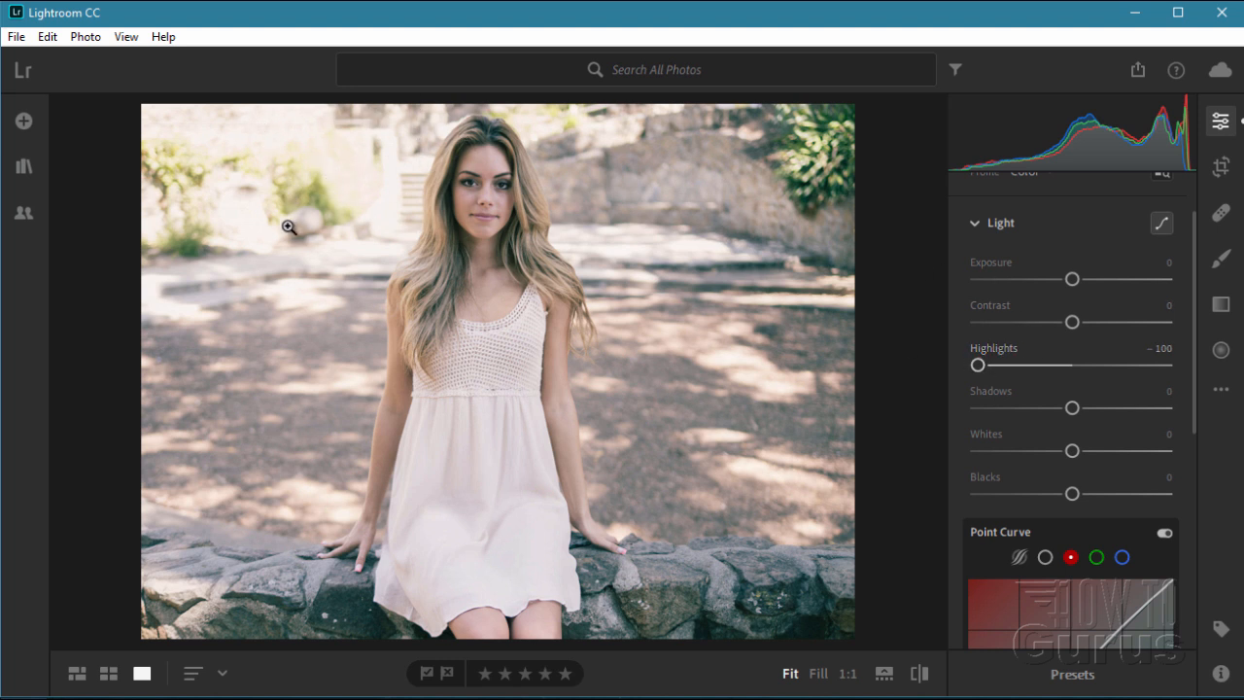
mouse_move(288, 176)
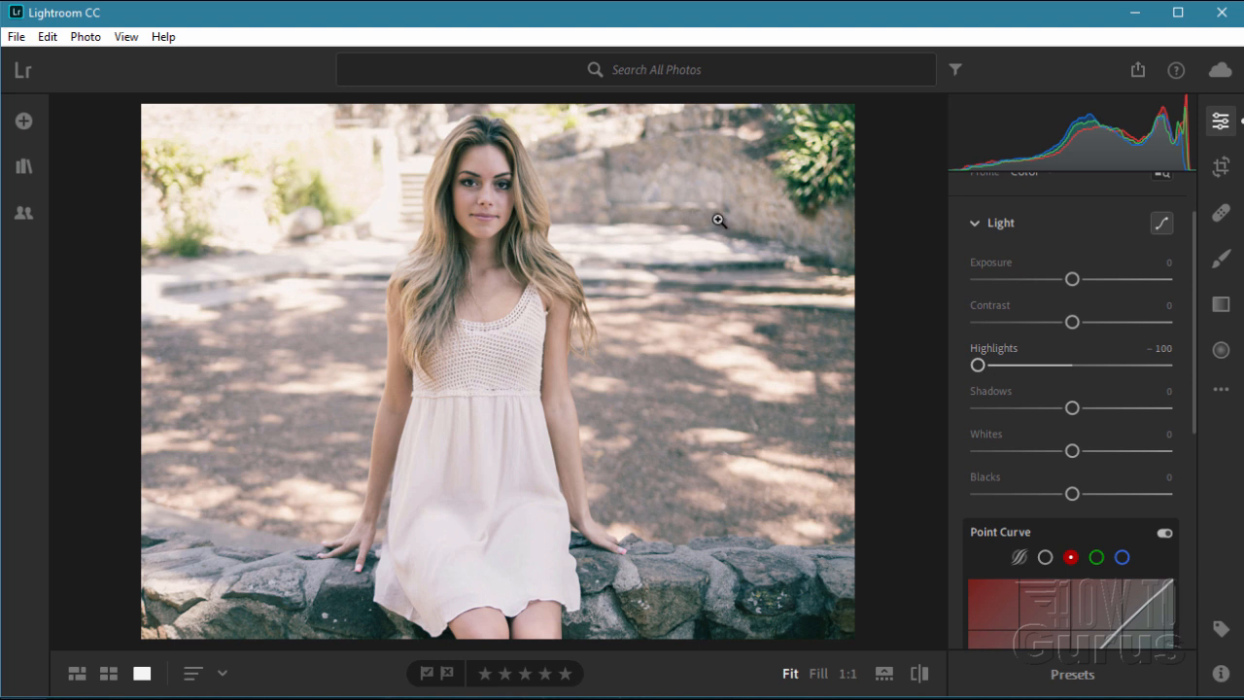
mouse_move(808, 627)
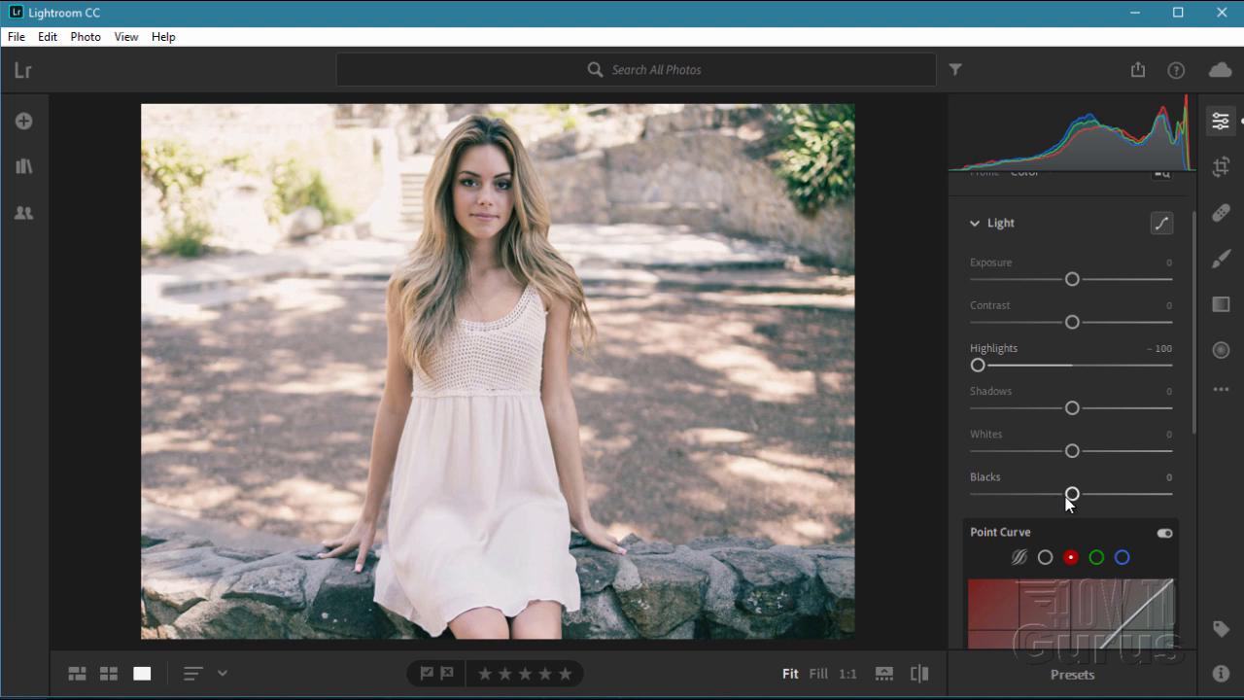
Try several Blacks values and settle the slider at -17
drag(1072, 493, 1070, 494)
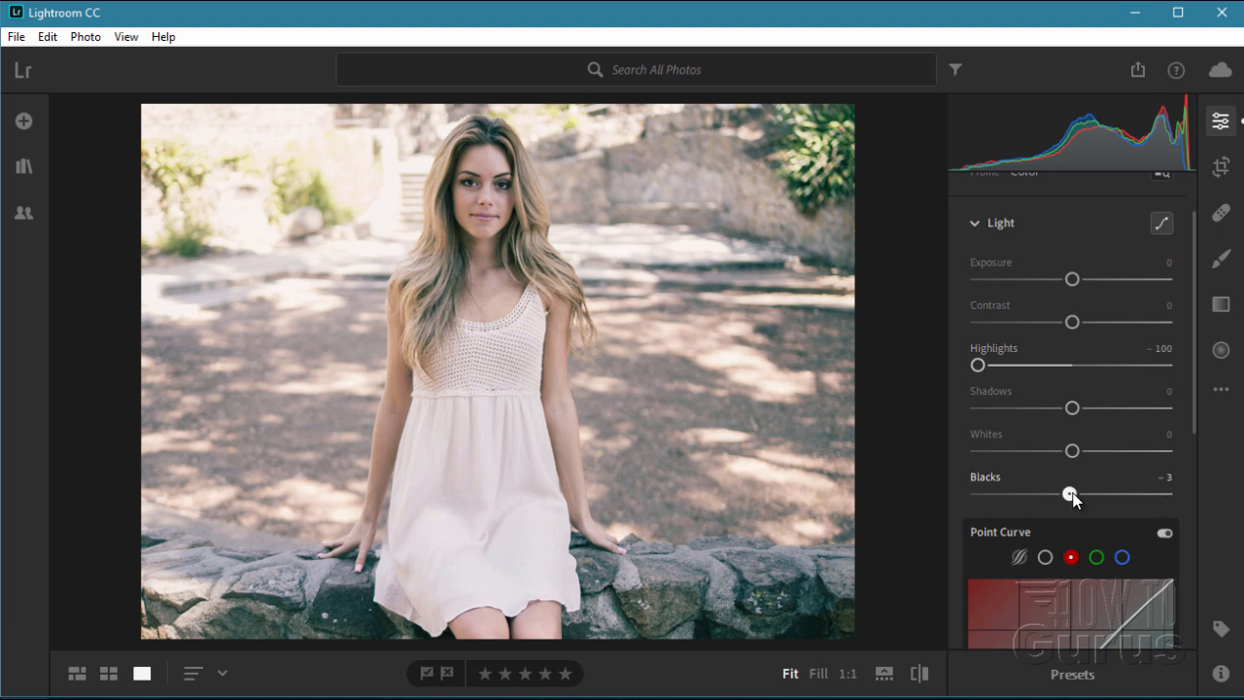
drag(1070, 494, 1058, 494)
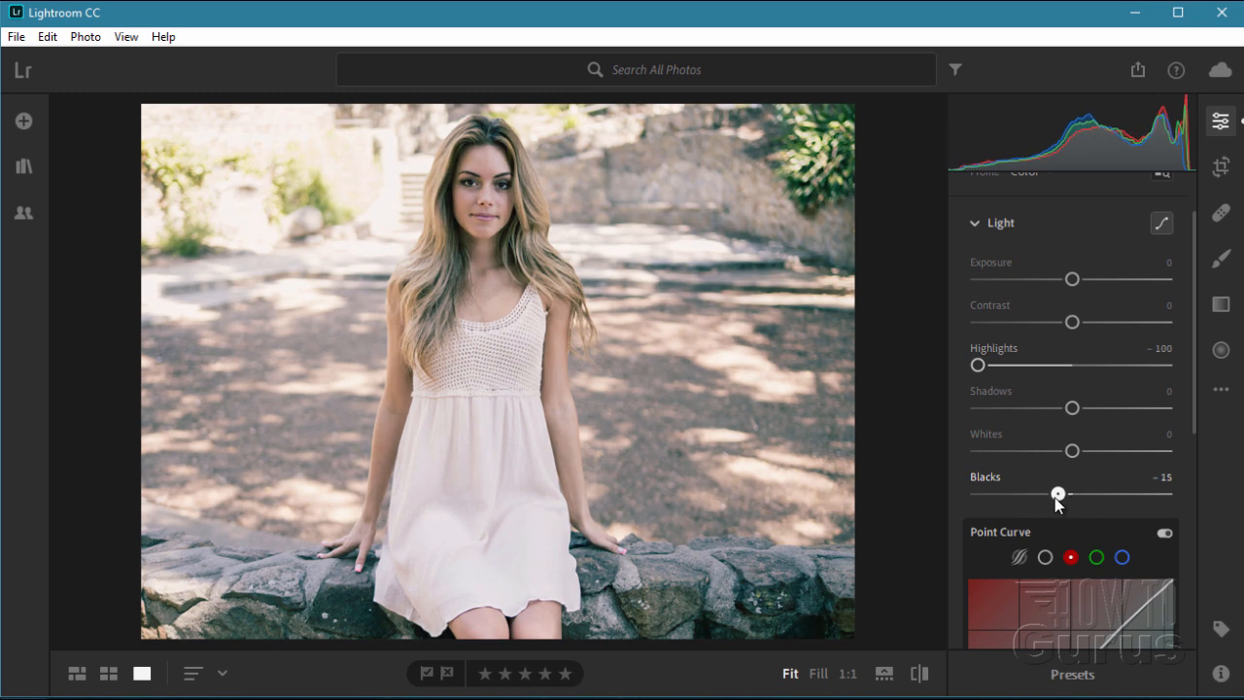
drag(1058, 494, 1002, 494)
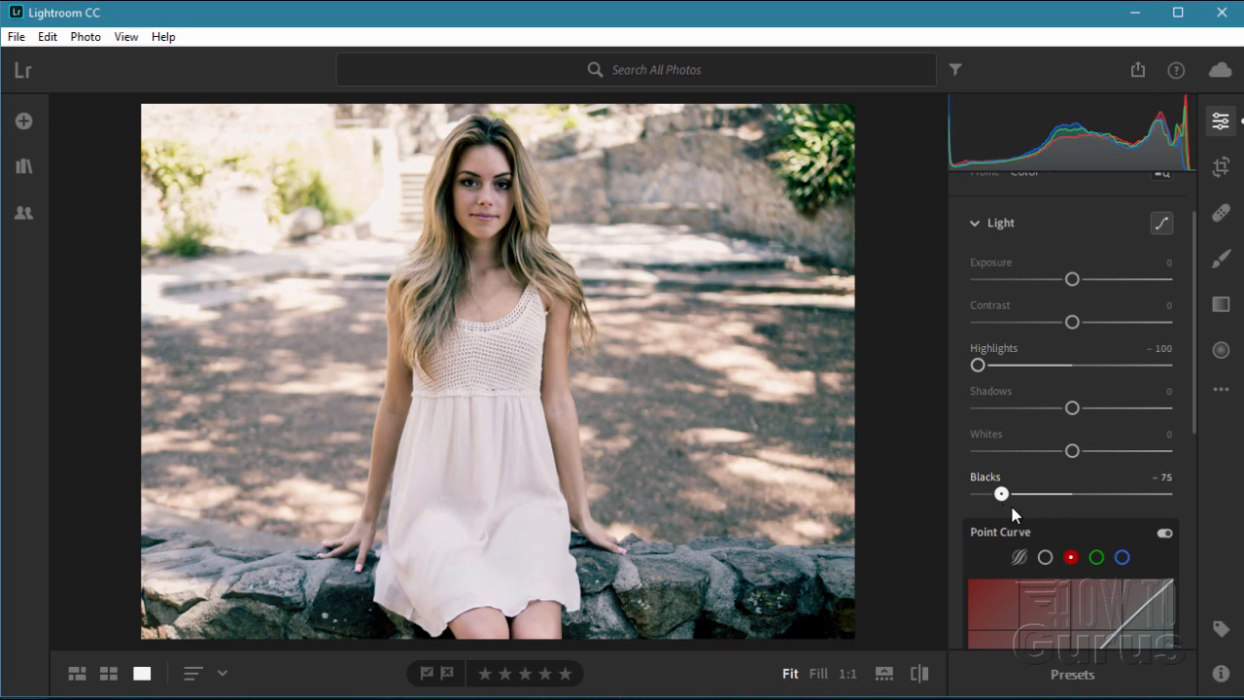
drag(1002, 494, 1012, 494)
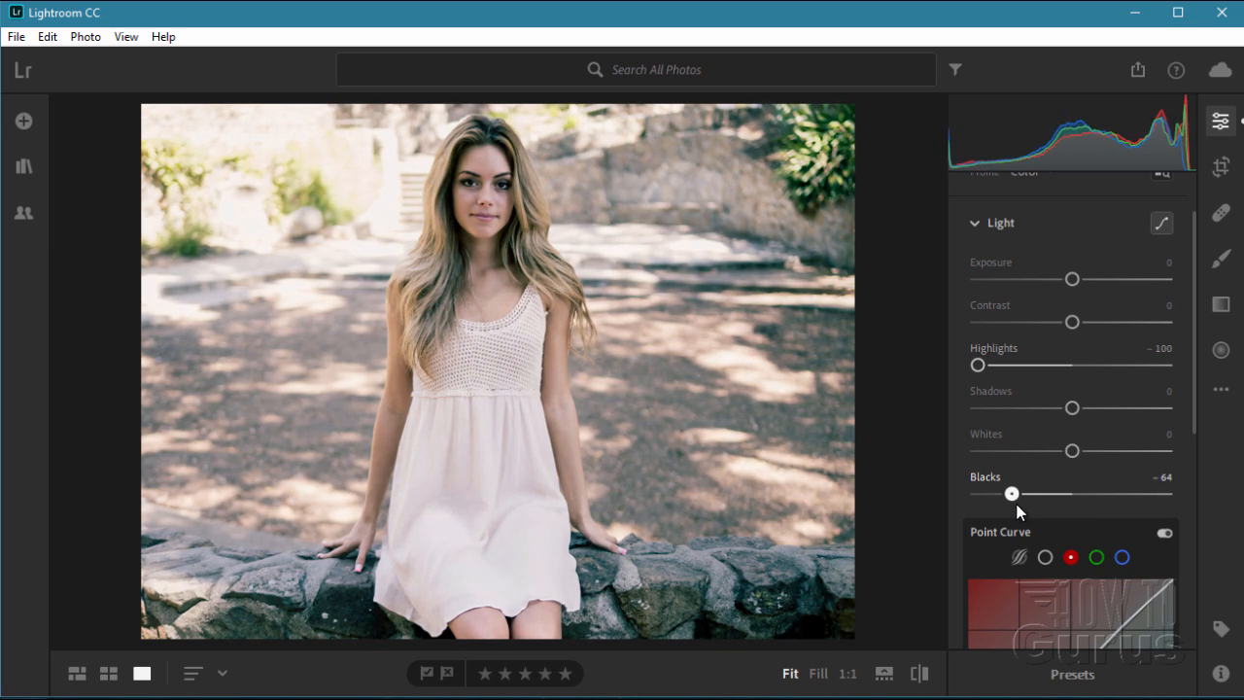
drag(1011, 494, 1052, 494)
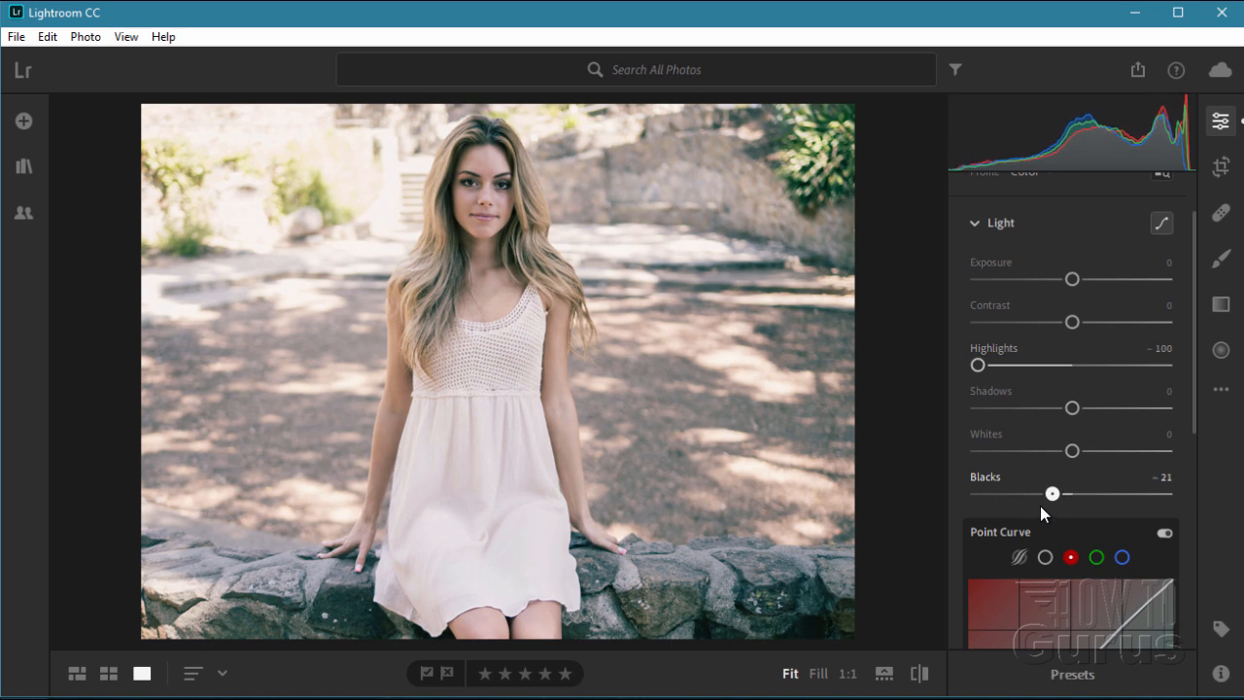
drag(1052, 493, 982, 493)
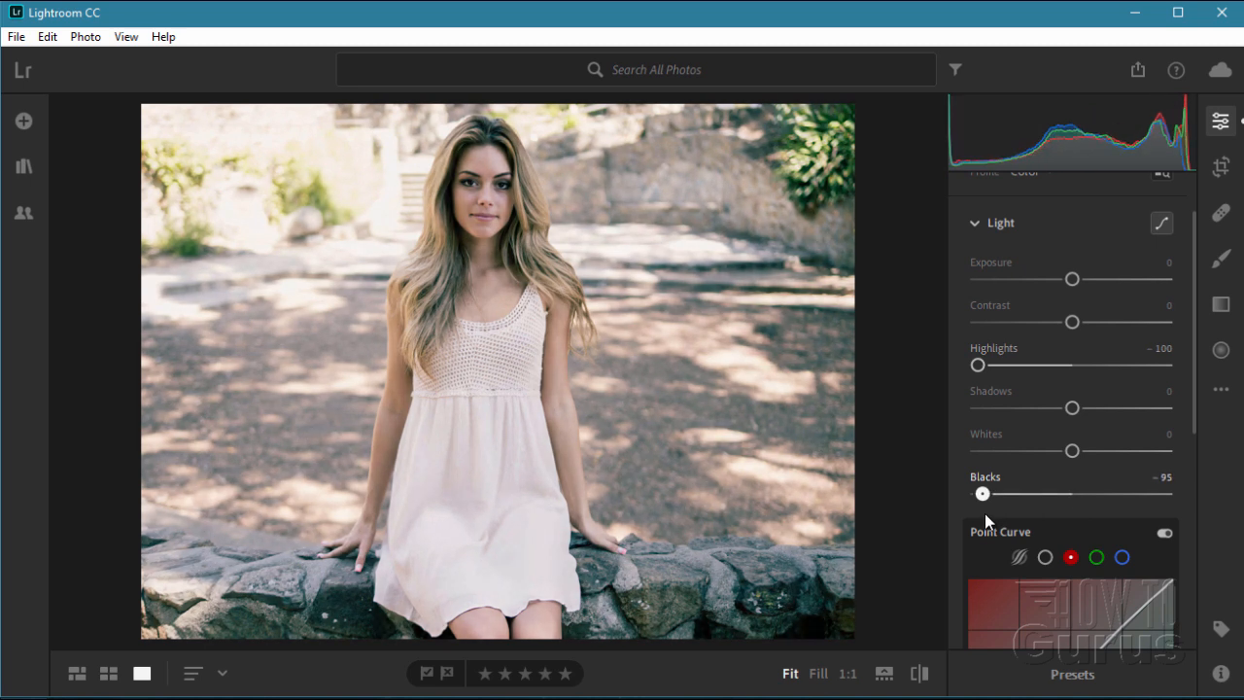
drag(982, 494, 1061, 494)
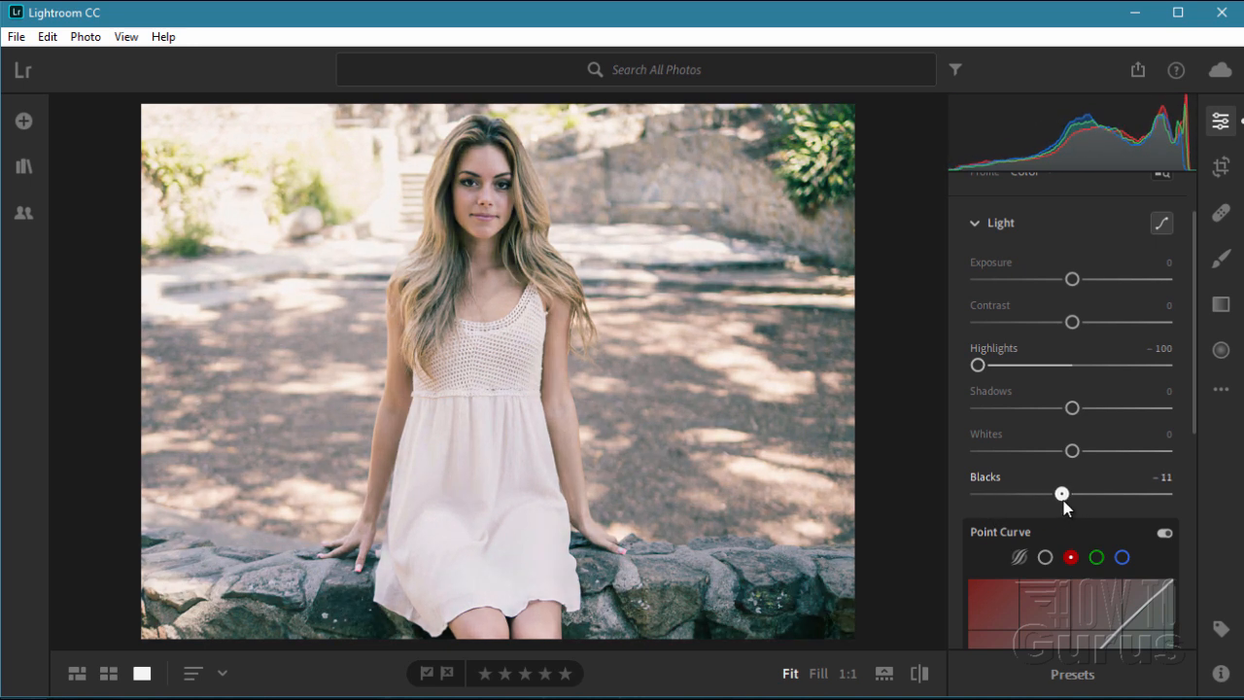
drag(1062, 494, 1054, 494)
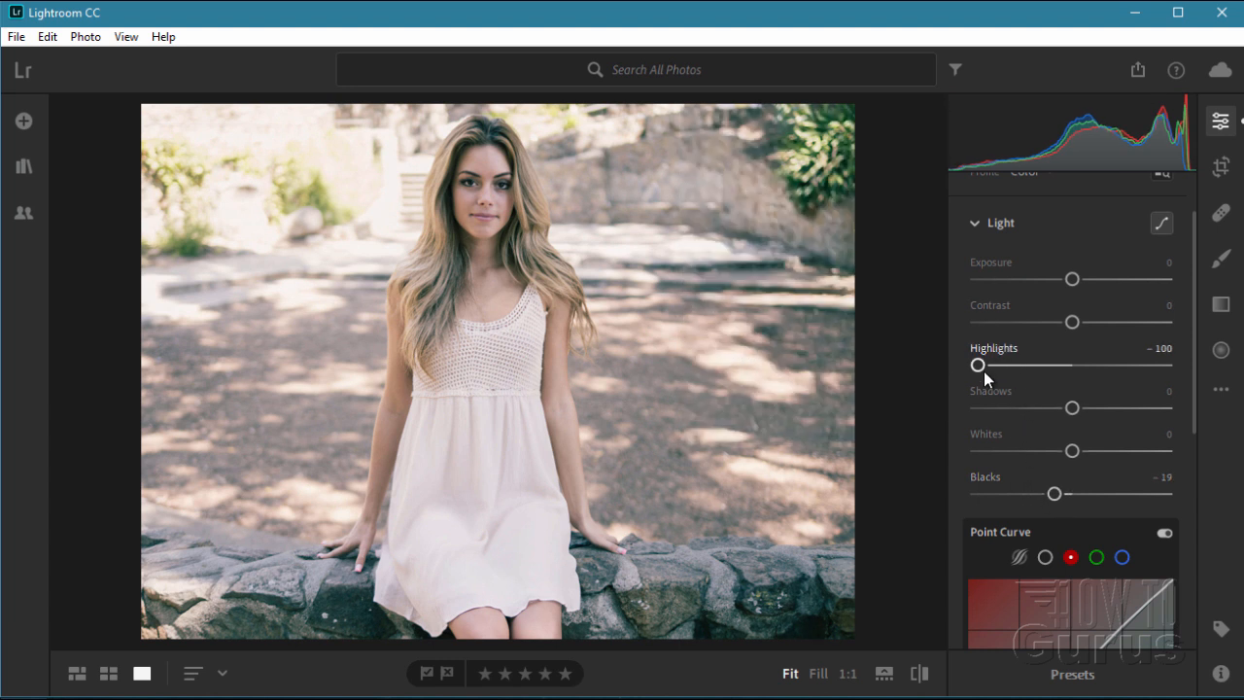
mouse_move(1056, 495)
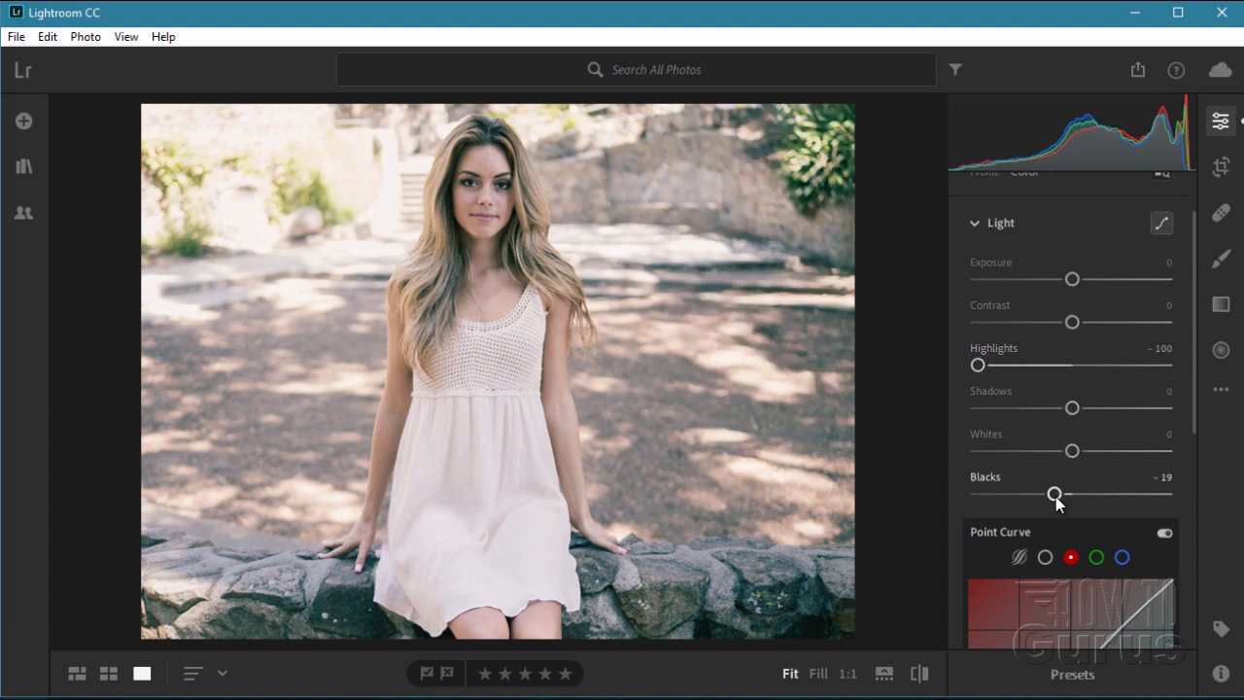
drag(1055, 494, 1067, 494)
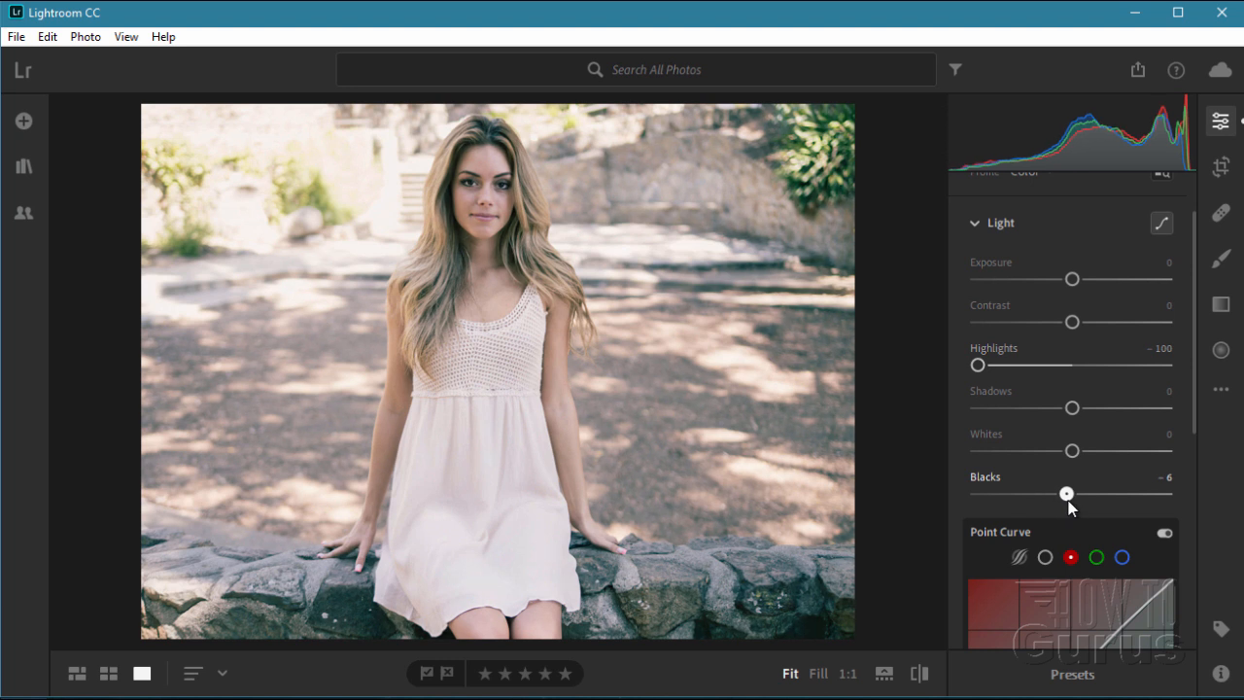
drag(1066, 494, 1057, 494)
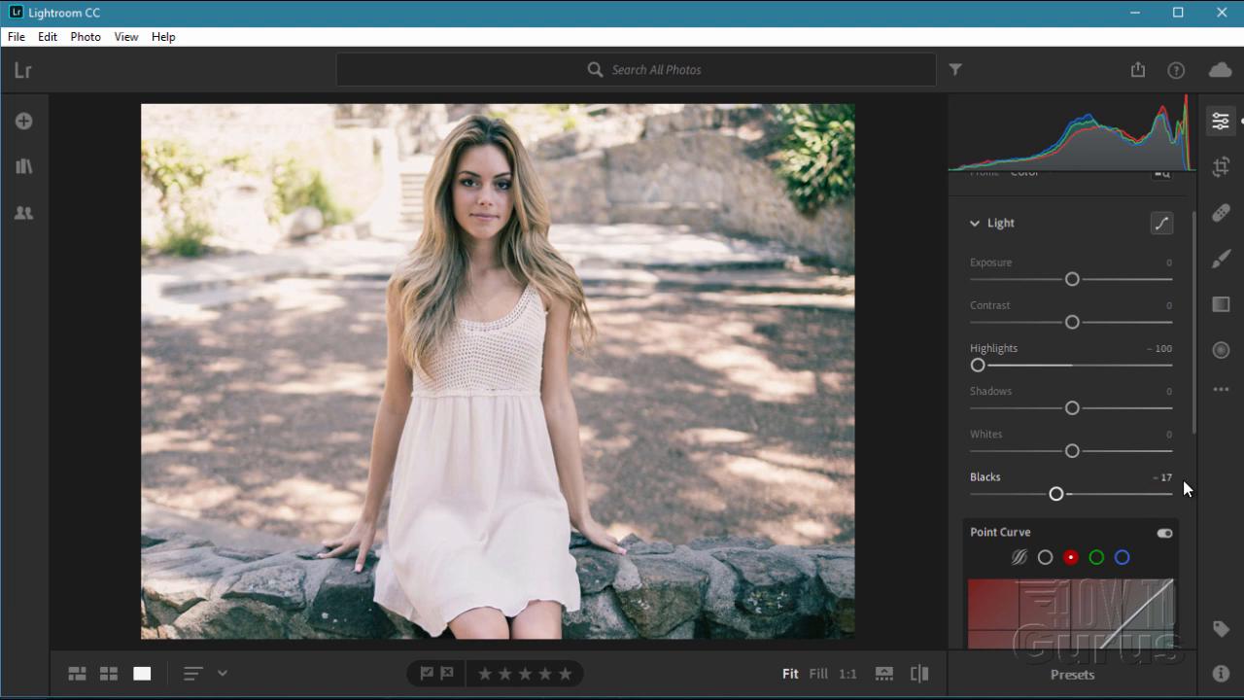
mouse_move(290, 610)
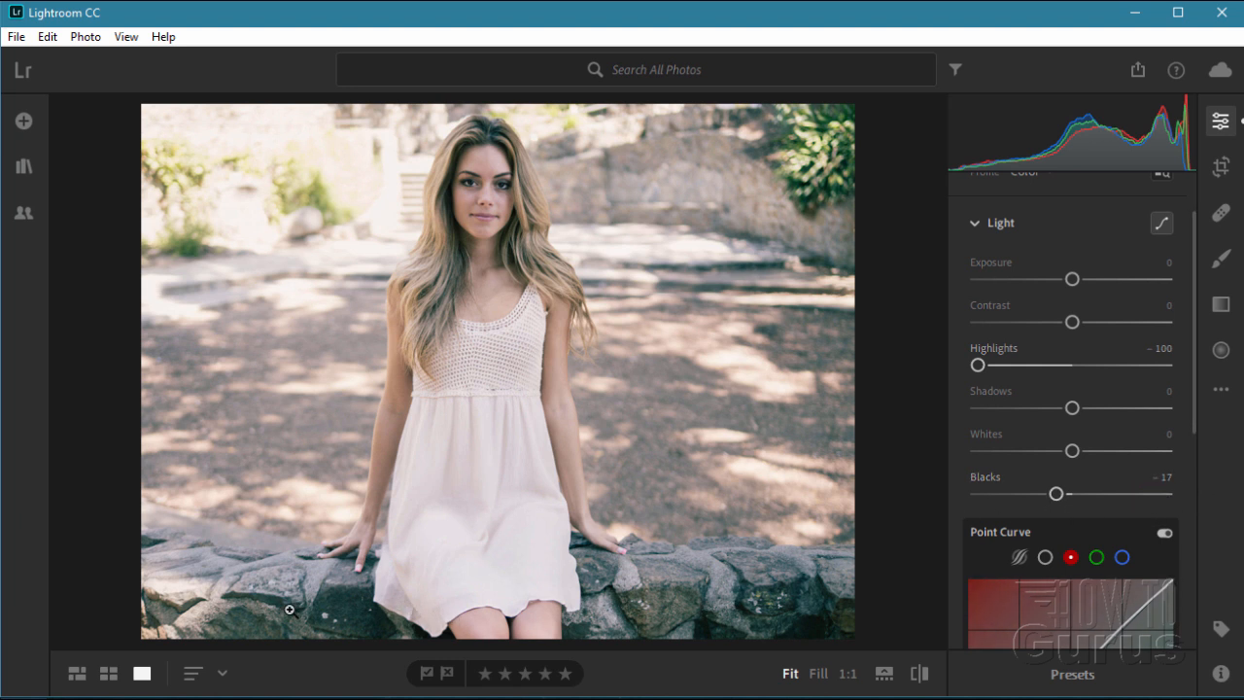
mouse_move(698, 573)
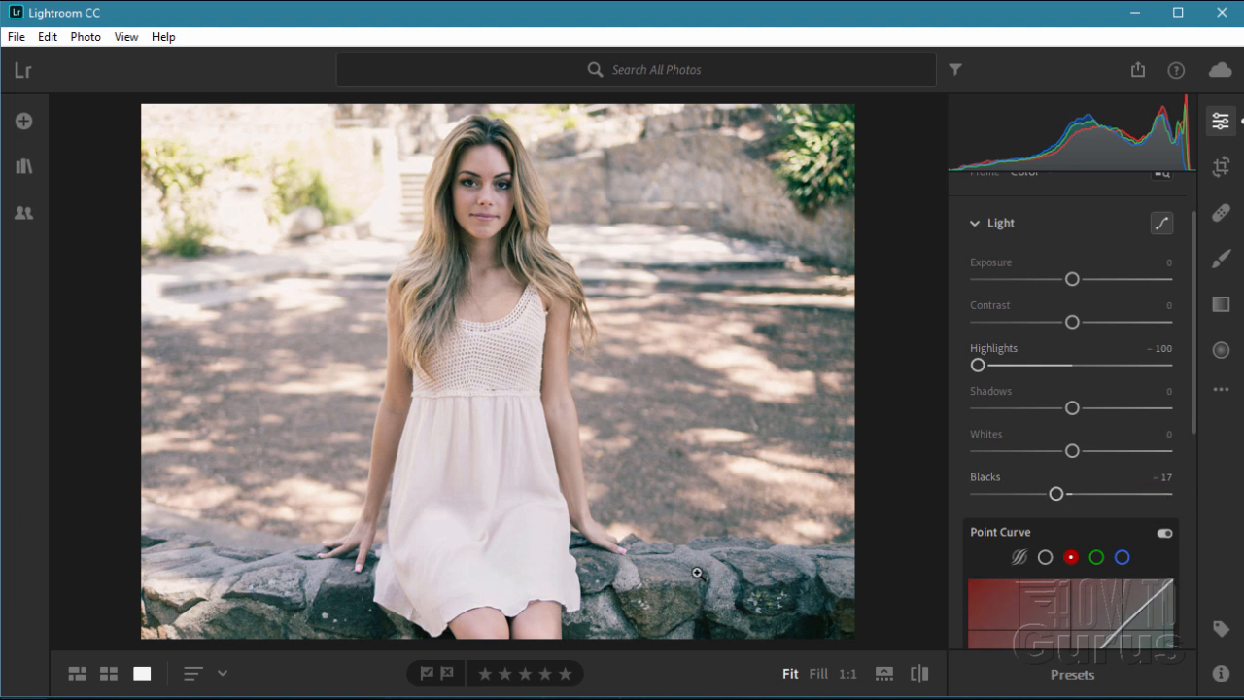
mouse_move(646, 464)
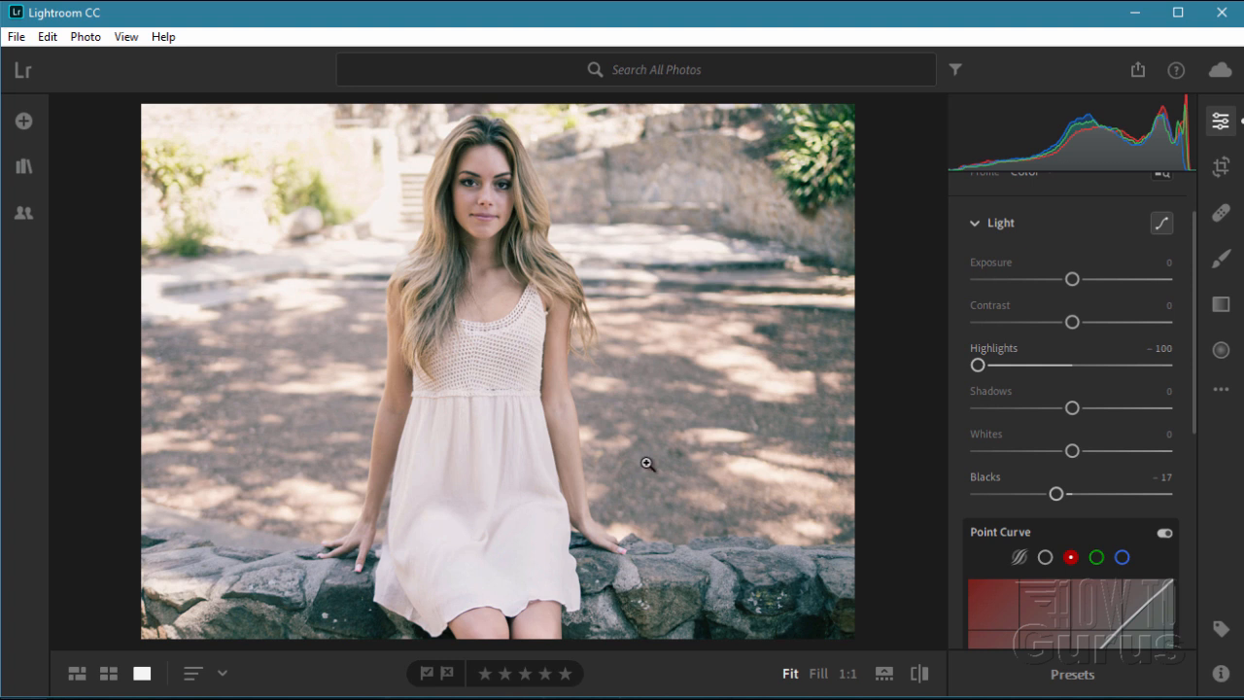
mouse_move(304, 615)
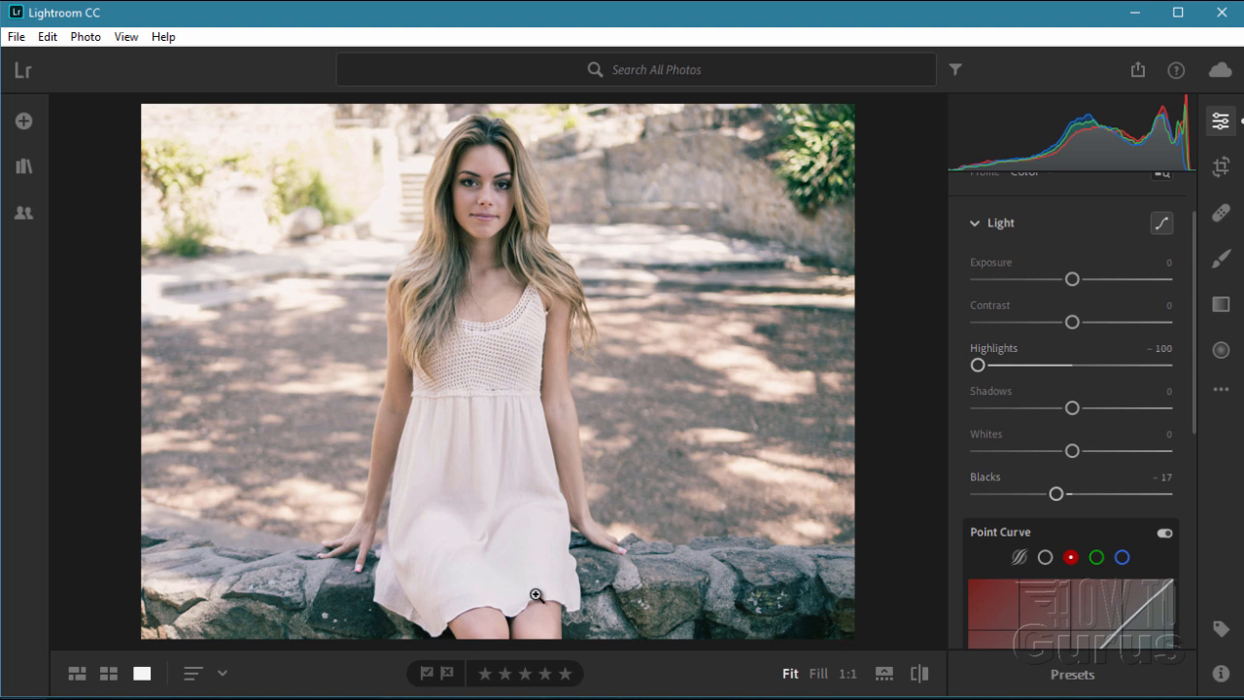
mouse_move(1001, 314)
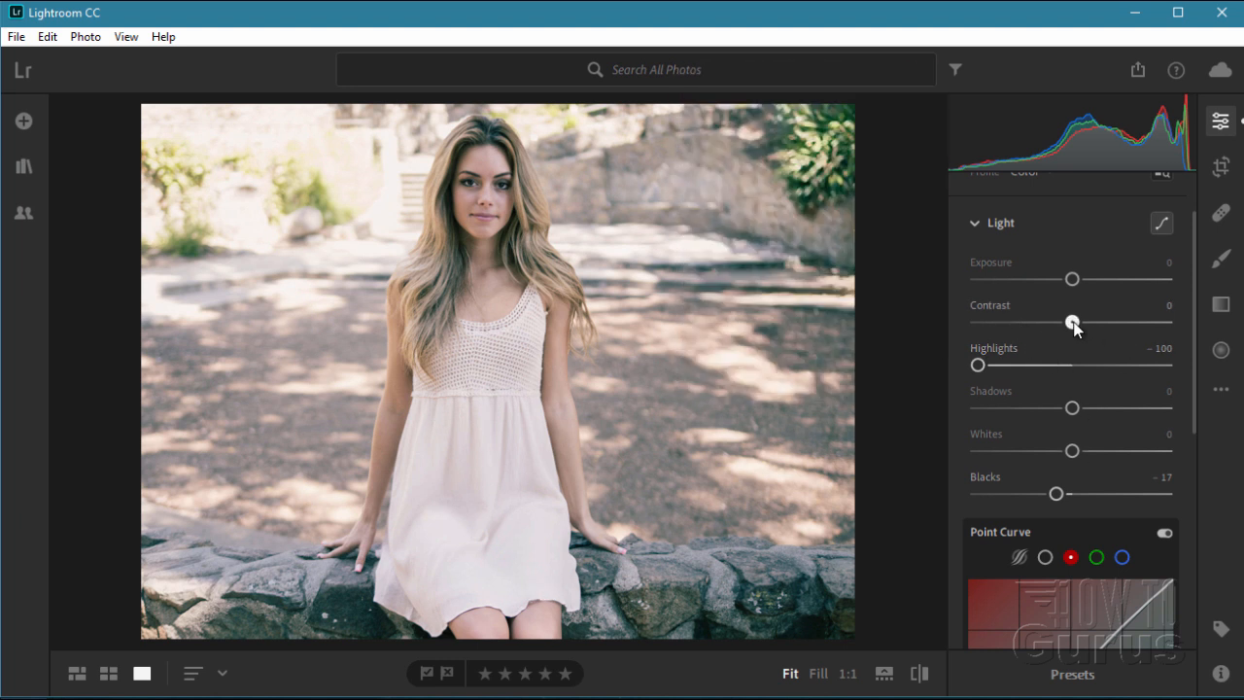
Test Contrast from +70 to below zero, settling at +31
drag(1074, 322, 1139, 322)
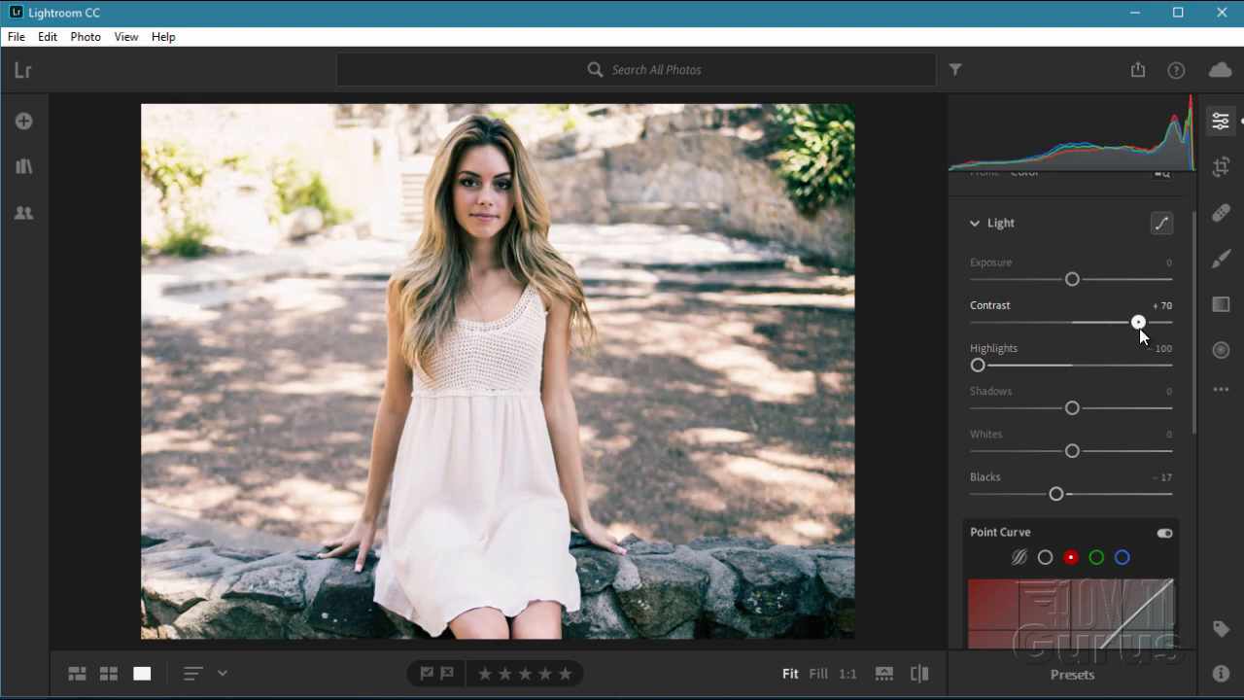
drag(1139, 322, 1094, 322)
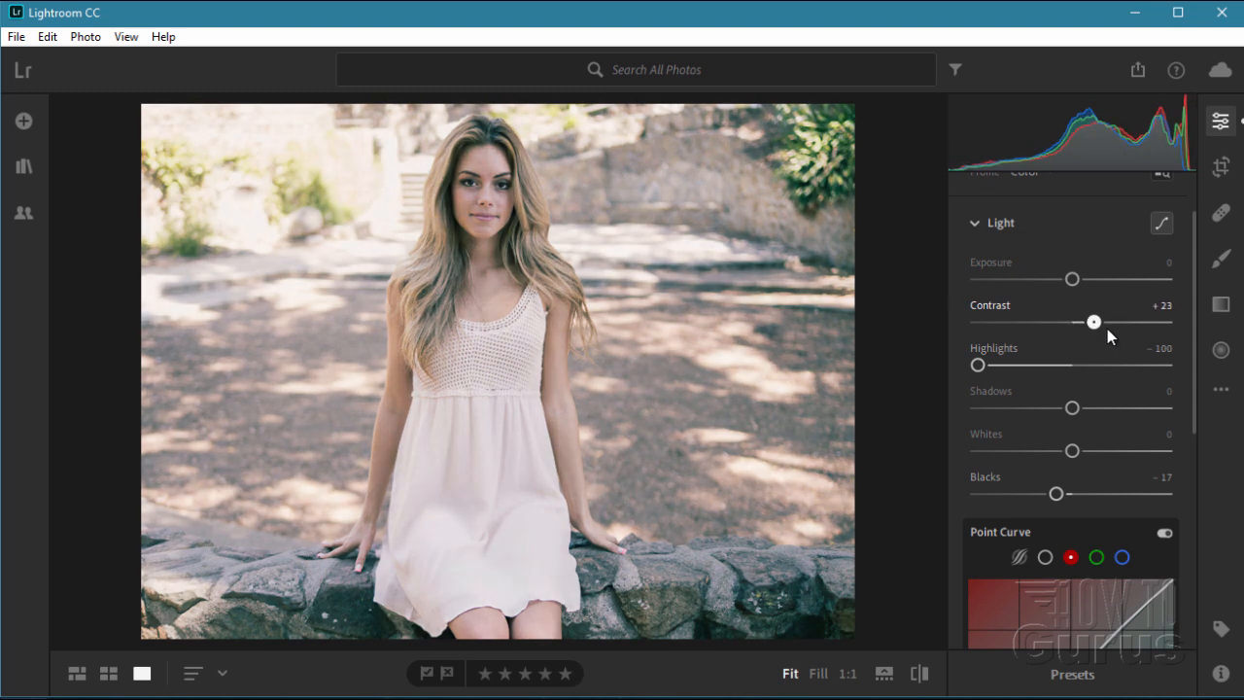
drag(1093, 322, 1106, 322)
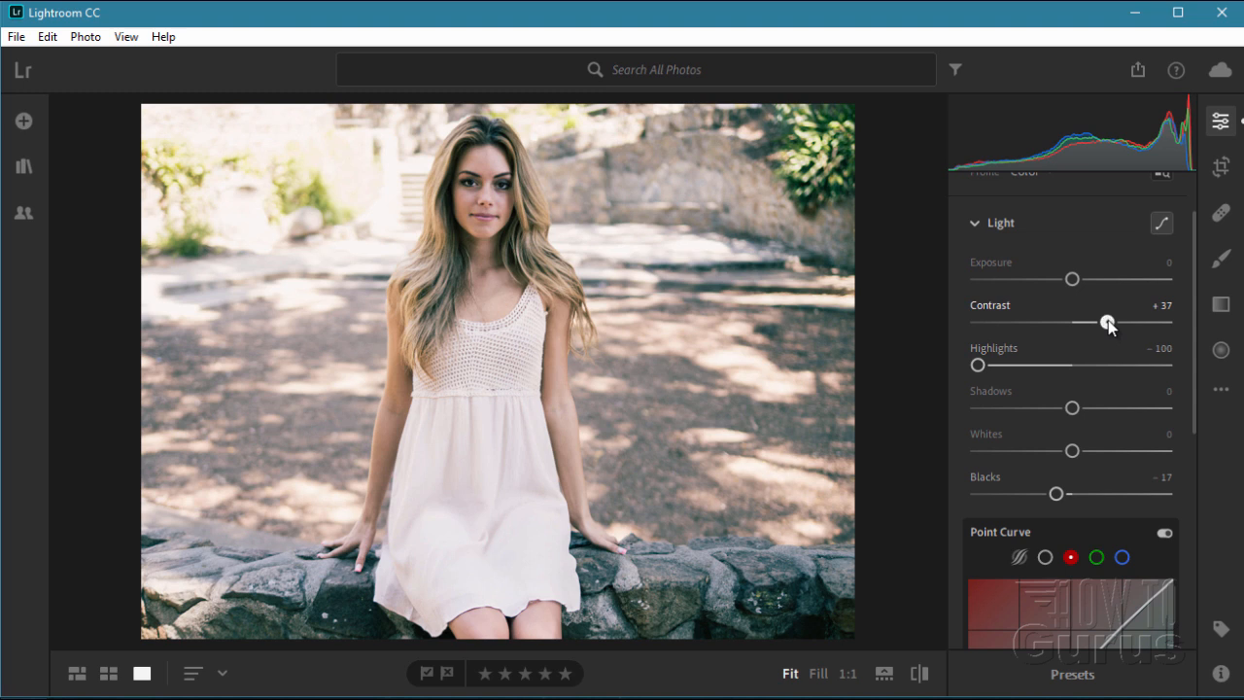
drag(1108, 322, 1054, 322)
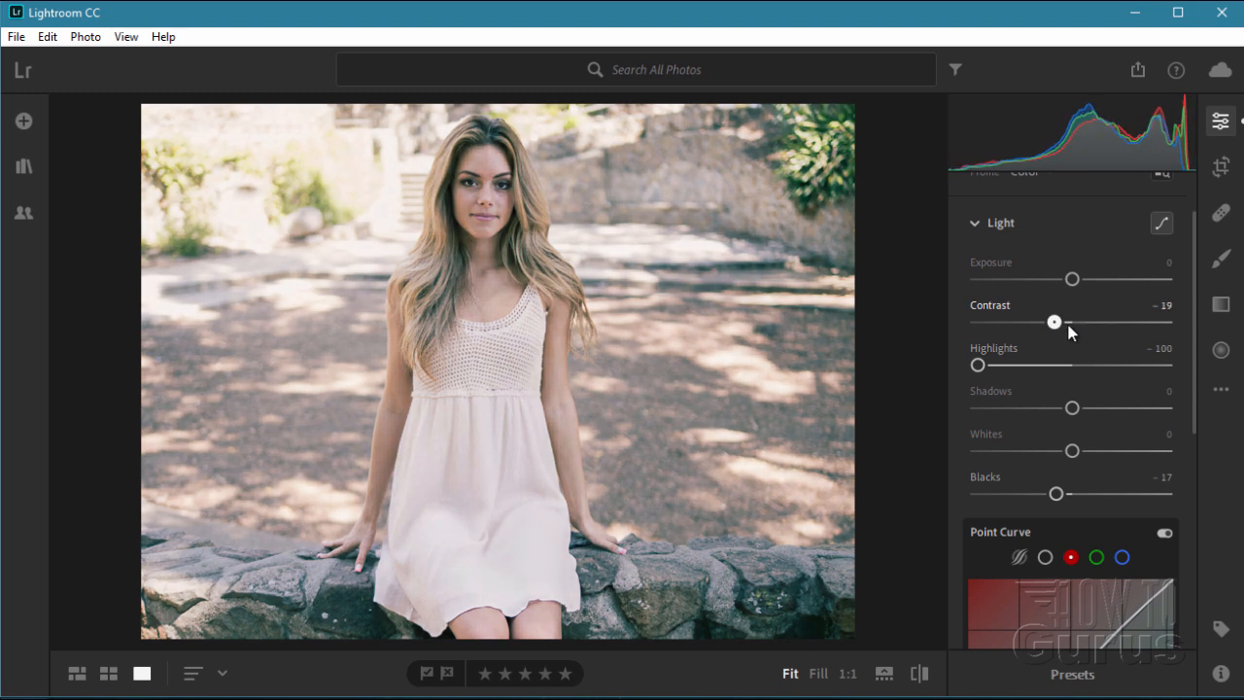
drag(1054, 320, 1080, 320)
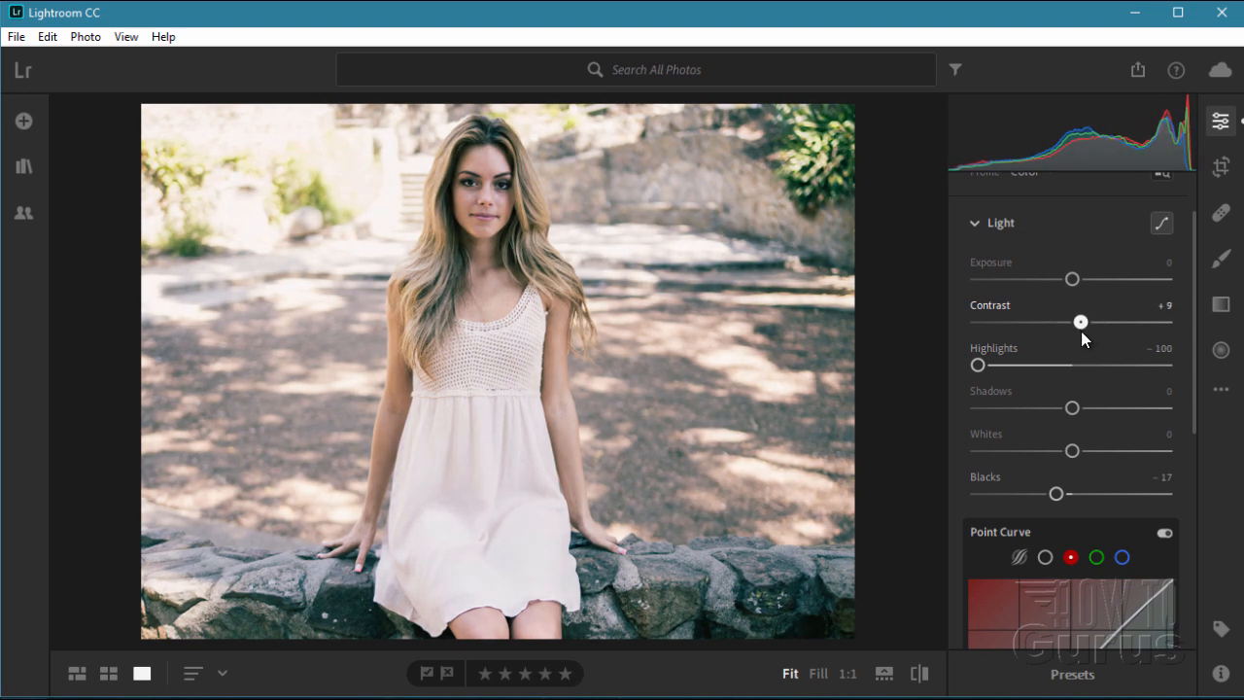
drag(1080, 321, 1096, 321)
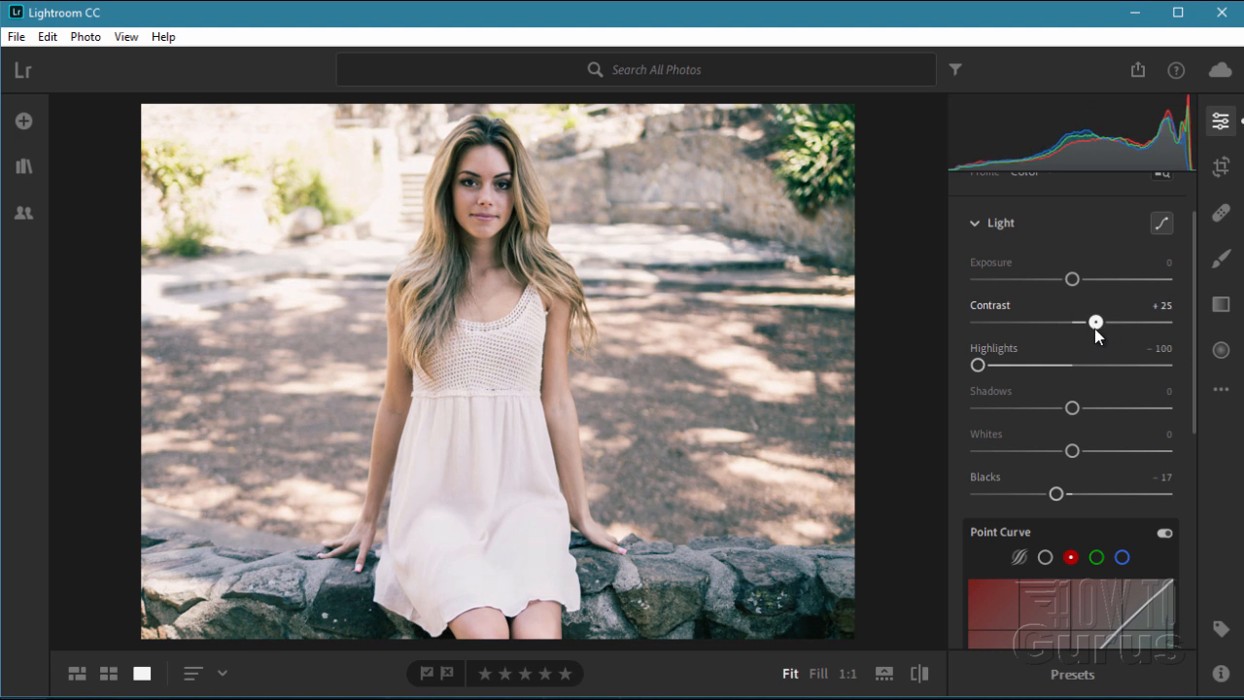
drag(1095, 321, 1100, 322)
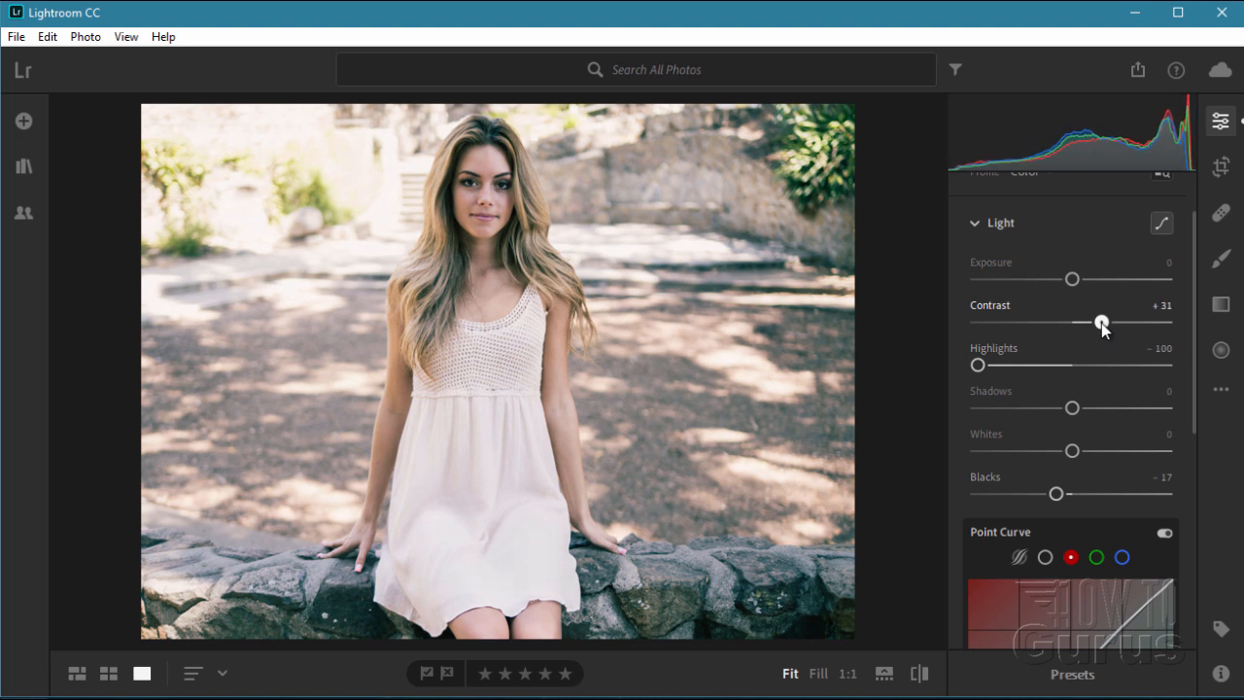
mouse_move(958, 360)
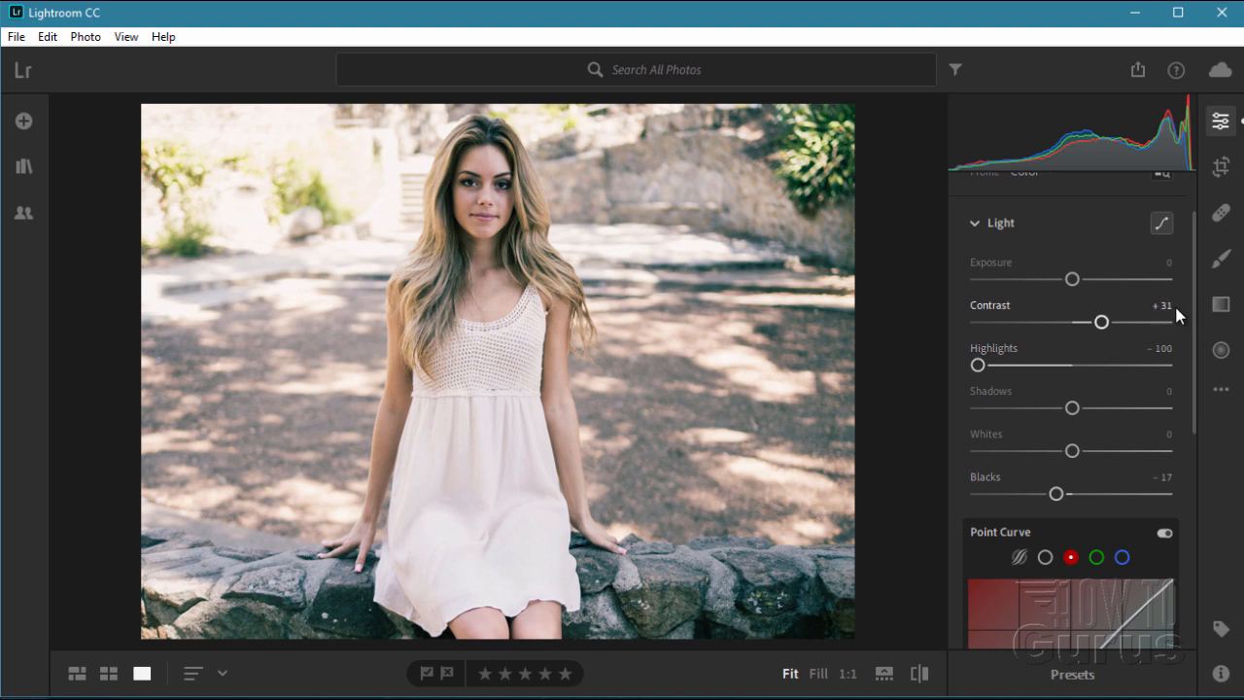
mouse_move(1162, 339)
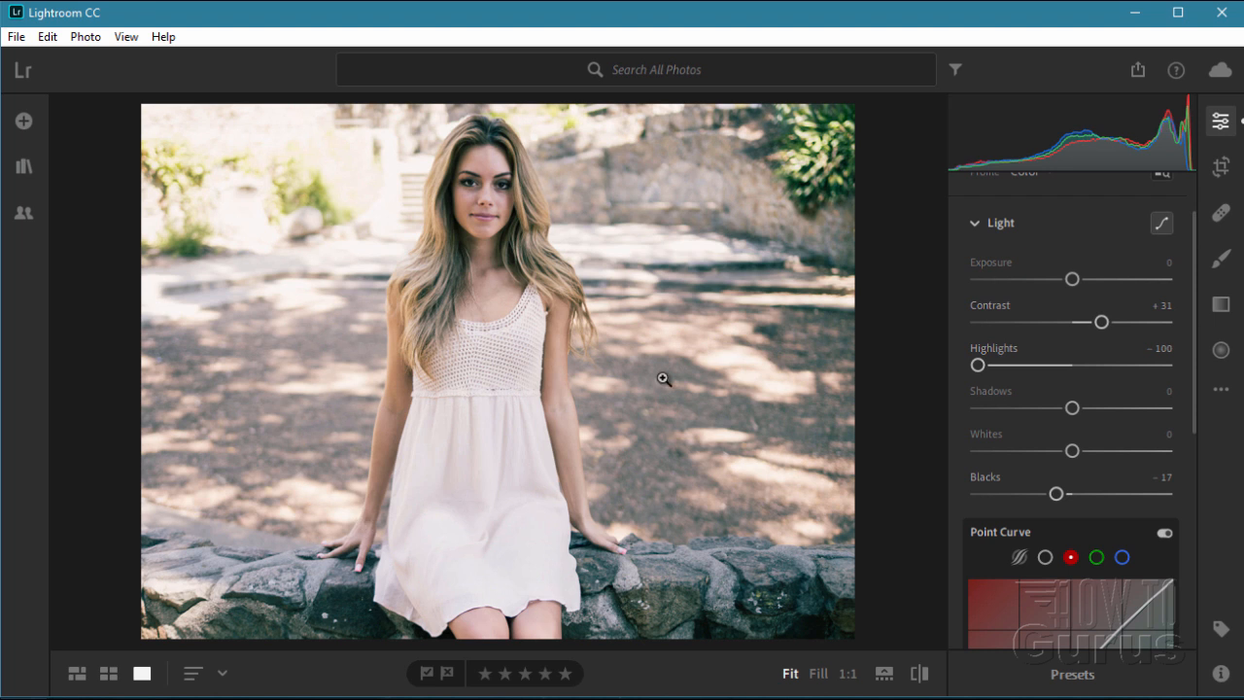
mouse_move(1089, 348)
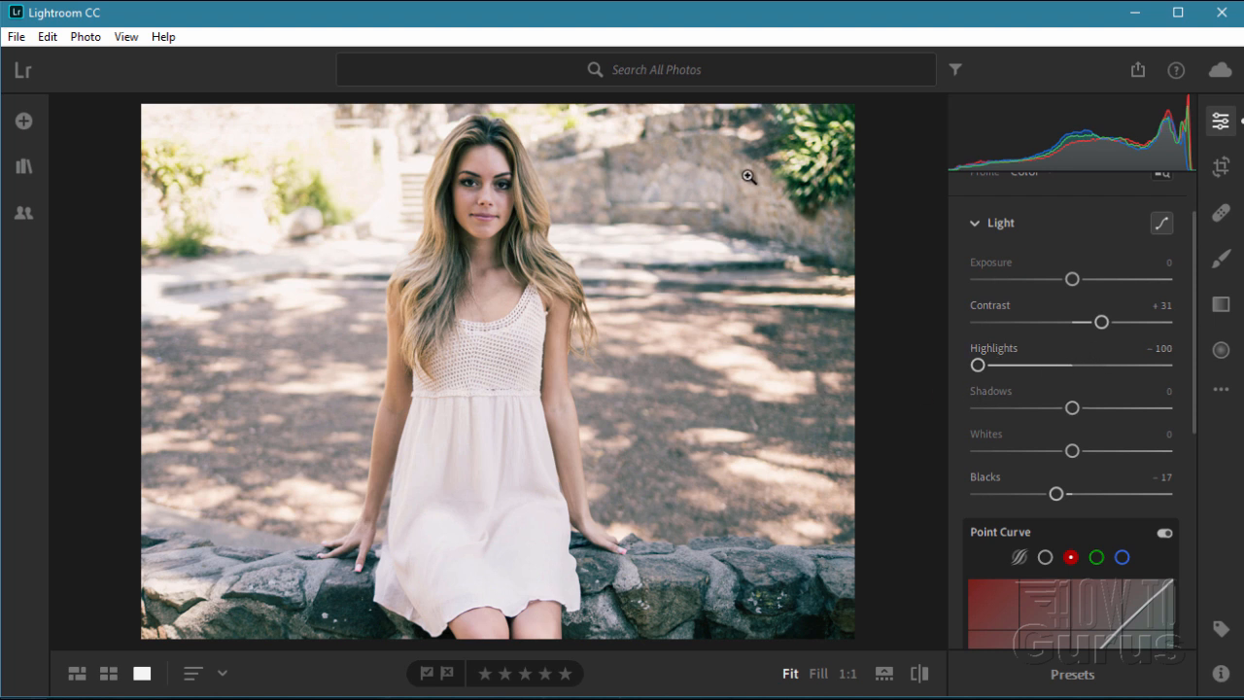
mouse_move(777, 488)
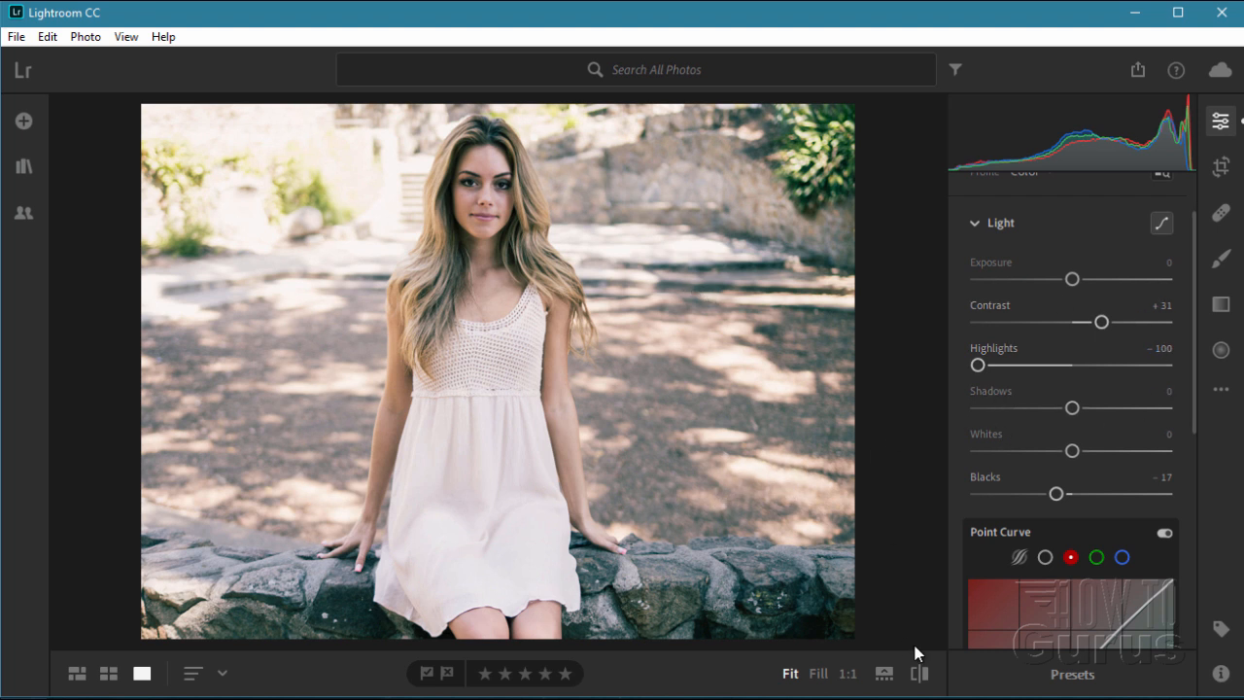
mouse_move(919, 673)
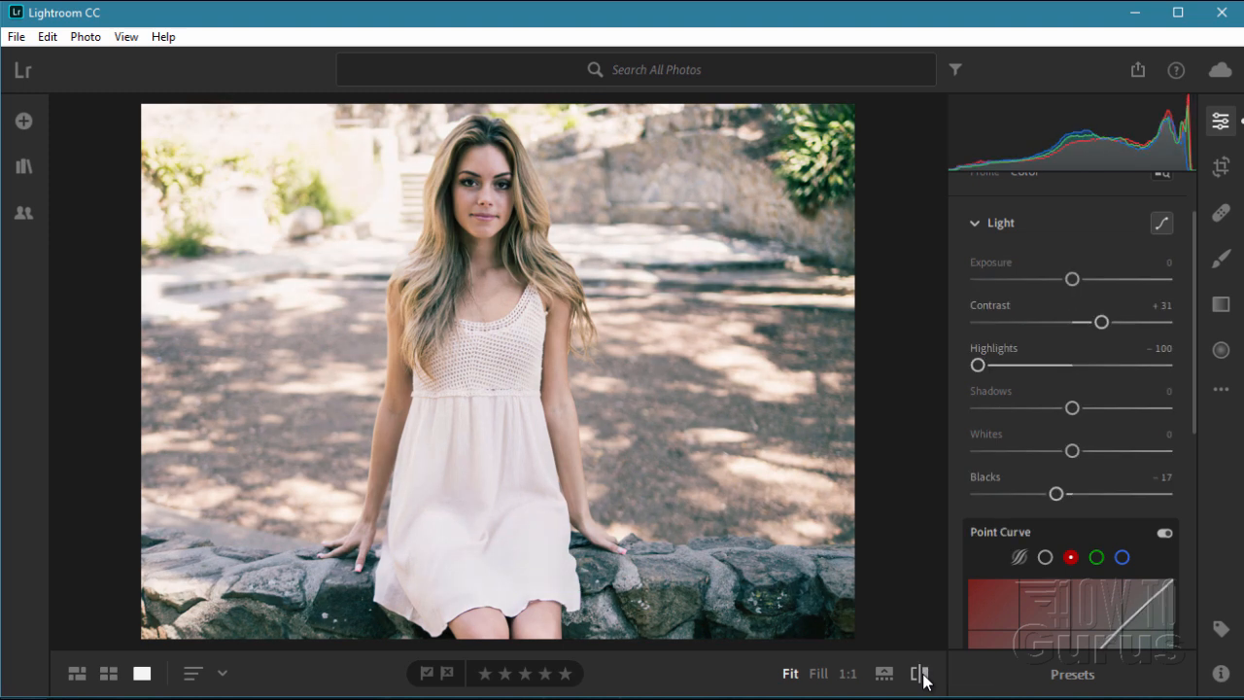
click(920, 673)
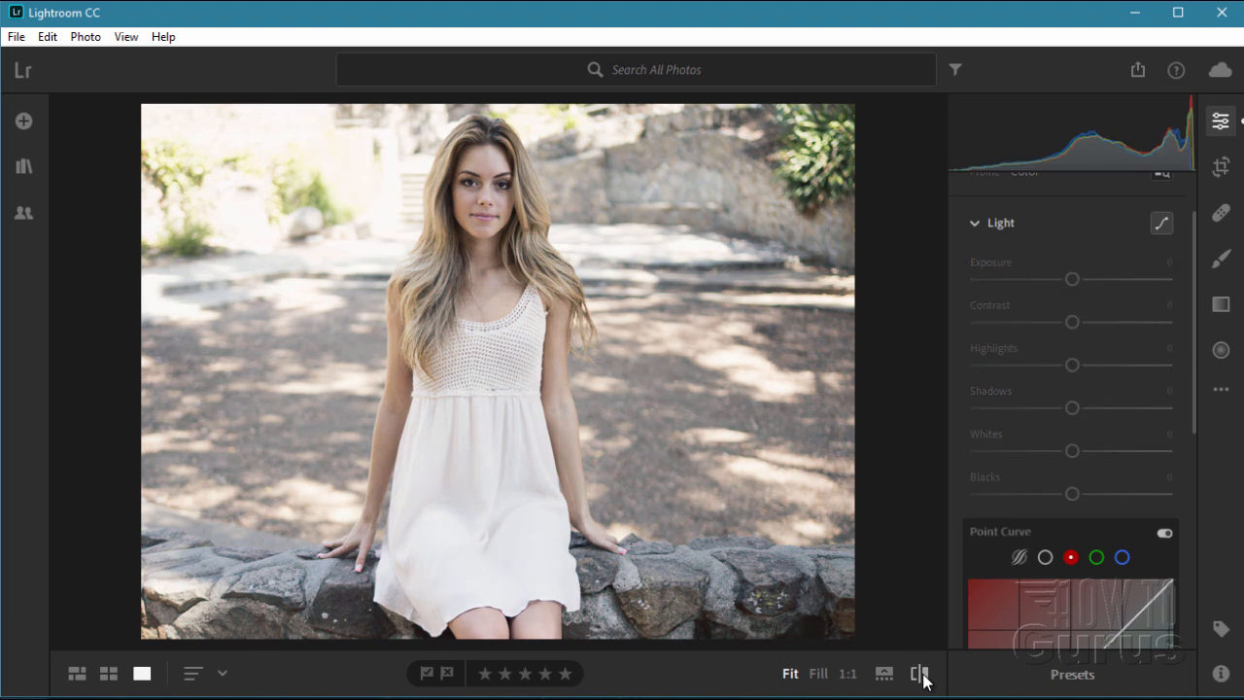
drag(1073, 364, 977, 364)
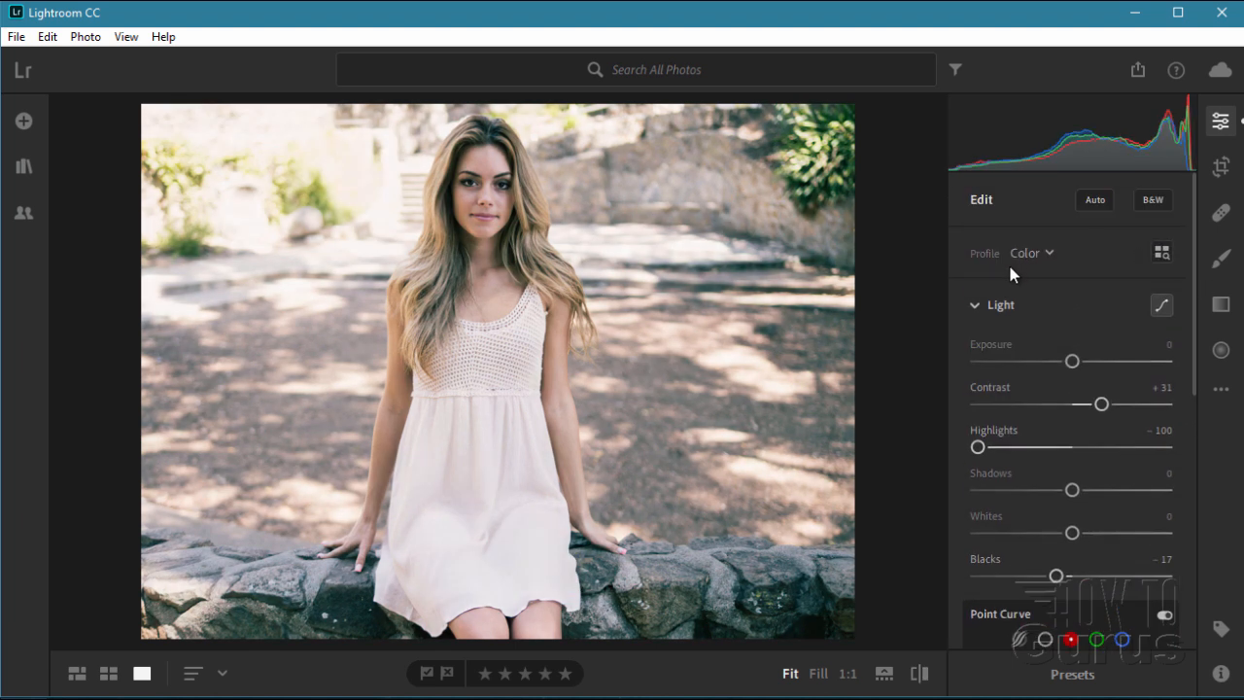
Collapse Light, expand Color, and settle Vibrance at +30 after trying +80 and +4
click(992, 305)
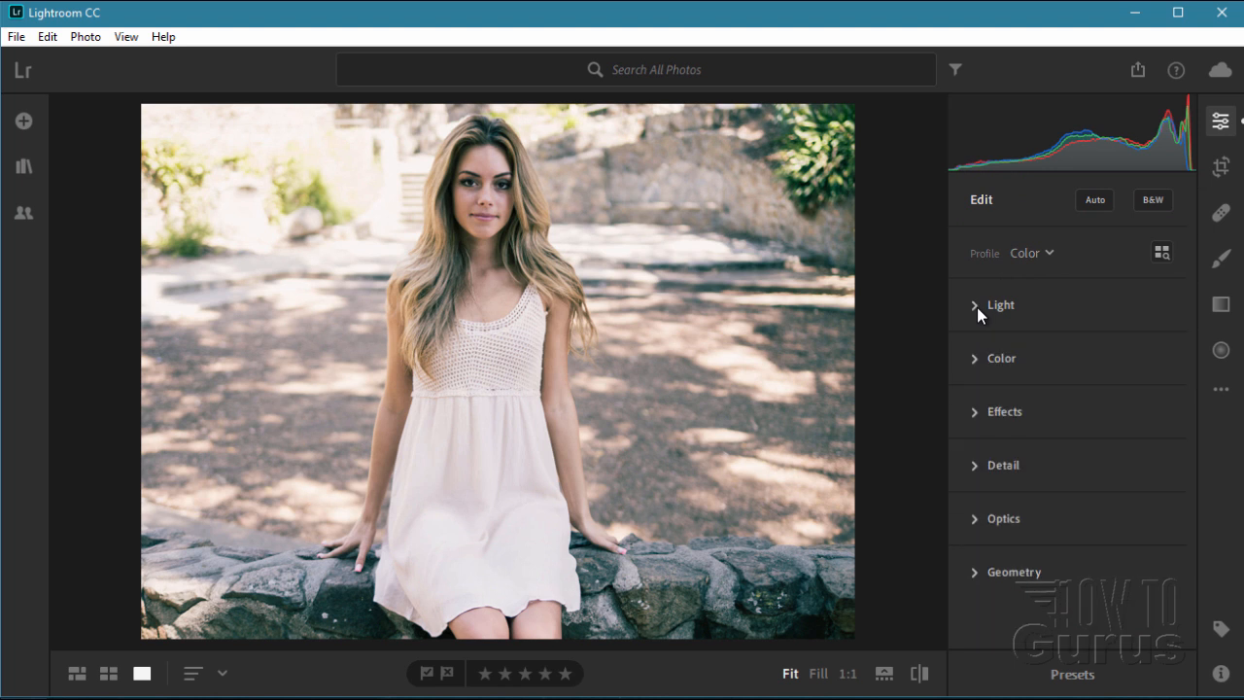
mouse_move(1082, 331)
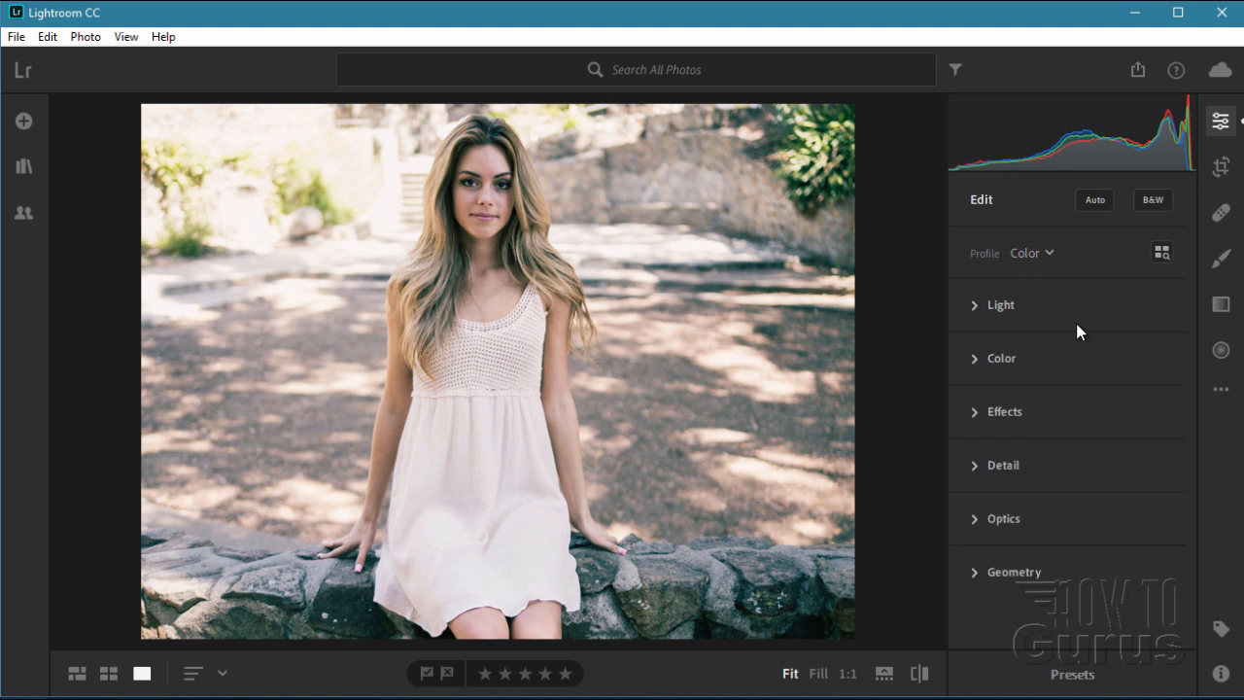
click(1001, 358)
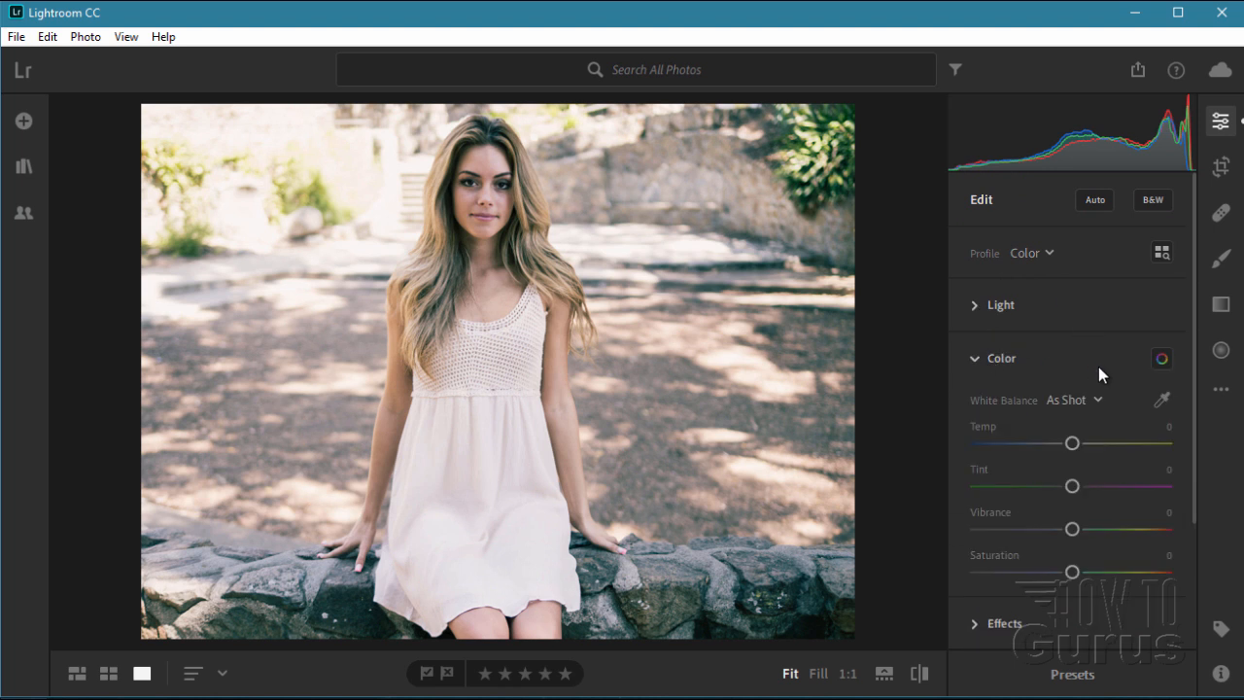
mouse_move(725, 413)
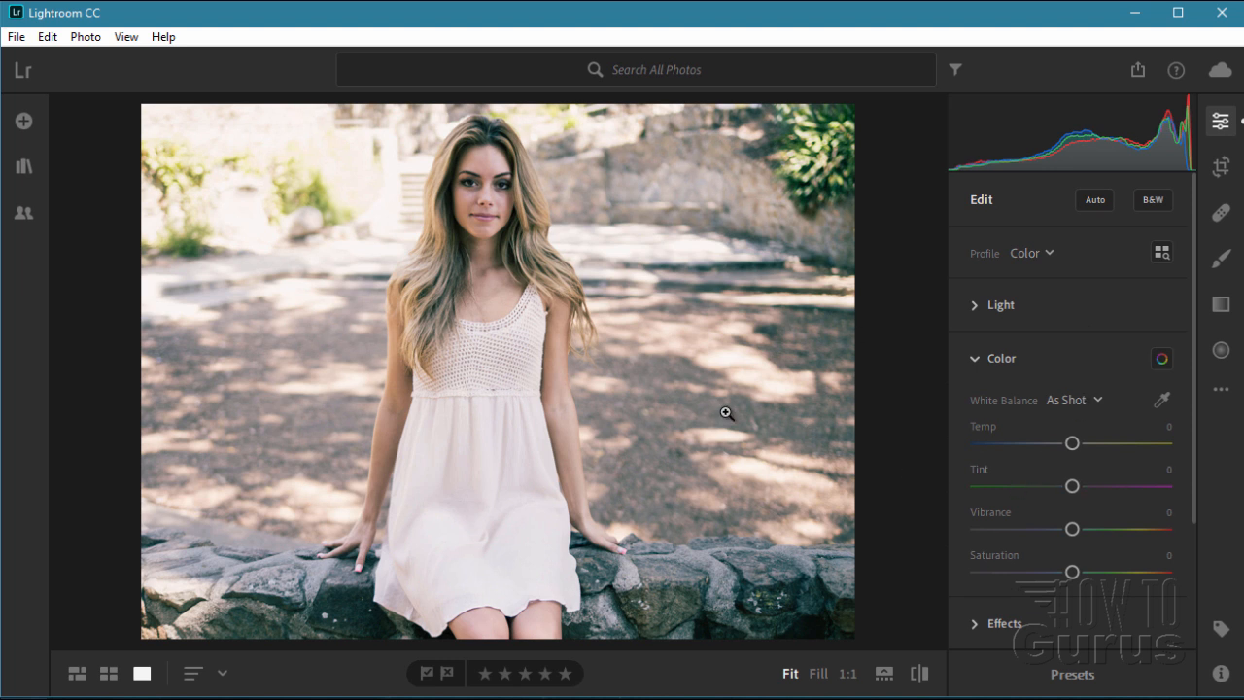
mouse_move(730, 416)
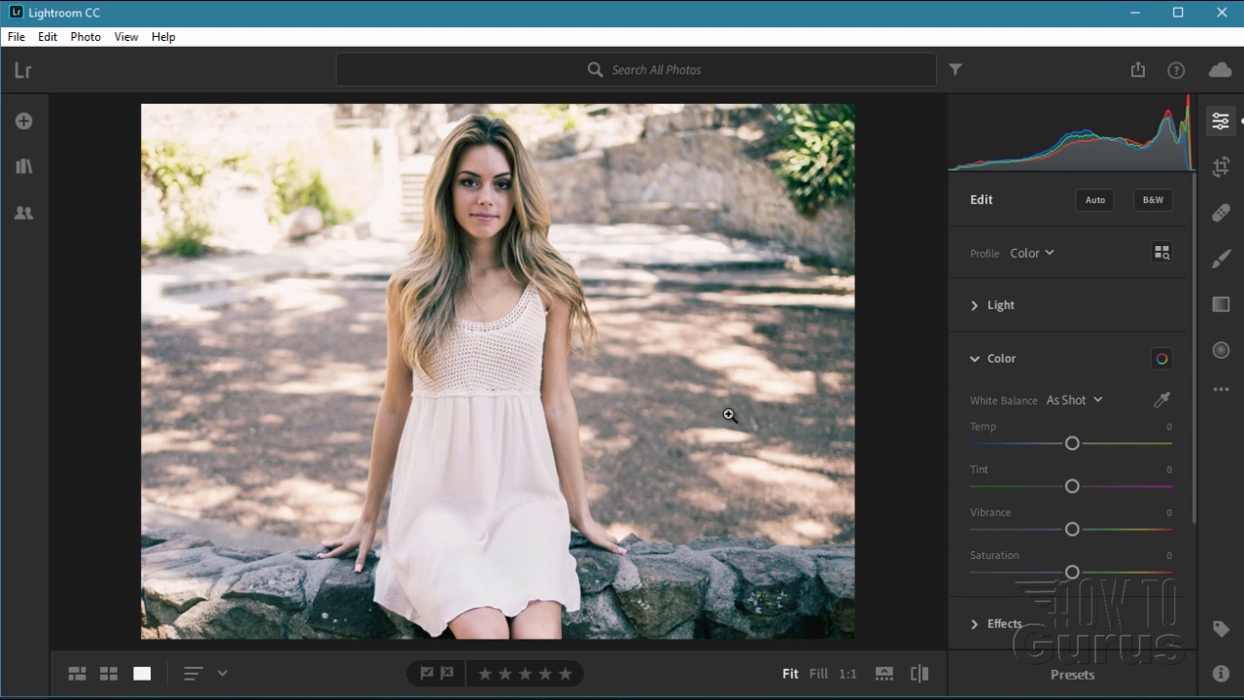
mouse_move(1008, 501)
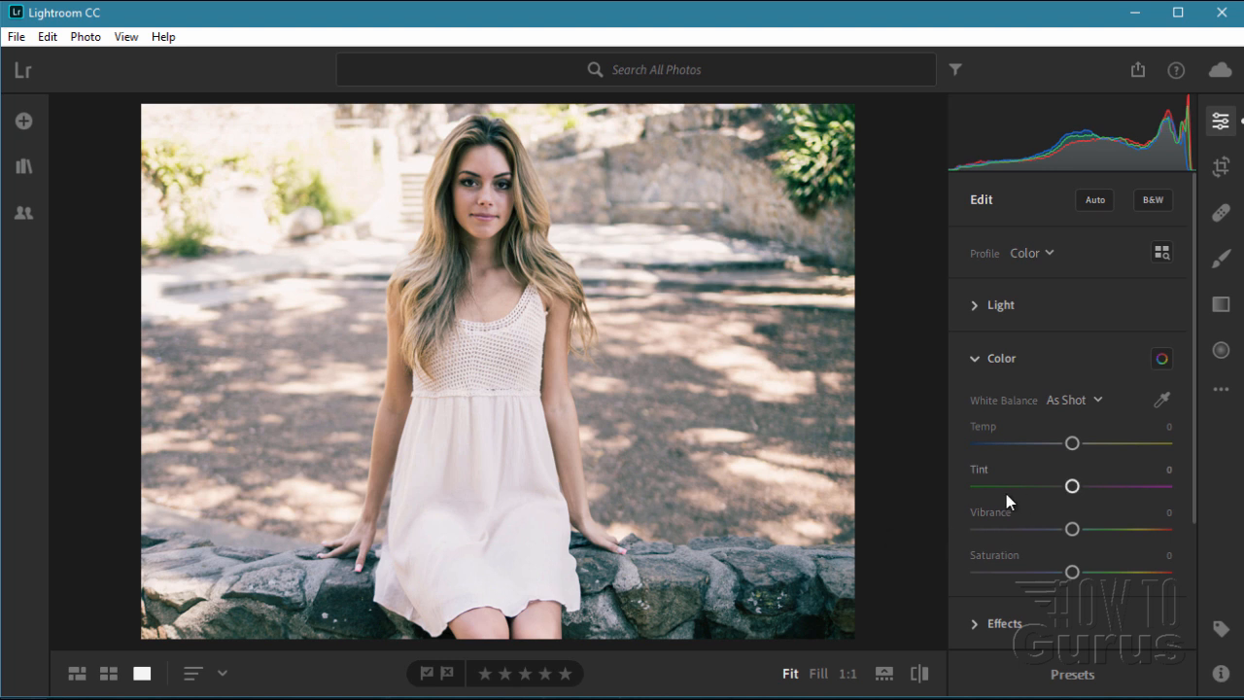
mouse_move(1104, 552)
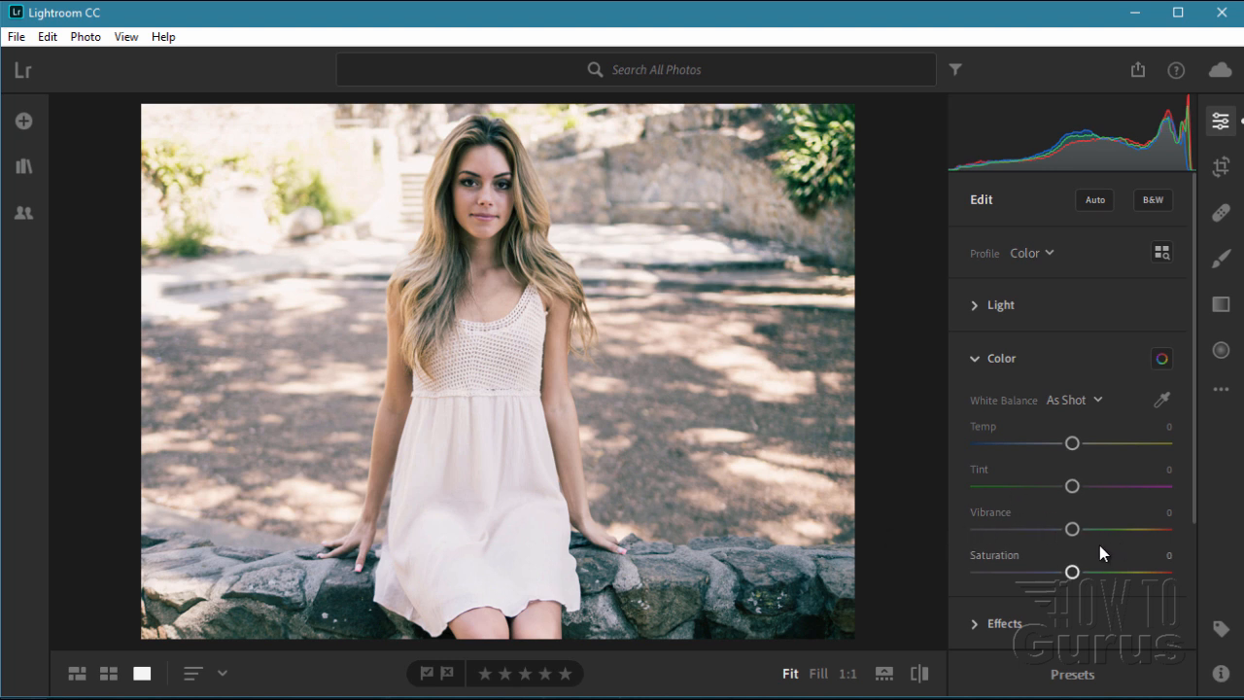
drag(1073, 528, 1082, 528)
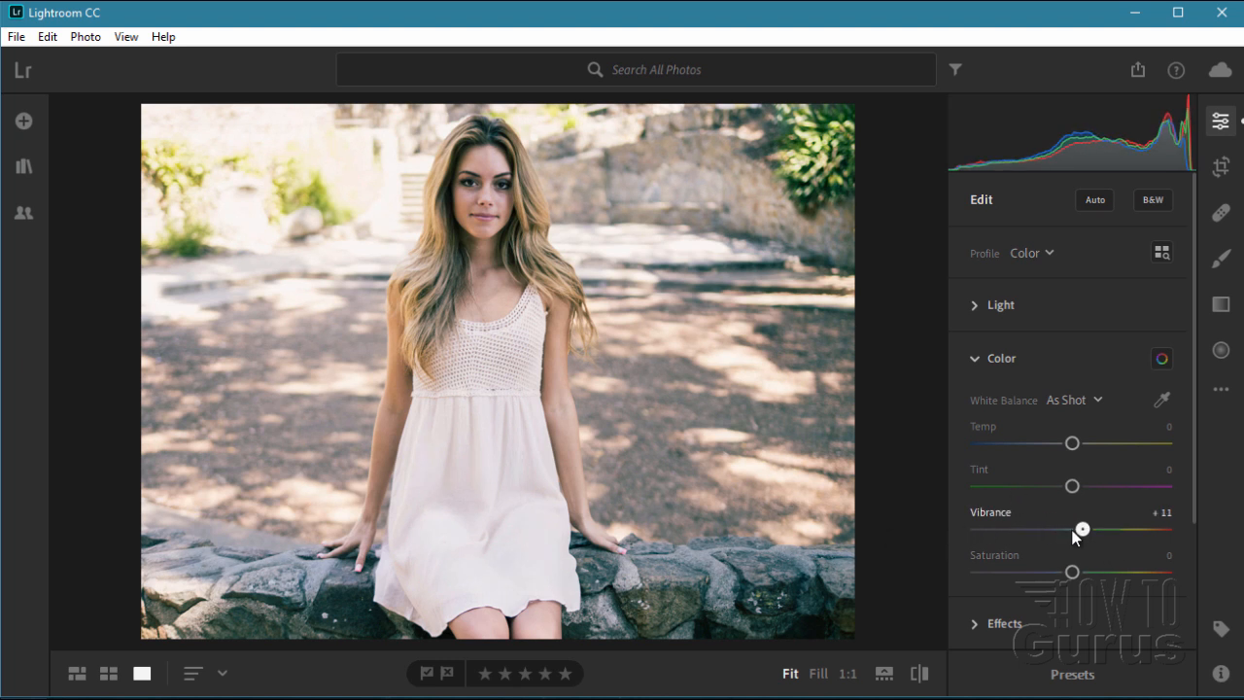
drag(1082, 529, 1148, 529)
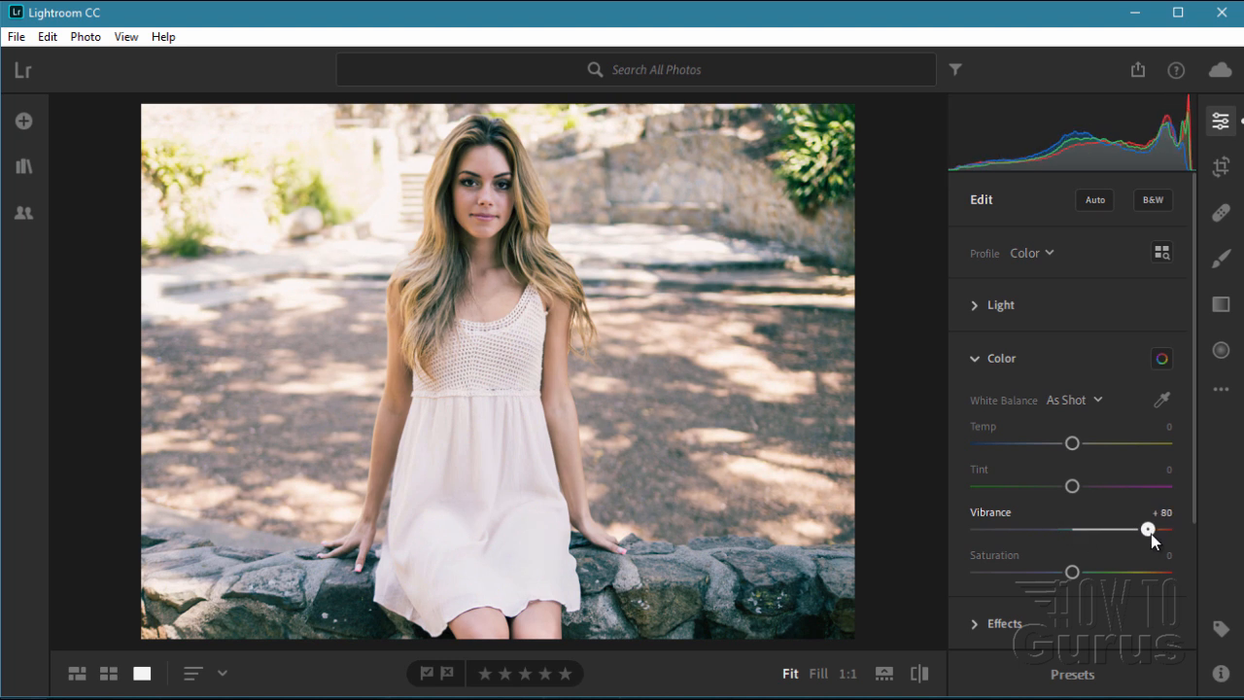
drag(1148, 529, 1116, 529)
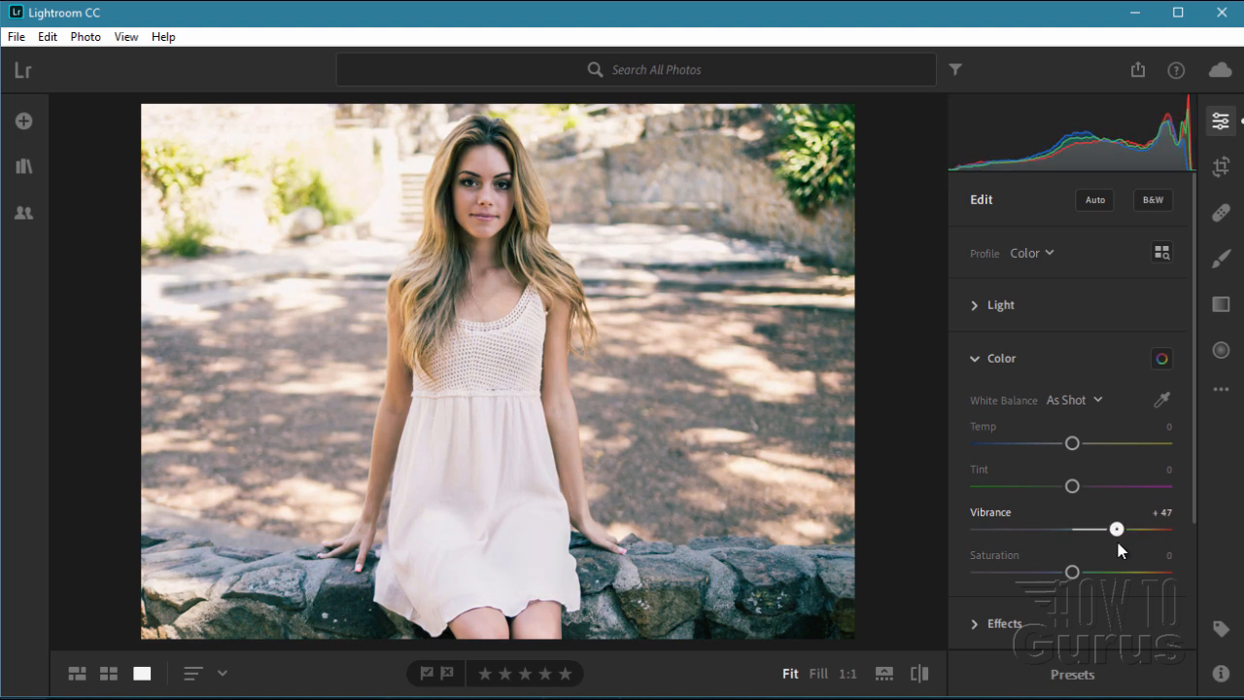
drag(1116, 527, 1088, 528)
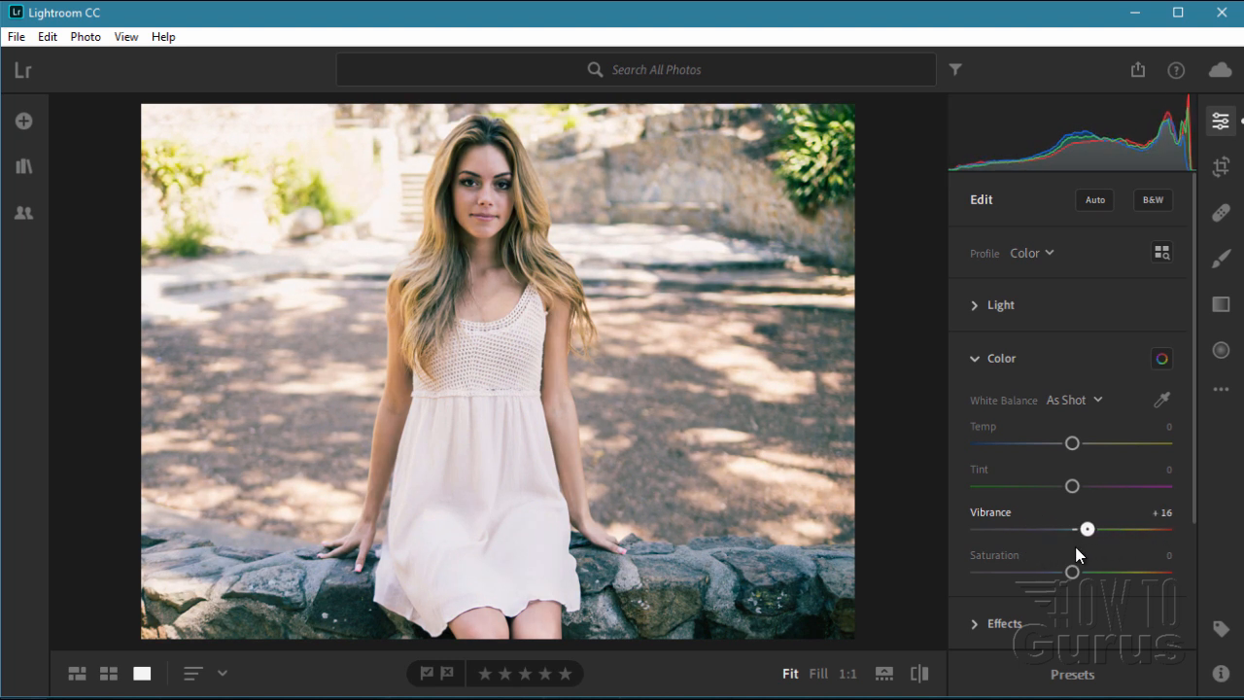
drag(1087, 529, 1080, 529)
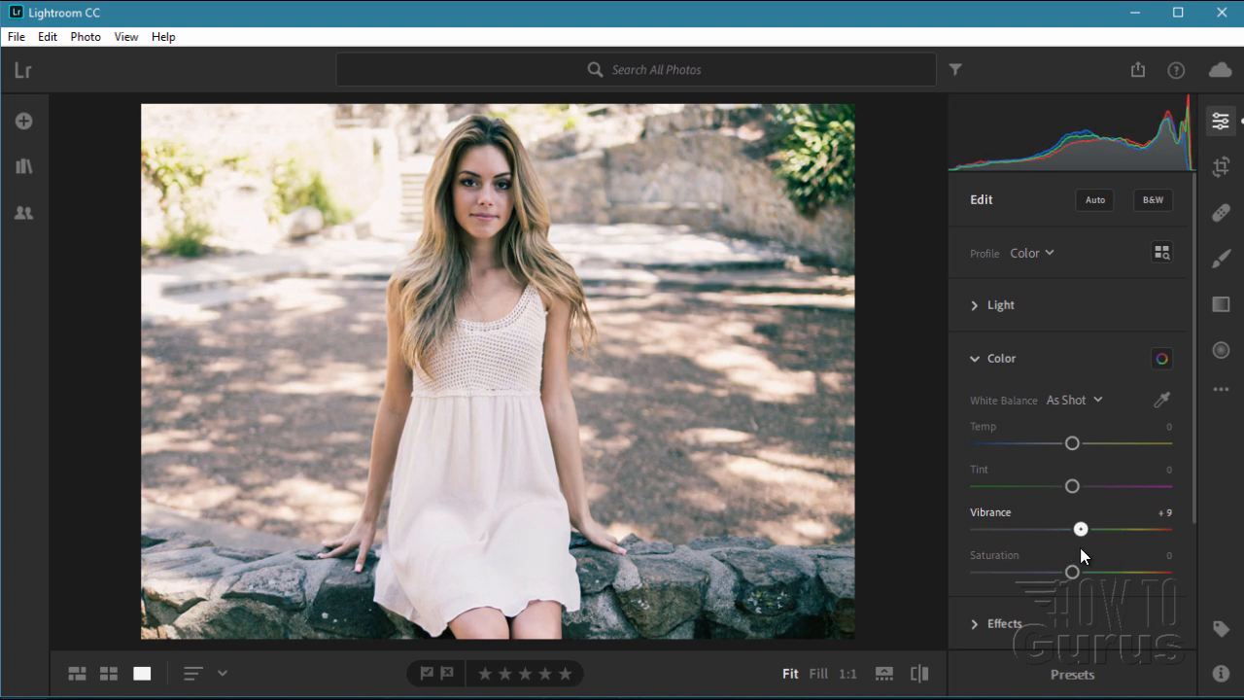
drag(1080, 528, 1076, 528)
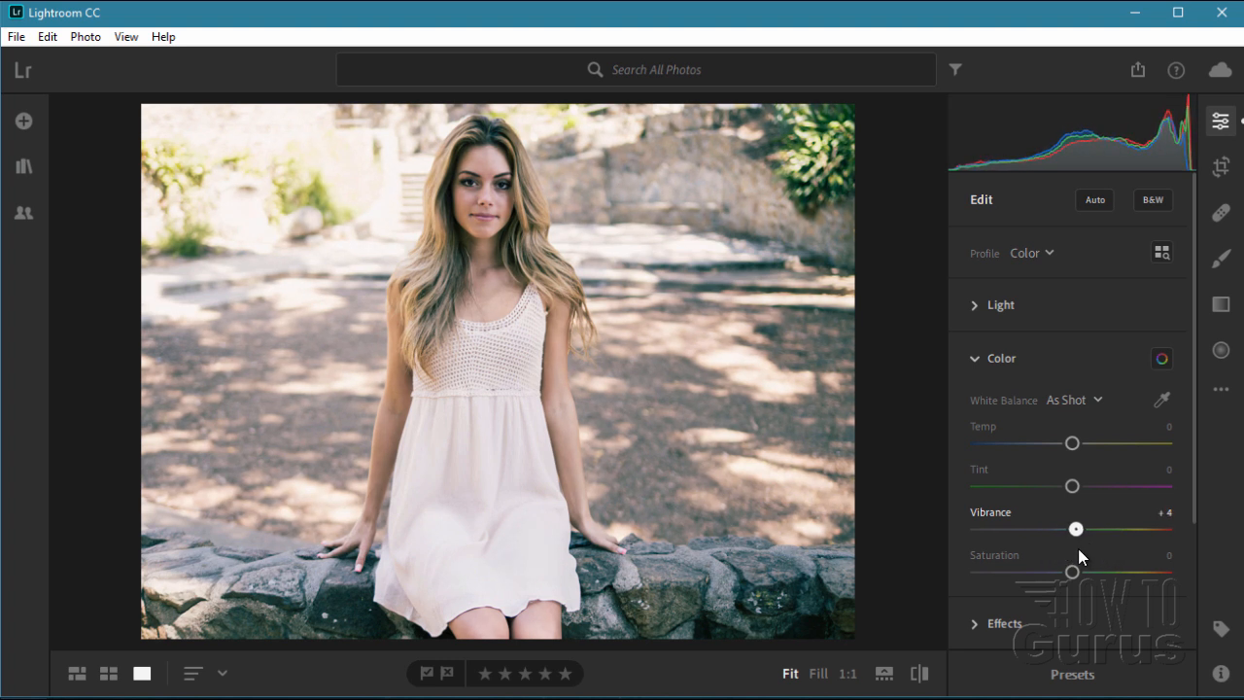
drag(1076, 528, 1101, 528)
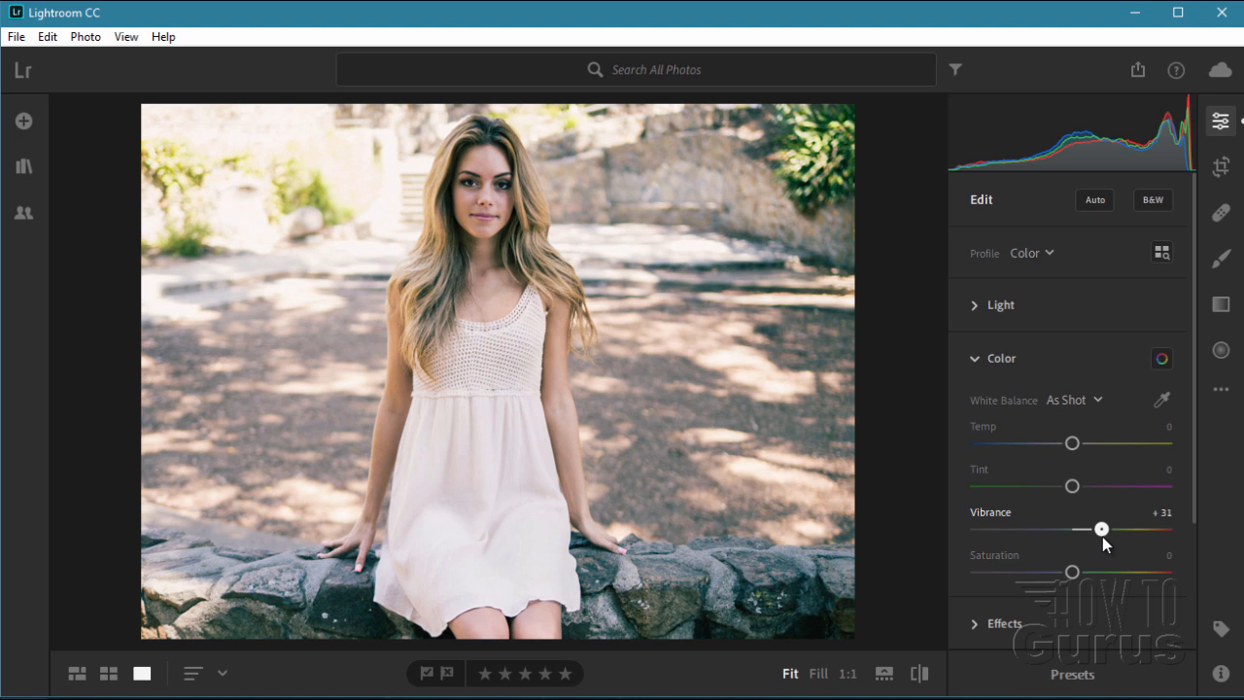
drag(1102, 528, 1101, 528)
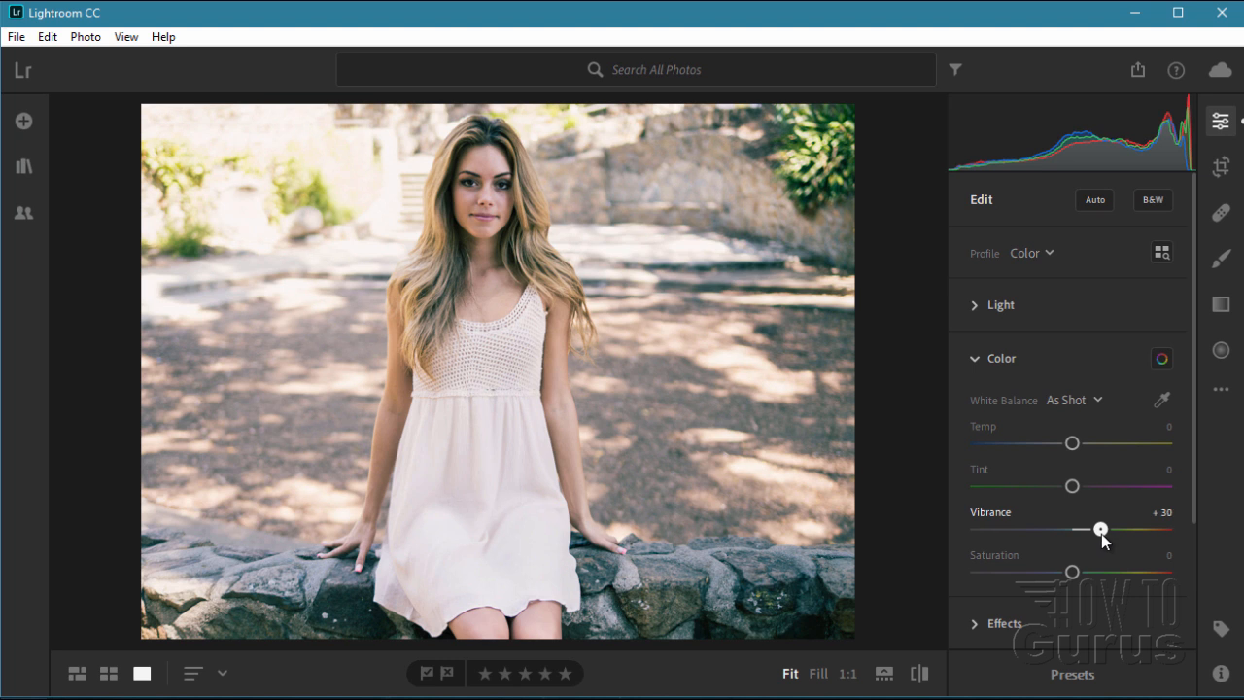
drag(1072, 528, 1103, 528)
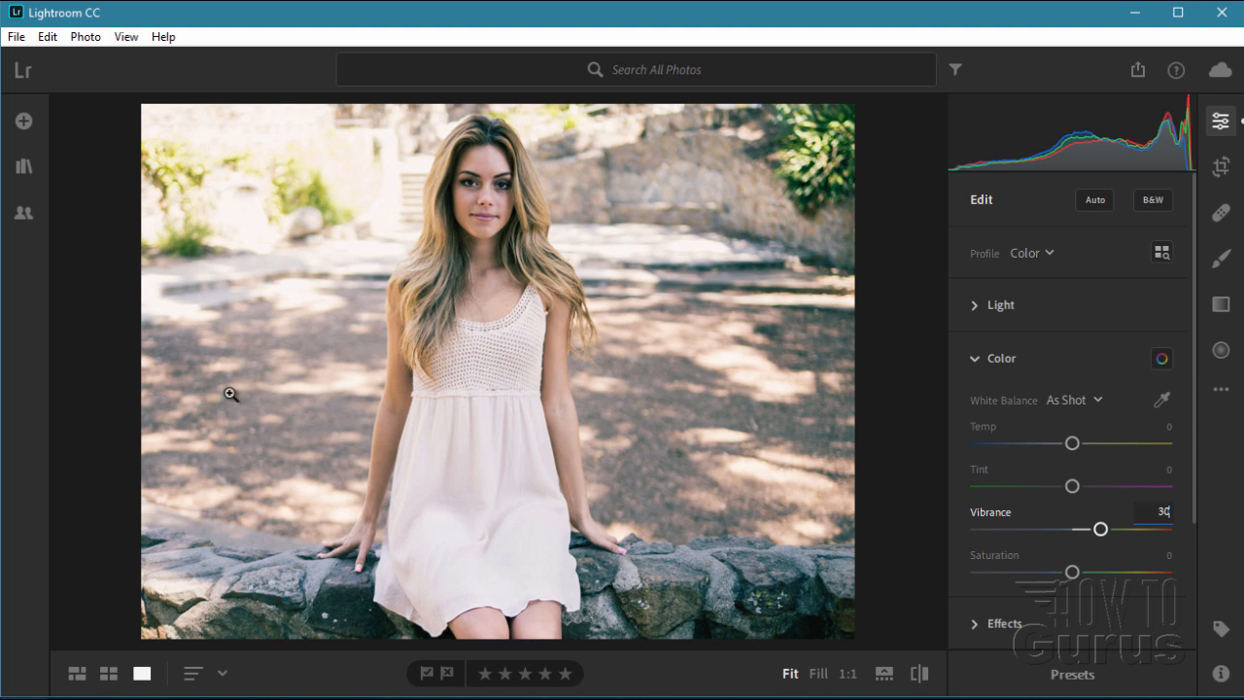
mouse_move(980, 409)
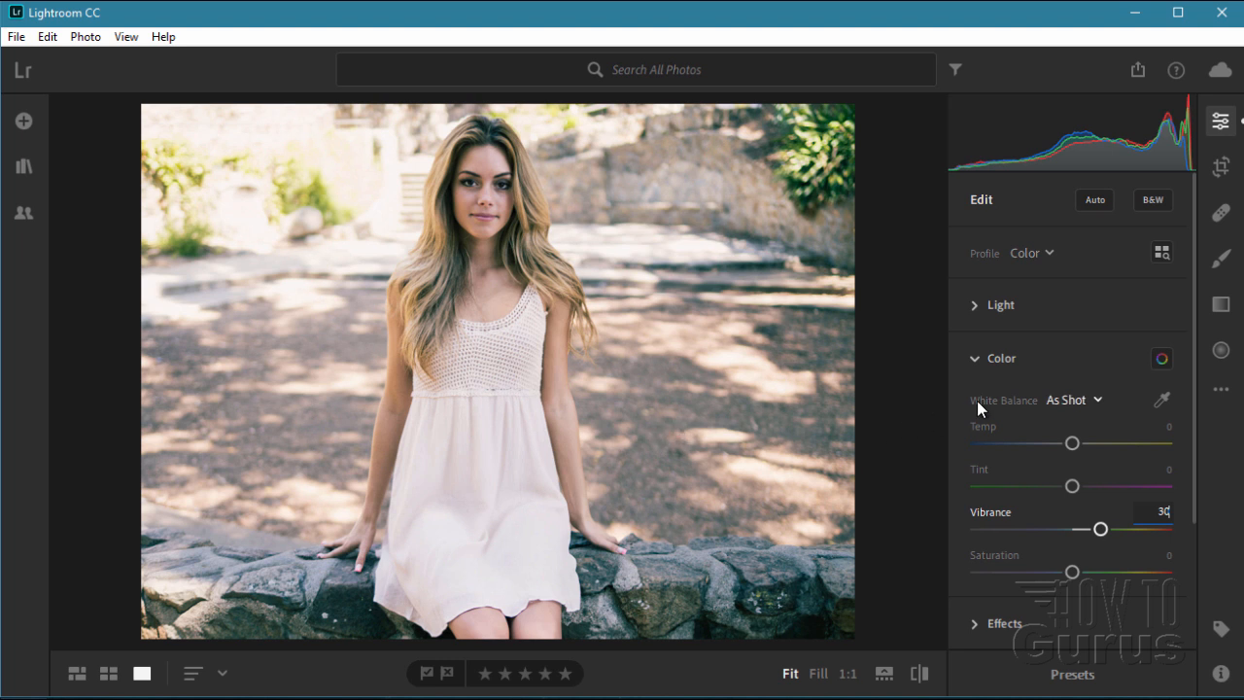
Fold the Color section so only the Light through Geometry section headers show
click(1000, 358)
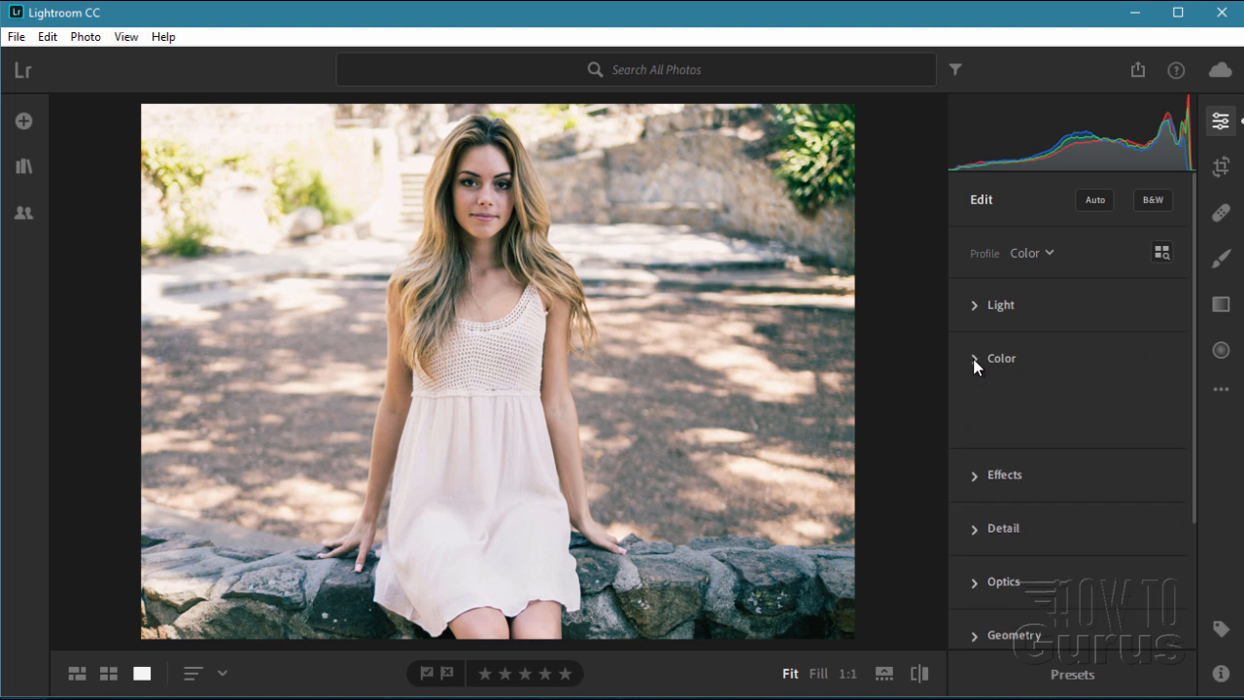
click(1001, 358)
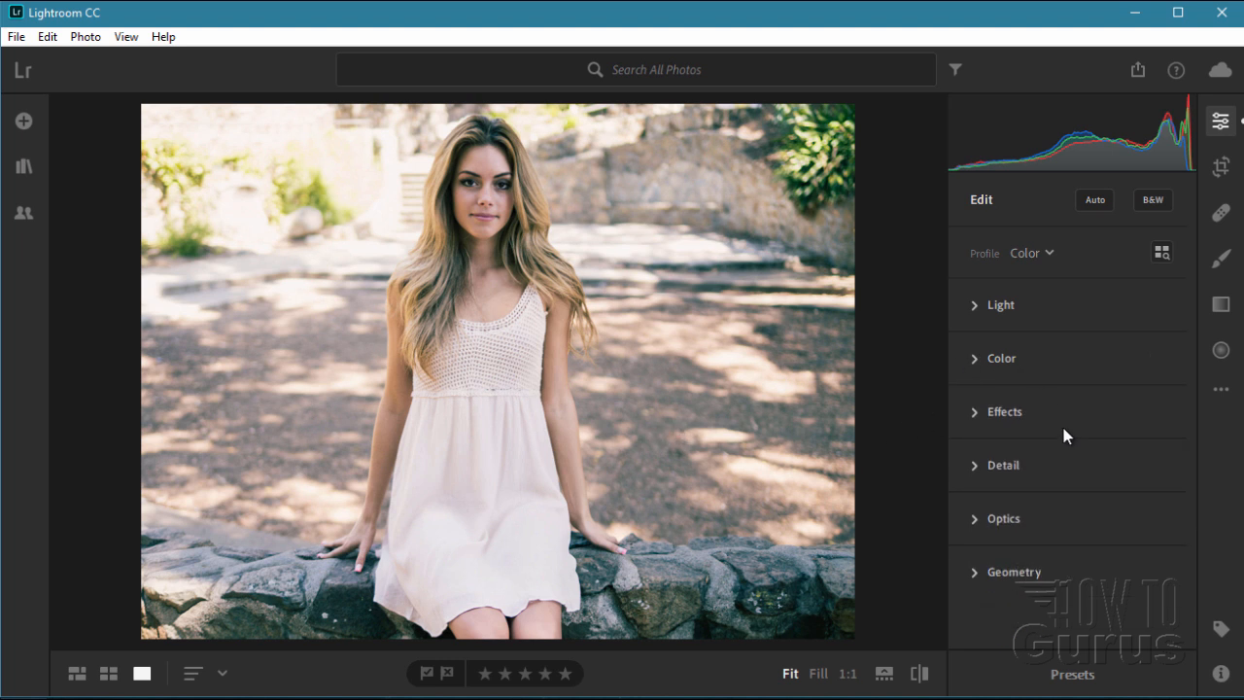
mouse_move(754, 352)
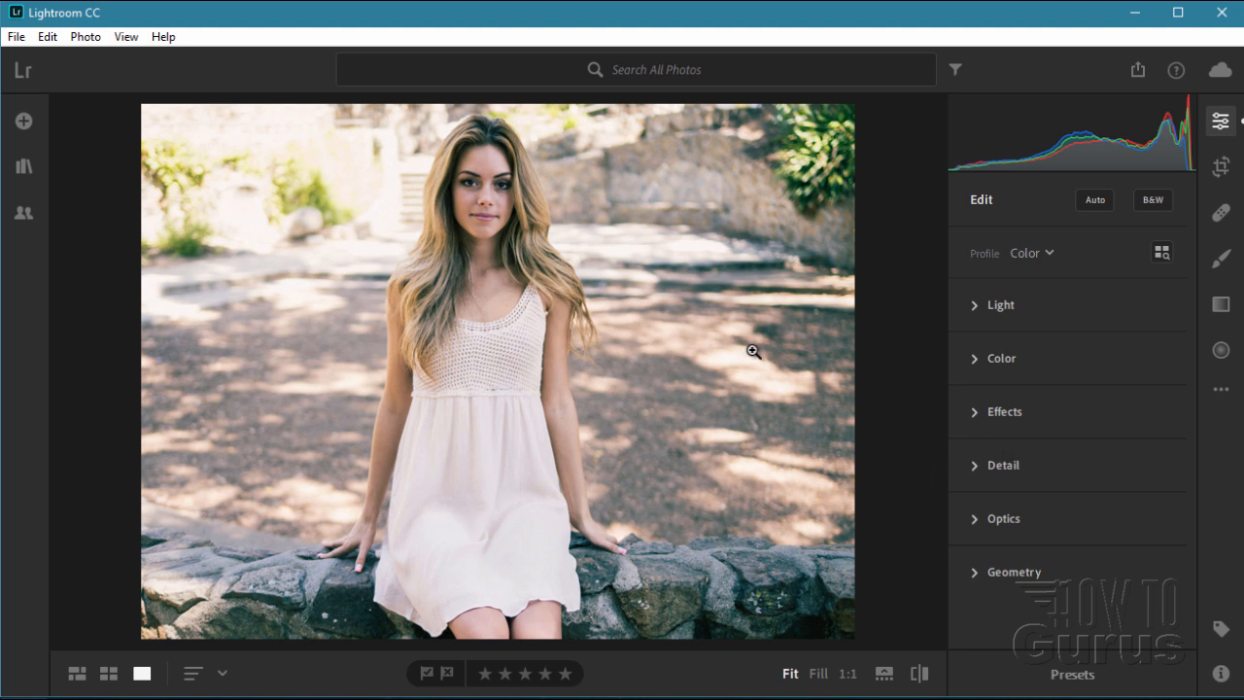
mouse_move(276, 199)
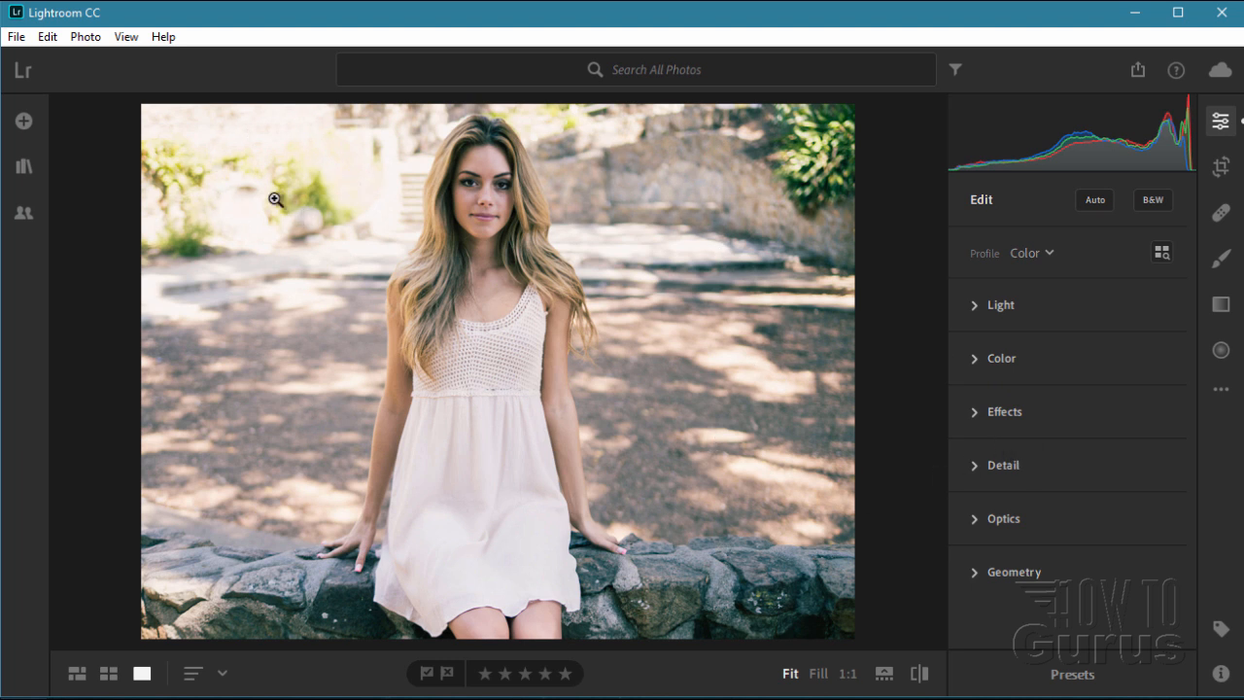
mouse_move(209, 533)
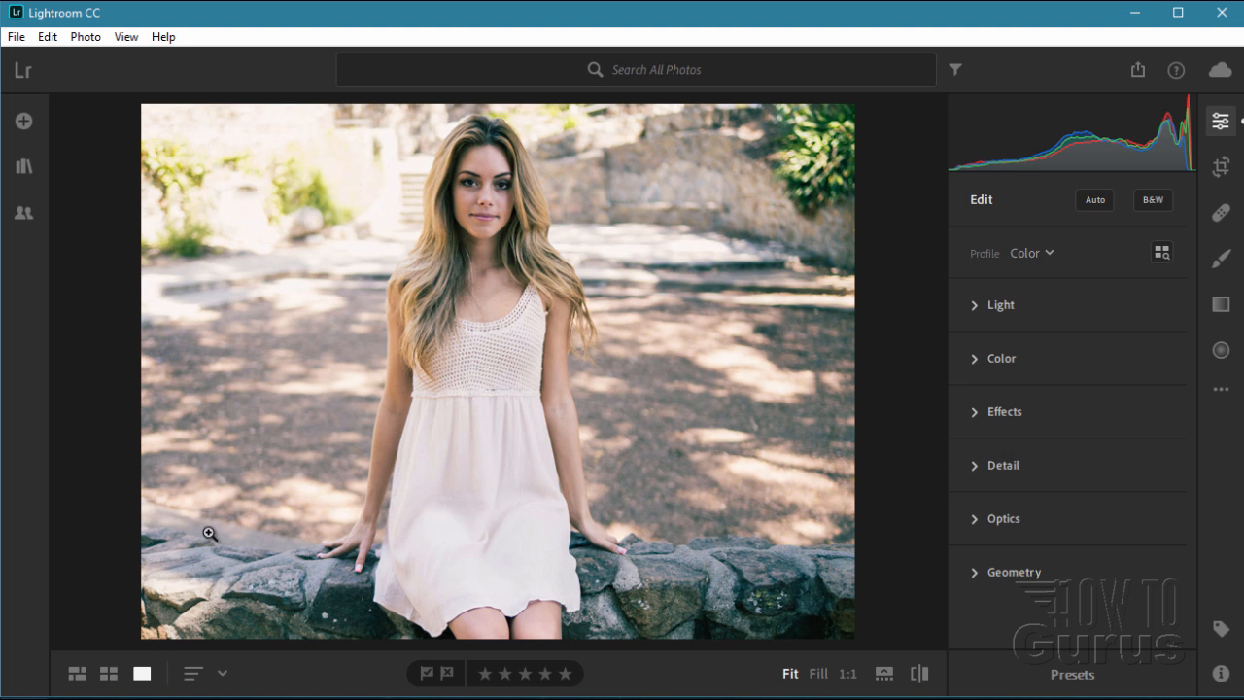
mouse_move(267, 158)
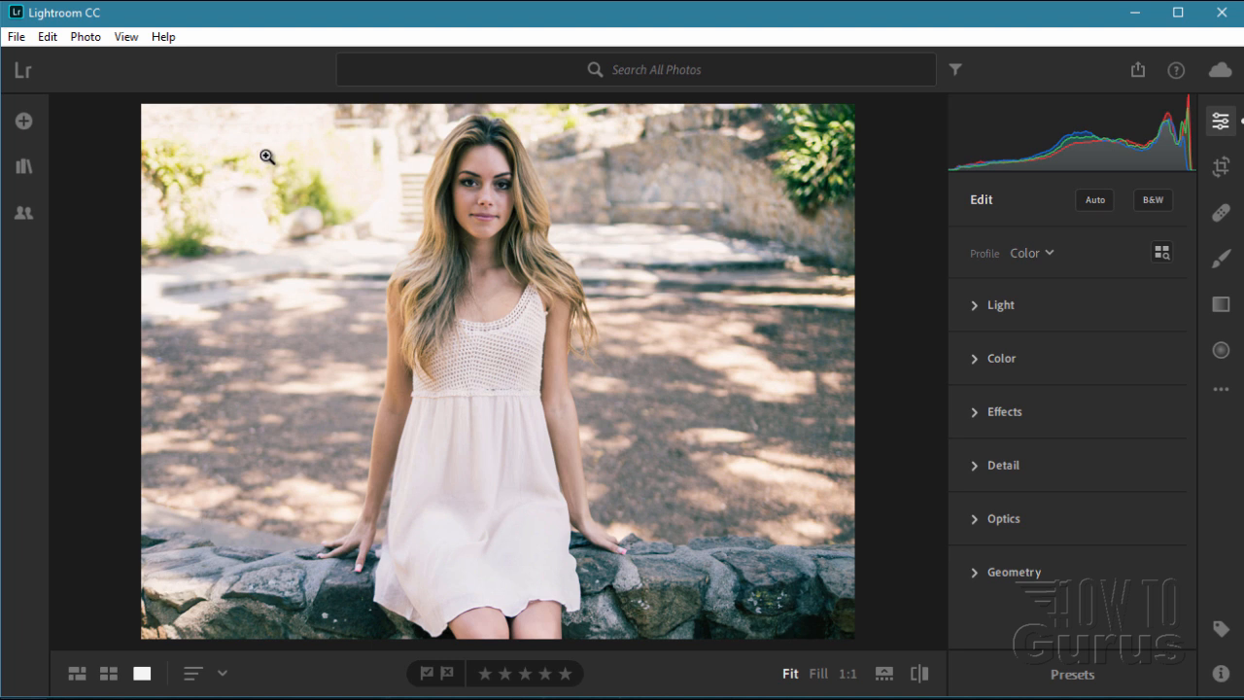
mouse_move(464, 607)
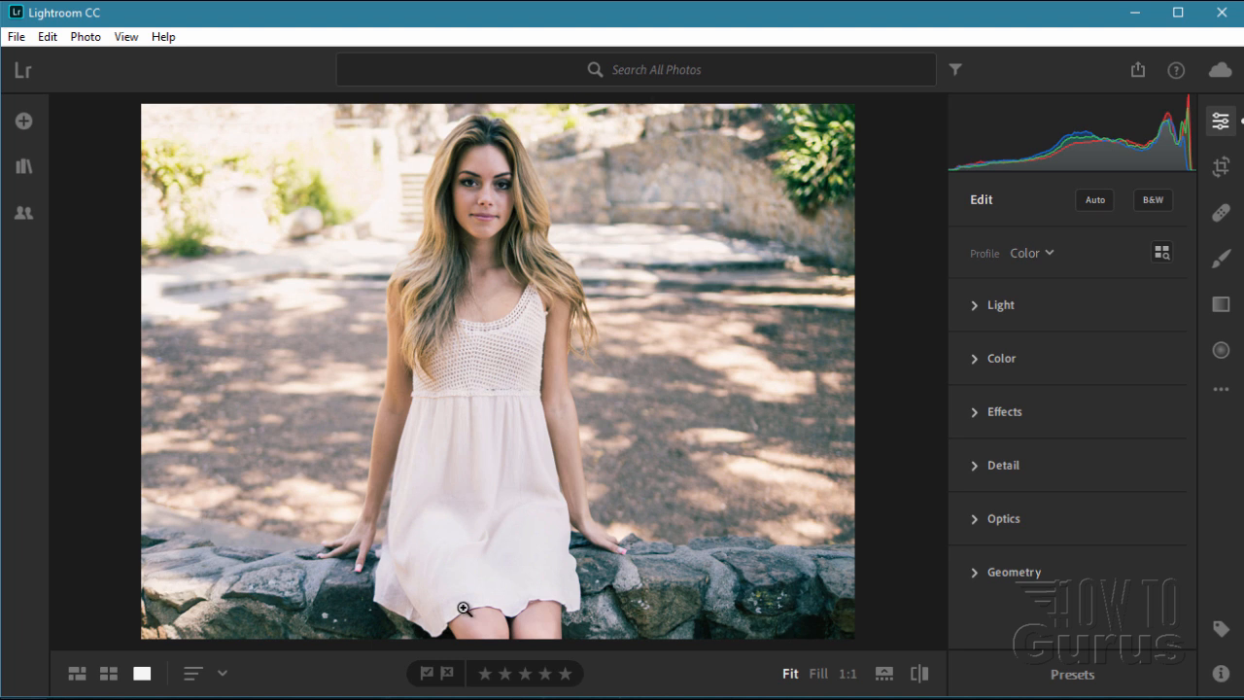
mouse_move(823, 194)
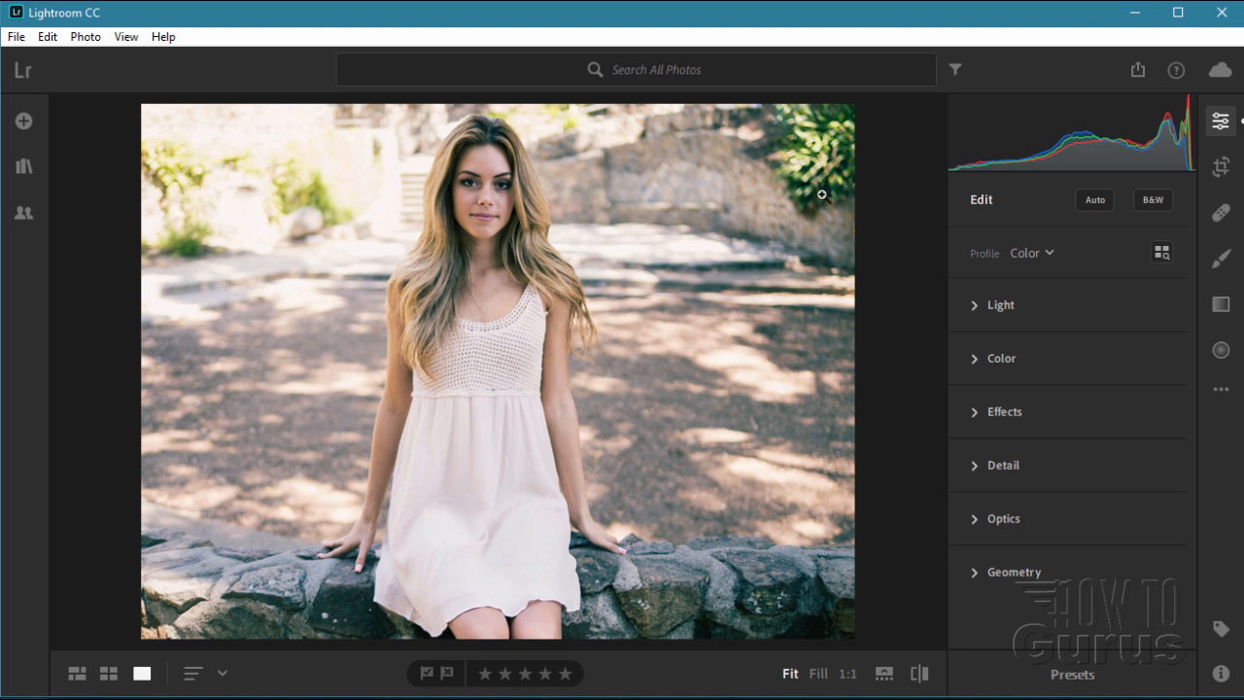
mouse_move(150, 260)
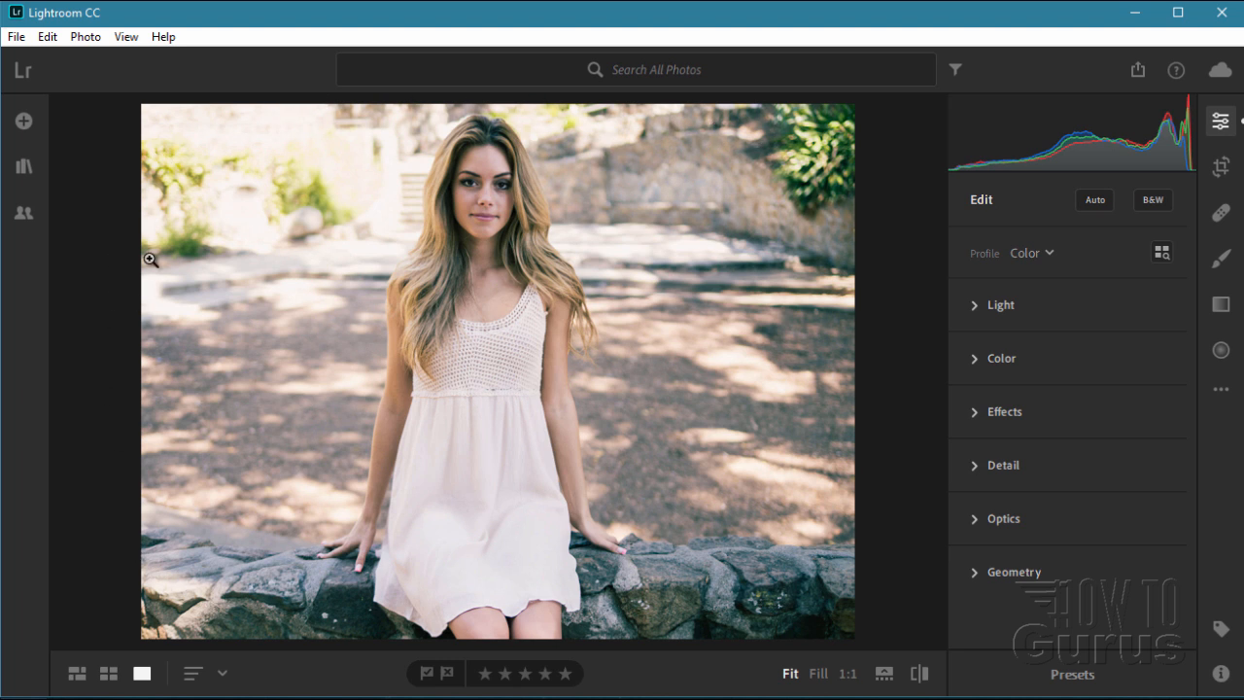
mouse_move(707, 157)
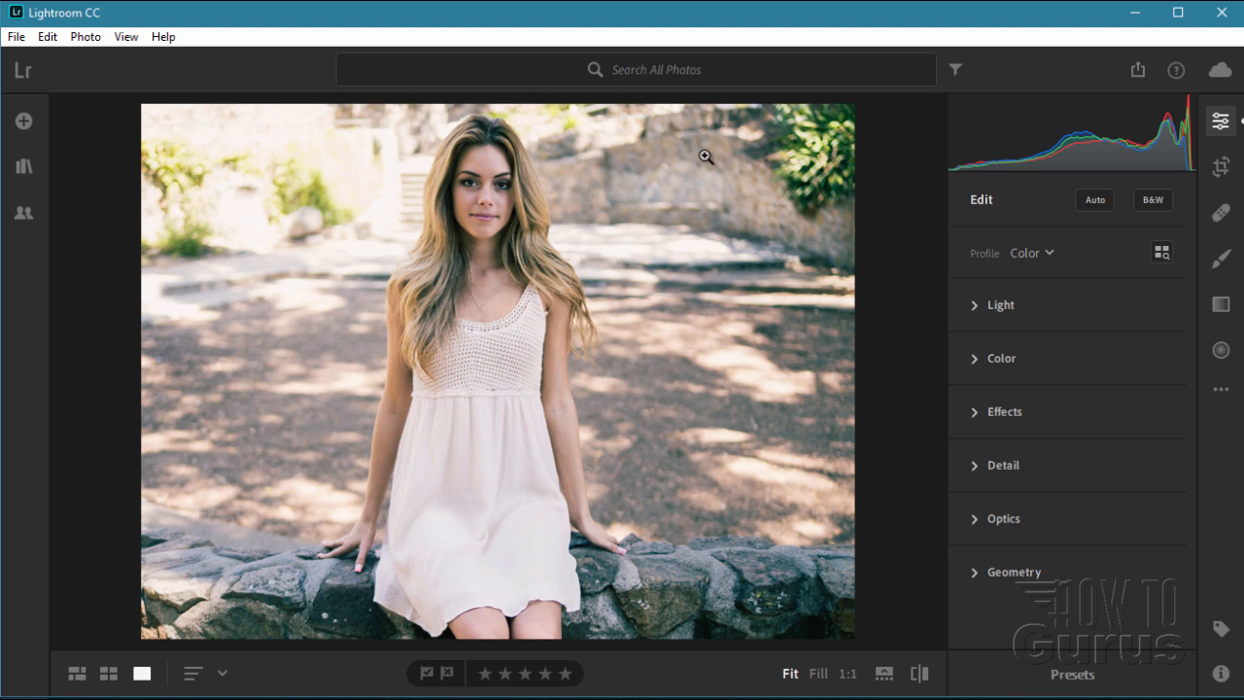
mouse_move(613, 121)
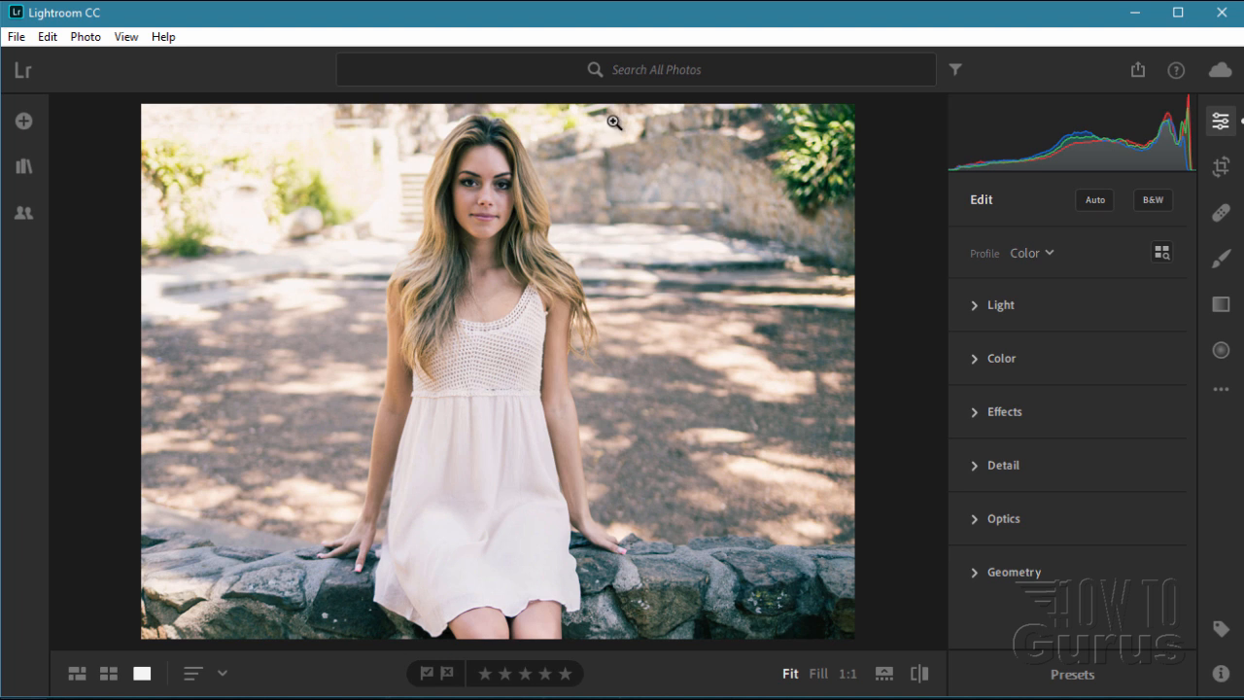
mouse_move(331, 352)
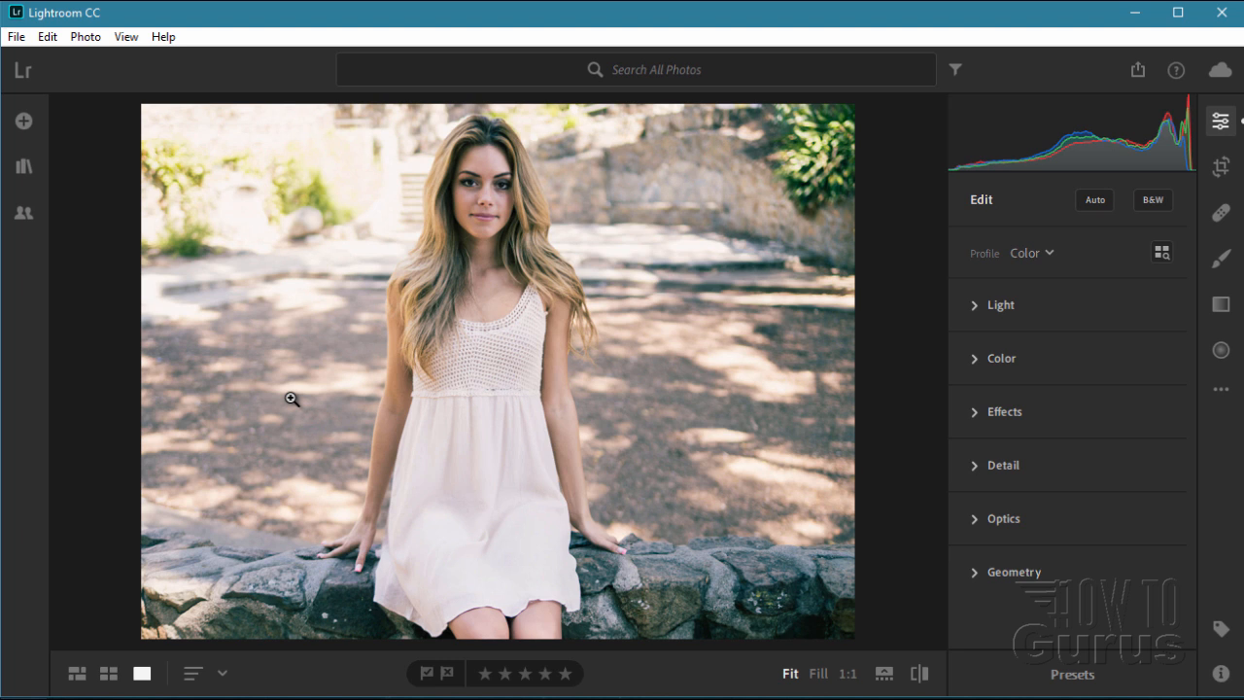
mouse_move(752, 280)
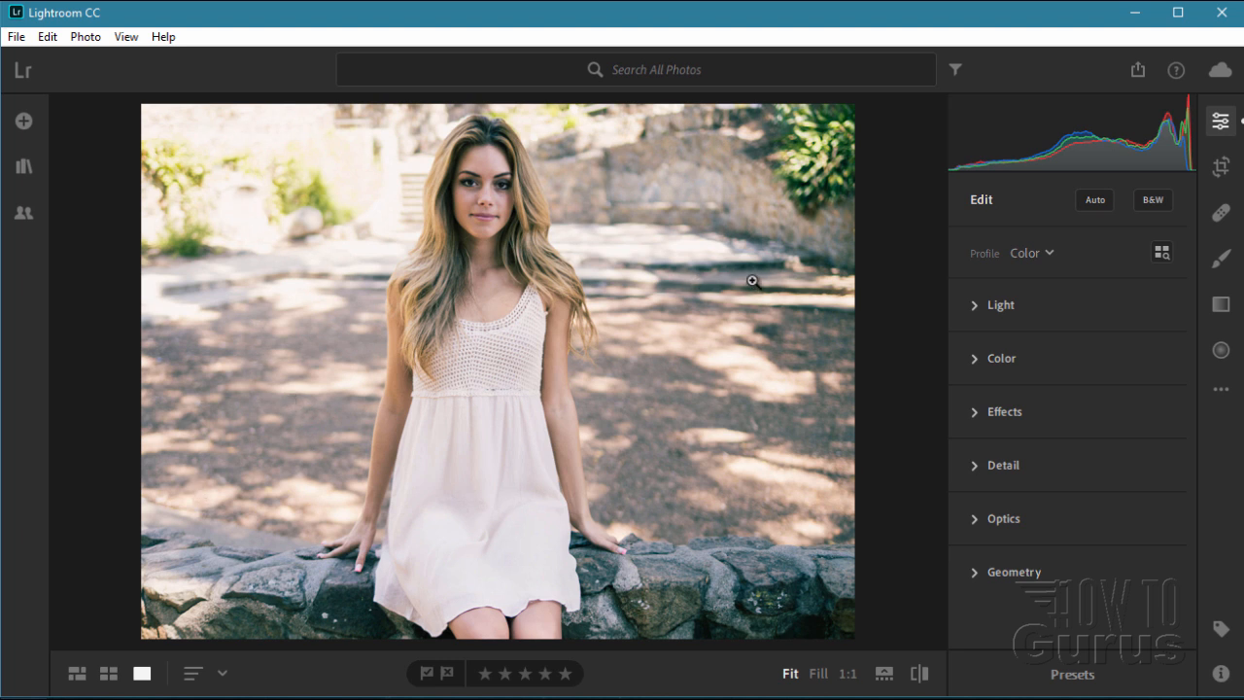
mouse_move(980, 423)
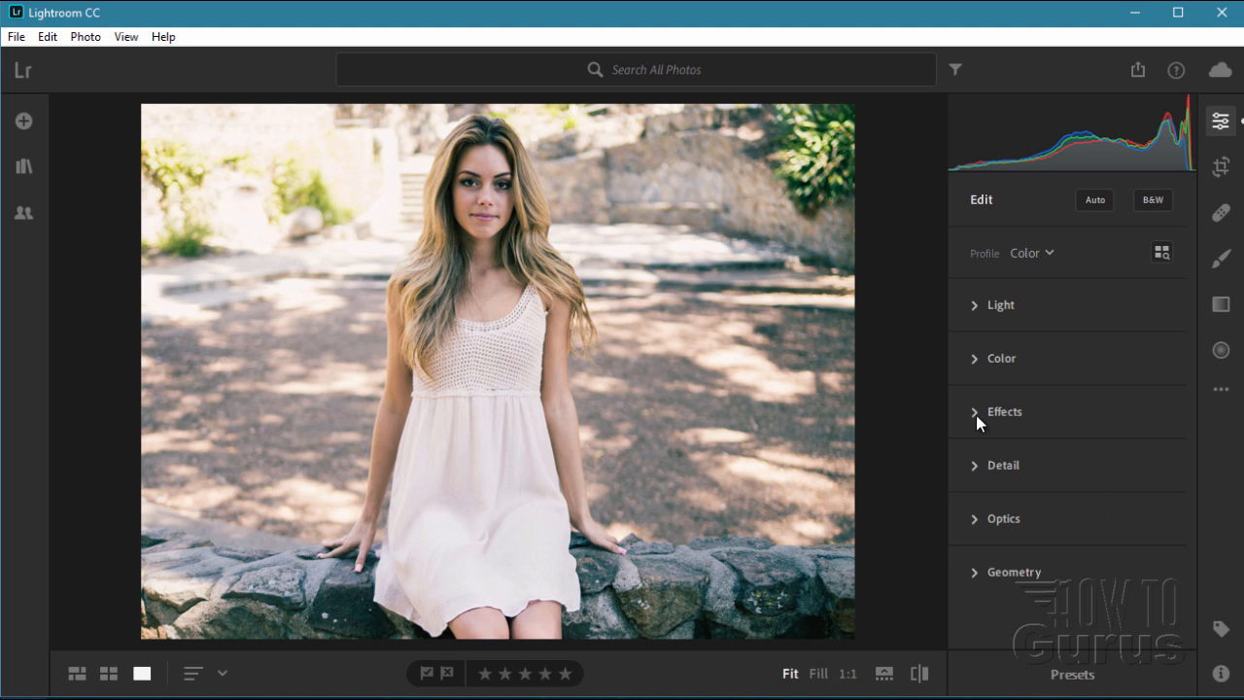
Expand the Effects section showing Clarity, Dehaze, Vignette, Grain and Split Toning at zero
click(1005, 411)
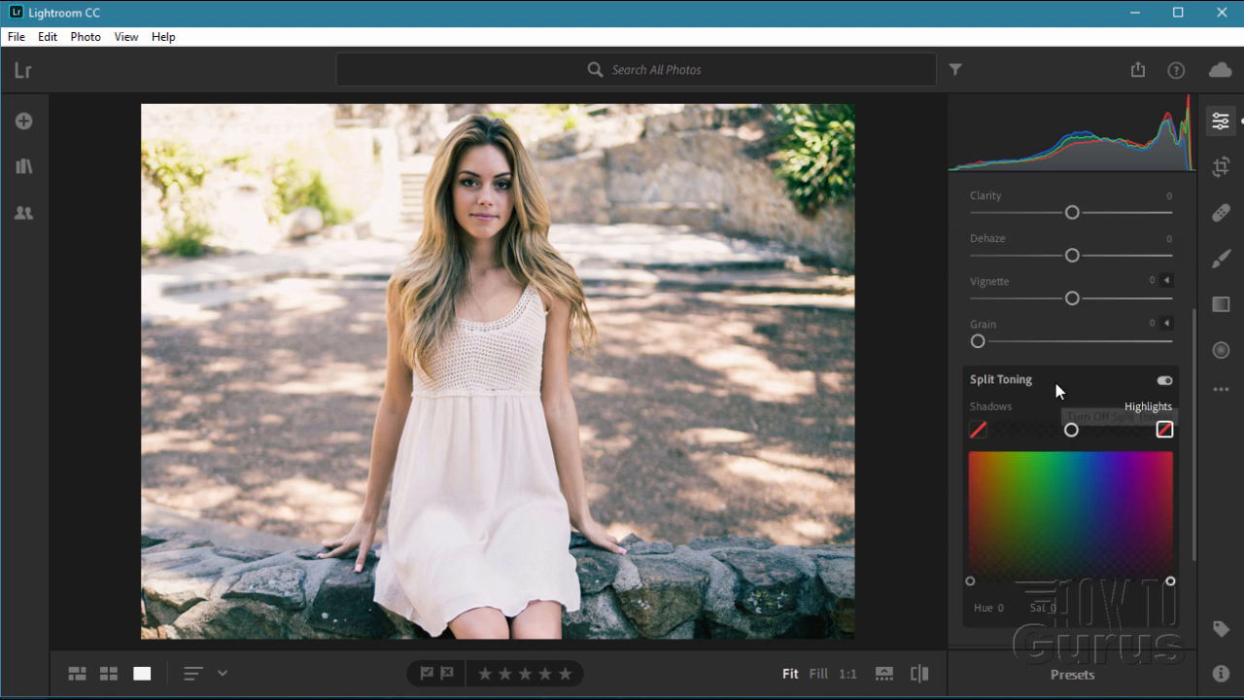
mouse_move(1001, 248)
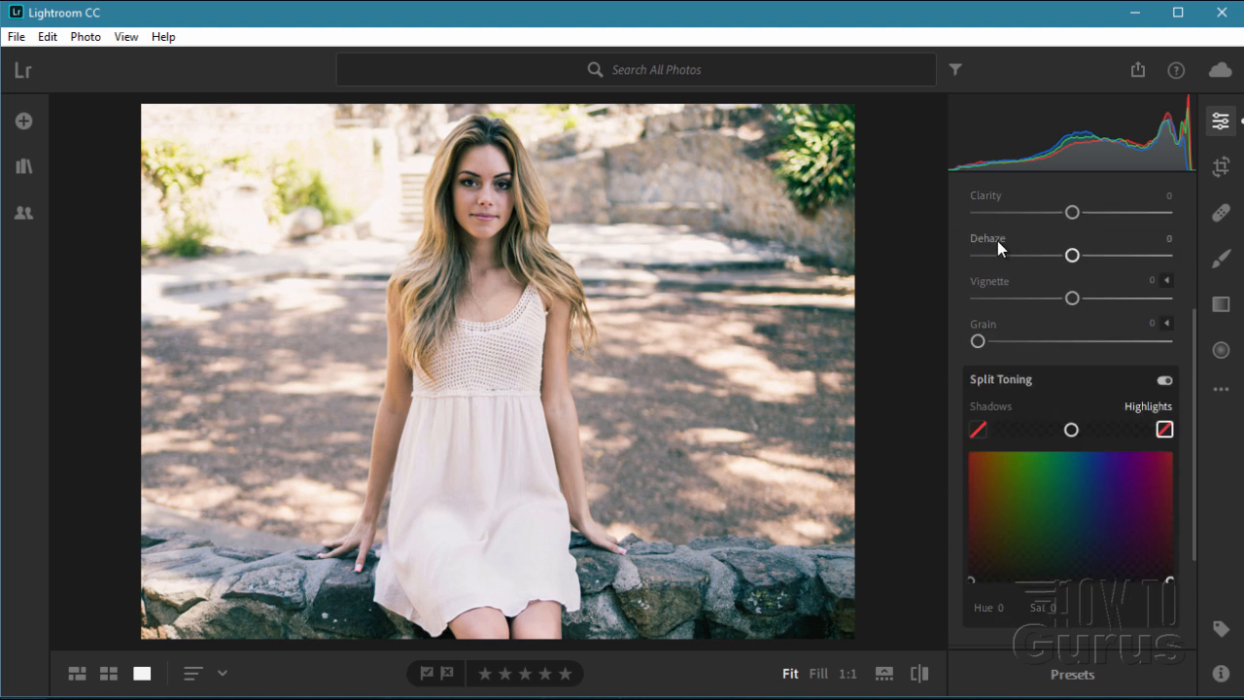
mouse_move(1005, 336)
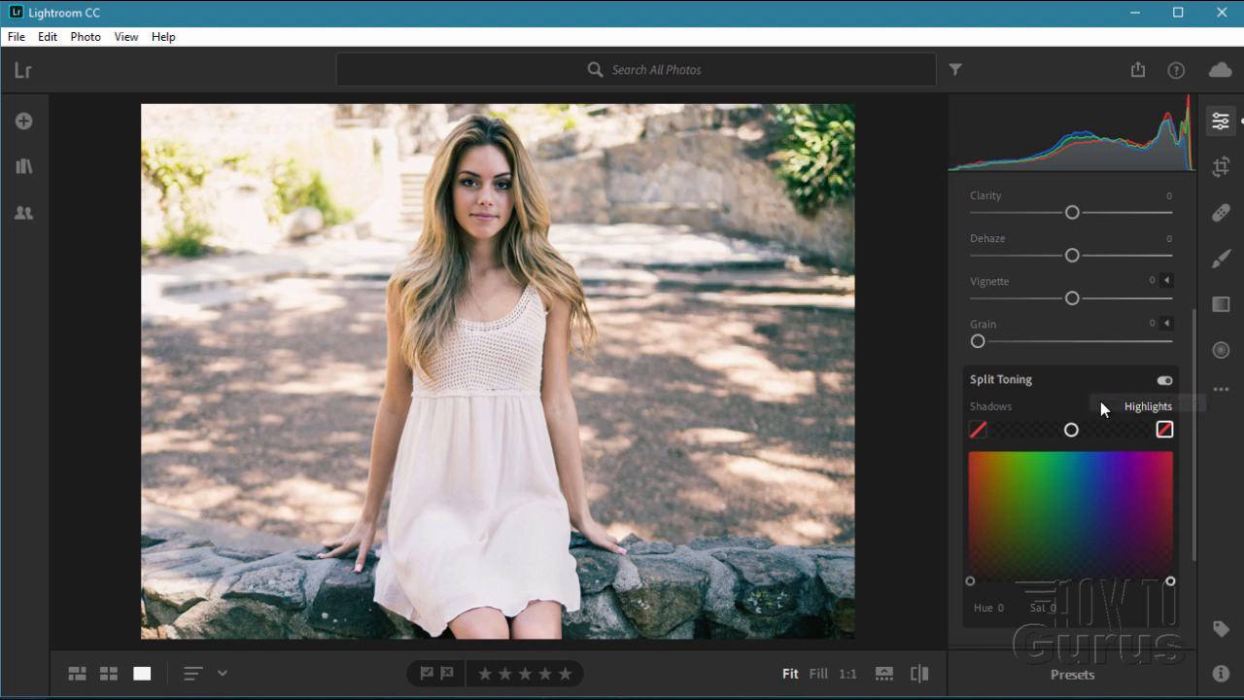
mouse_move(1078, 516)
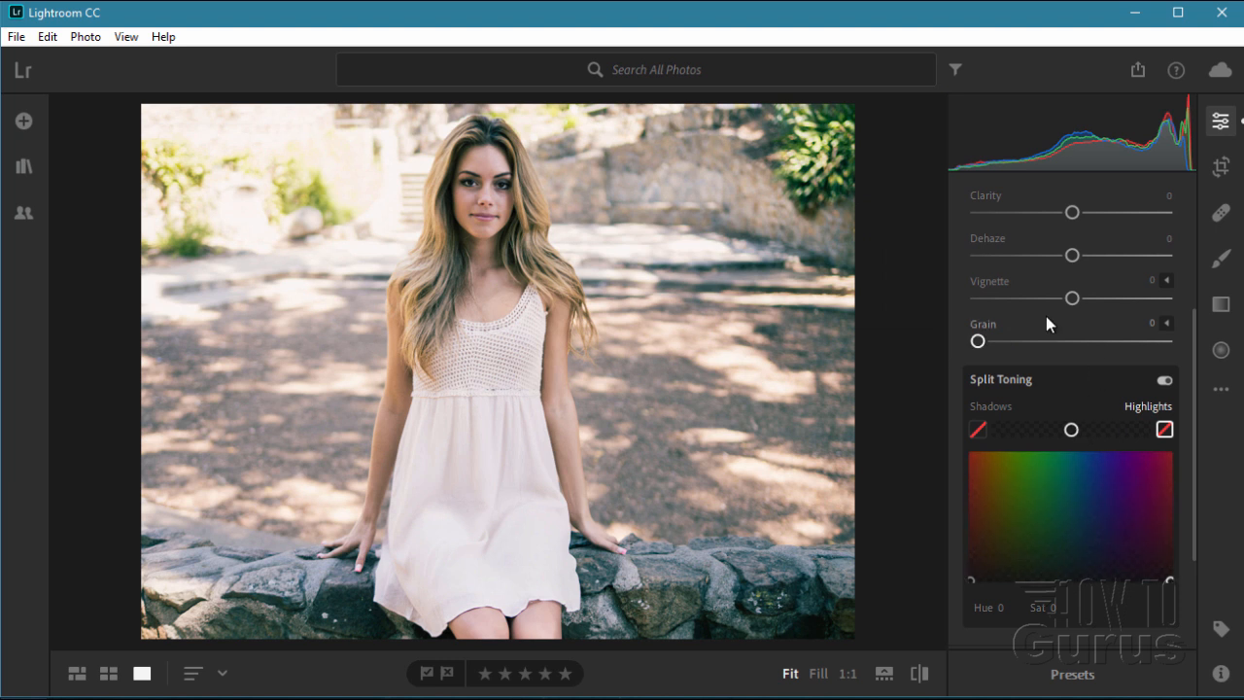
Try Vignette values from strong white to strong dark, including about −20, +8 and −14
drag(1072, 298, 1099, 297)
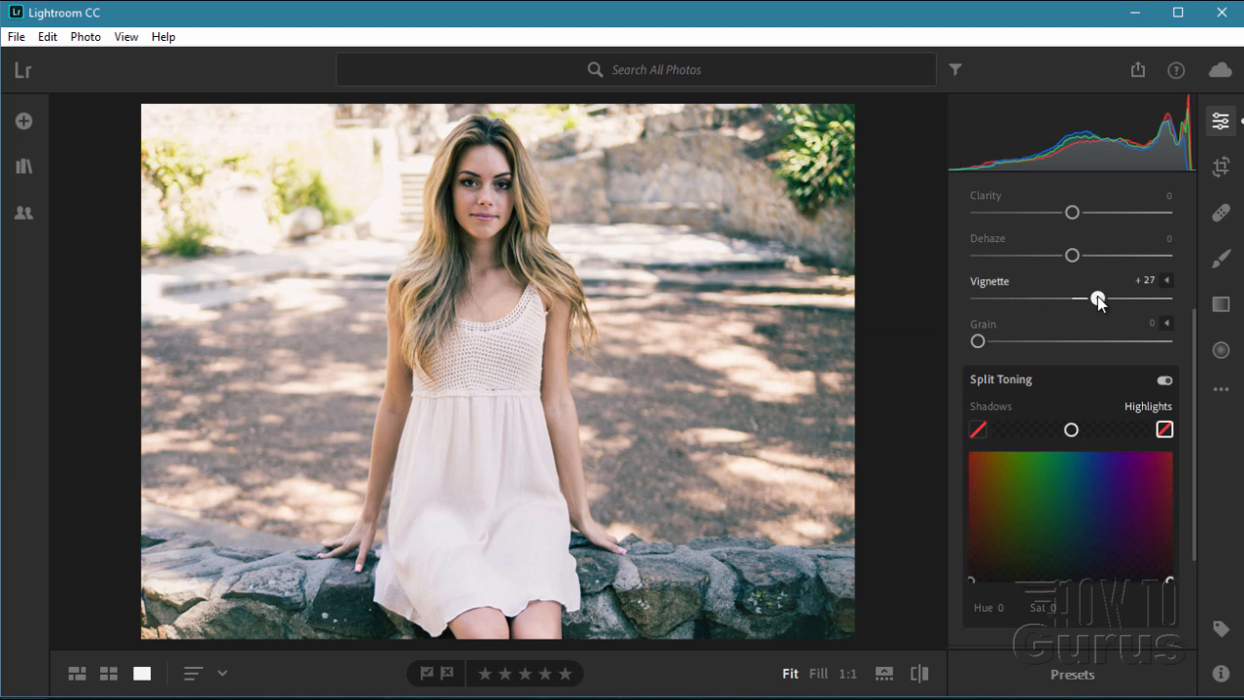
drag(1099, 298, 1162, 297)
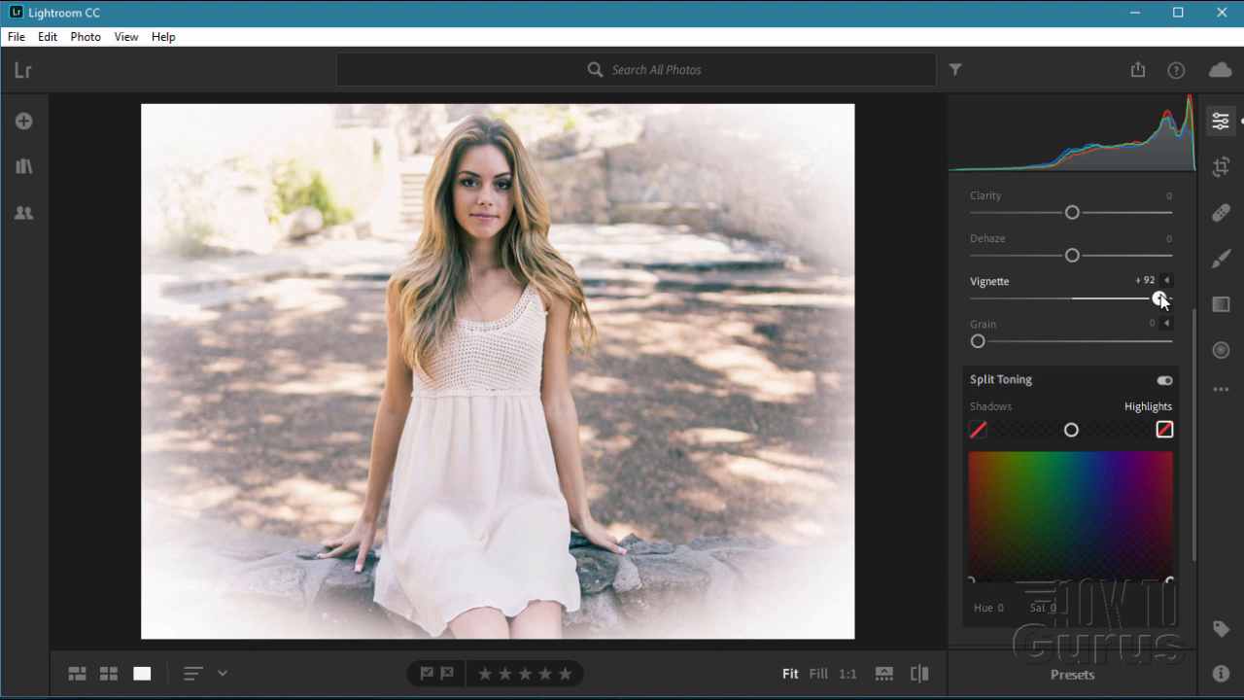
drag(1157, 297, 978, 297)
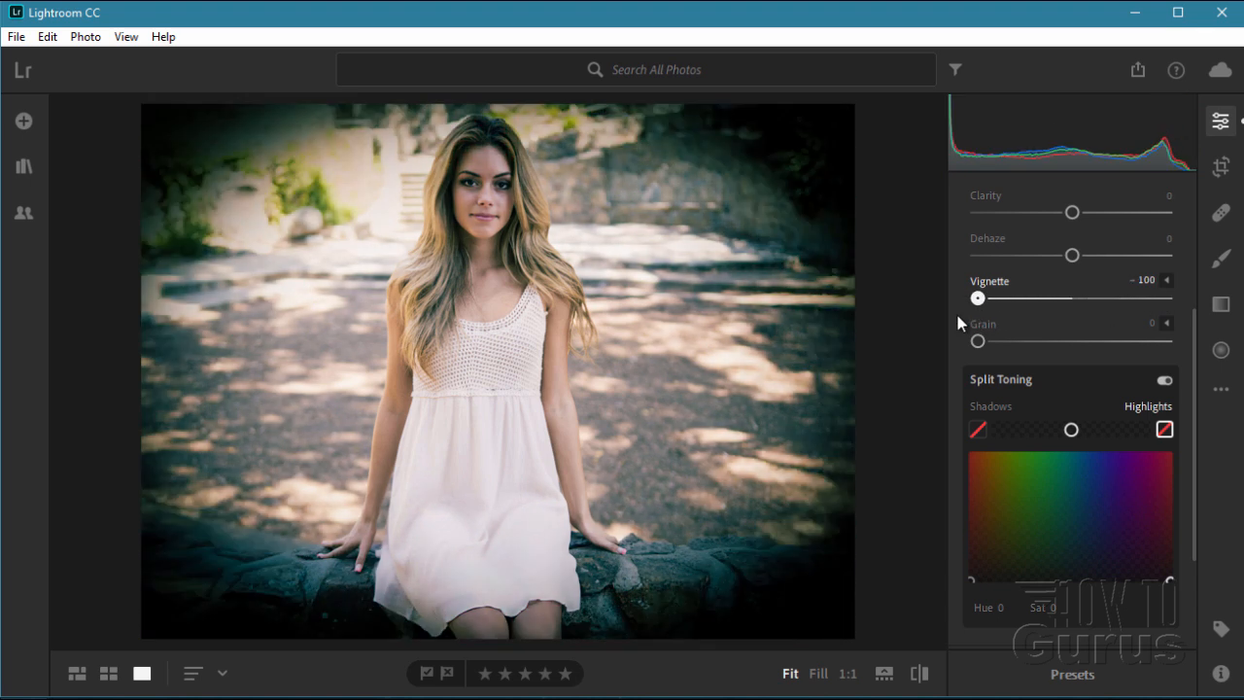
drag(978, 298, 1053, 299)
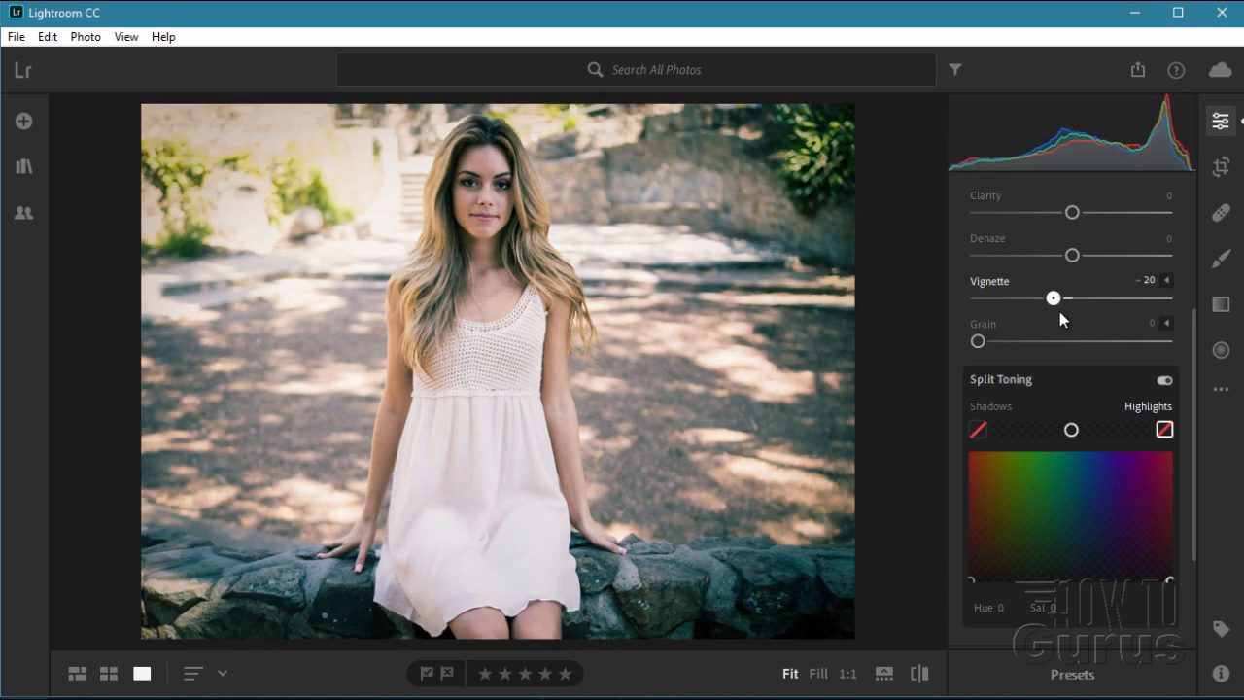
drag(1053, 299, 1071, 299)
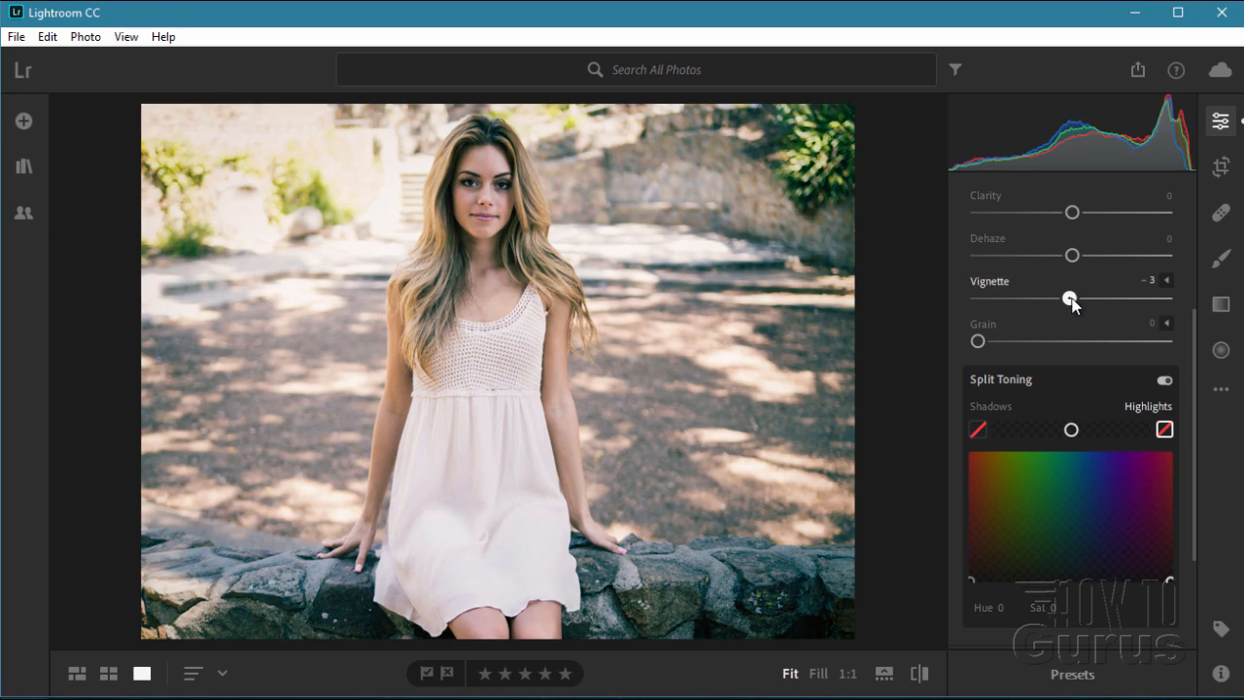
drag(1069, 297, 1080, 298)
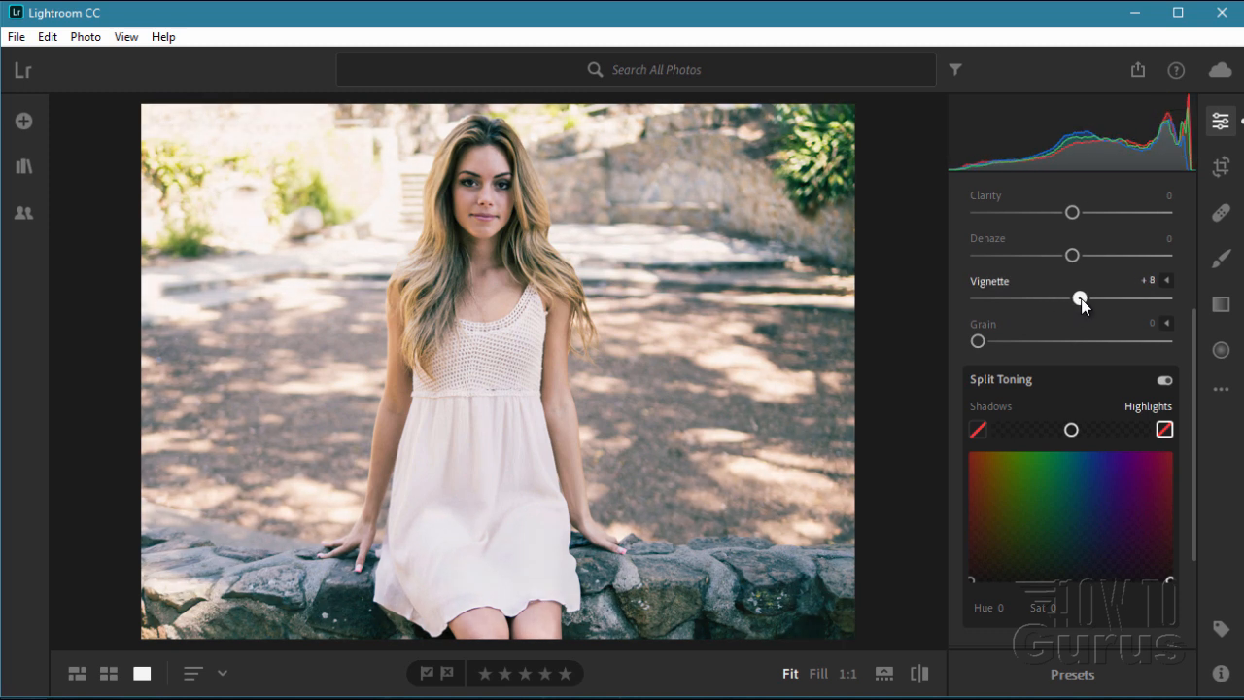
drag(1080, 297, 1059, 298)
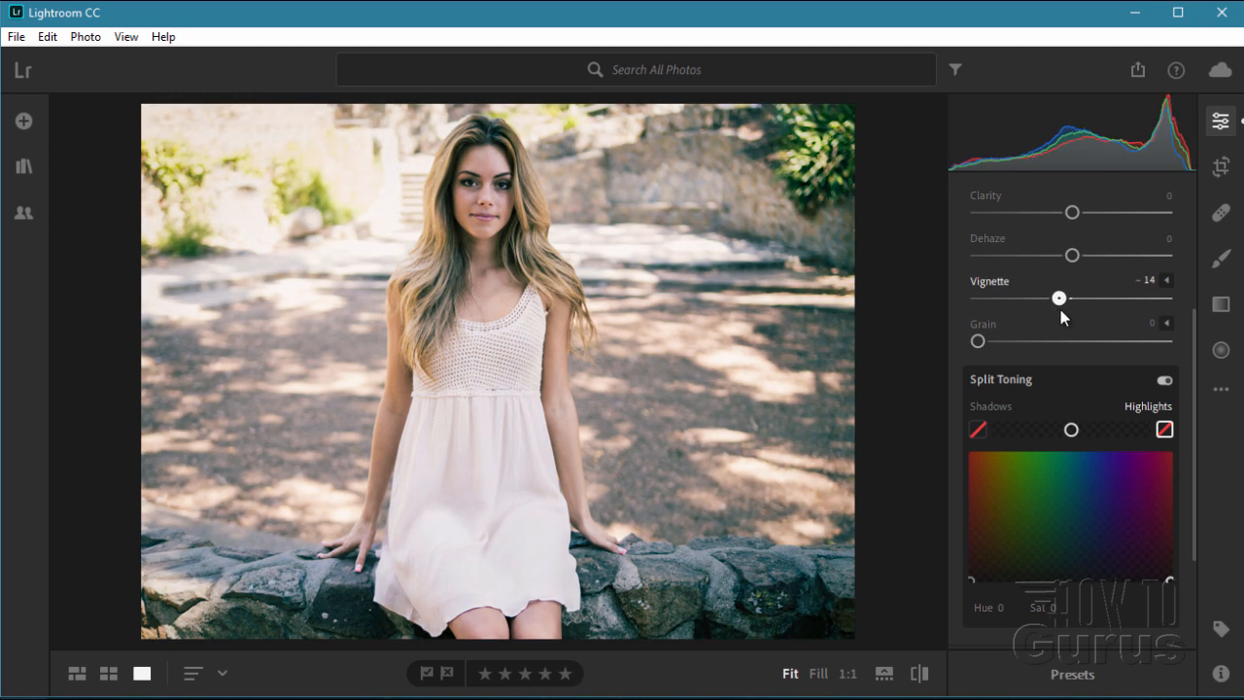
drag(1059, 297, 1065, 298)
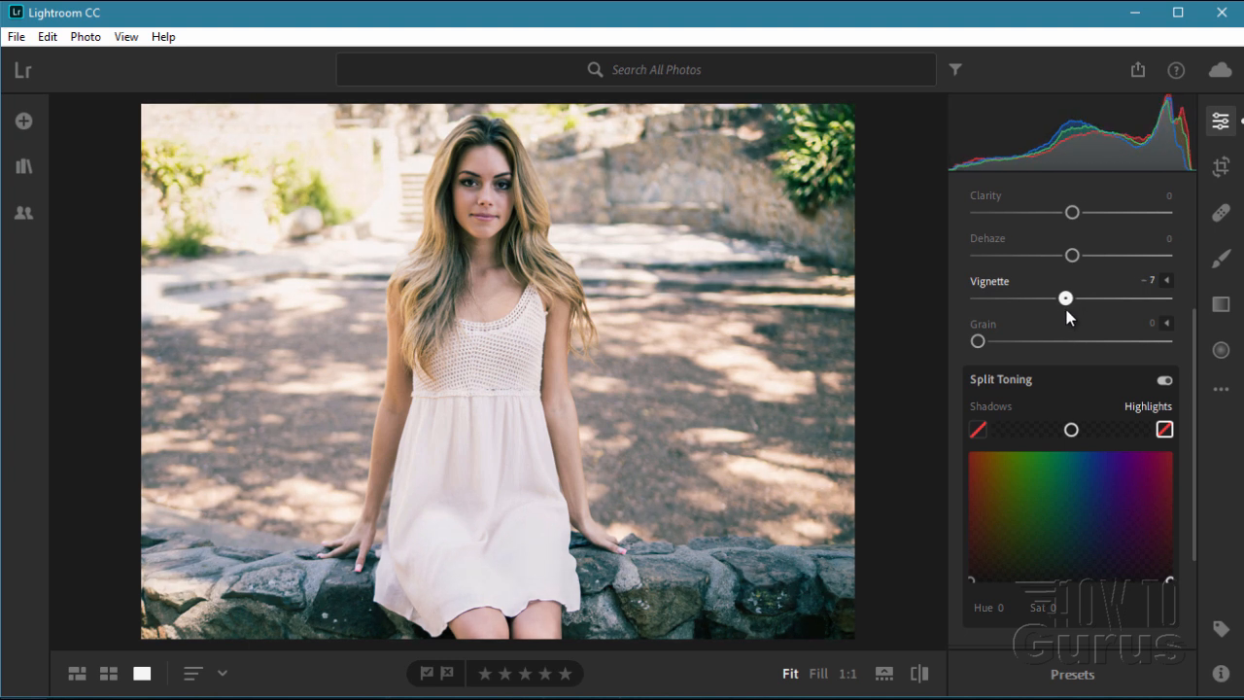
Refine the dark vignette strength and settle on −22
drag(1065, 297, 1059, 297)
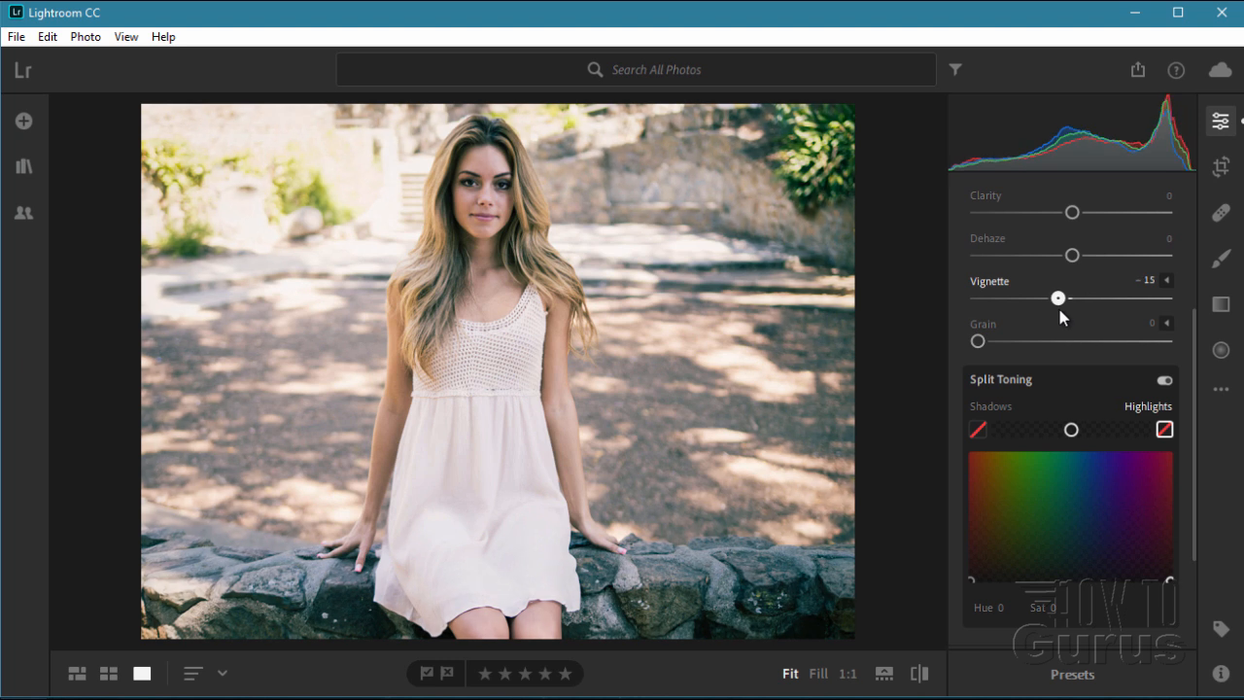
drag(1058, 297, 1051, 297)
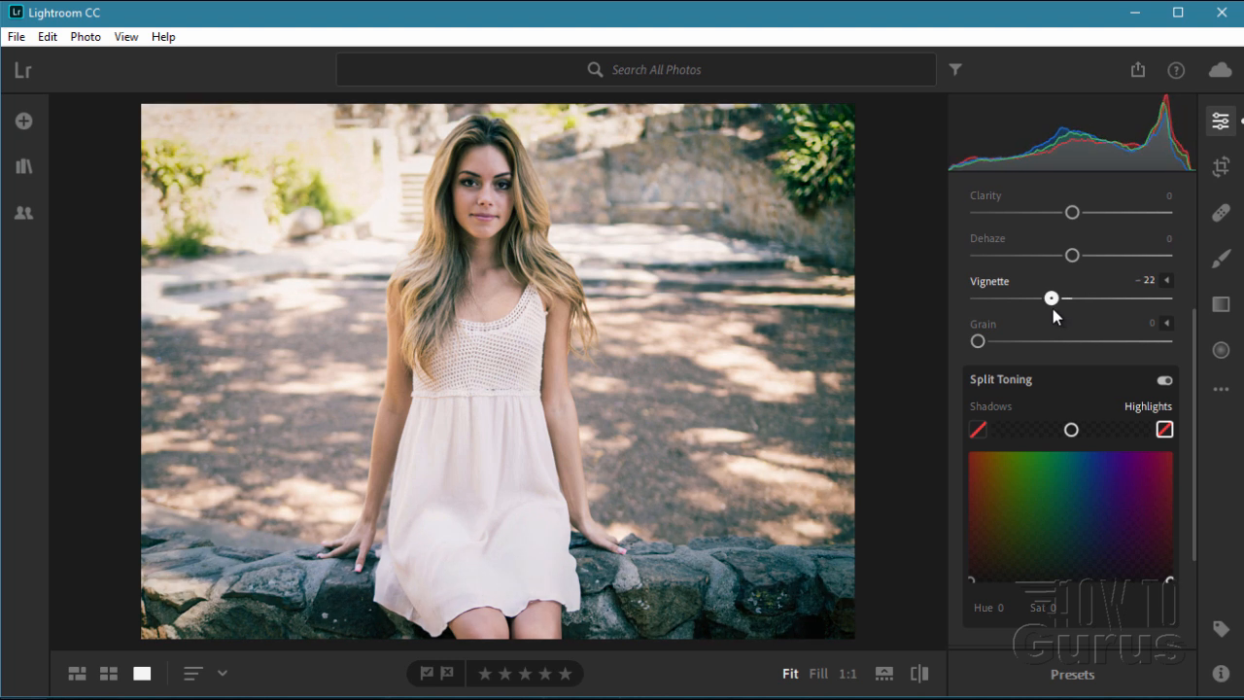
drag(1051, 298, 1031, 297)
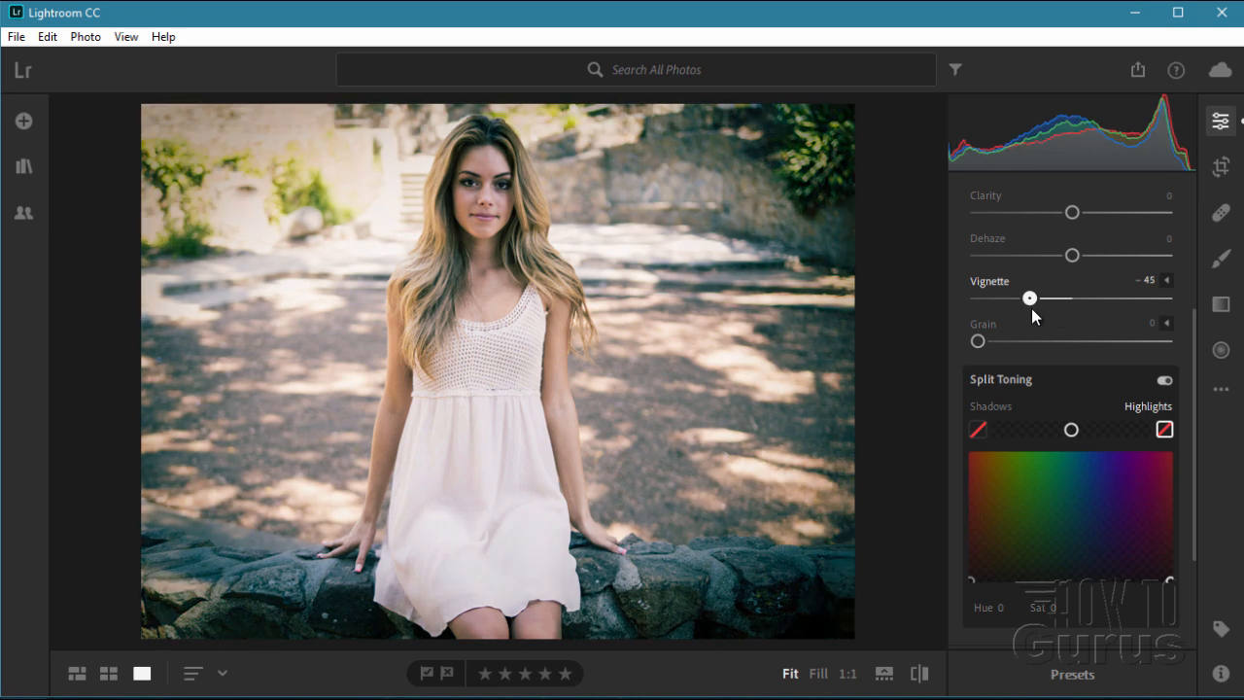
drag(1030, 298, 1041, 297)
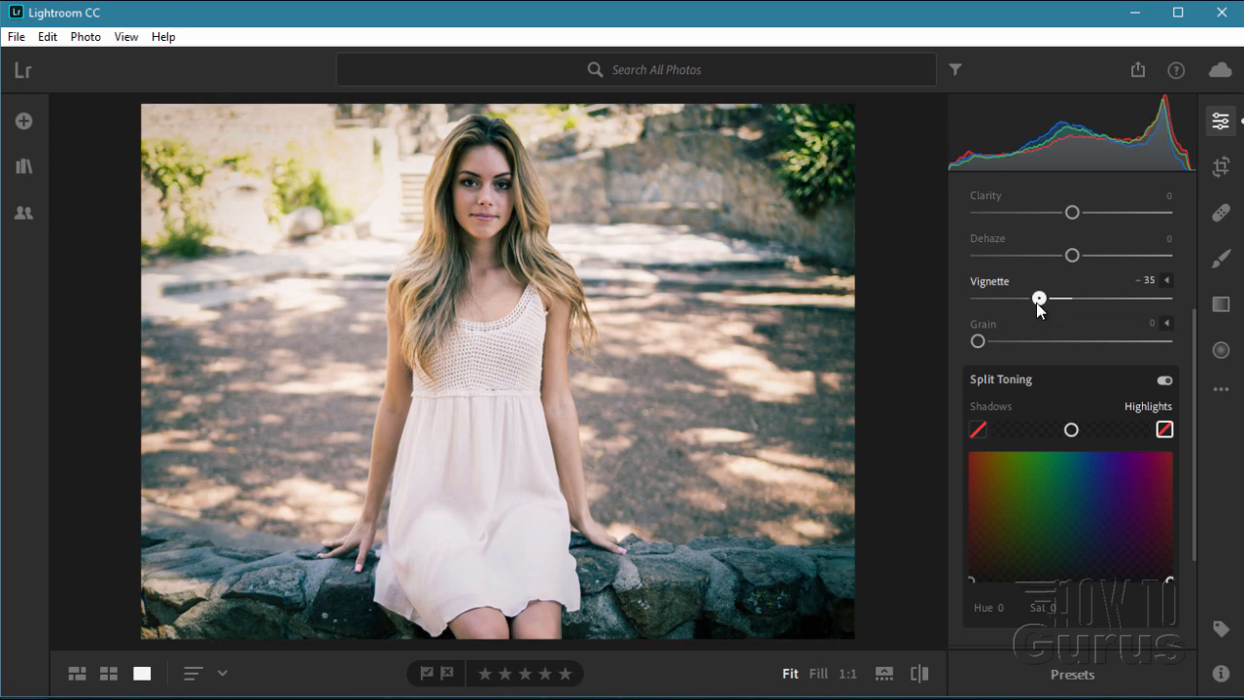
drag(1039, 297, 1069, 298)
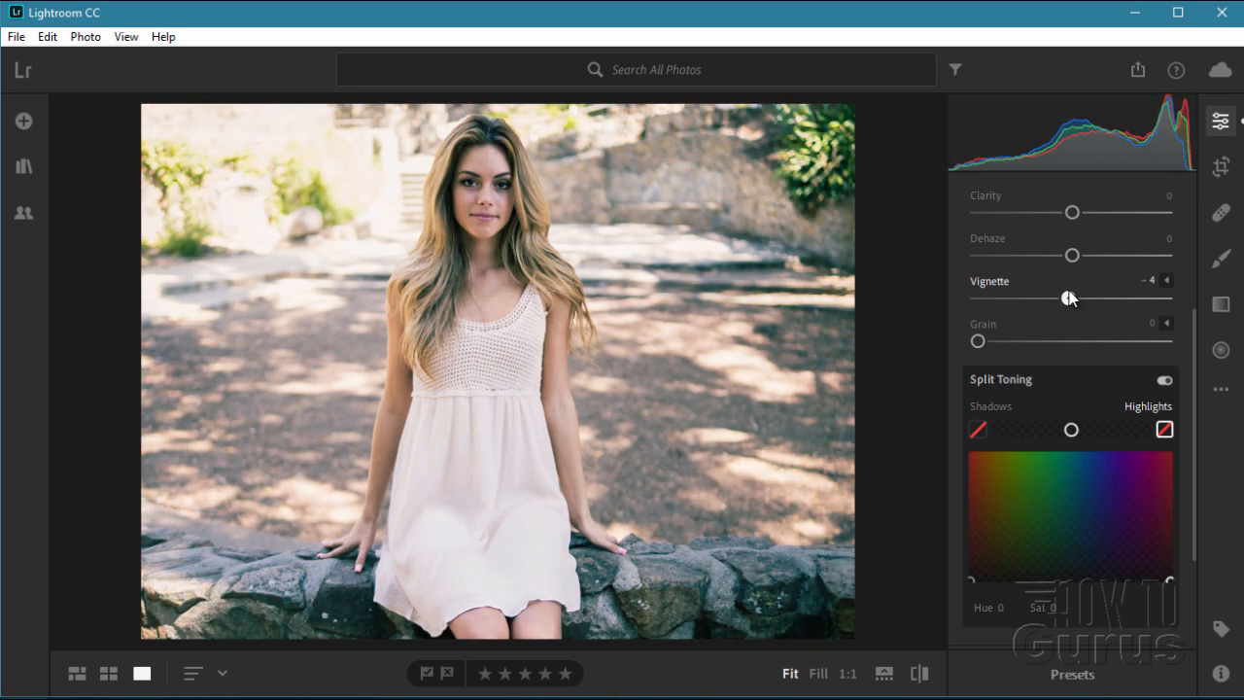
drag(1070, 297, 1053, 298)
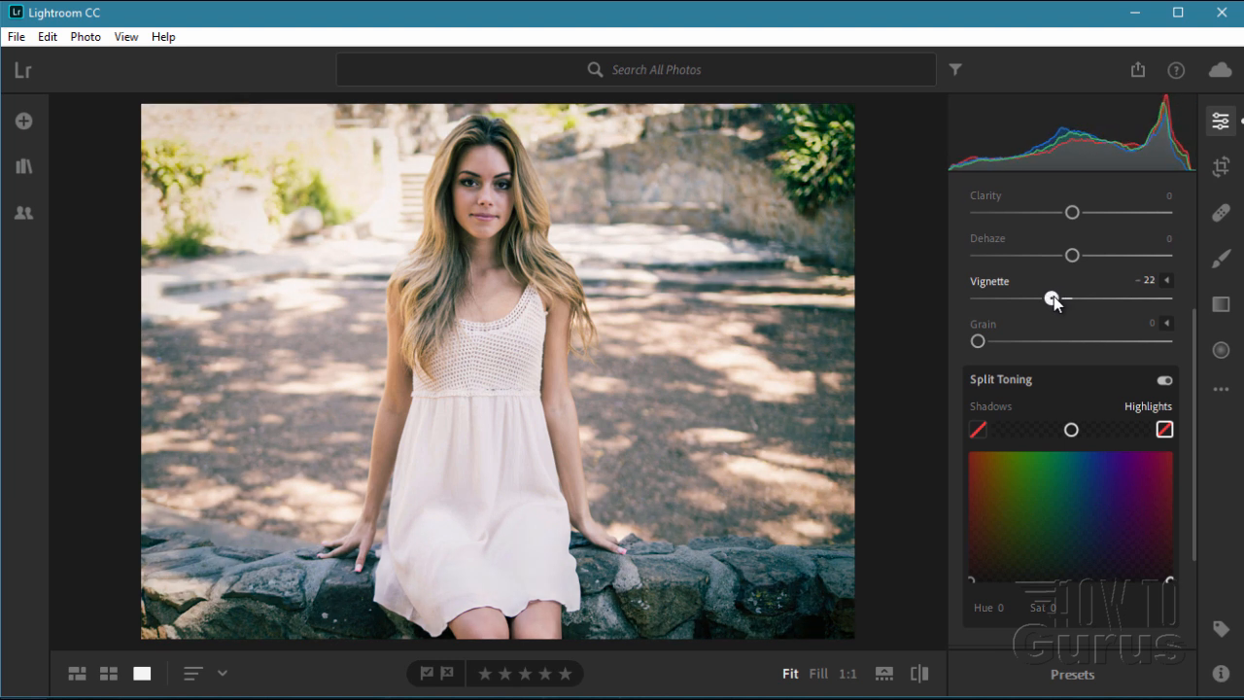
mouse_move(820, 289)
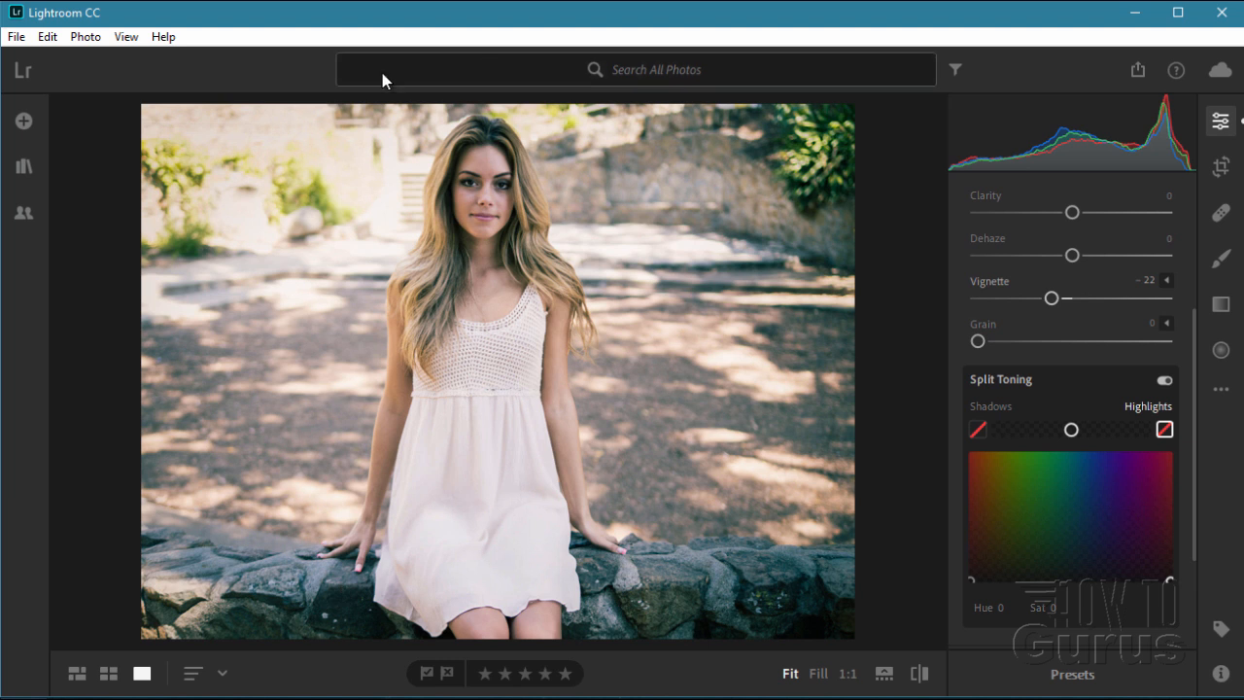
mouse_move(356, 150)
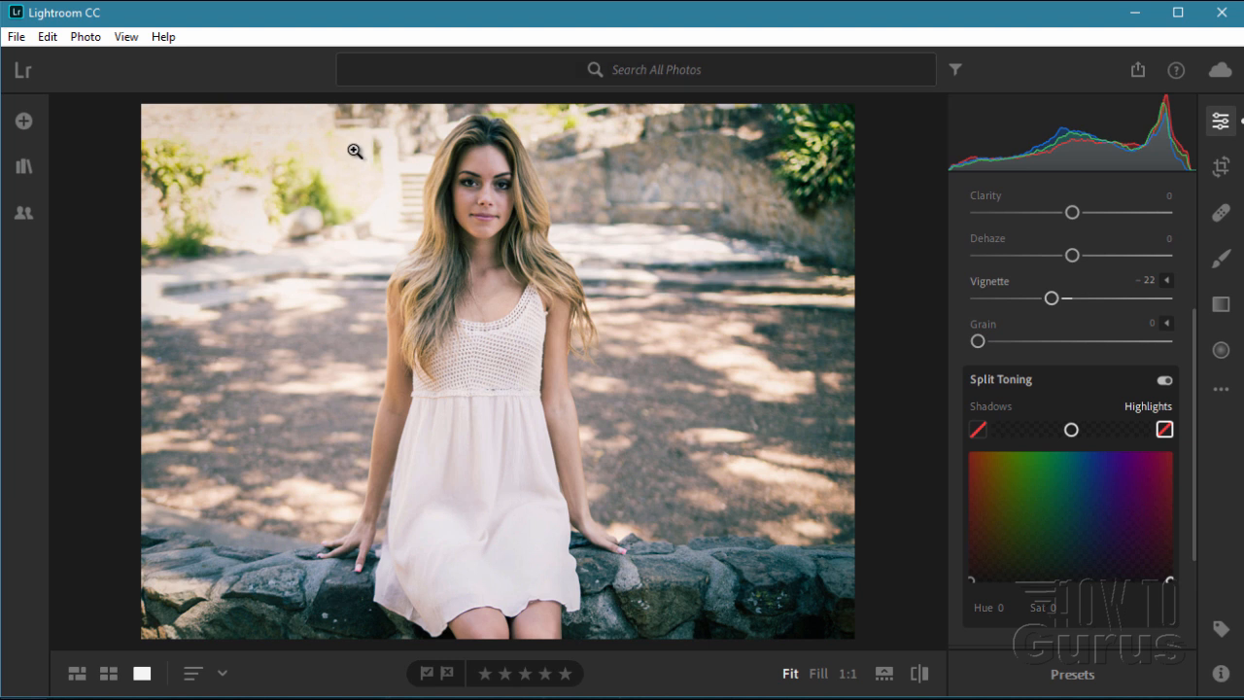
mouse_move(184, 591)
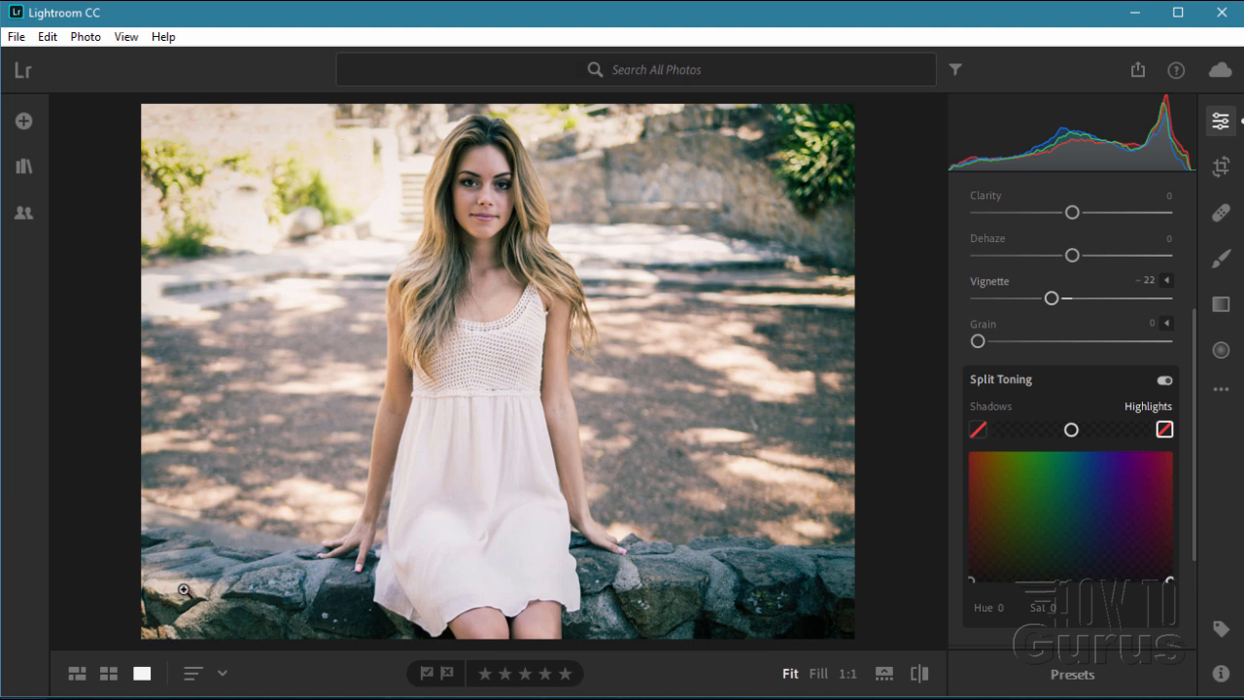
mouse_move(833, 311)
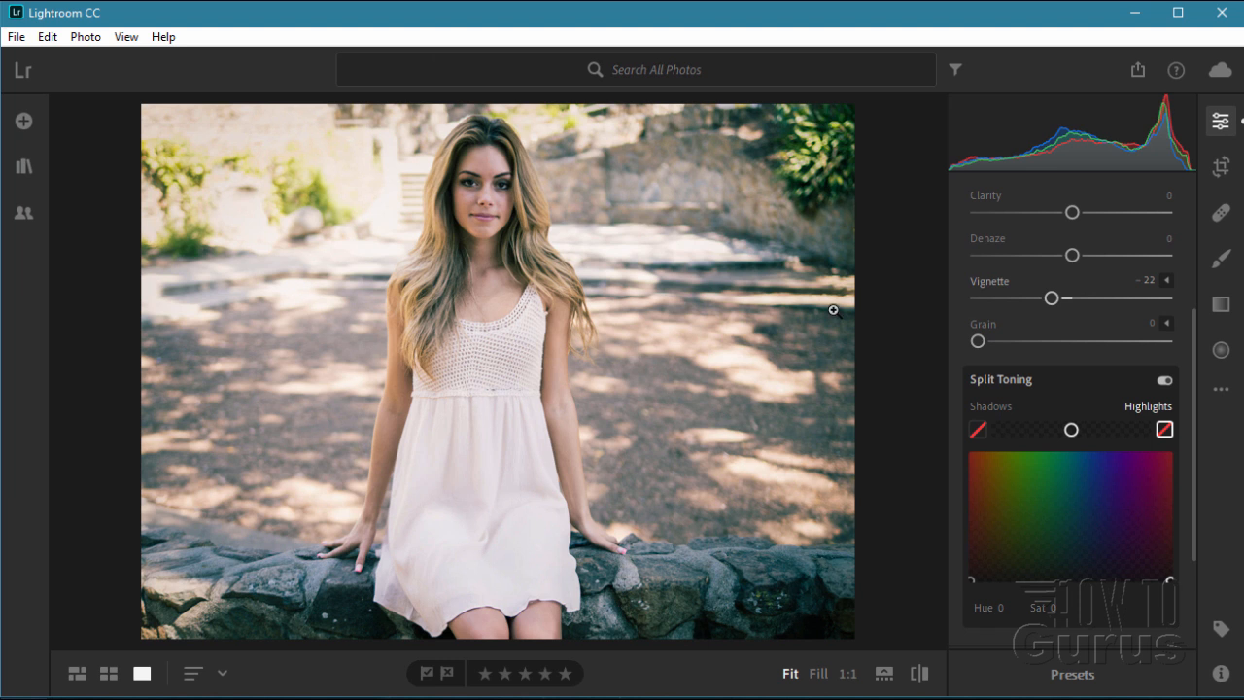
mouse_move(847, 471)
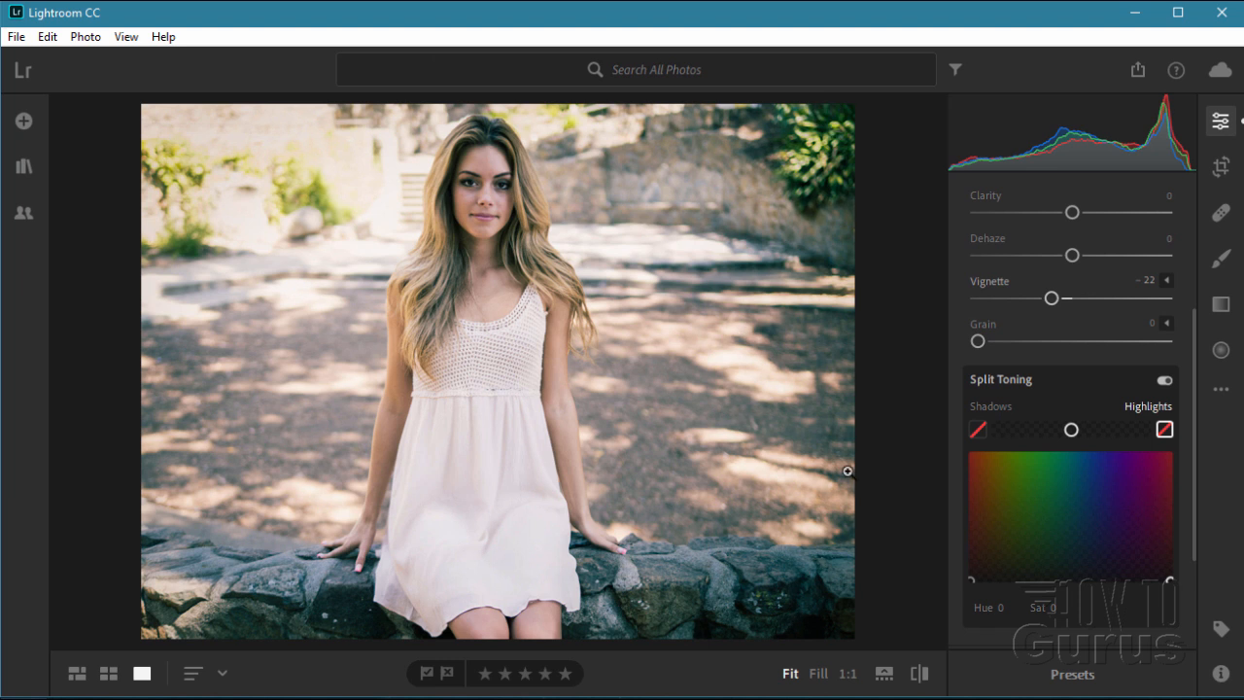
mouse_move(287, 108)
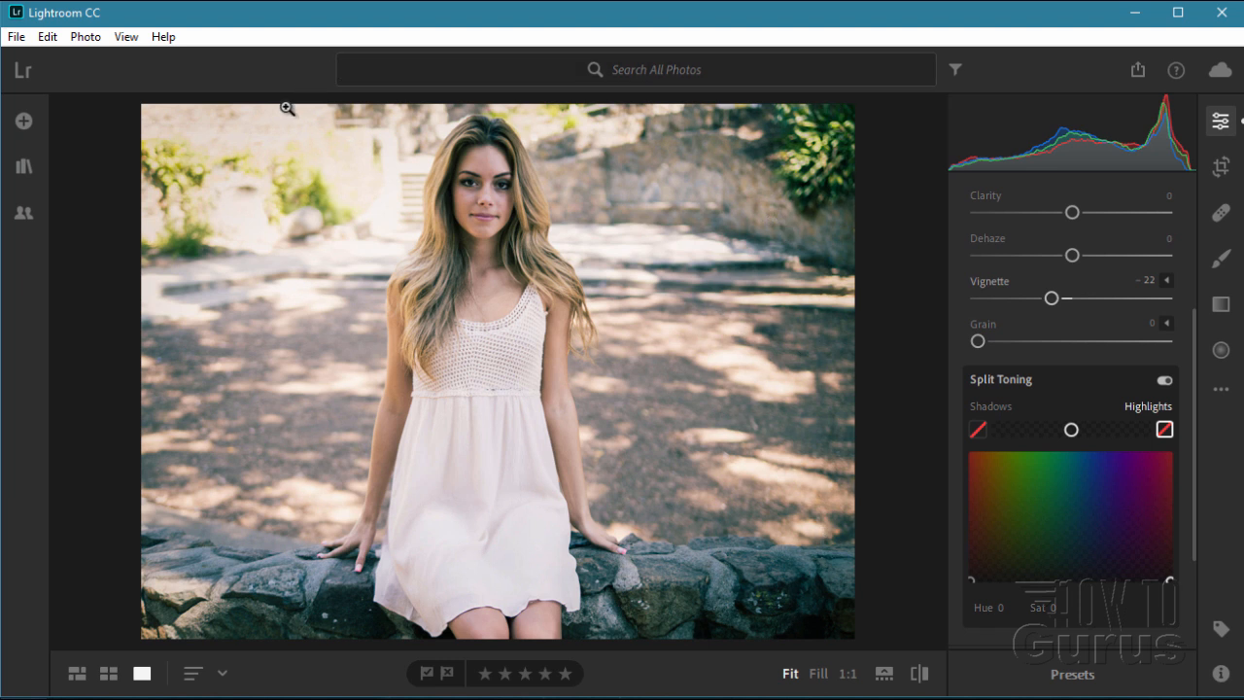
mouse_move(826, 187)
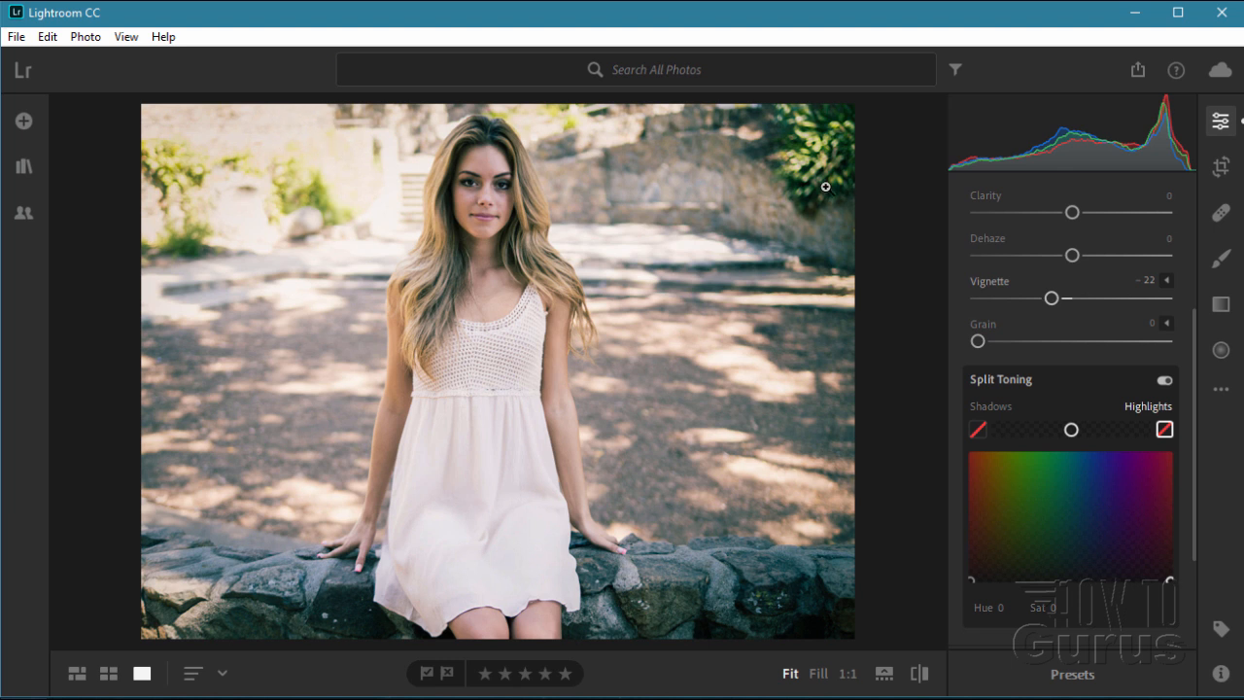
mouse_move(157, 533)
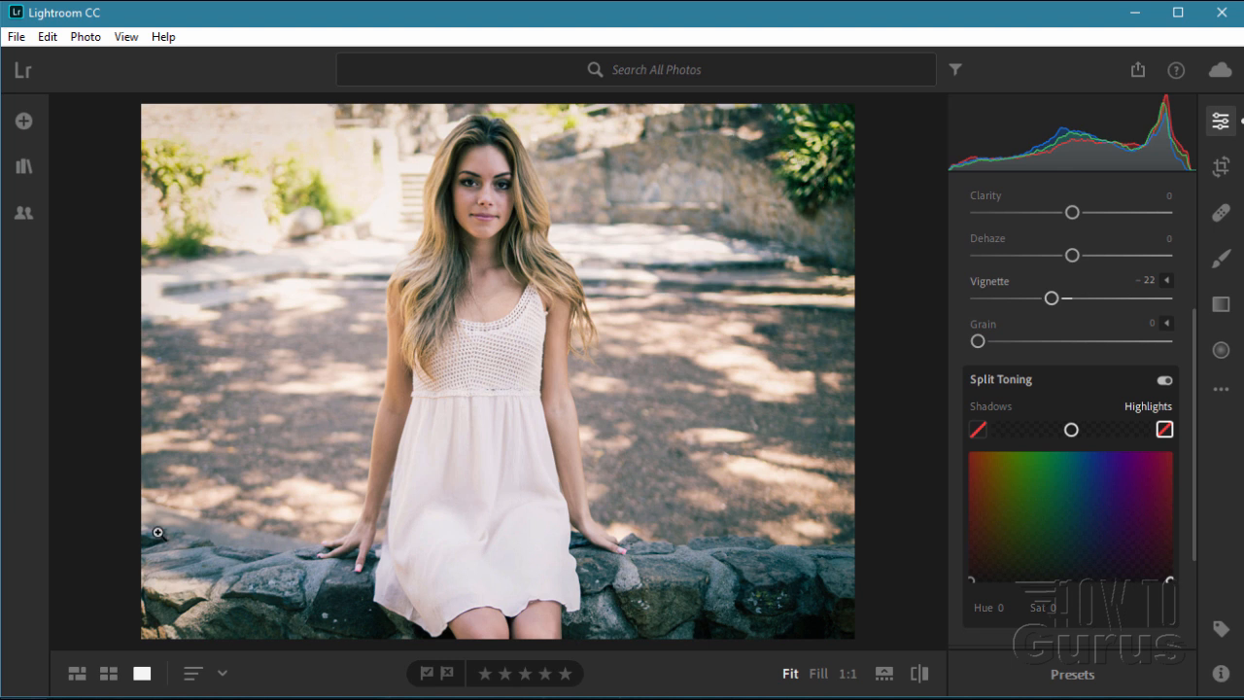
mouse_move(774, 154)
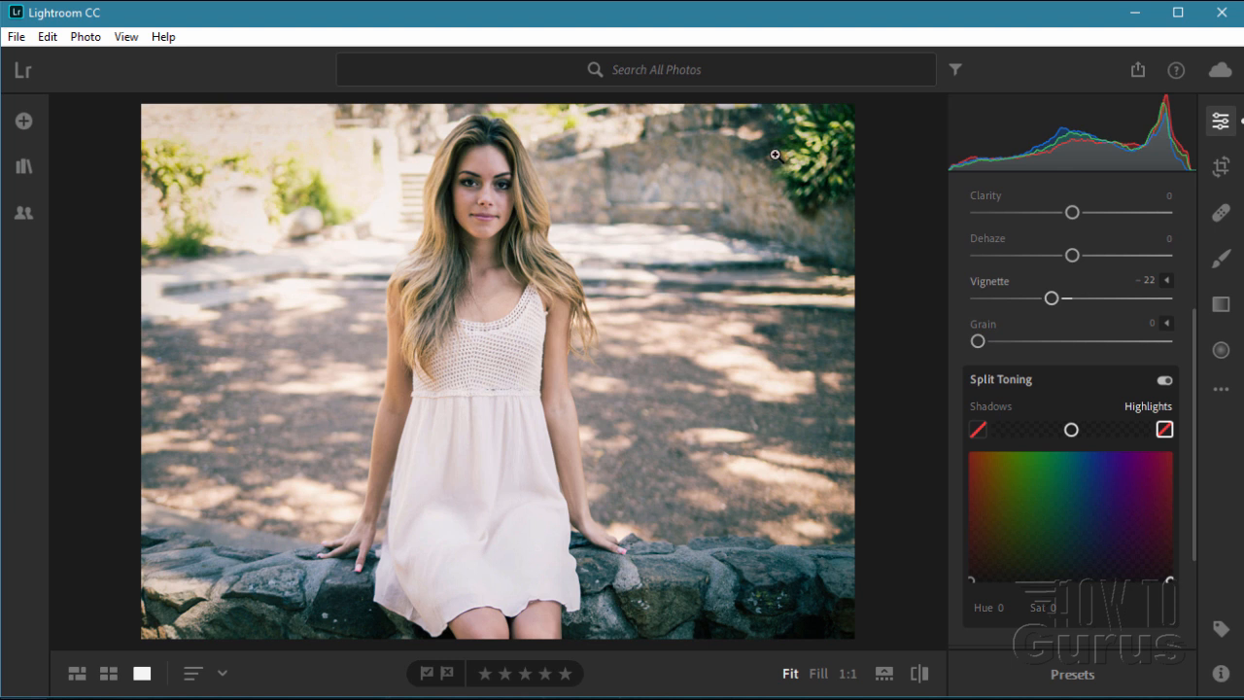
mouse_move(711, 210)
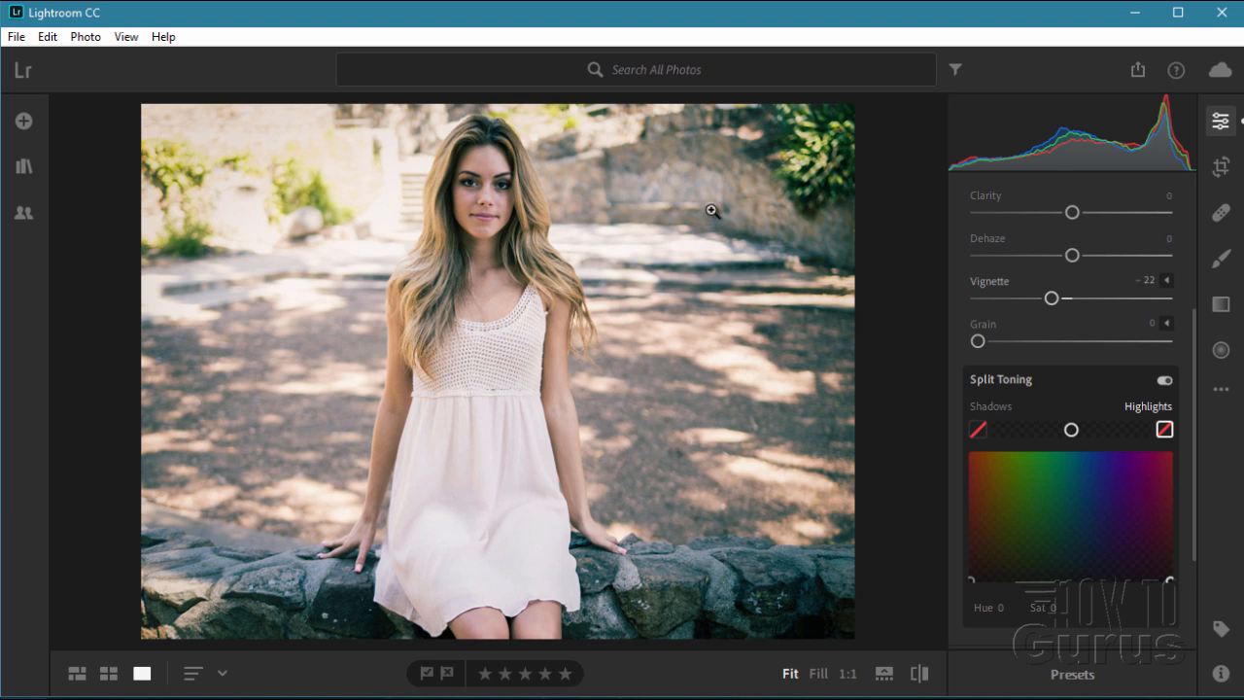
mouse_move(662, 256)
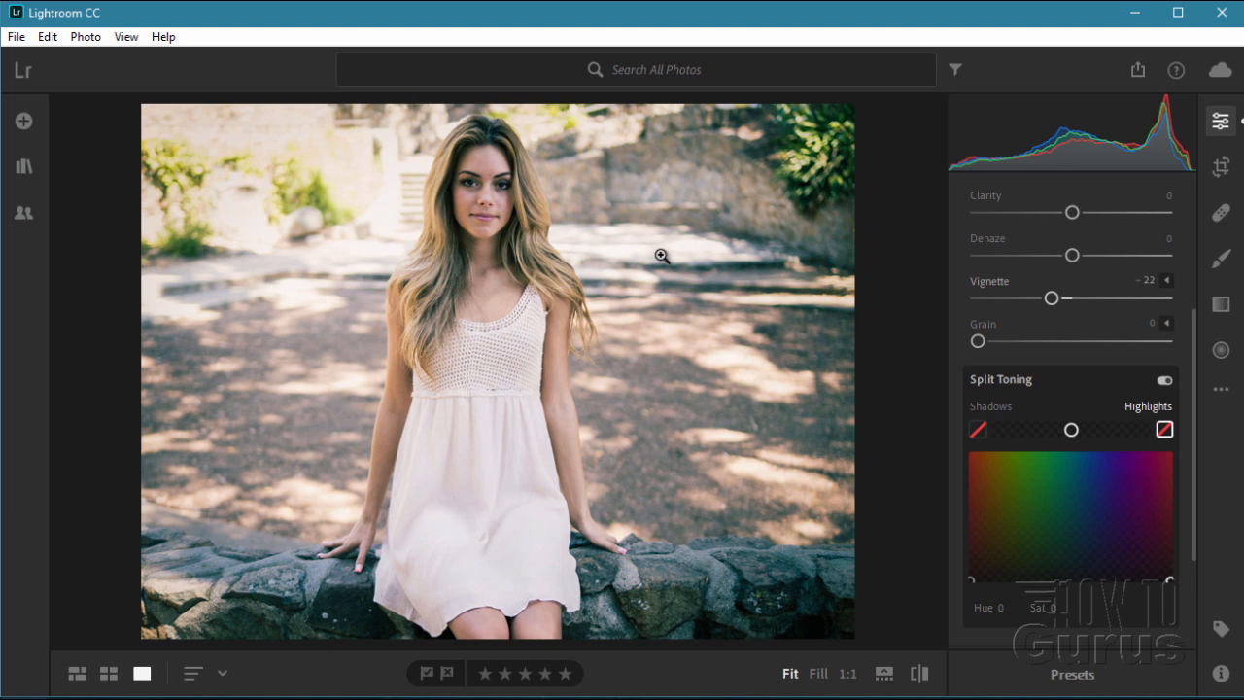
mouse_move(1127, 309)
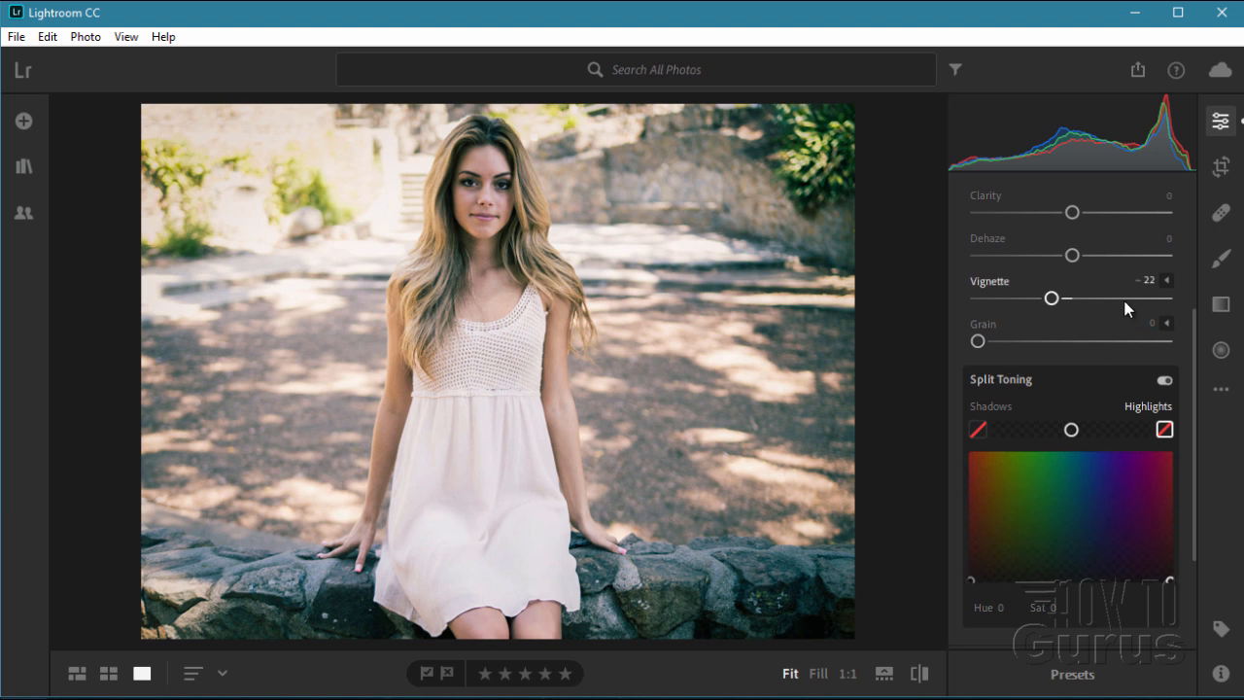
mouse_move(1038, 283)
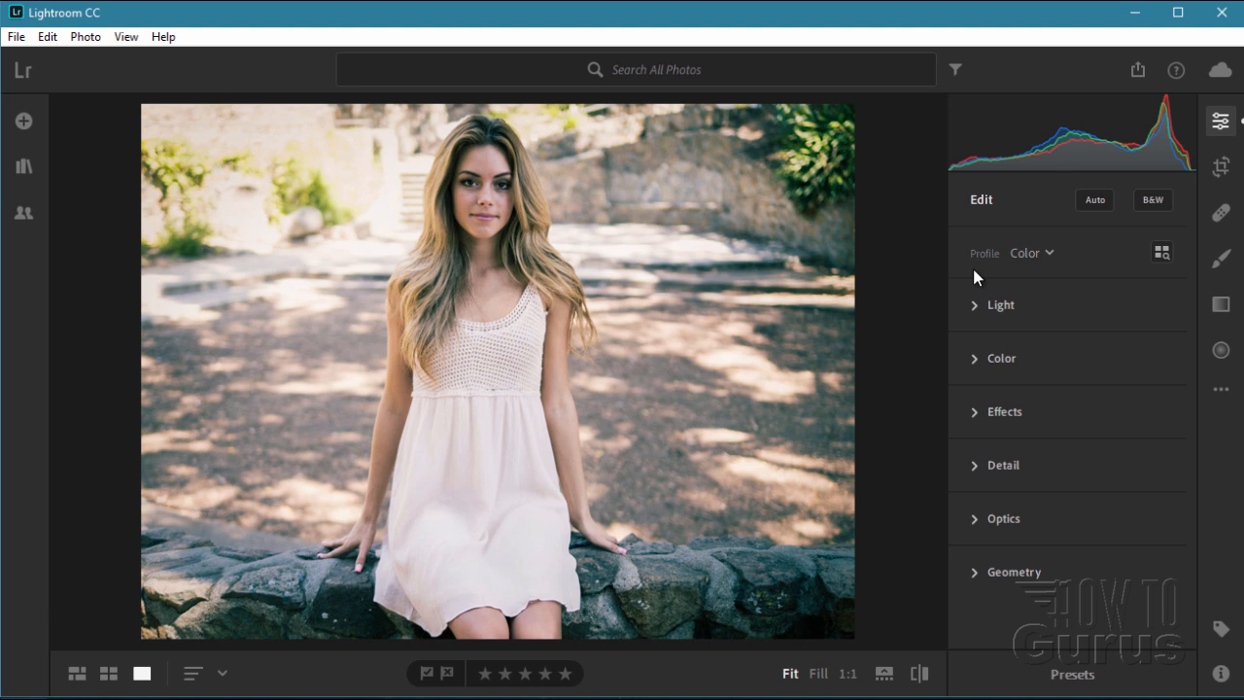
mouse_move(679, 301)
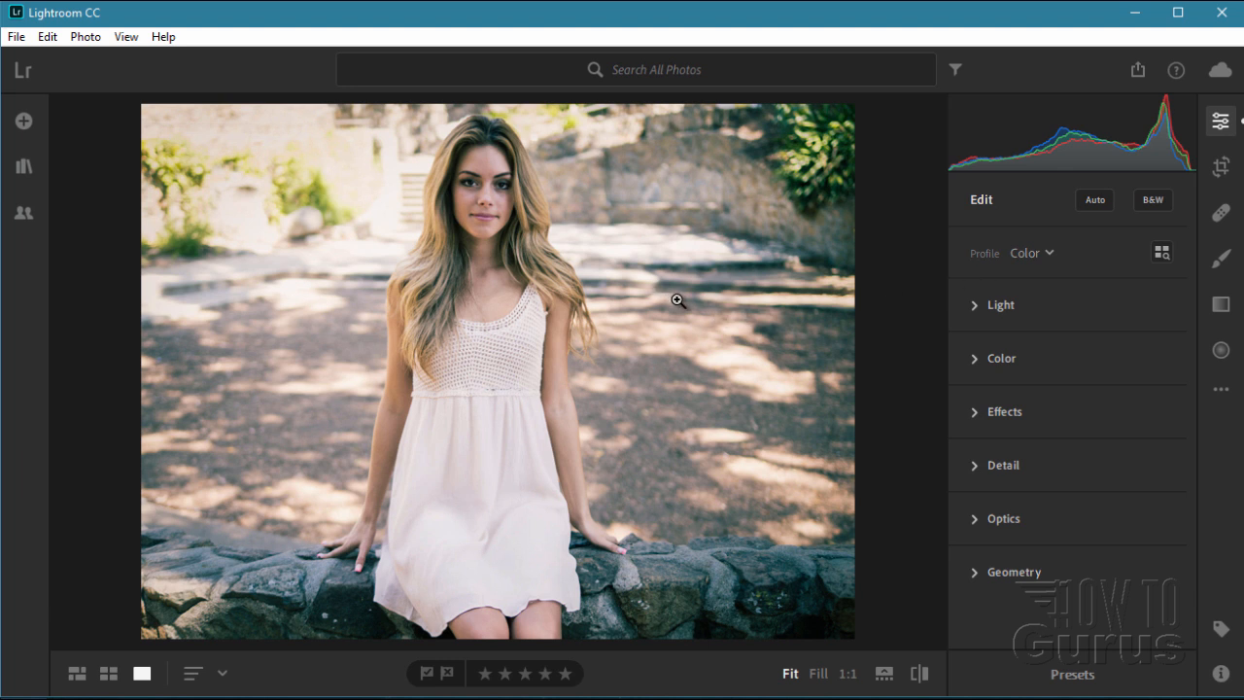
mouse_move(609, 275)
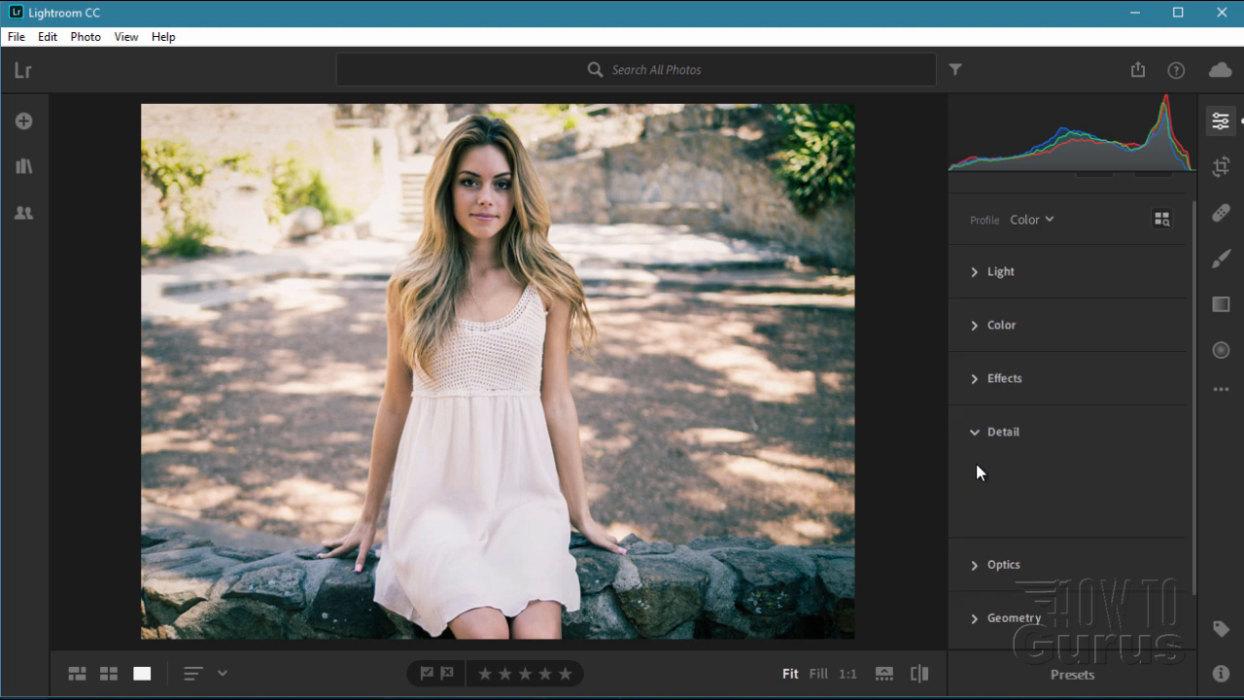
Set Detail Sharpening to 15 after previewing stronger values, with noise reduction left at 0
click(1004, 432)
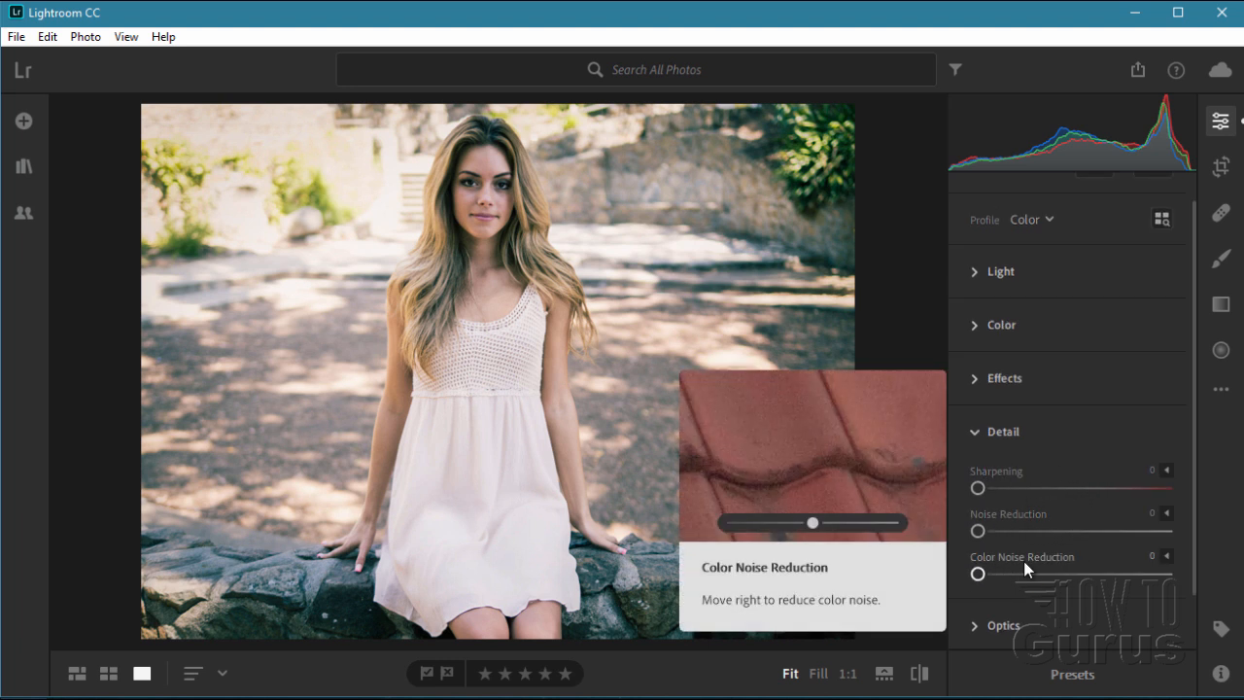
mouse_move(978, 487)
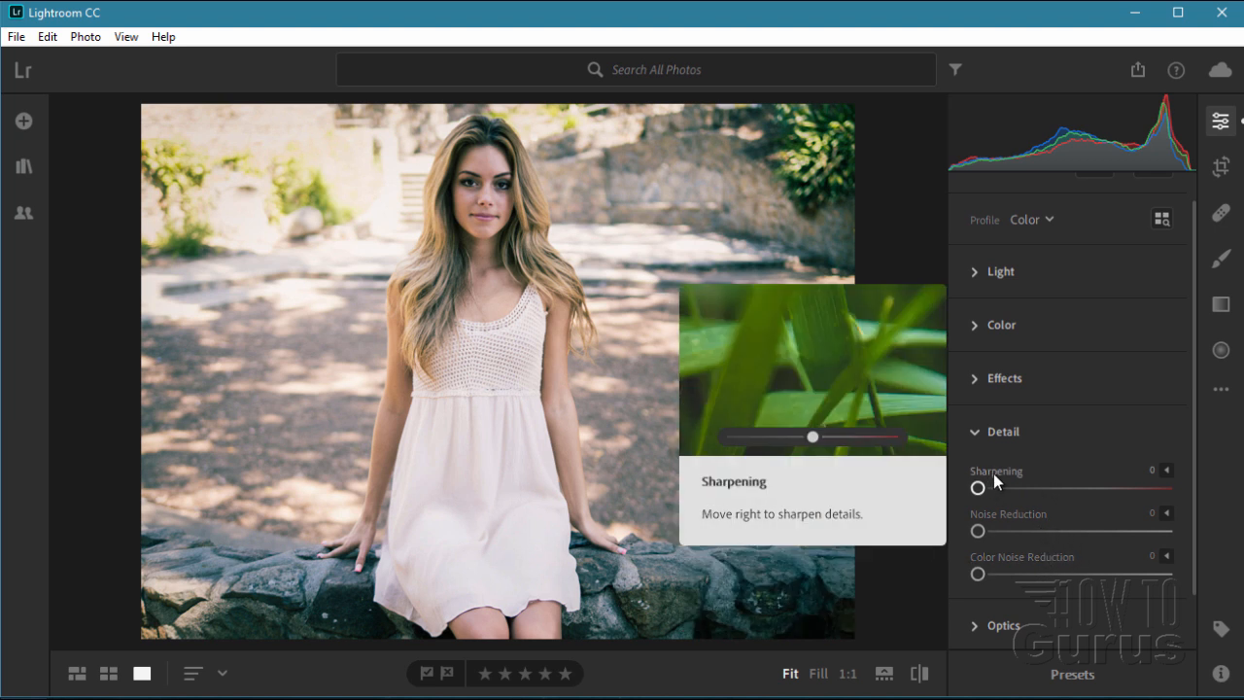
mouse_move(979, 488)
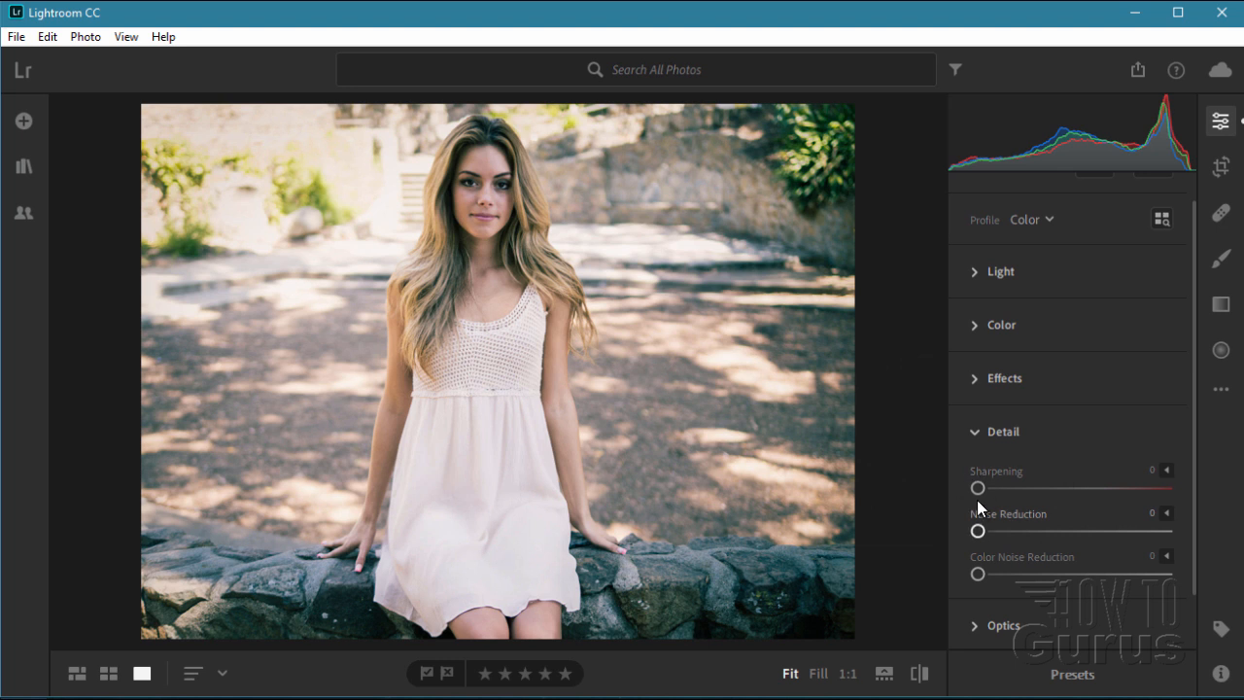
drag(978, 487, 1119, 487)
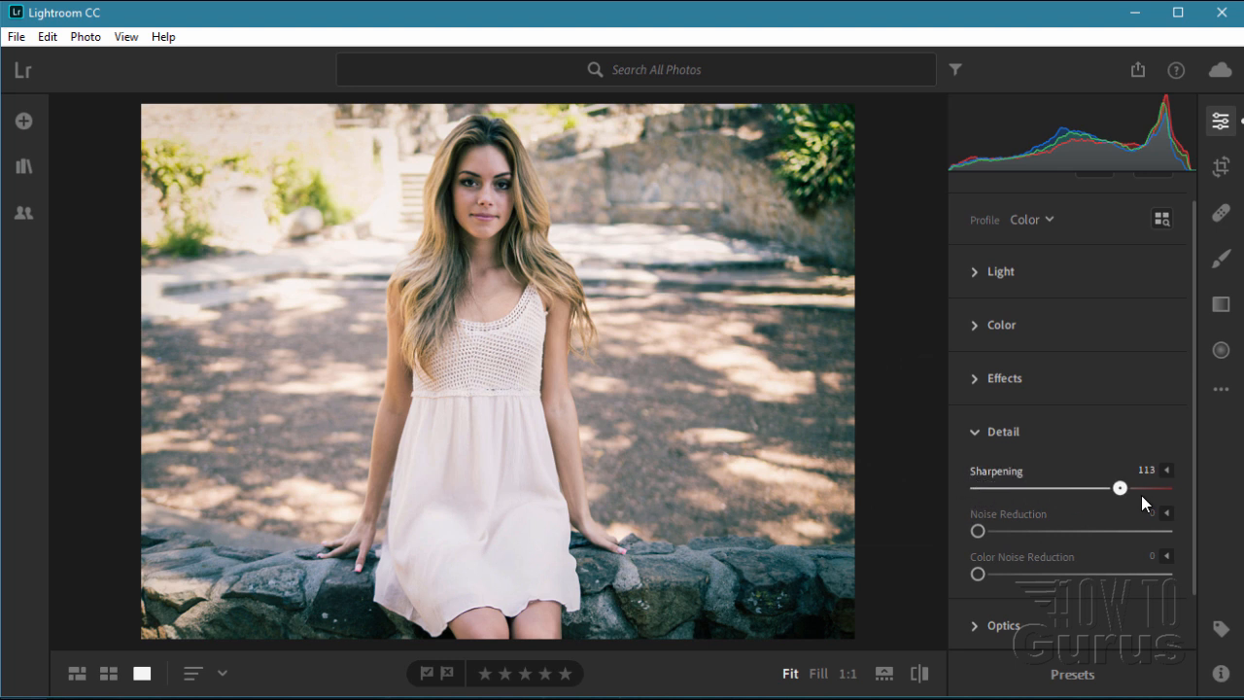
drag(1120, 488, 1059, 487)
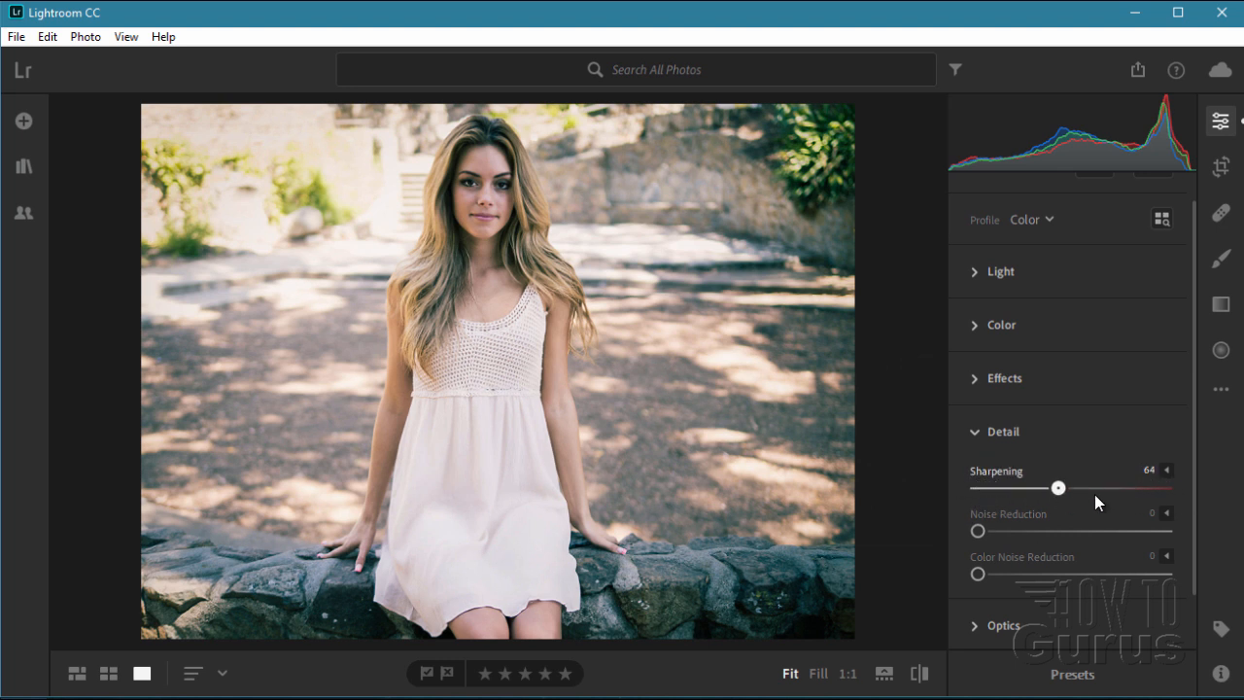
drag(1059, 487, 978, 487)
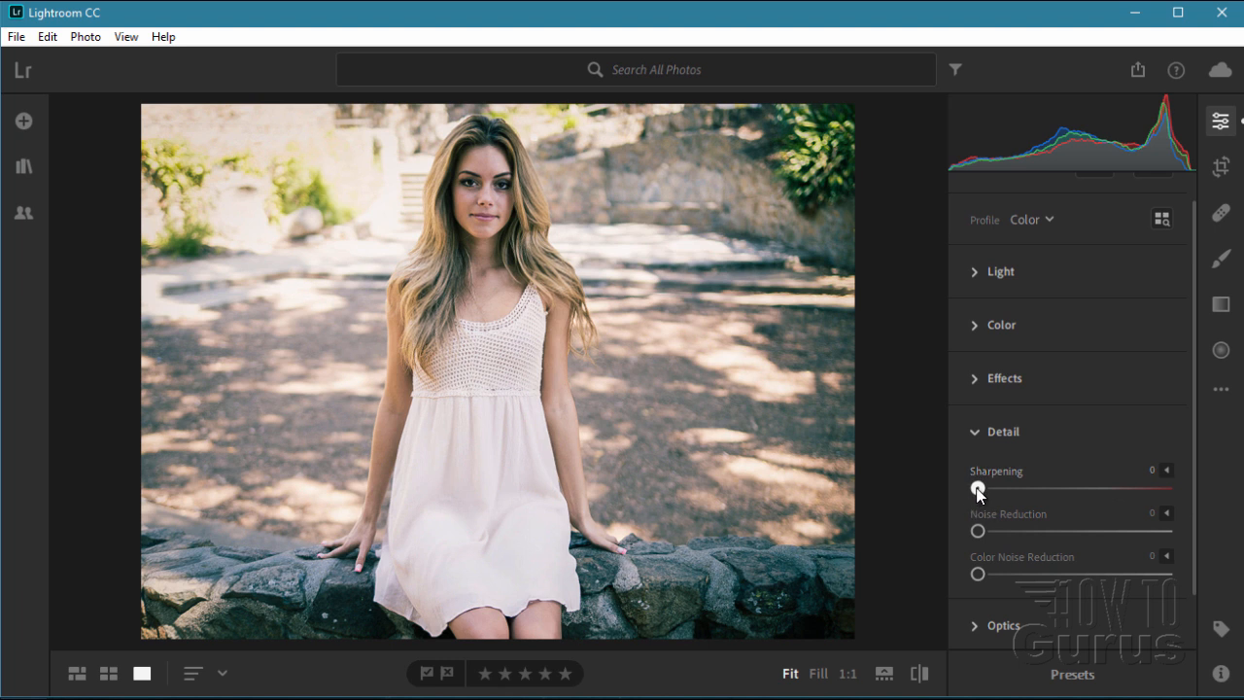
drag(979, 488, 995, 488)
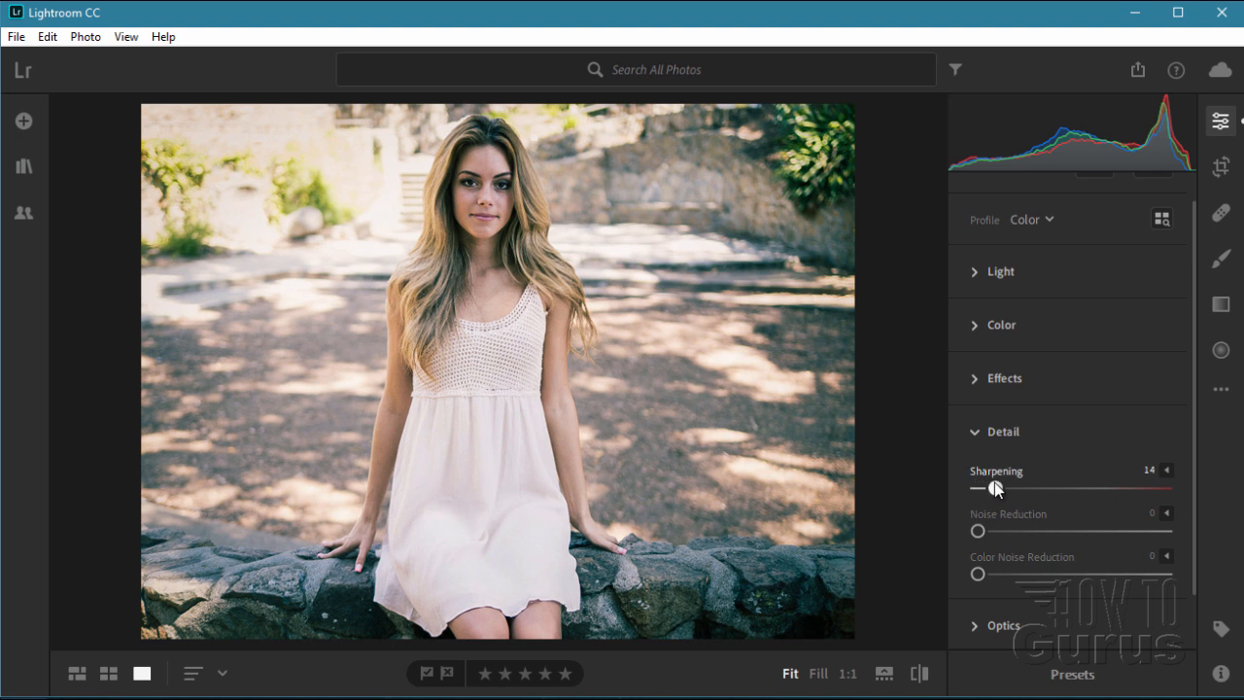
drag(988, 488, 996, 488)
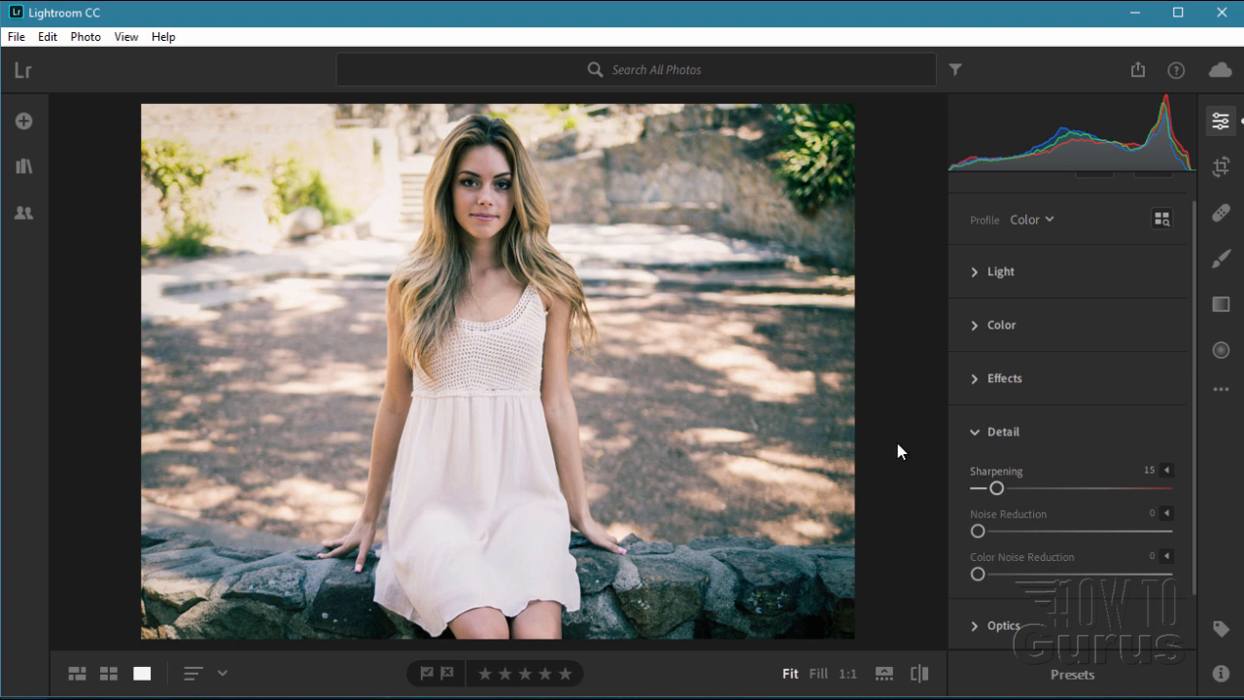
mouse_move(694, 511)
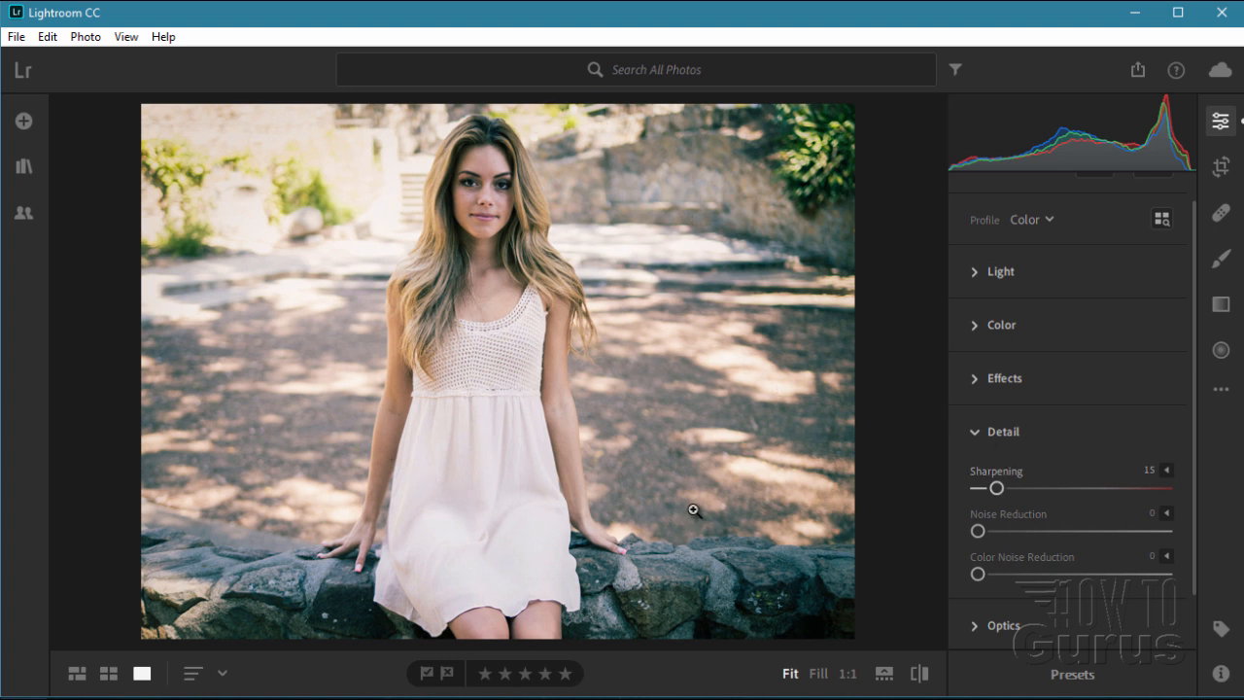
mouse_move(719, 220)
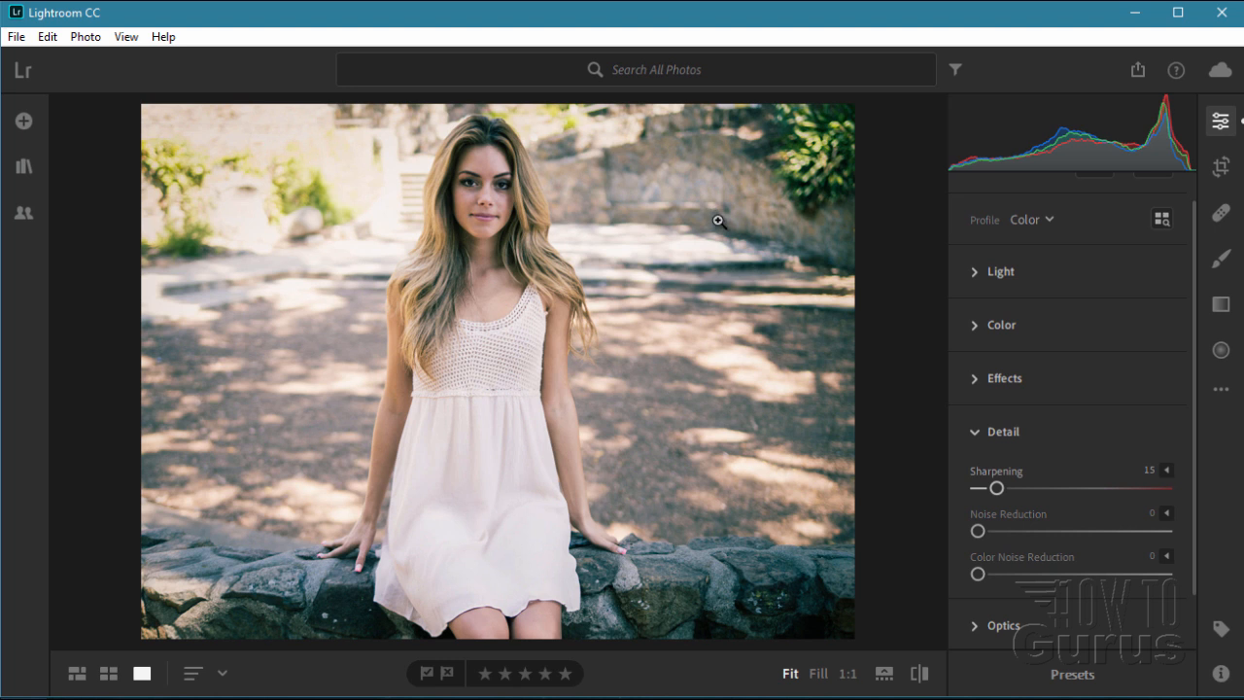
mouse_move(1152, 345)
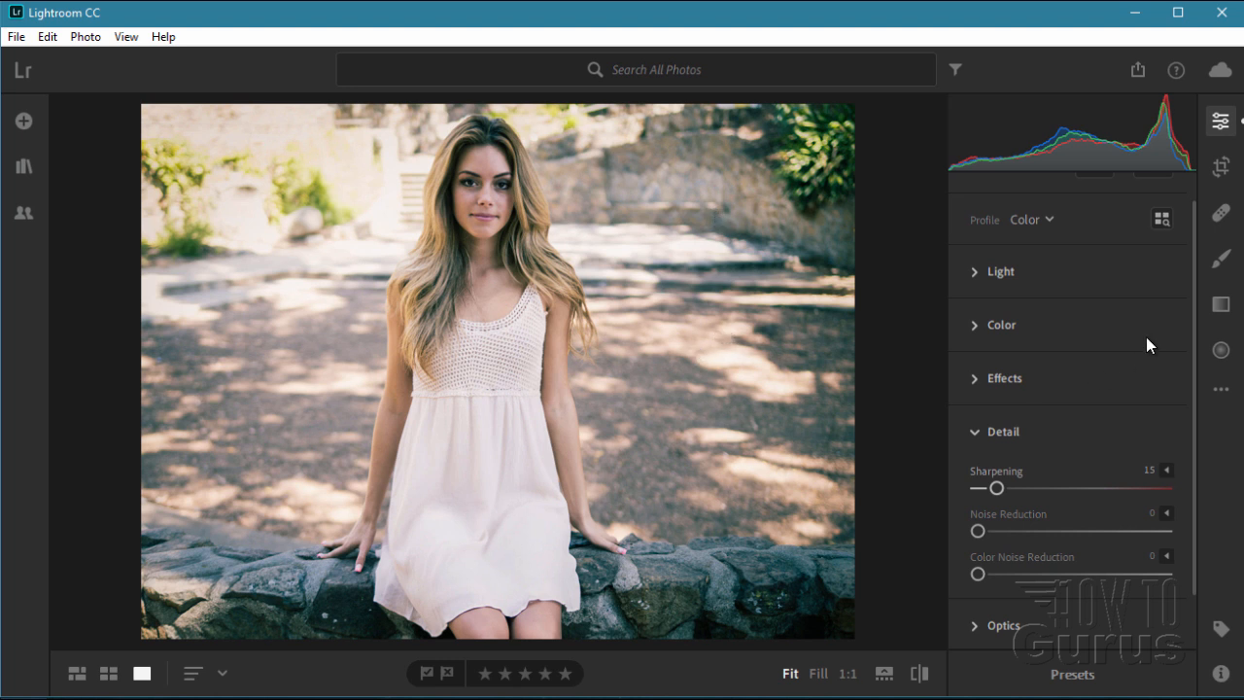
Fold the Detail section and compare the edited portrait against the original before returning
click(1004, 431)
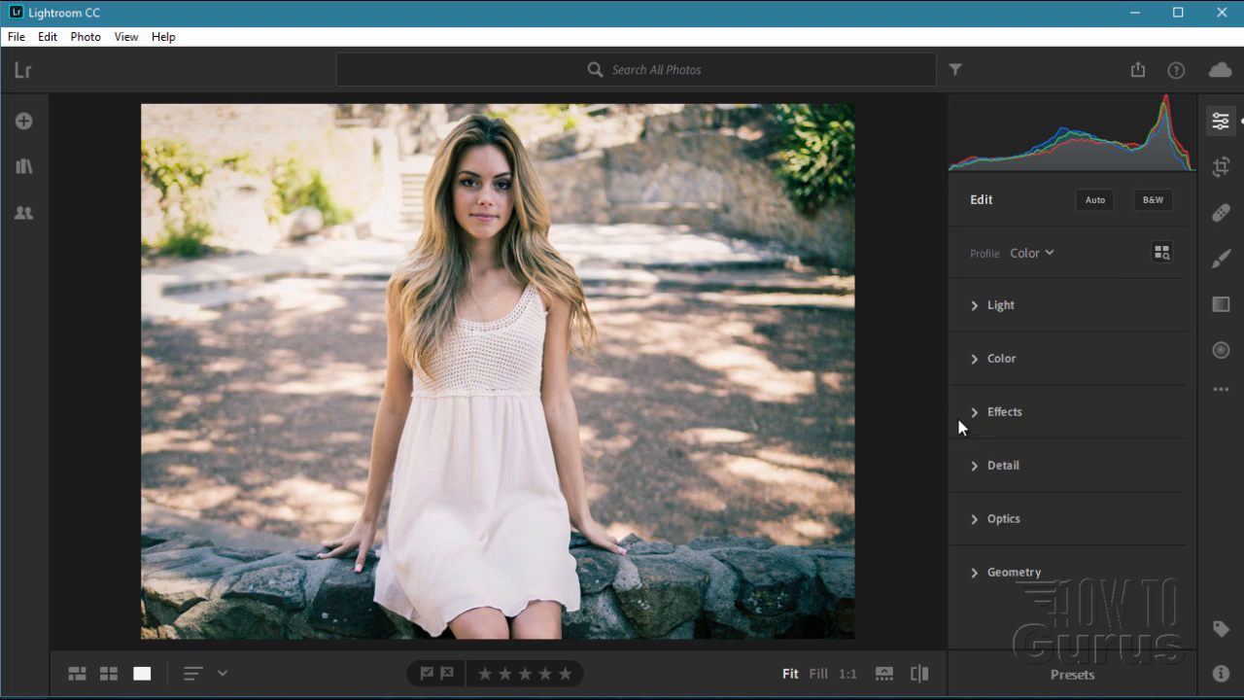
mouse_move(335, 132)
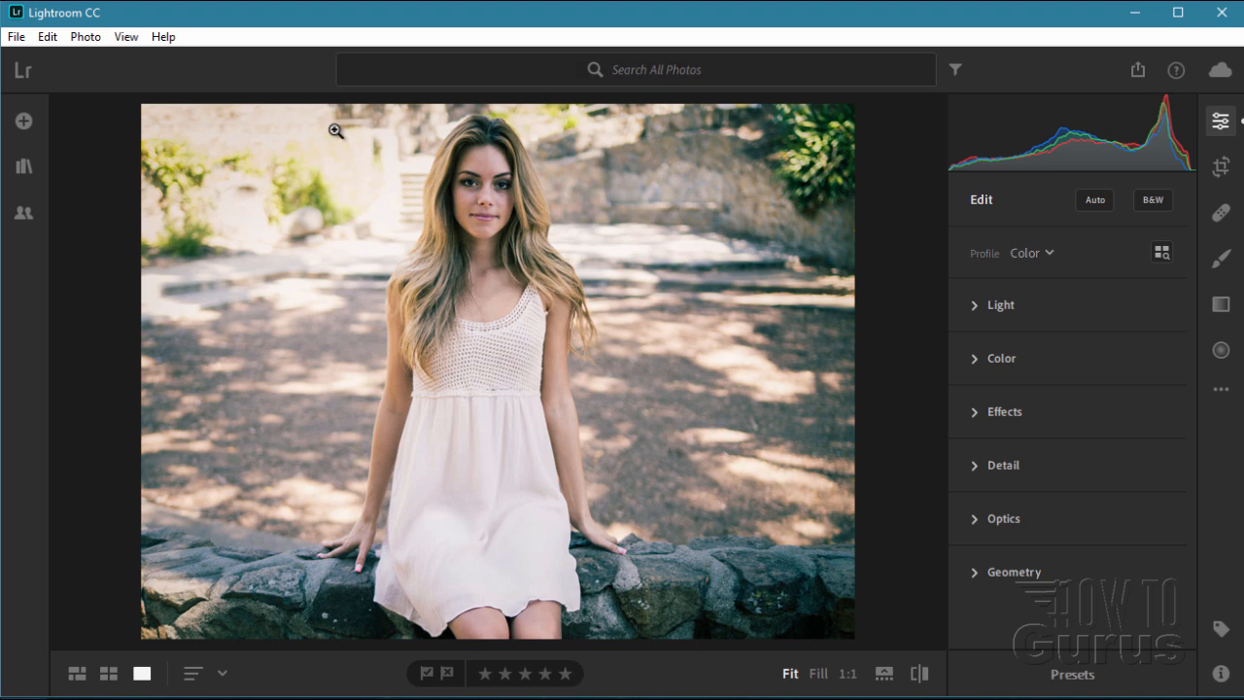
mouse_move(918, 673)
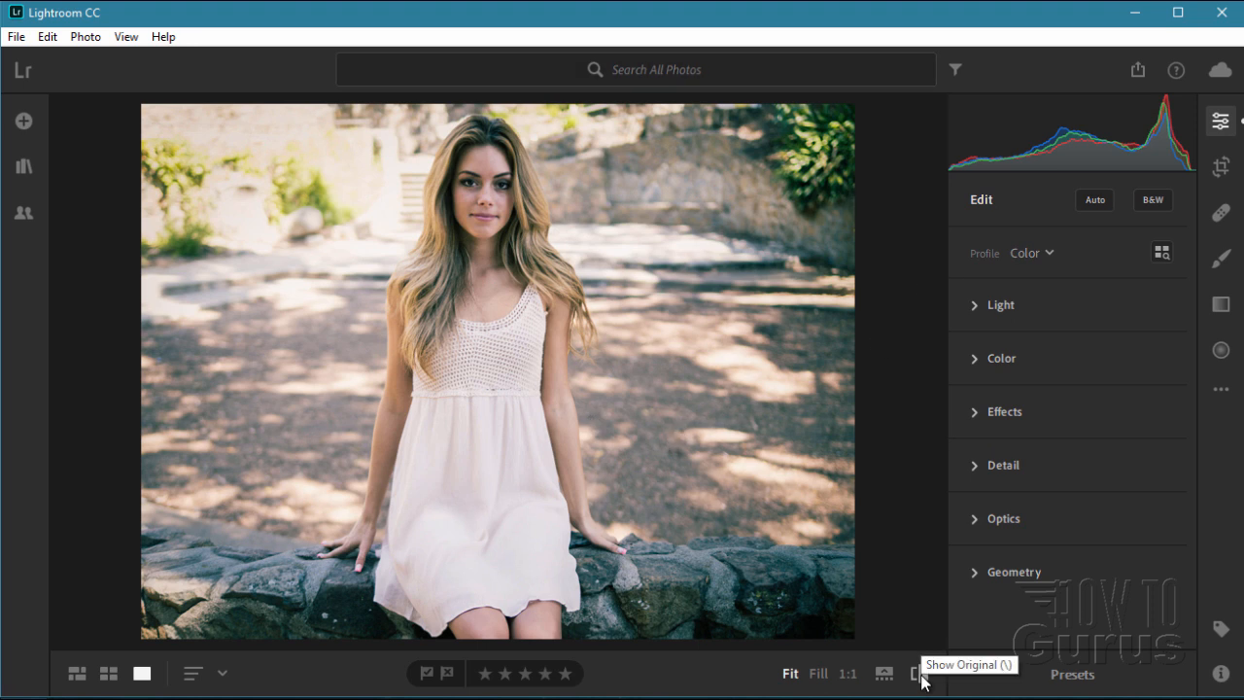
click(918, 673)
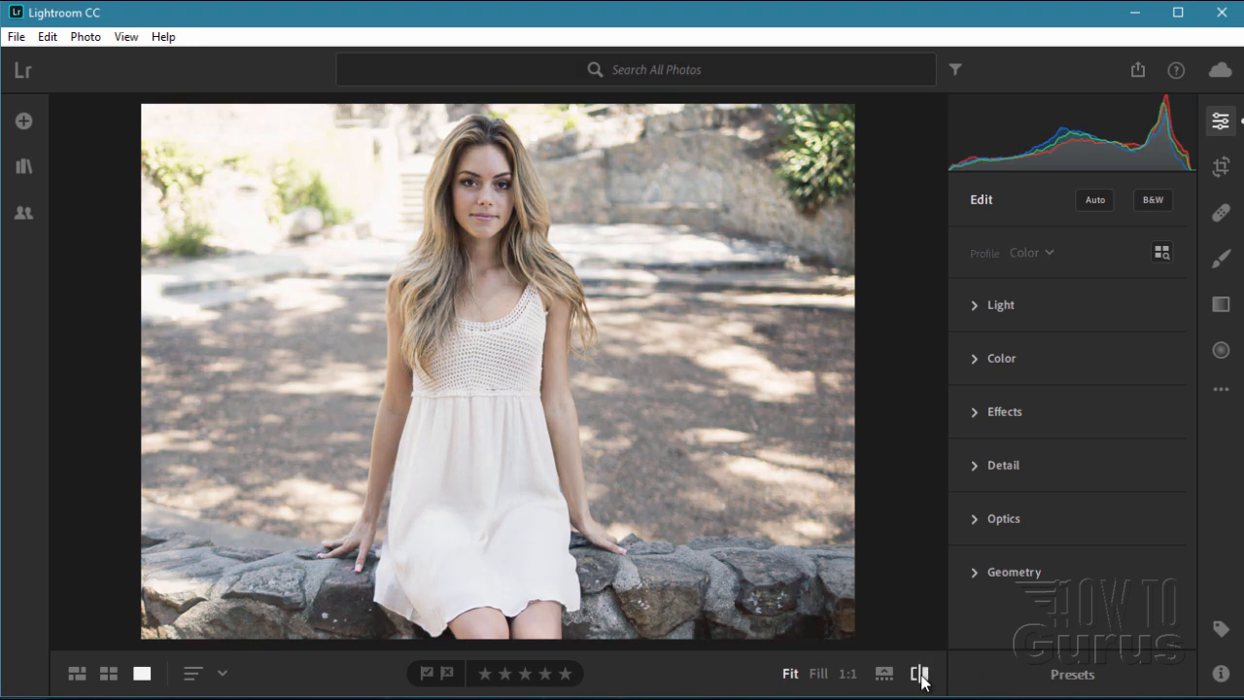
click(919, 673)
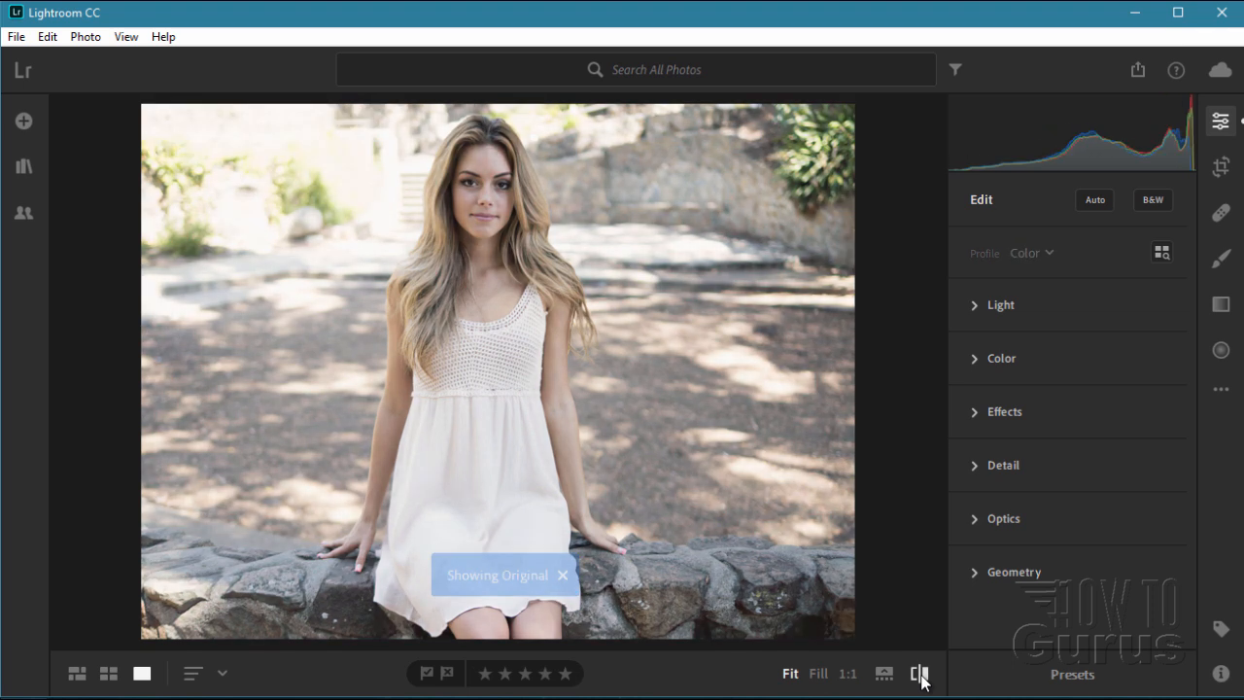
click(919, 673)
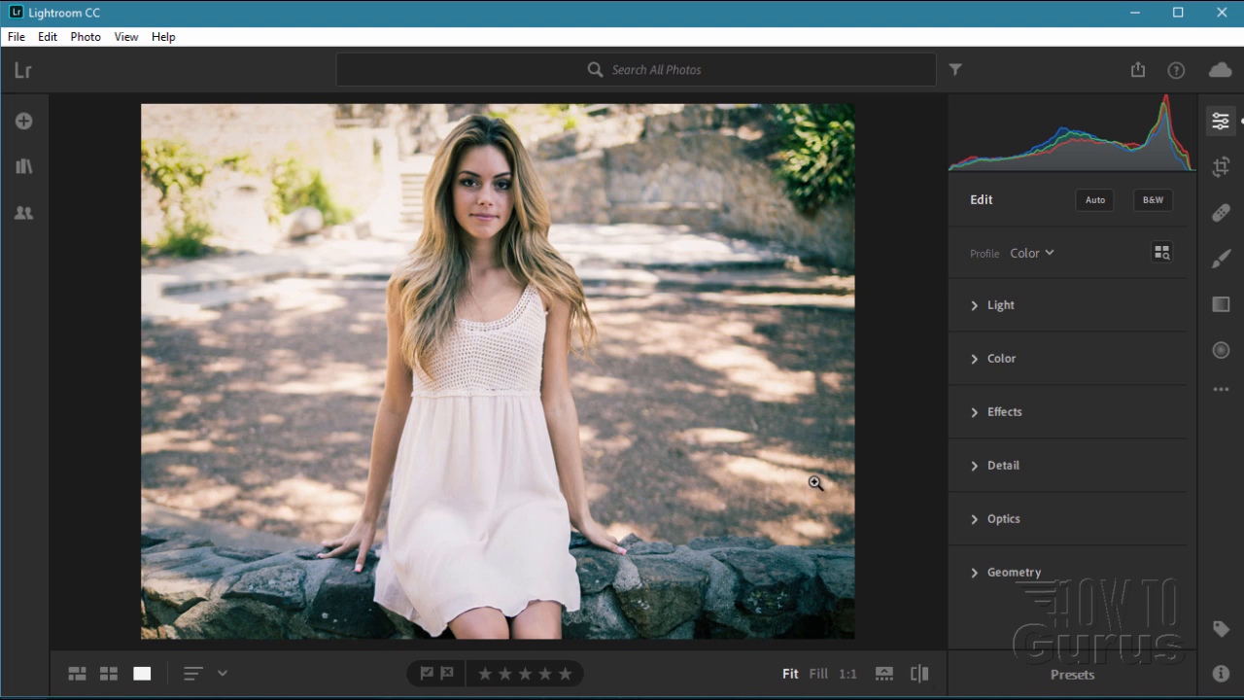
mouse_move(534, 440)
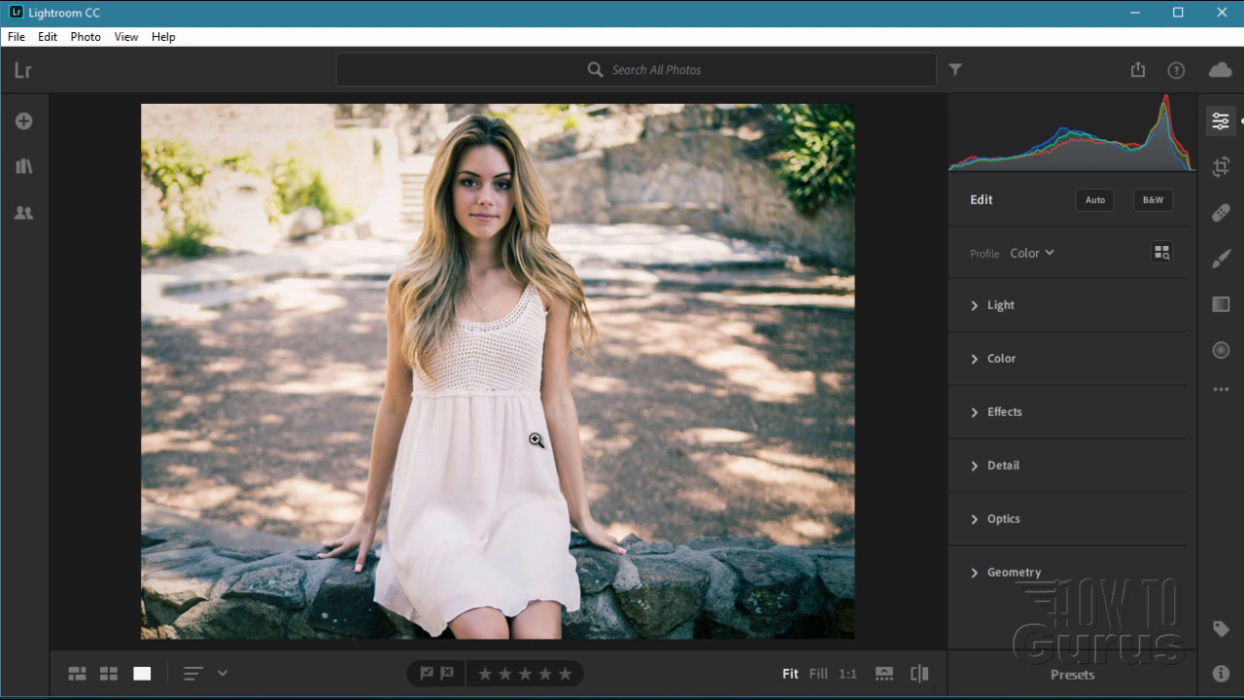
mouse_move(415, 552)
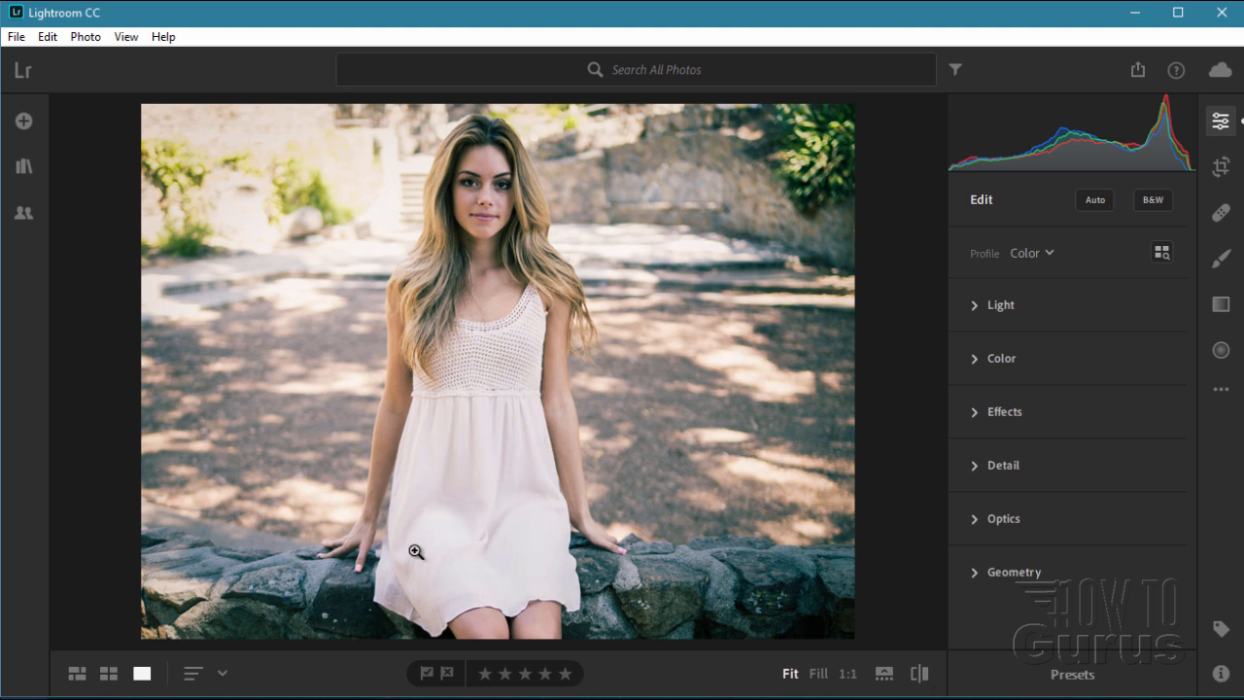
mouse_move(534, 489)
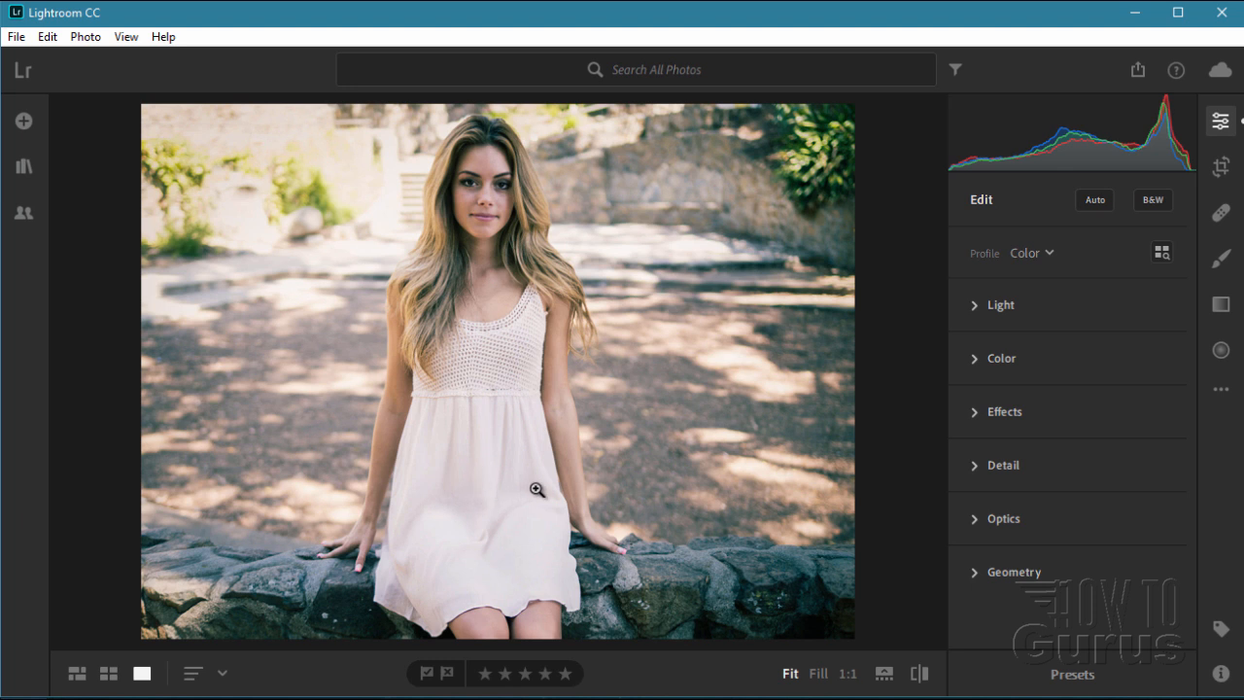
click(992, 305)
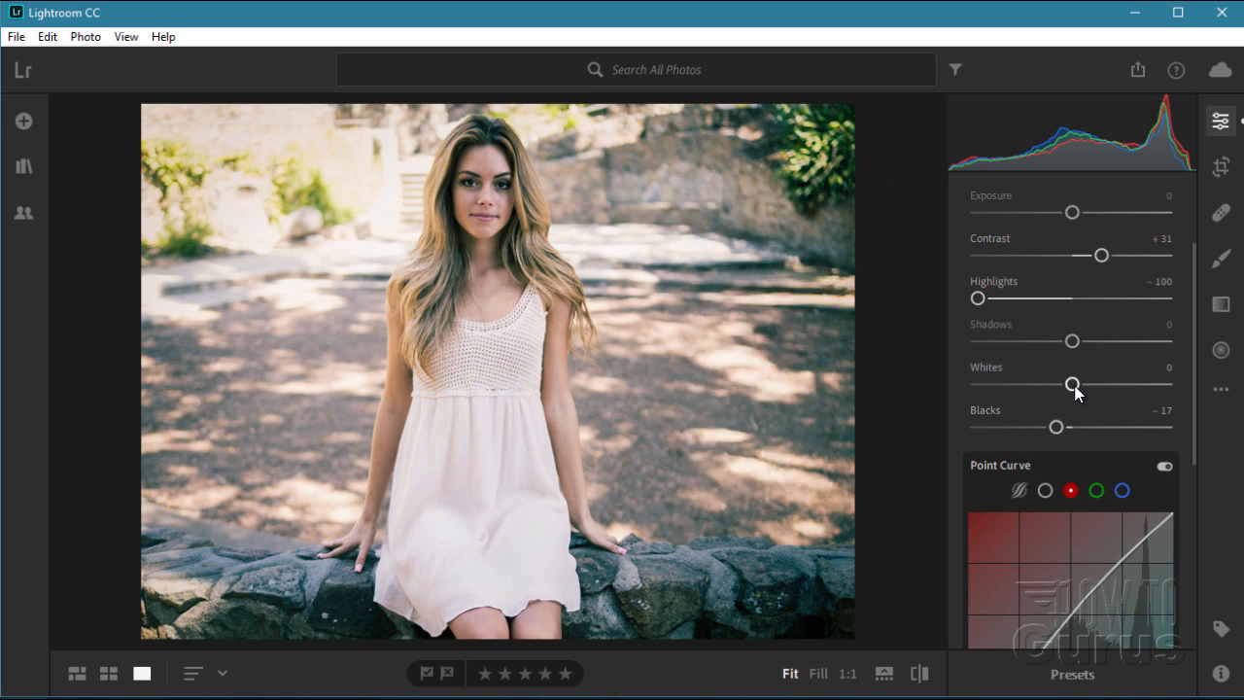
Raise Whites to +47, fine-tuning around nearby trial values
drag(1073, 384, 1111, 384)
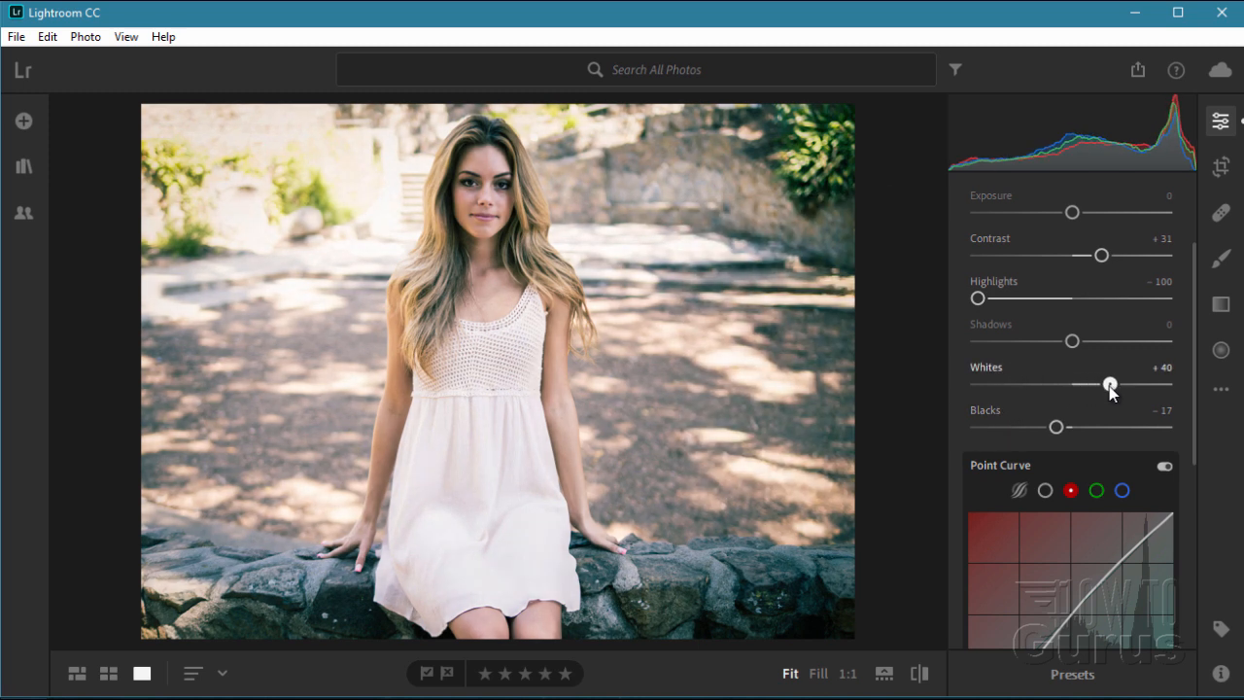
drag(1108, 384, 1115, 384)
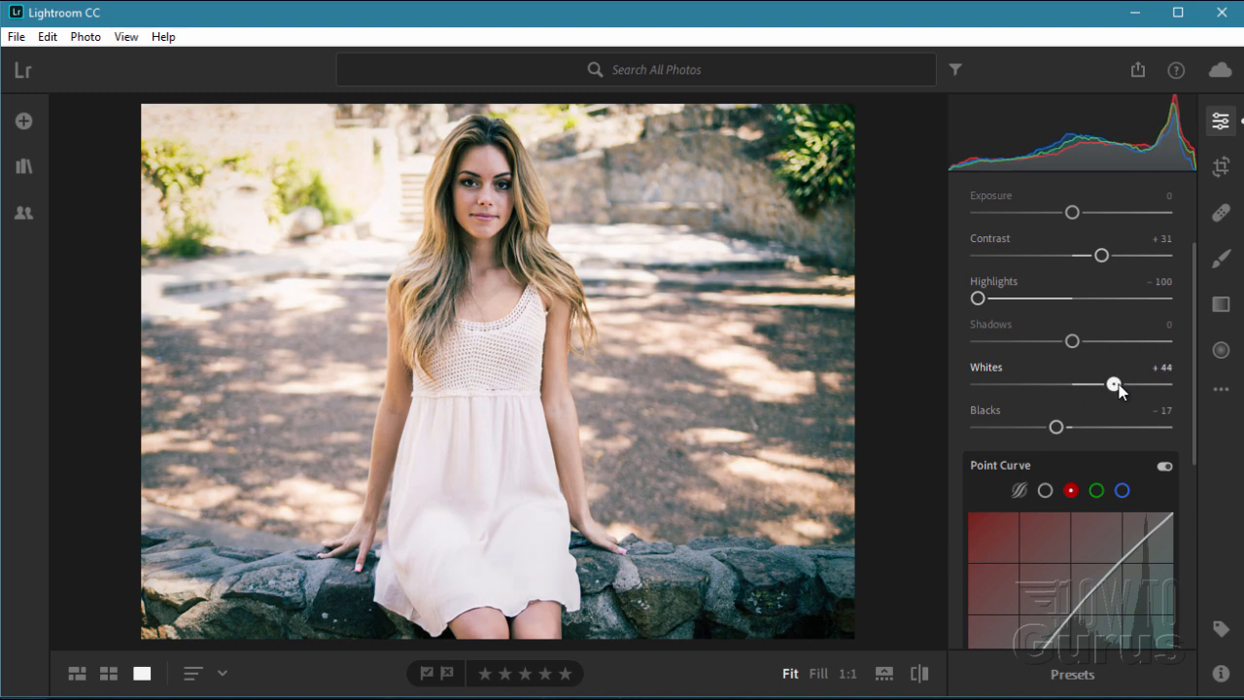
drag(1115, 384, 1110, 384)
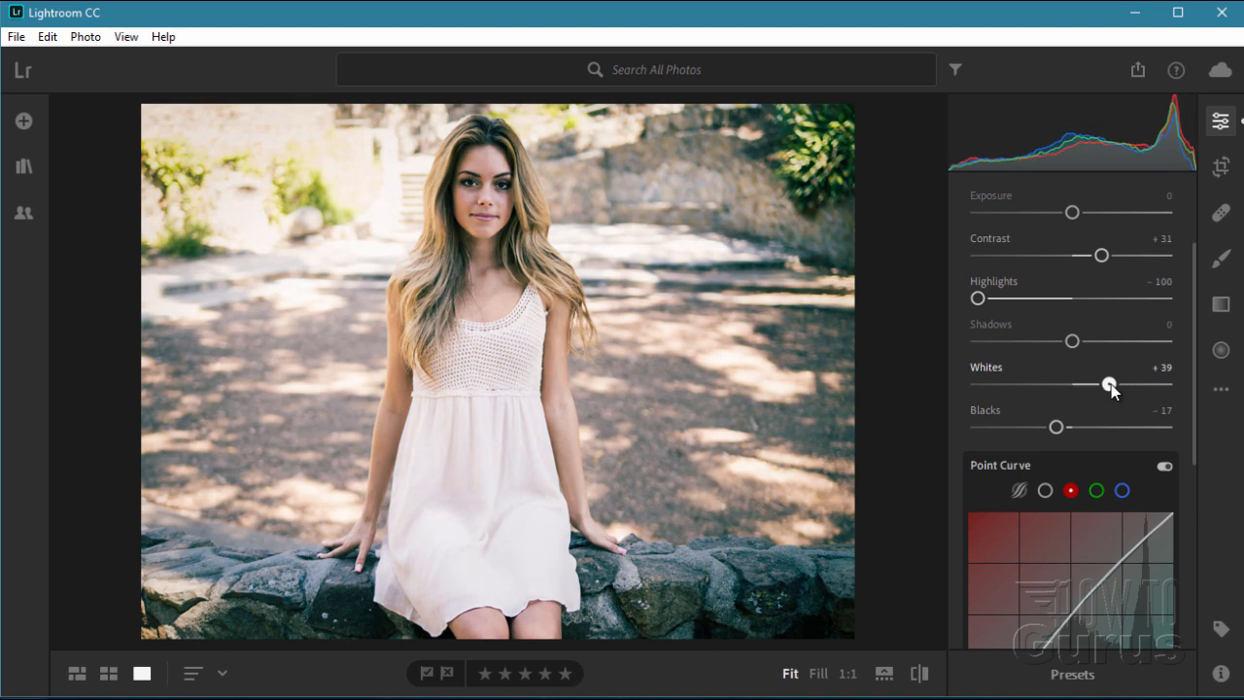
drag(1111, 384, 1107, 384)
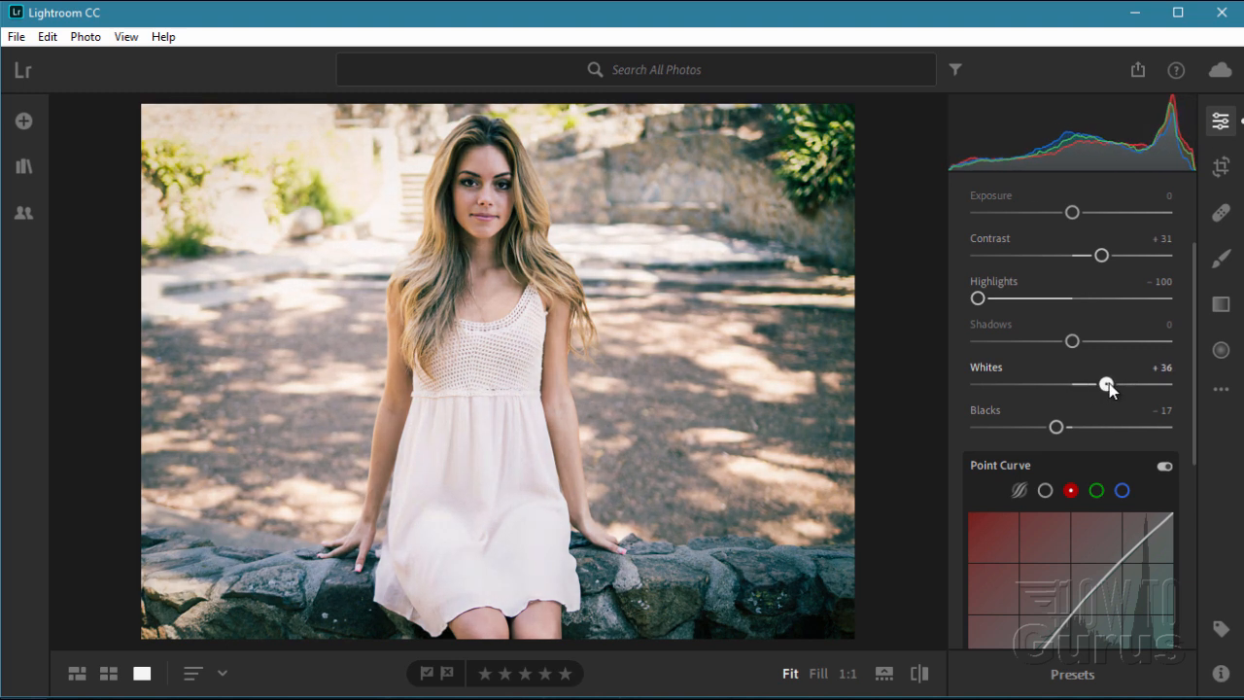
drag(1106, 383, 1102, 383)
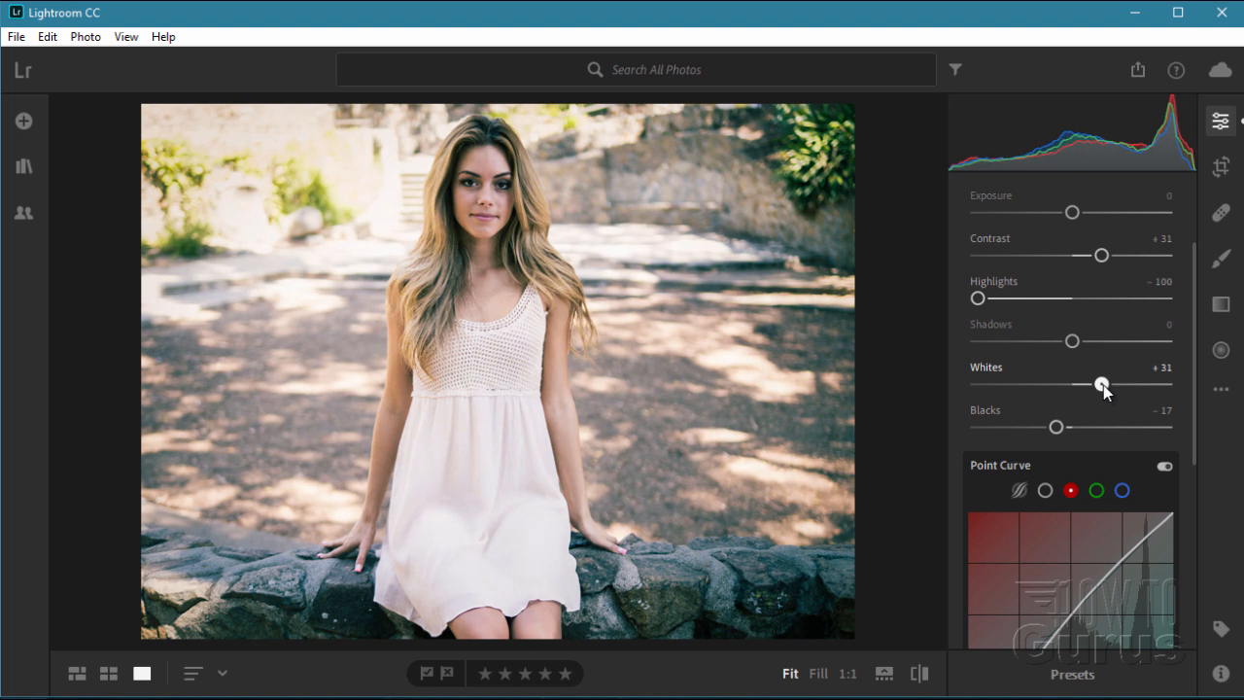
drag(1102, 385, 1113, 385)
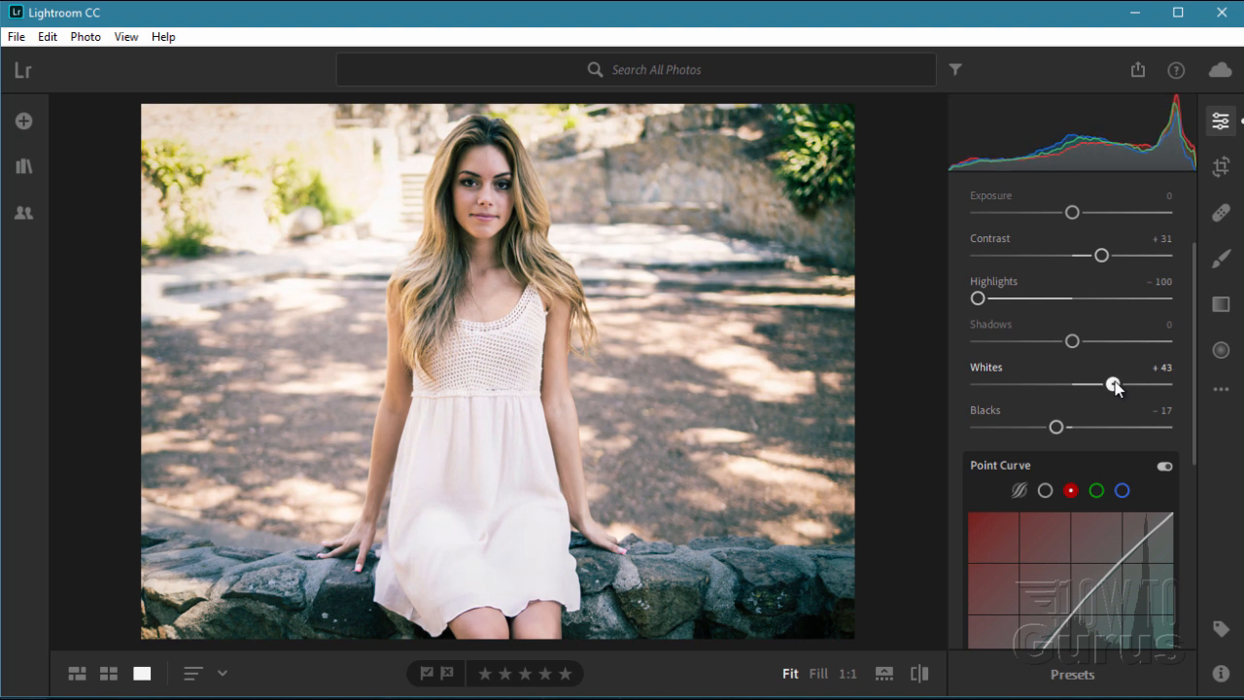
drag(1113, 384, 1118, 384)
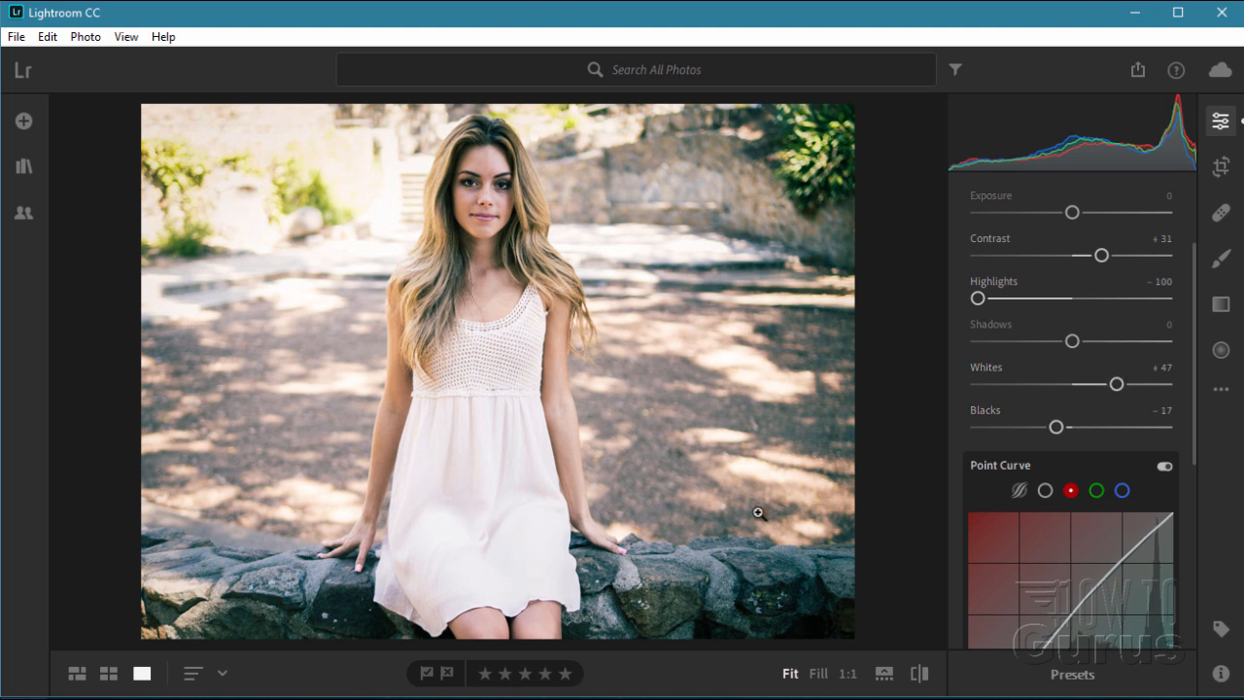
mouse_move(486, 547)
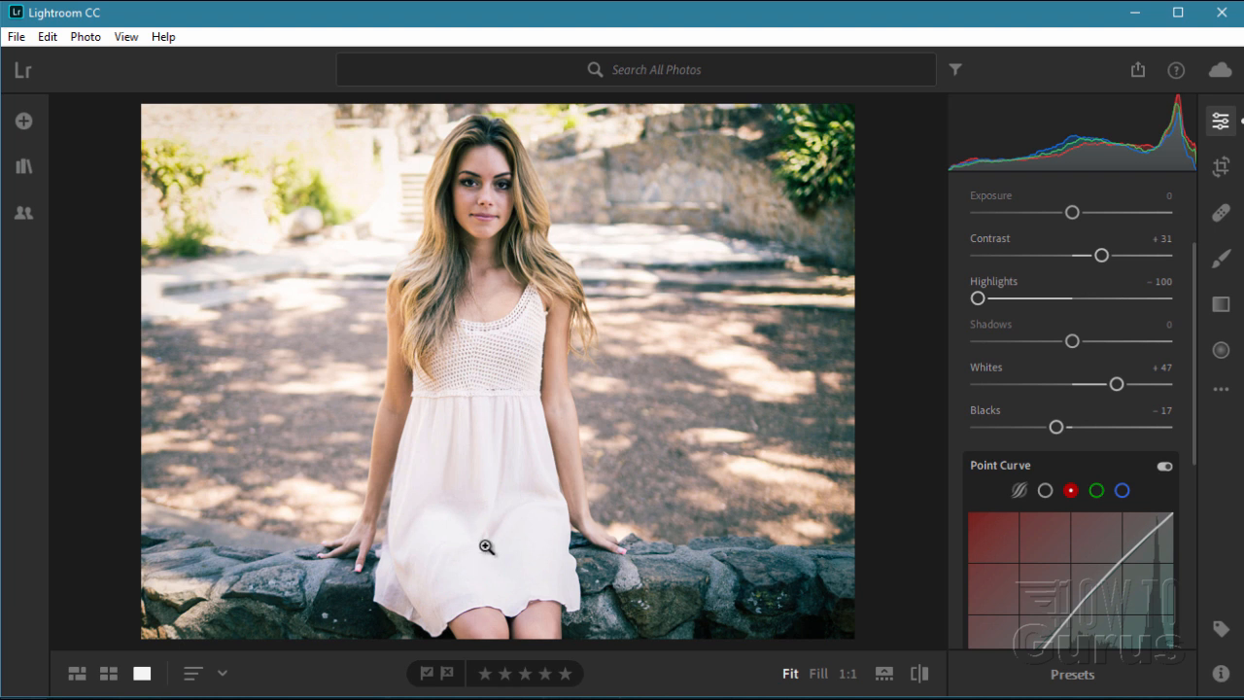
mouse_move(698, 127)
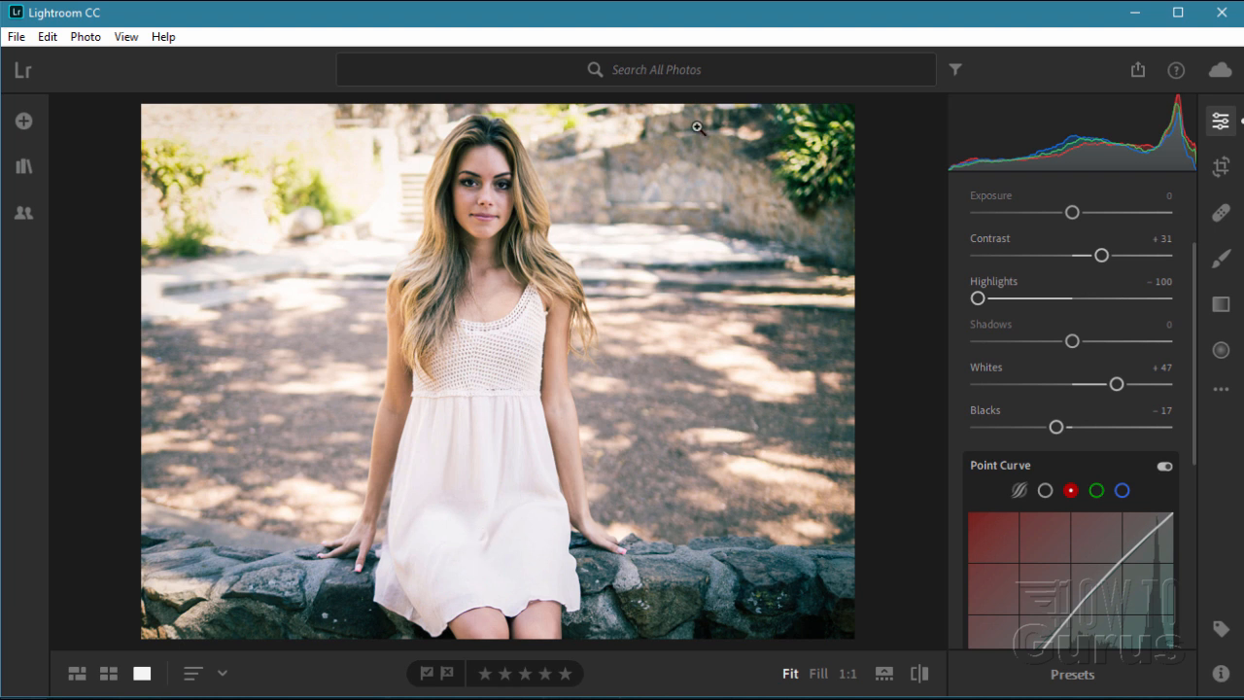
mouse_move(685, 154)
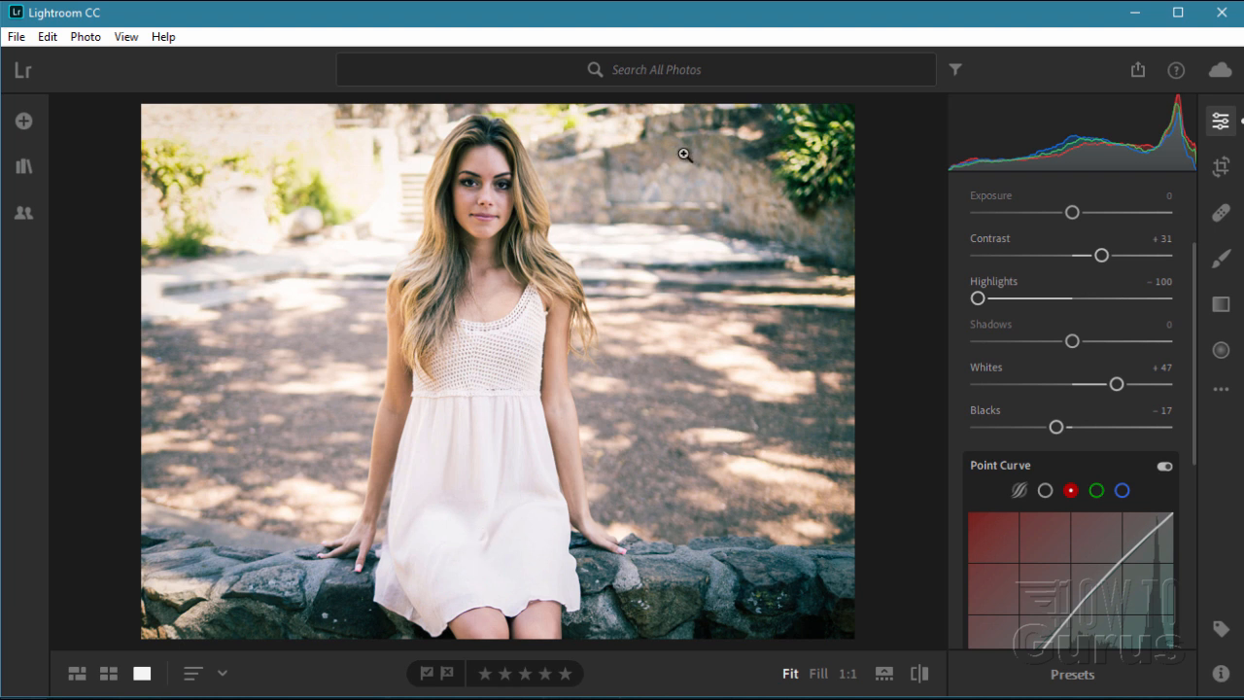
mouse_move(727, 497)
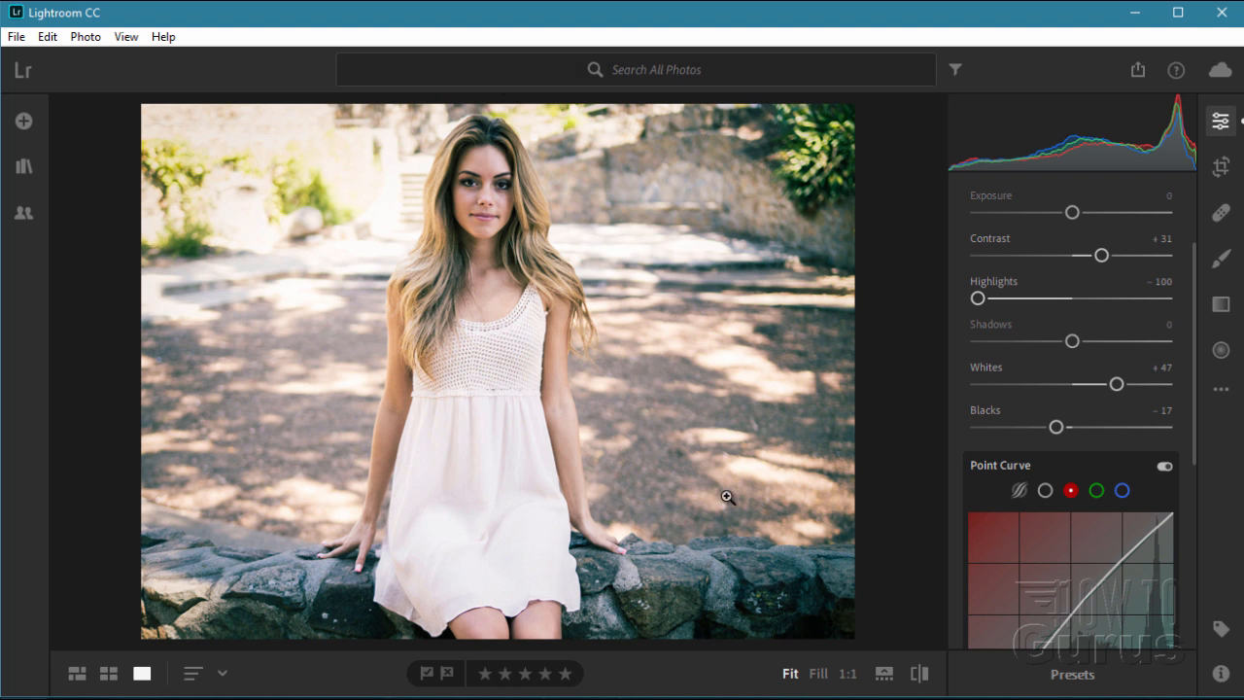
click(920, 673)
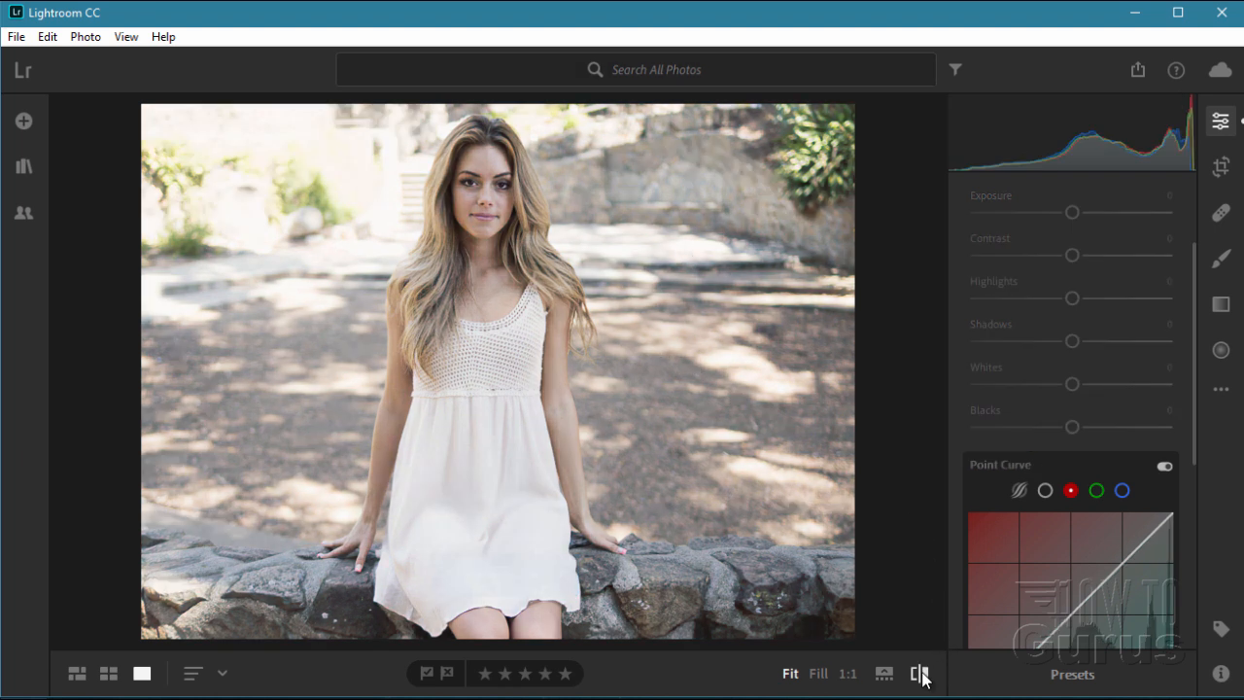
click(920, 672)
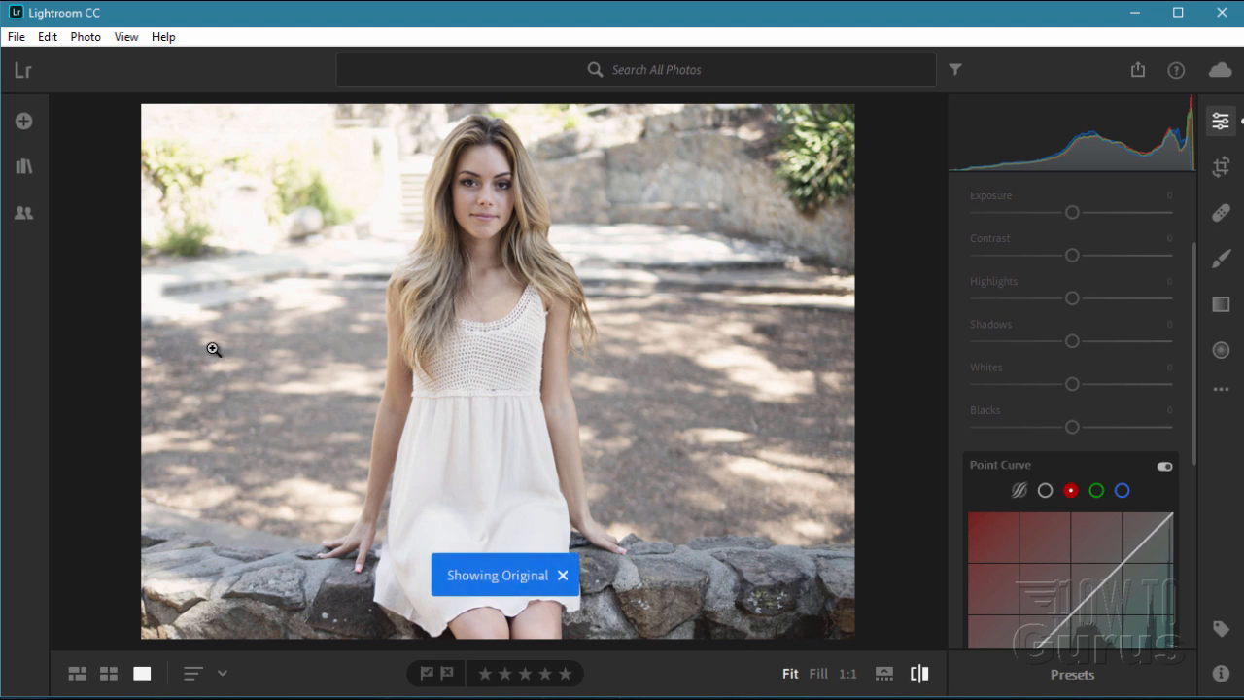
mouse_move(919, 672)
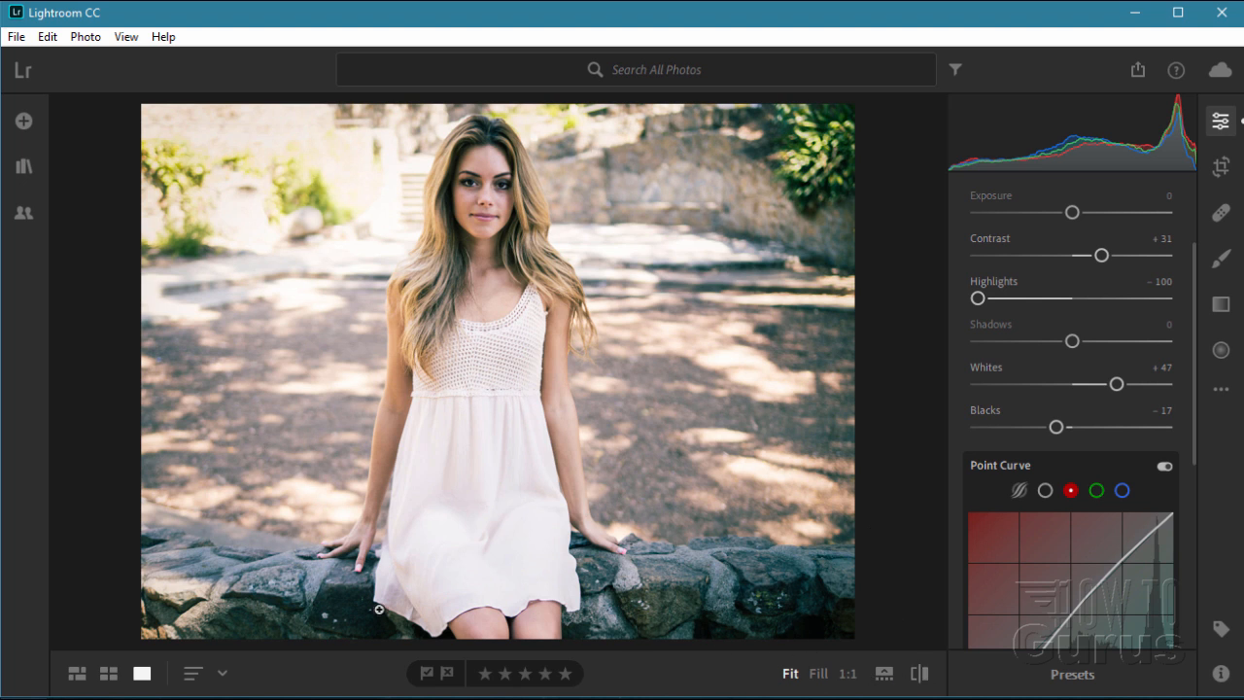
mouse_move(737, 346)
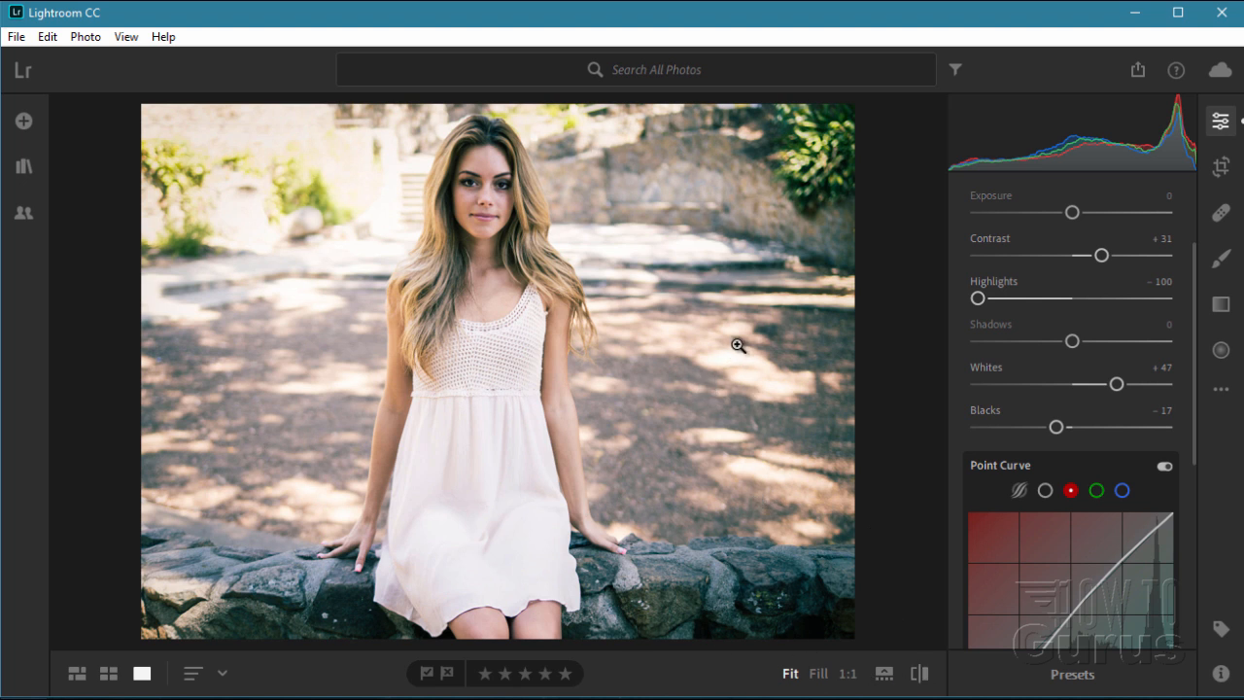